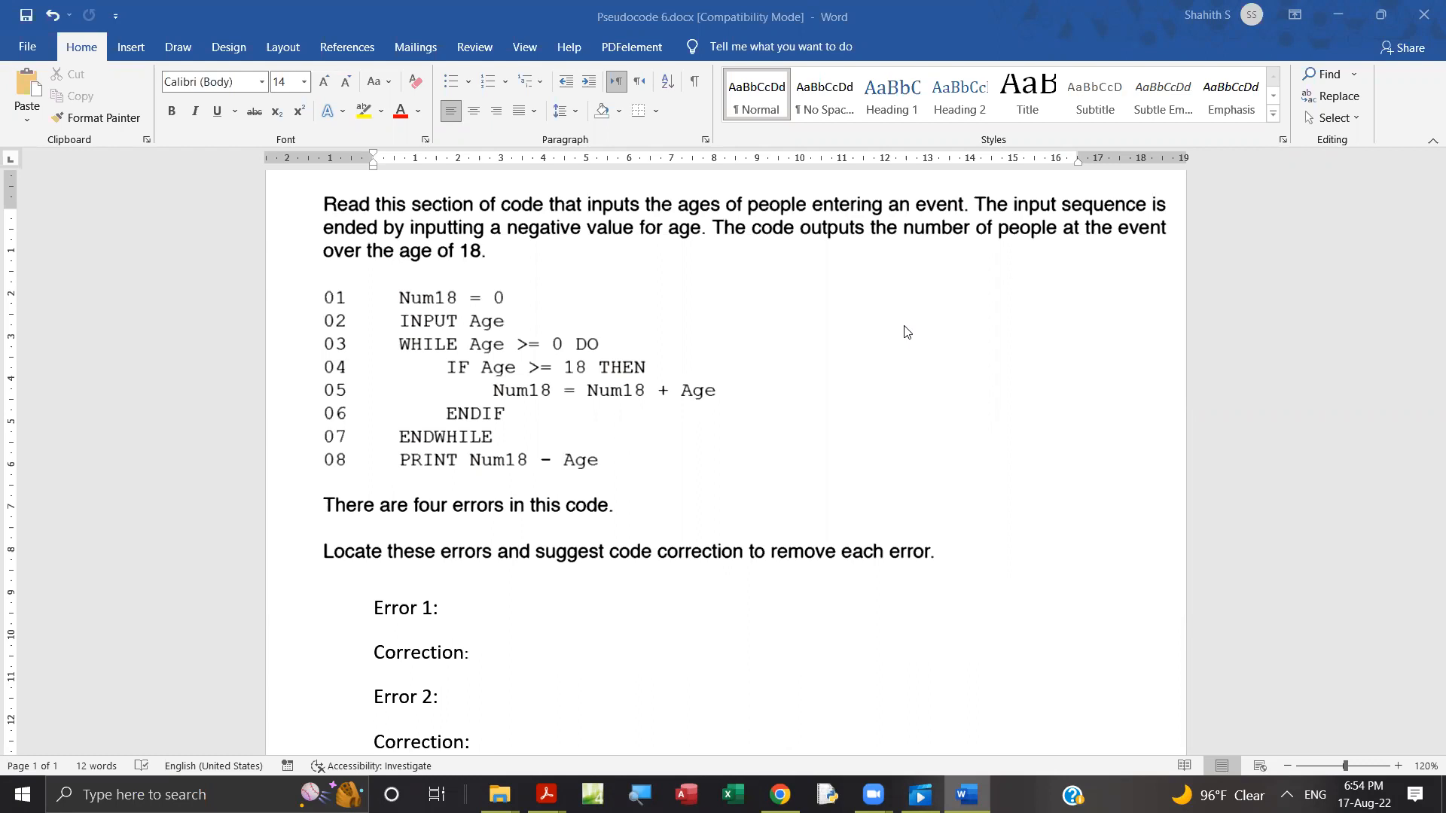
pyautogui.moveTo(229, 247)
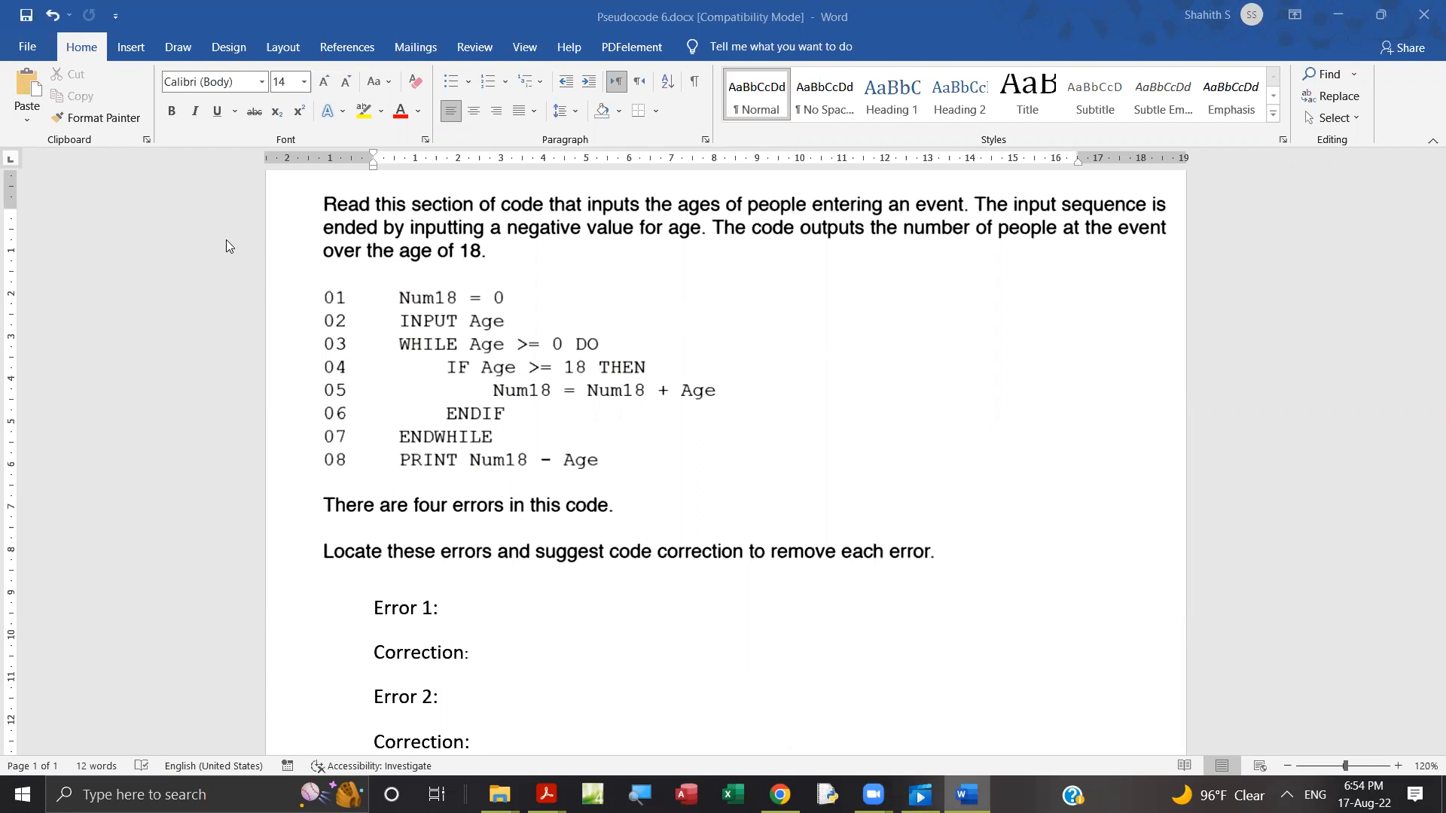
pyautogui.moveTo(290, 267)
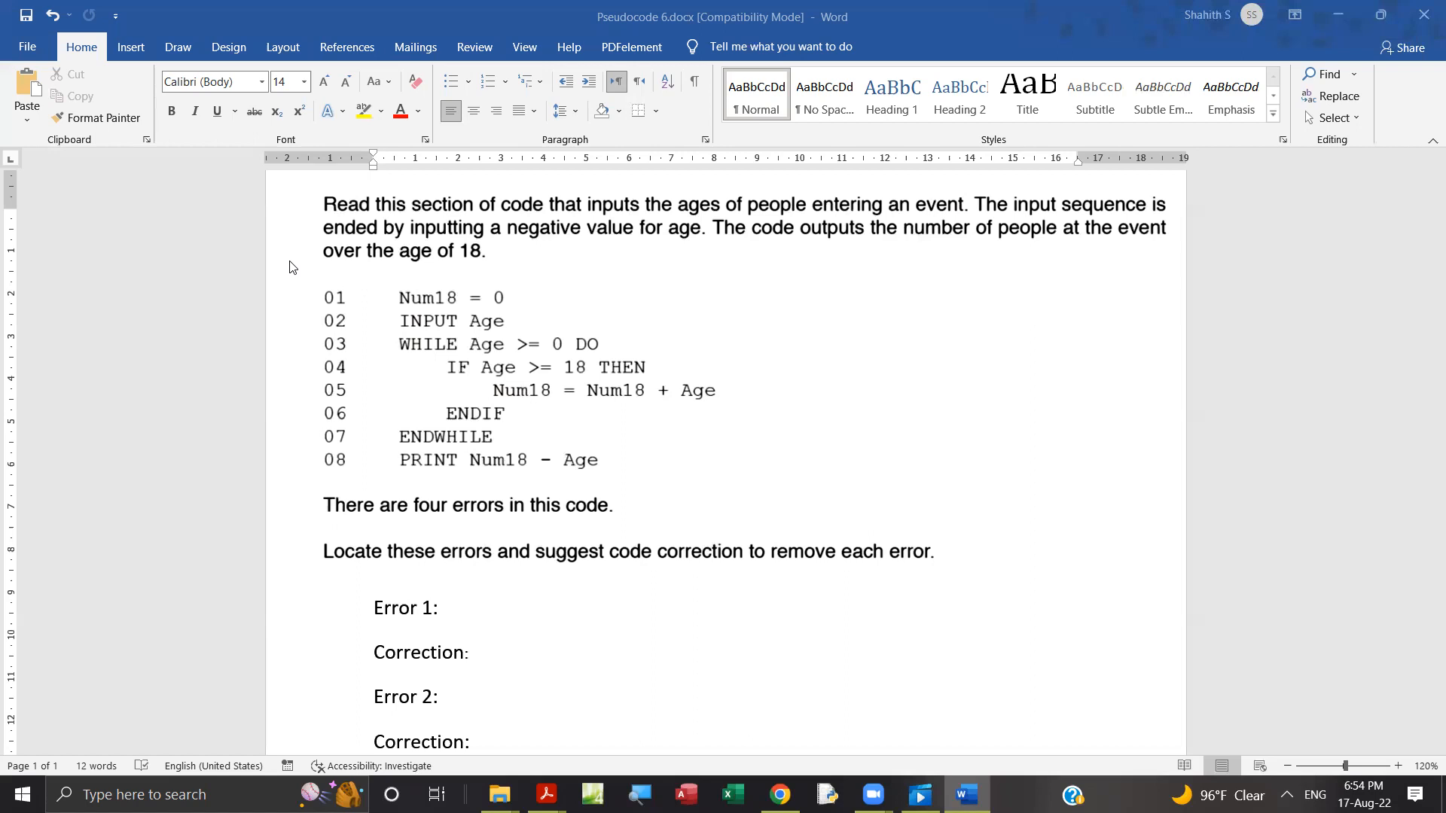
pyautogui.moveTo(703, 233)
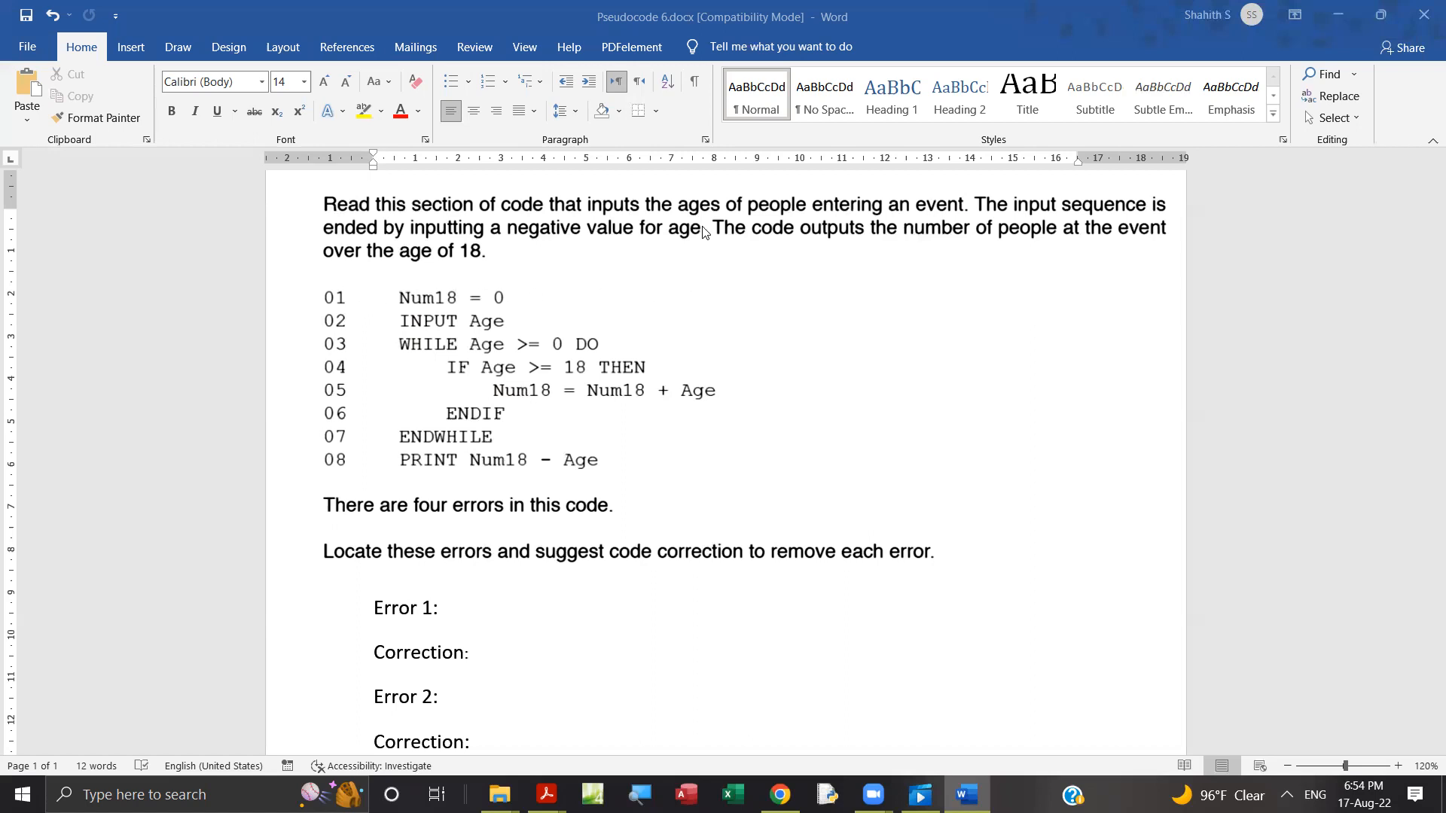
pyautogui.moveTo(646, 208)
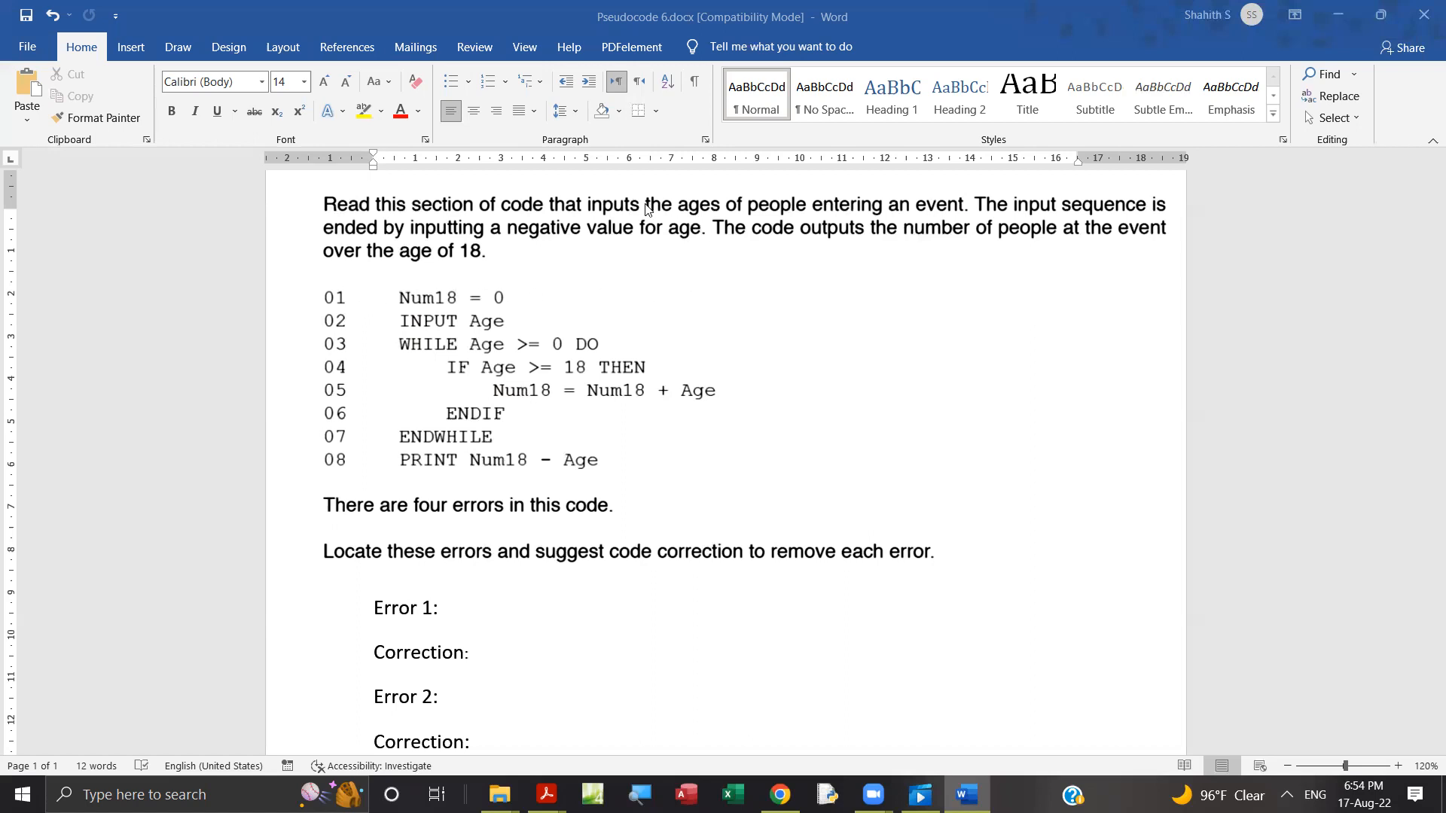
pyautogui.moveTo(777, 393)
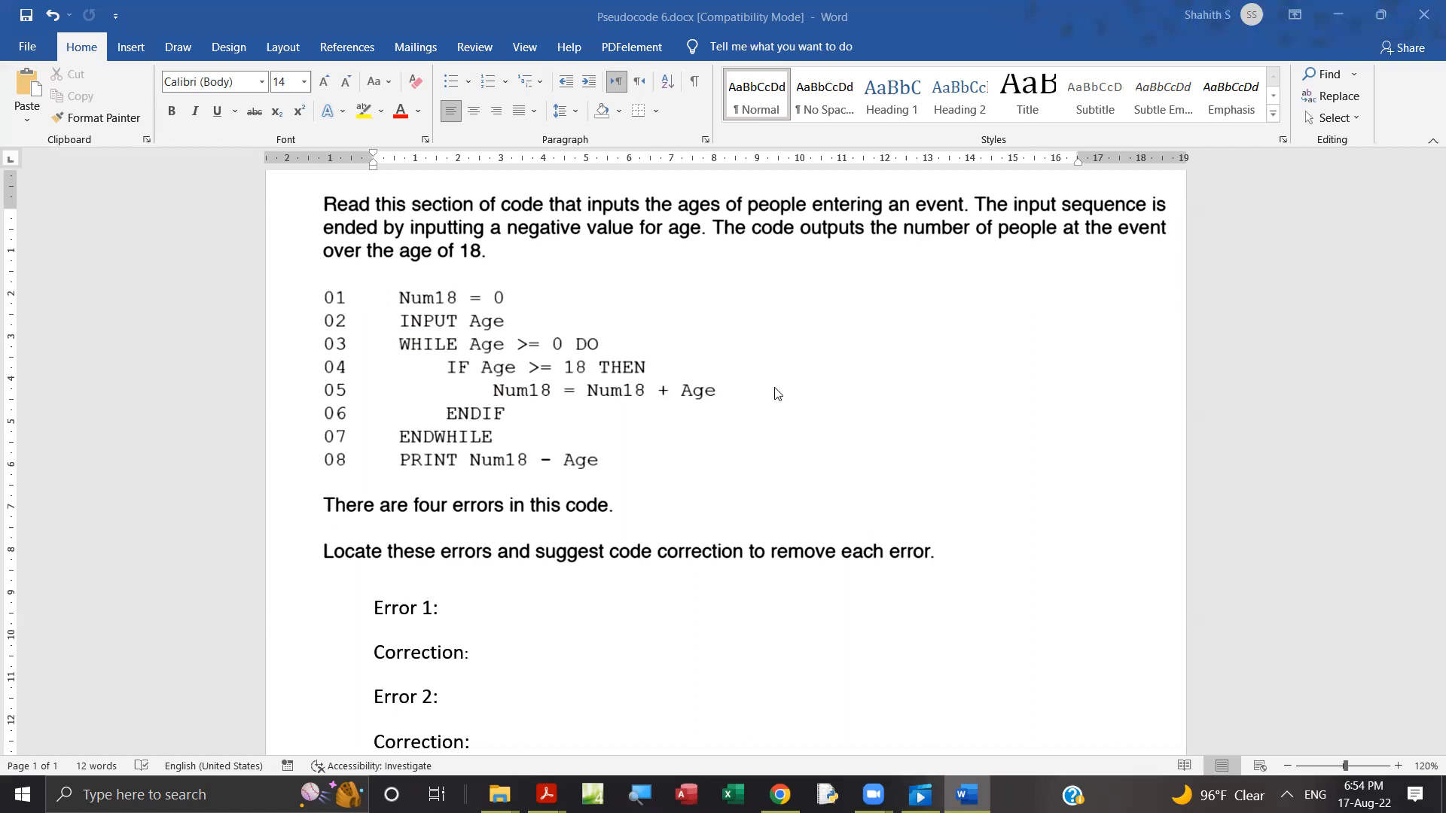
pyautogui.moveTo(804, 390)
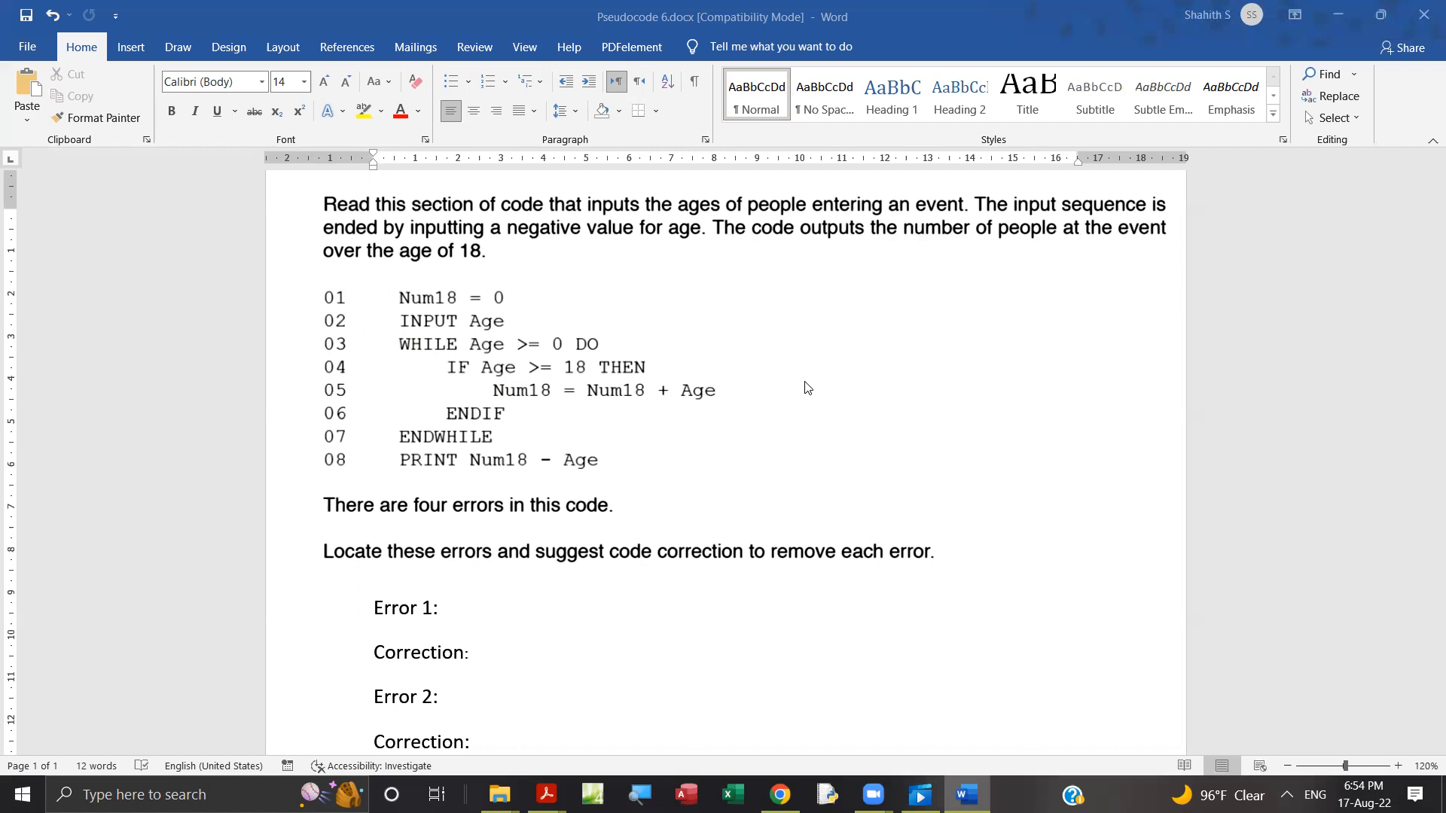
pyautogui.moveTo(805, 254)
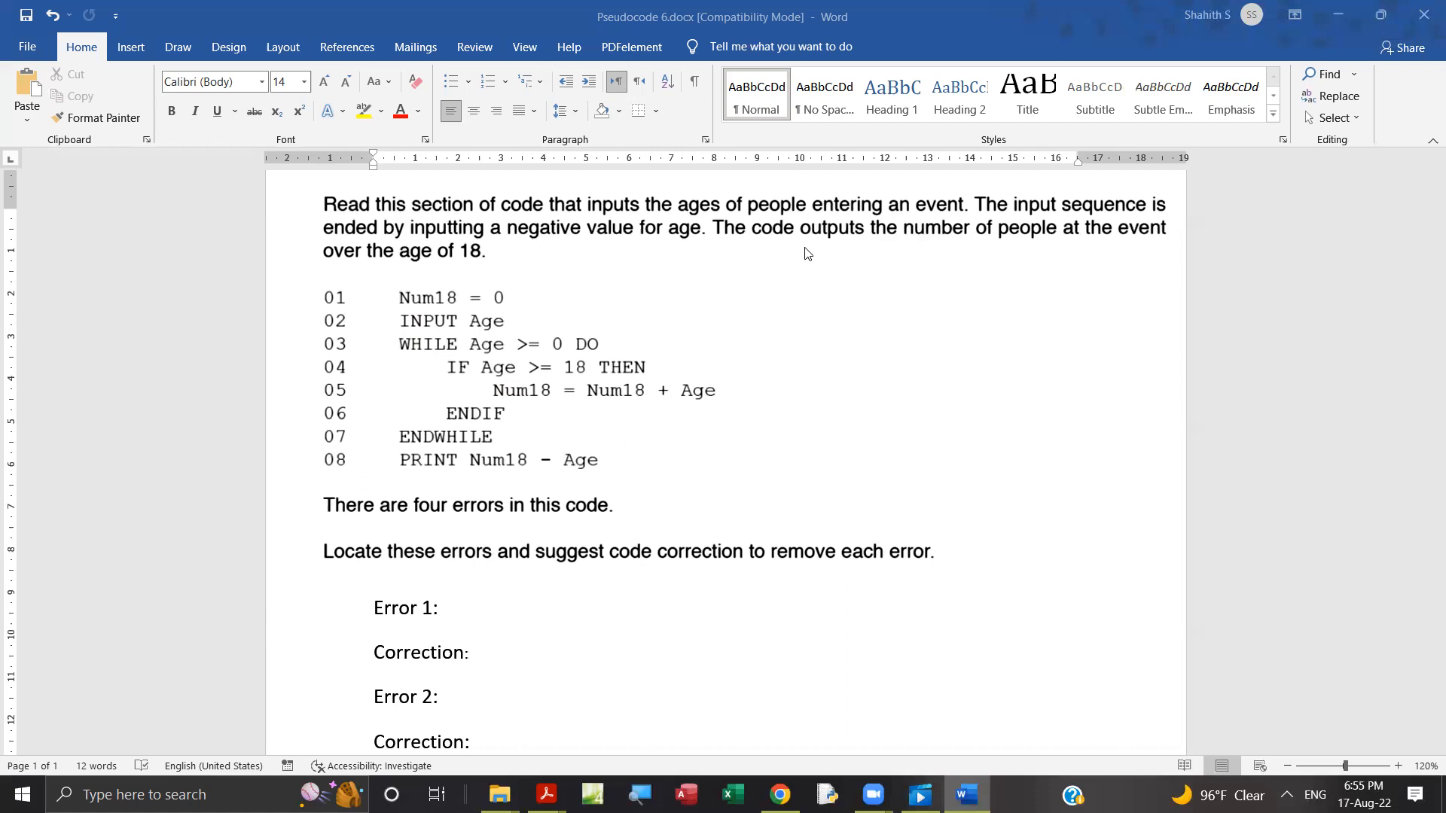
pyautogui.moveTo(508, 432)
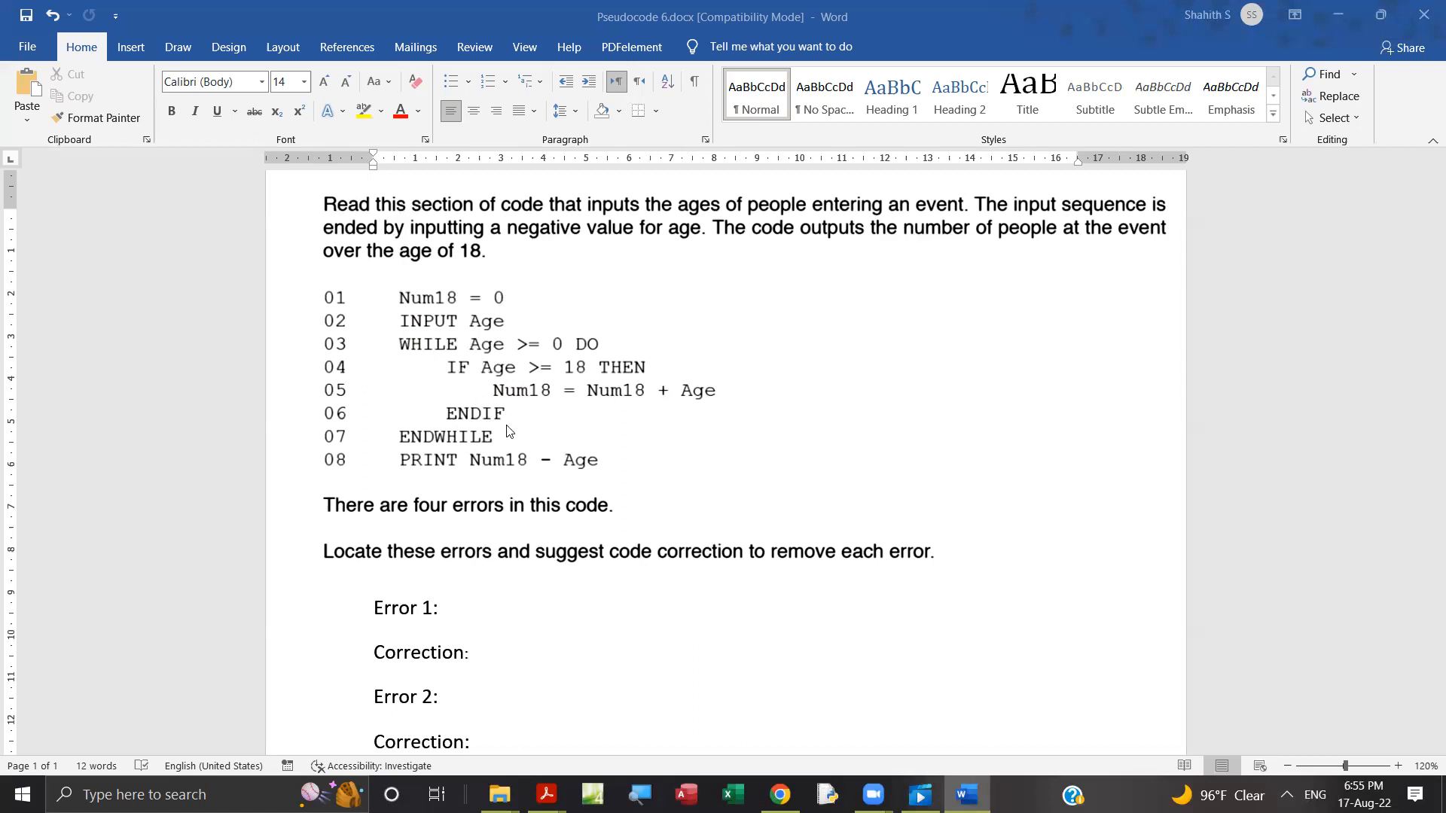
pyautogui.moveTo(464, 315)
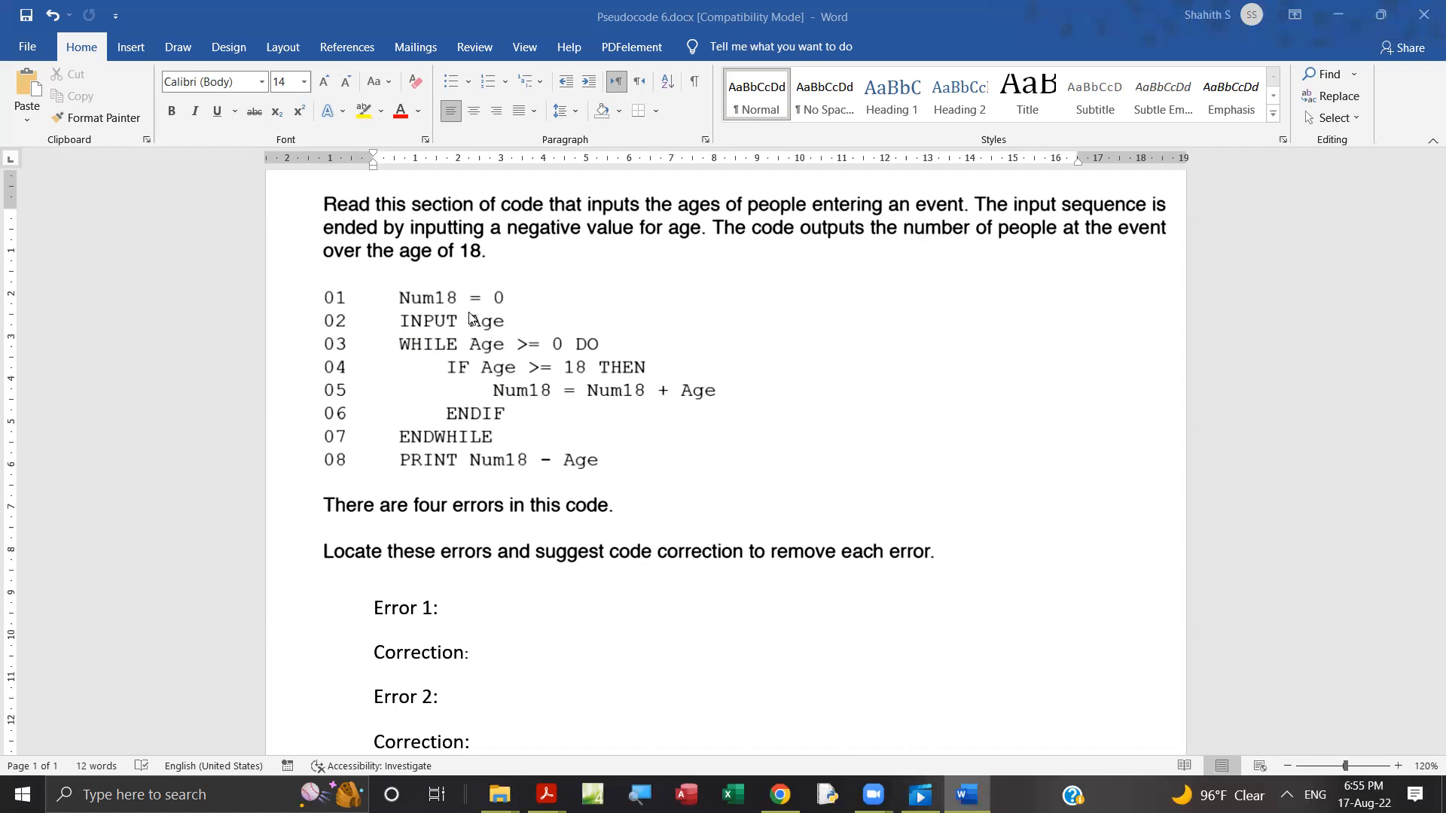
pyautogui.moveTo(504, 312)
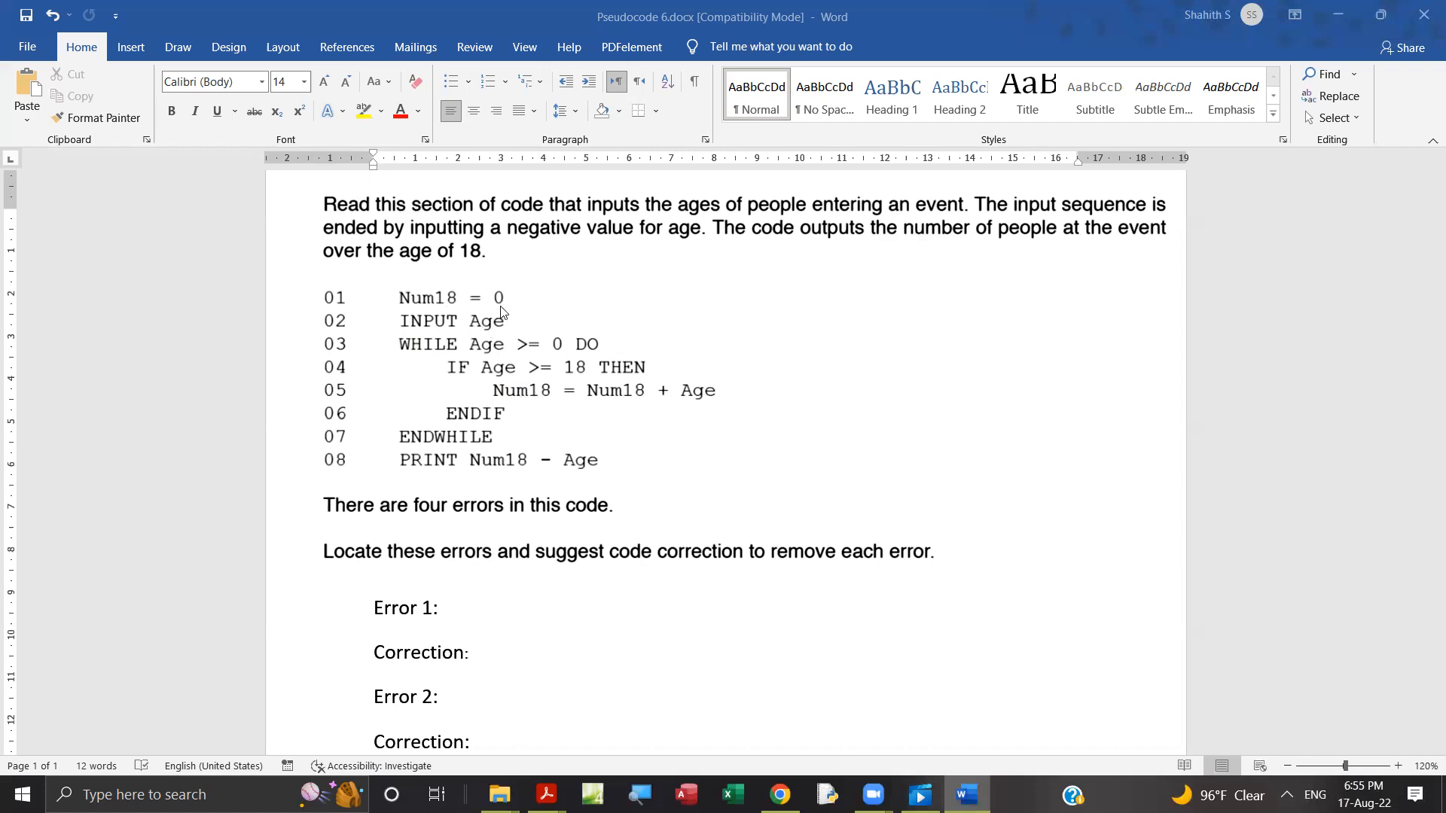
pyautogui.moveTo(454, 327)
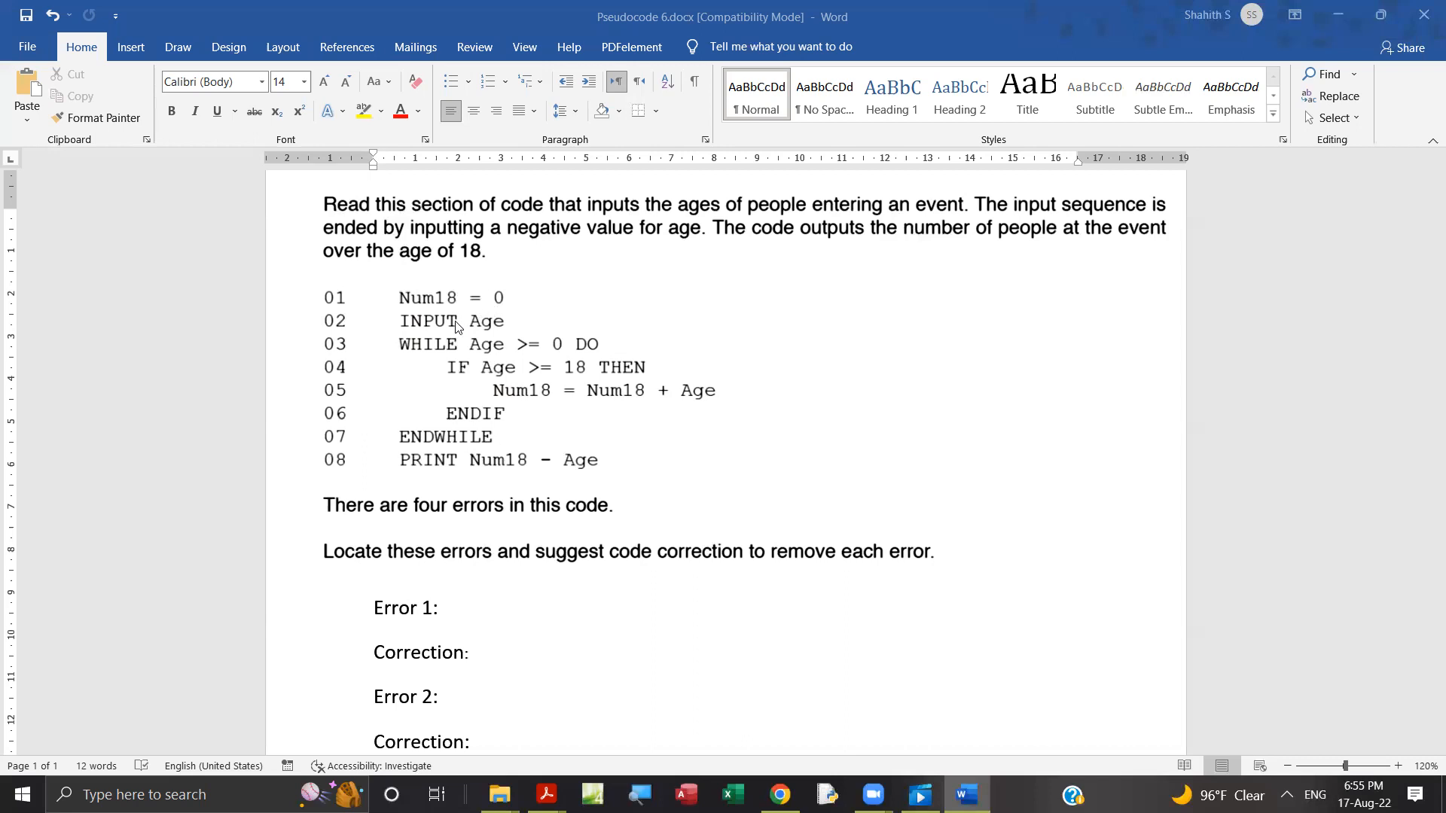
pyautogui.moveTo(490, 332)
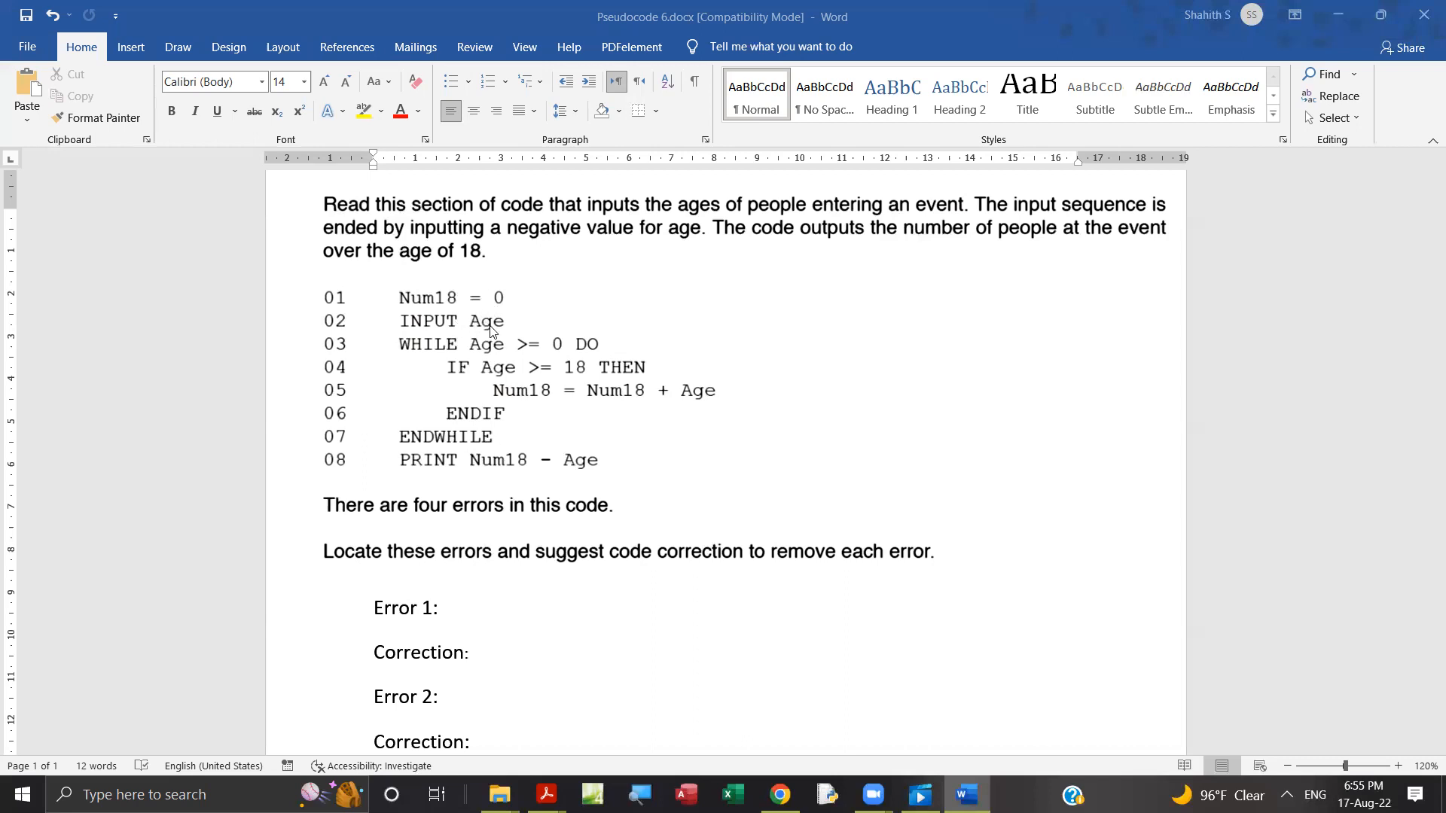
pyautogui.moveTo(446, 353)
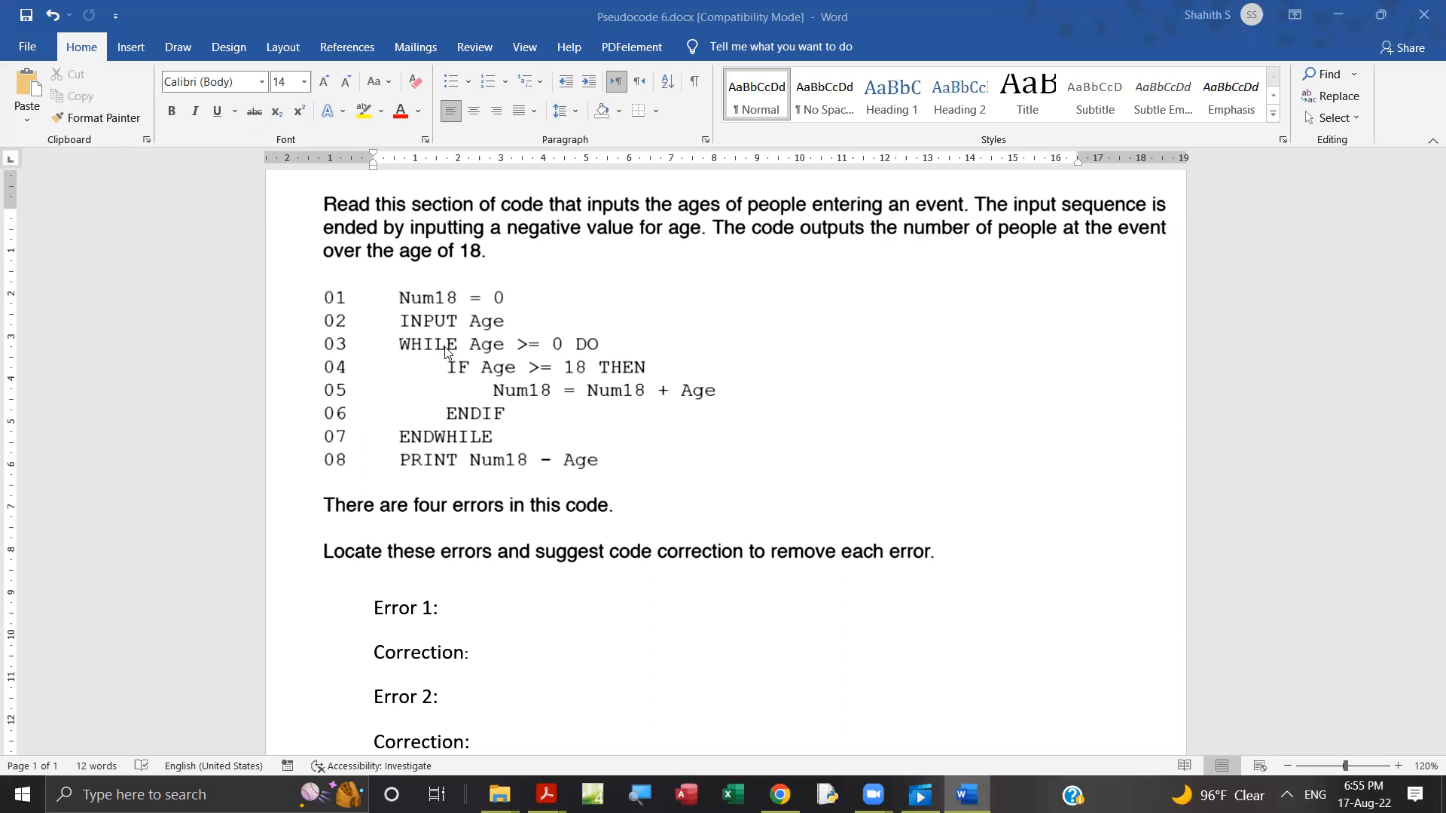
pyautogui.moveTo(551, 350)
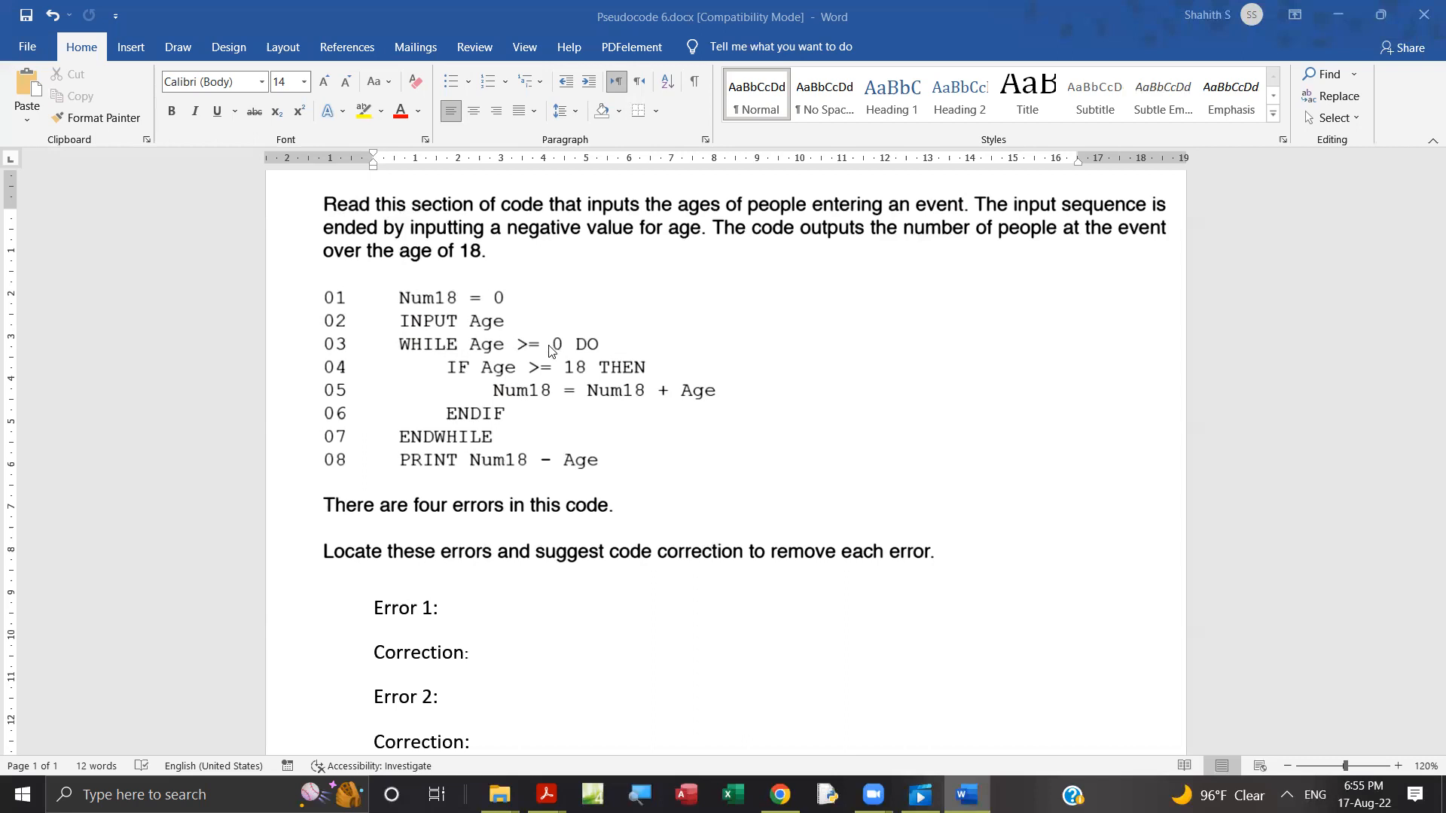
pyautogui.moveTo(513, 359)
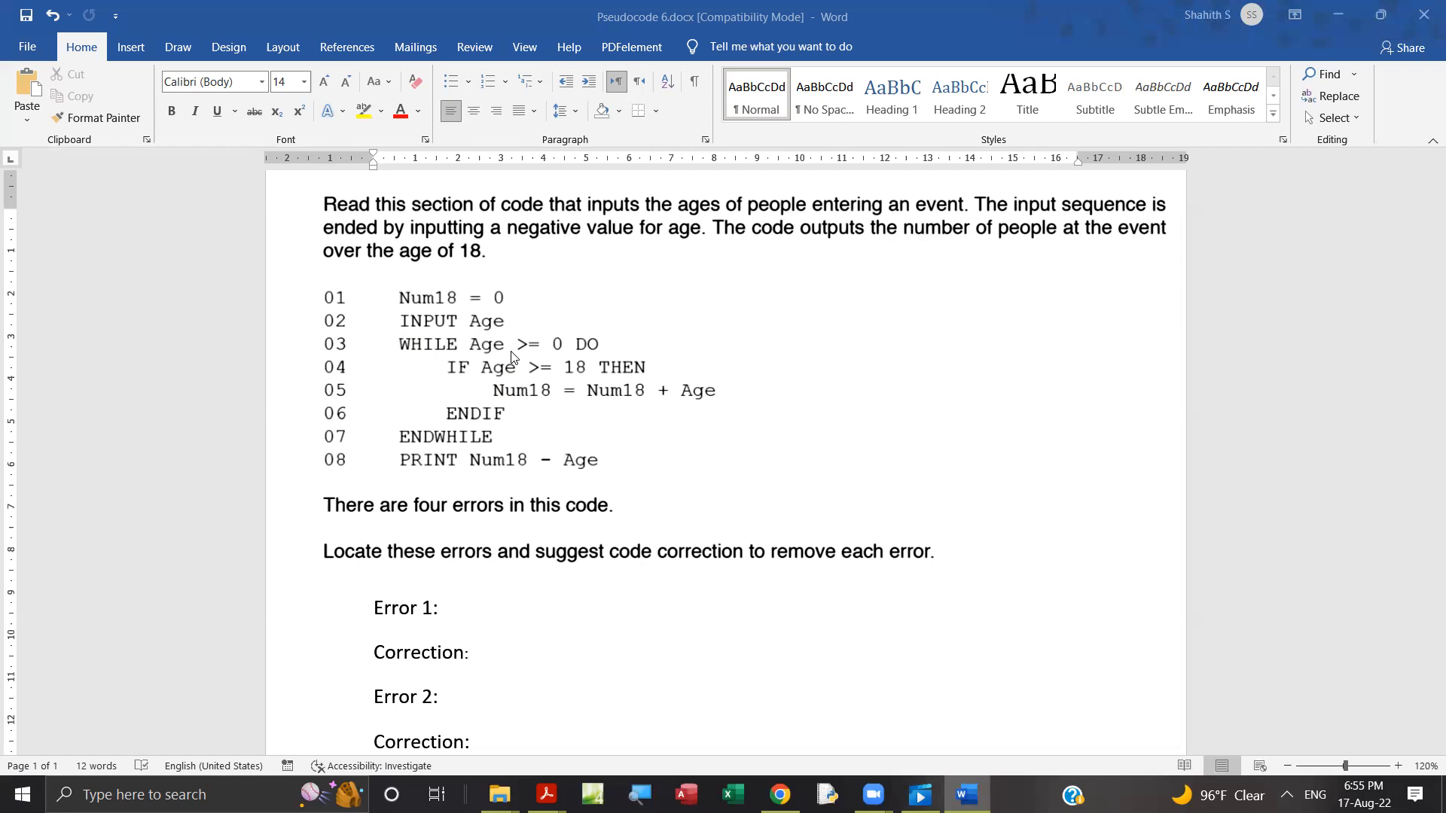
pyautogui.moveTo(461, 357)
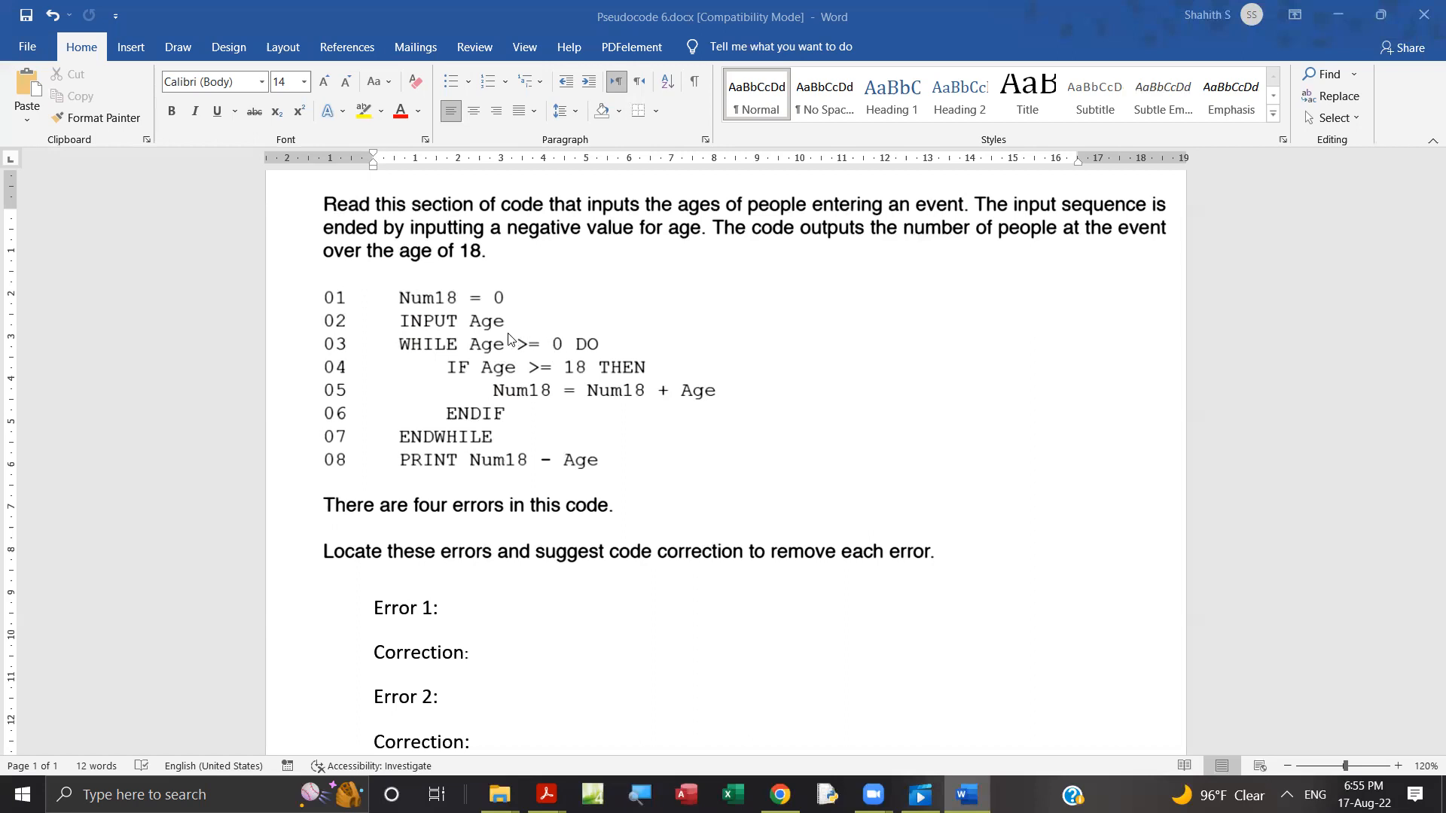
pyautogui.moveTo(505, 358)
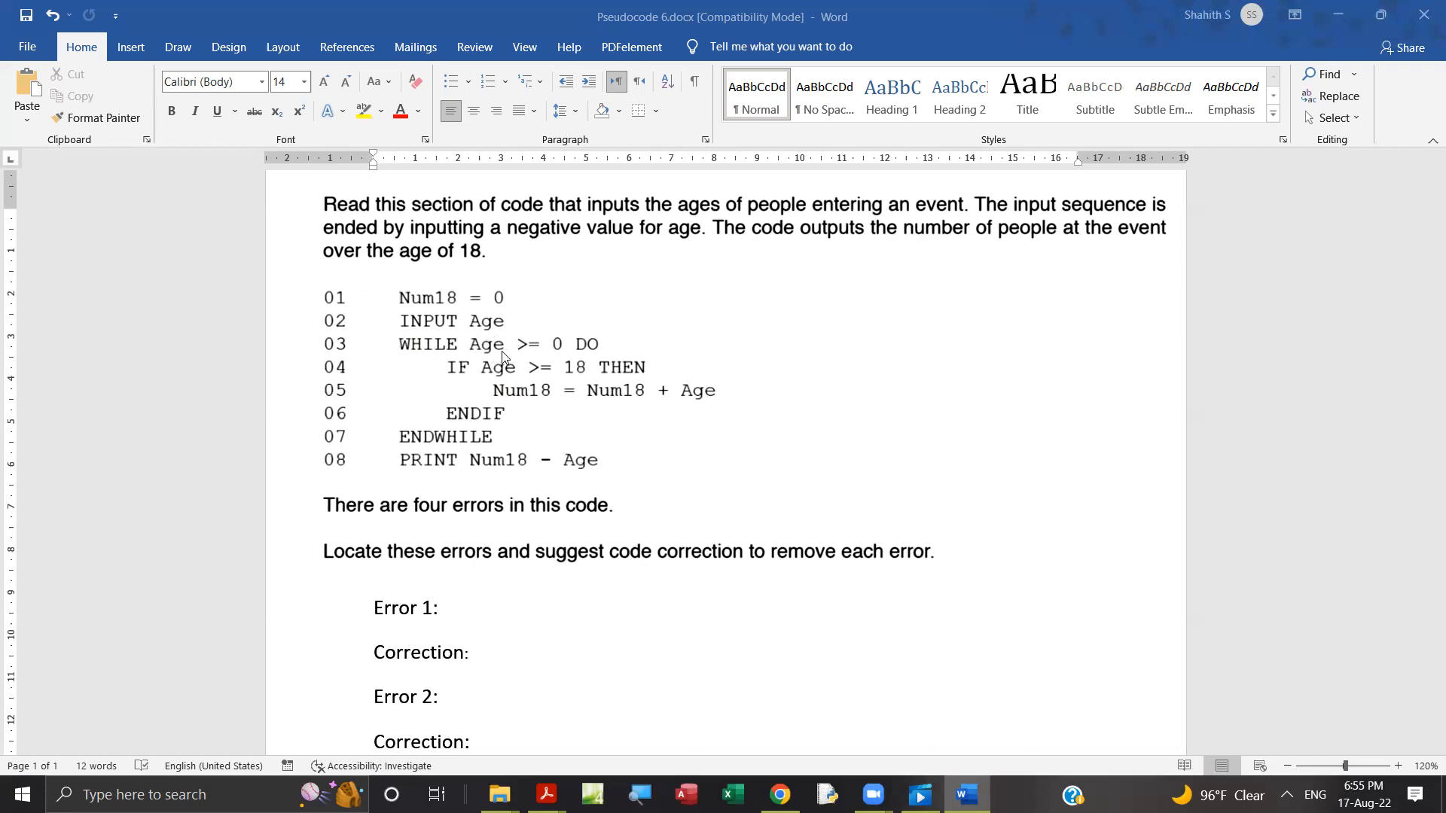
pyautogui.moveTo(505, 351)
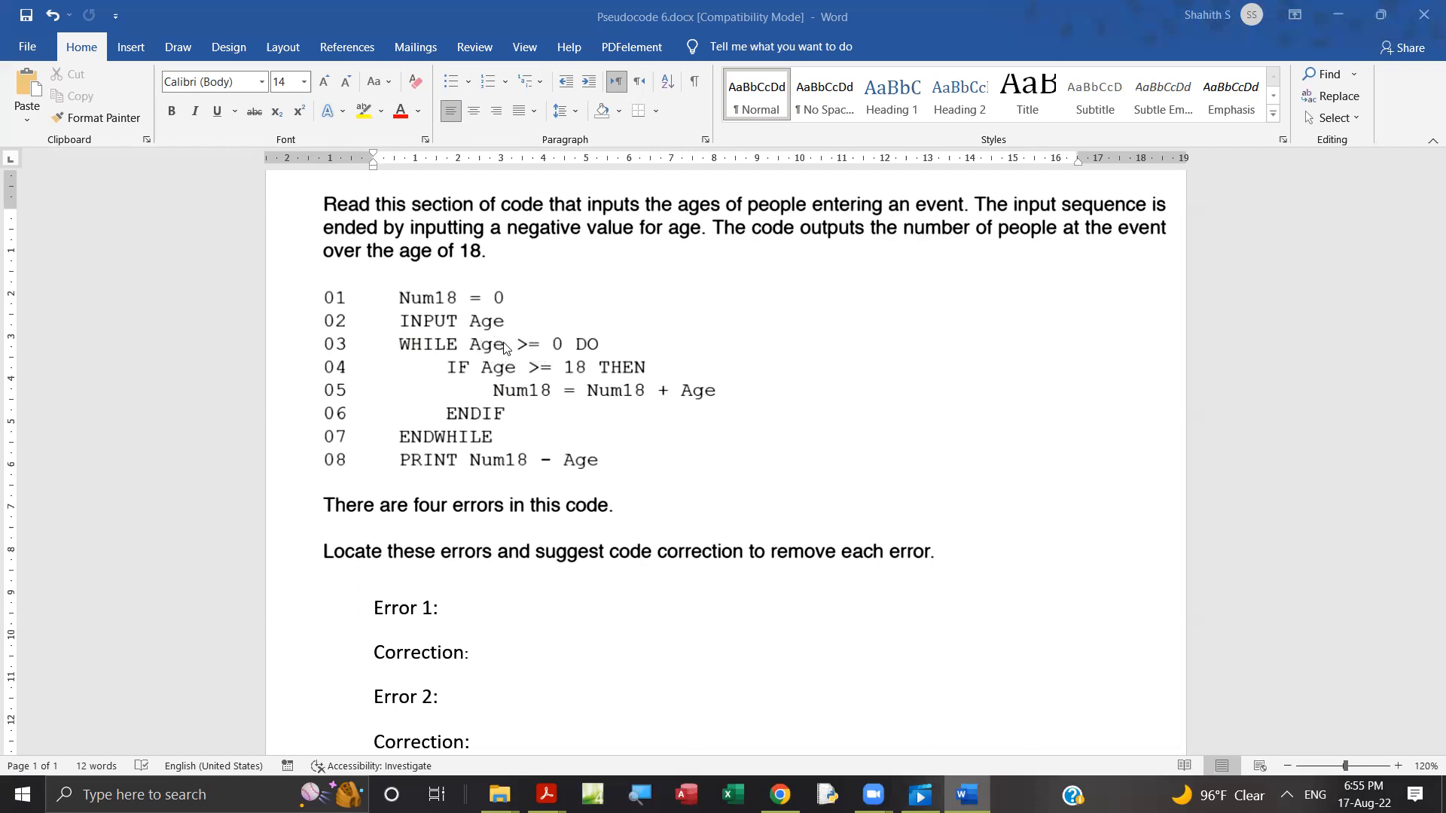
pyautogui.moveTo(481, 348)
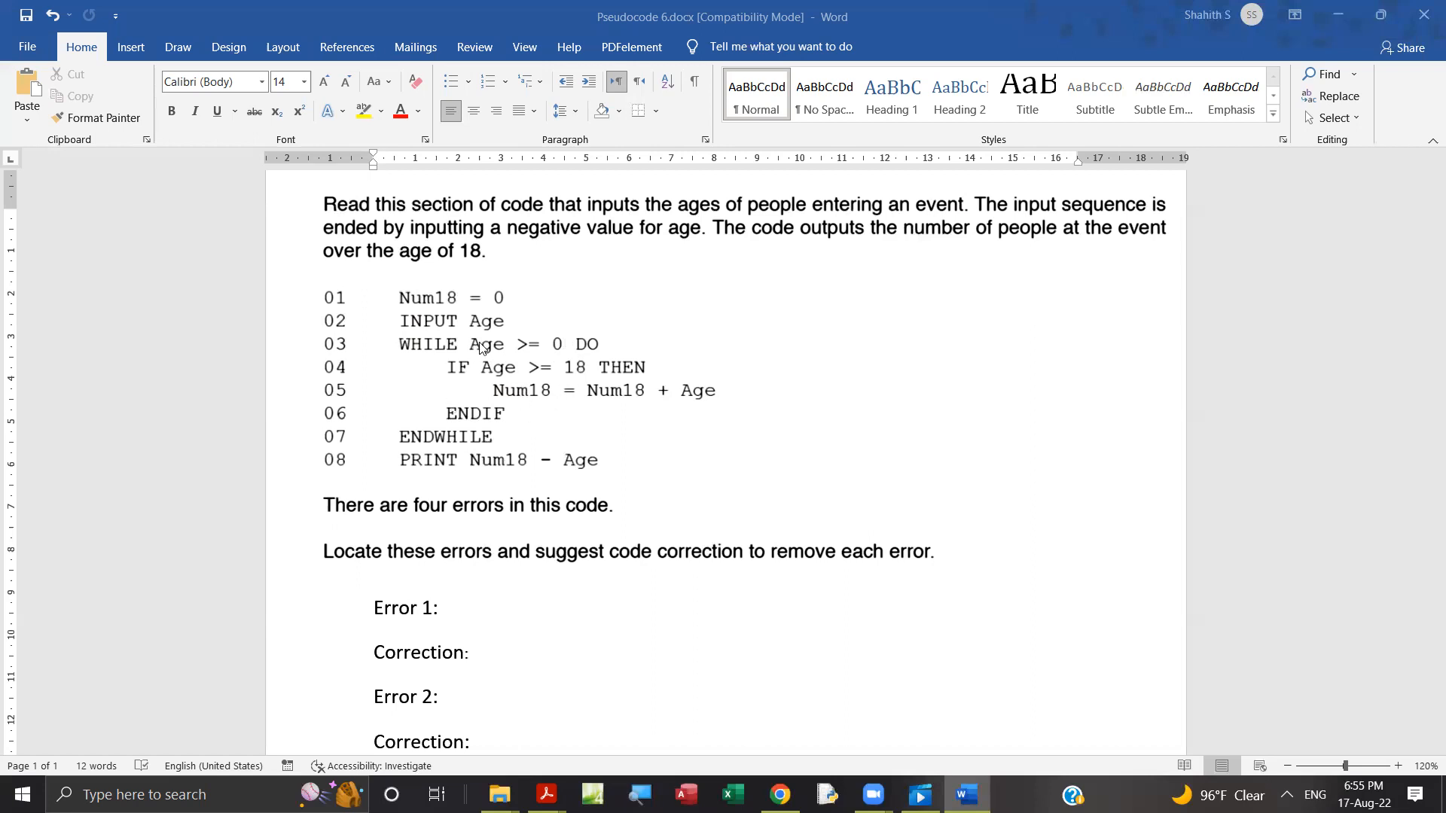
pyautogui.moveTo(453, 345)
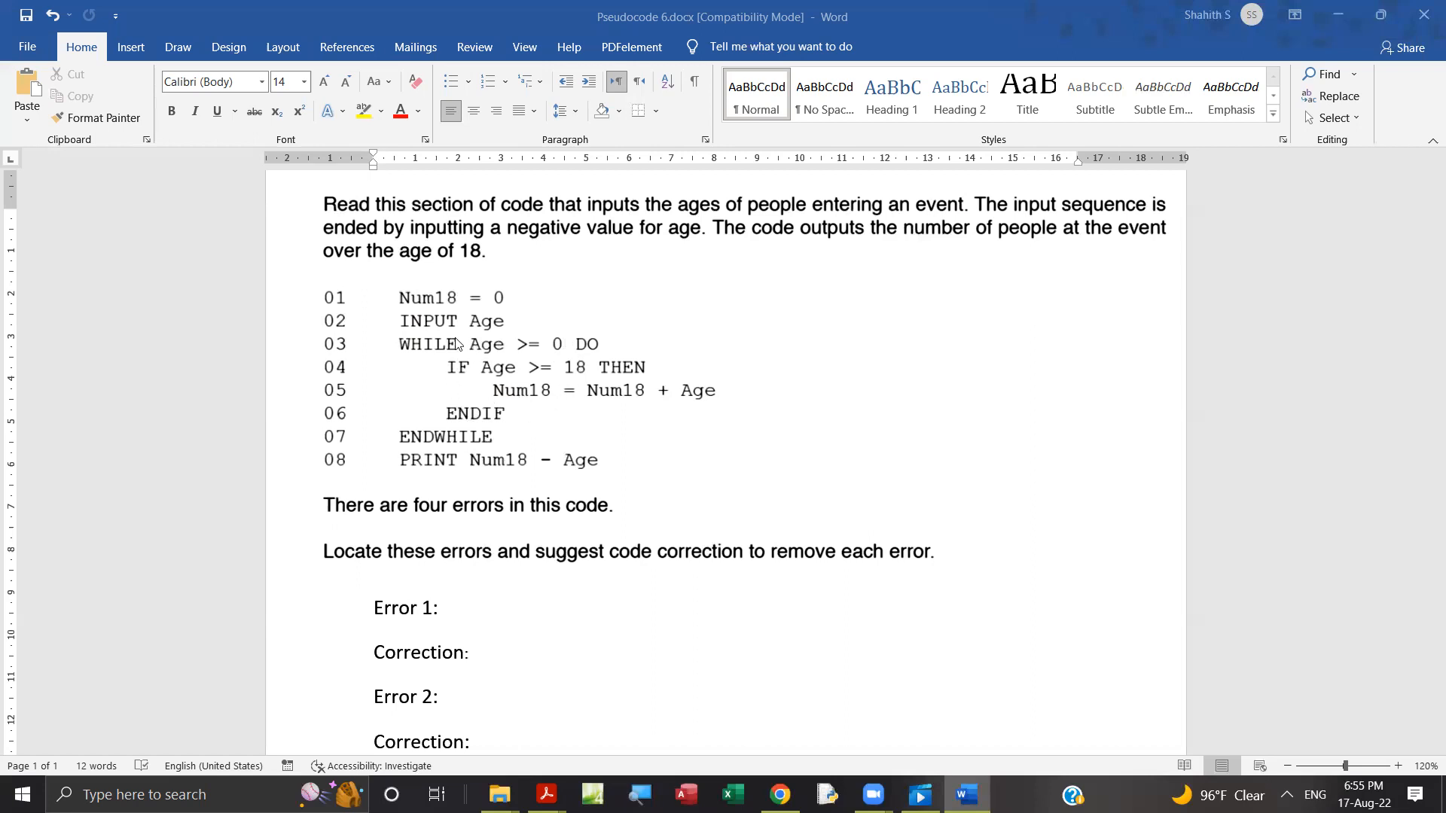
pyautogui.moveTo(452, 328)
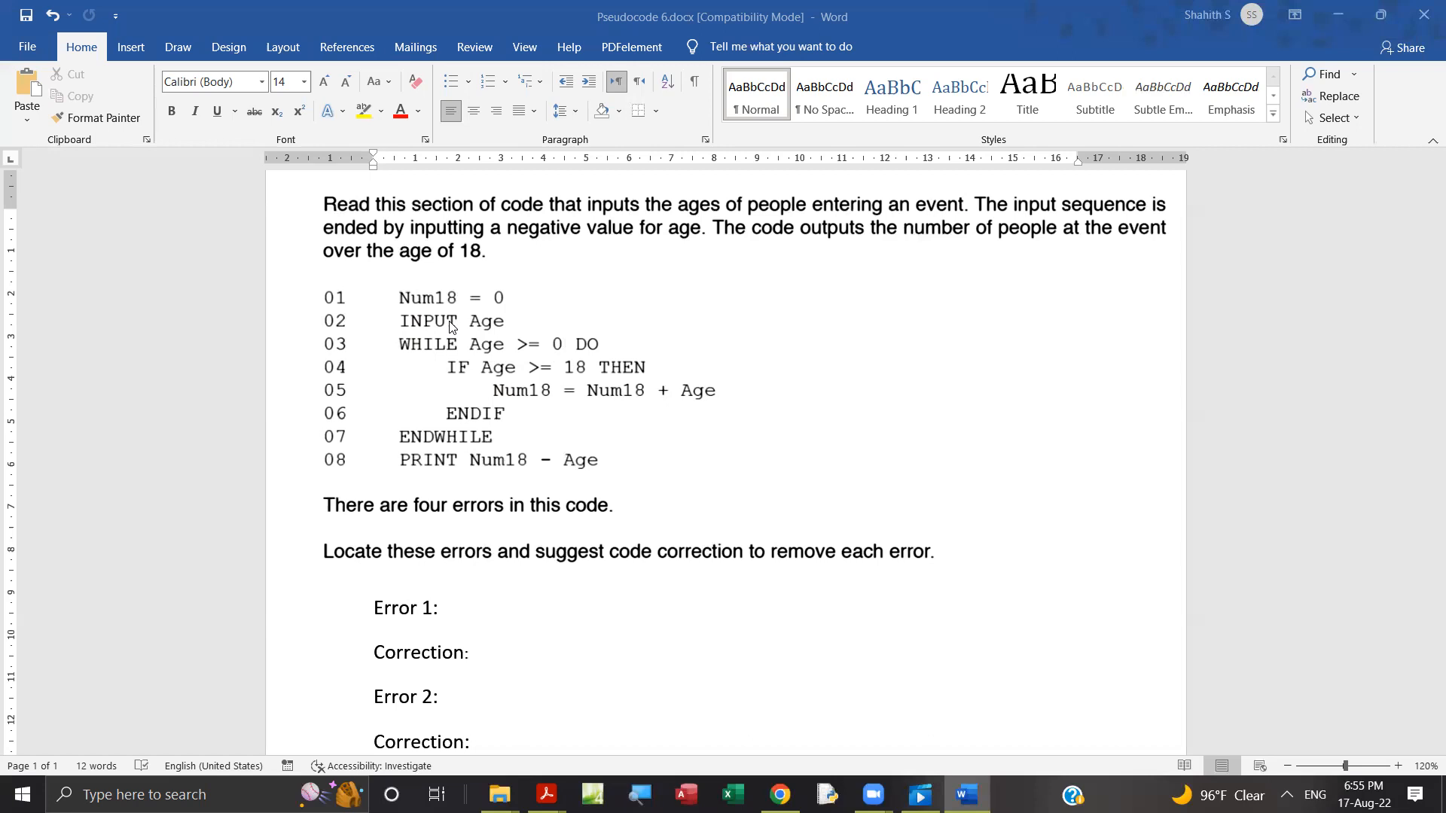
pyautogui.moveTo(482, 337)
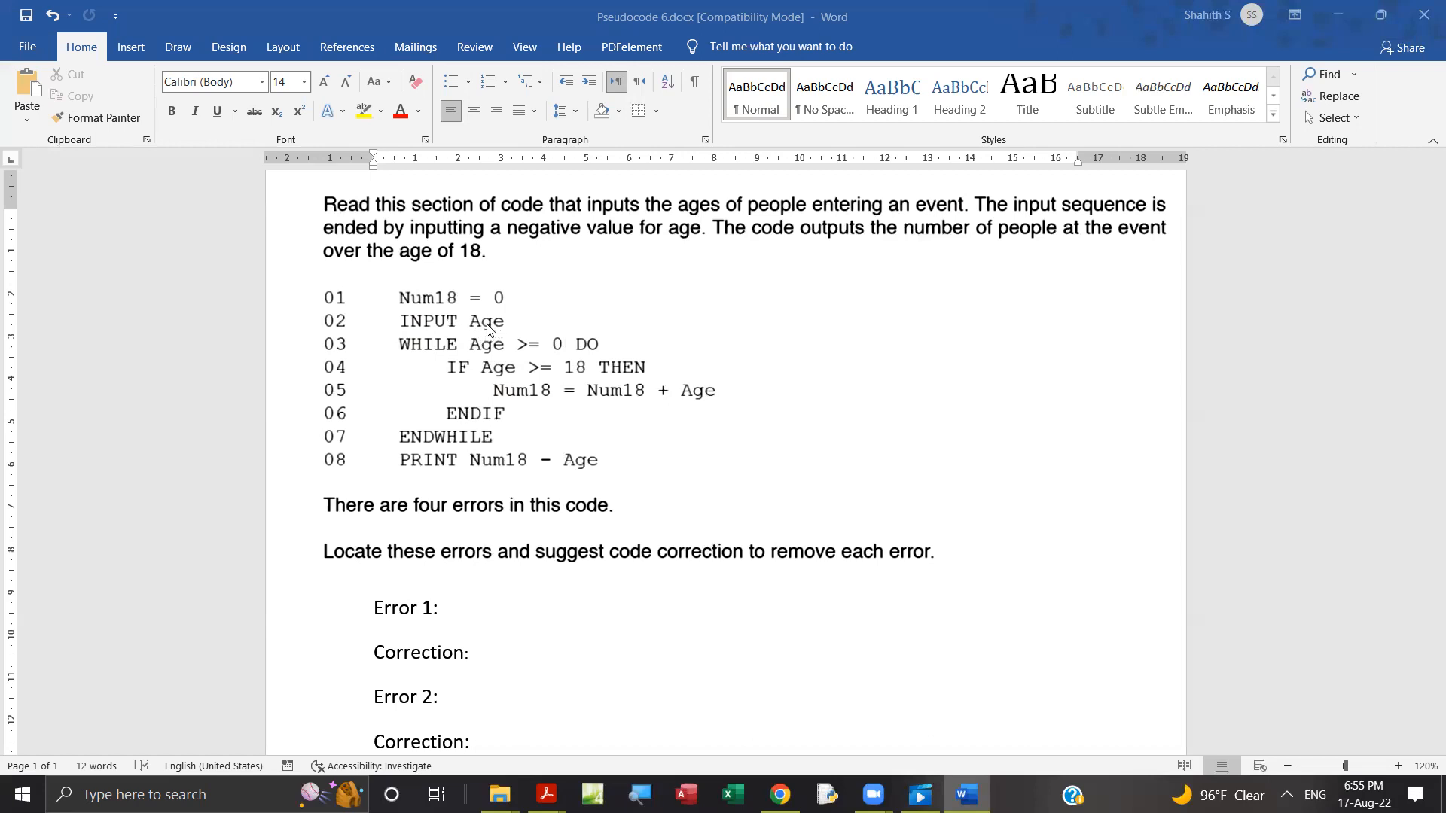
pyautogui.moveTo(518, 348)
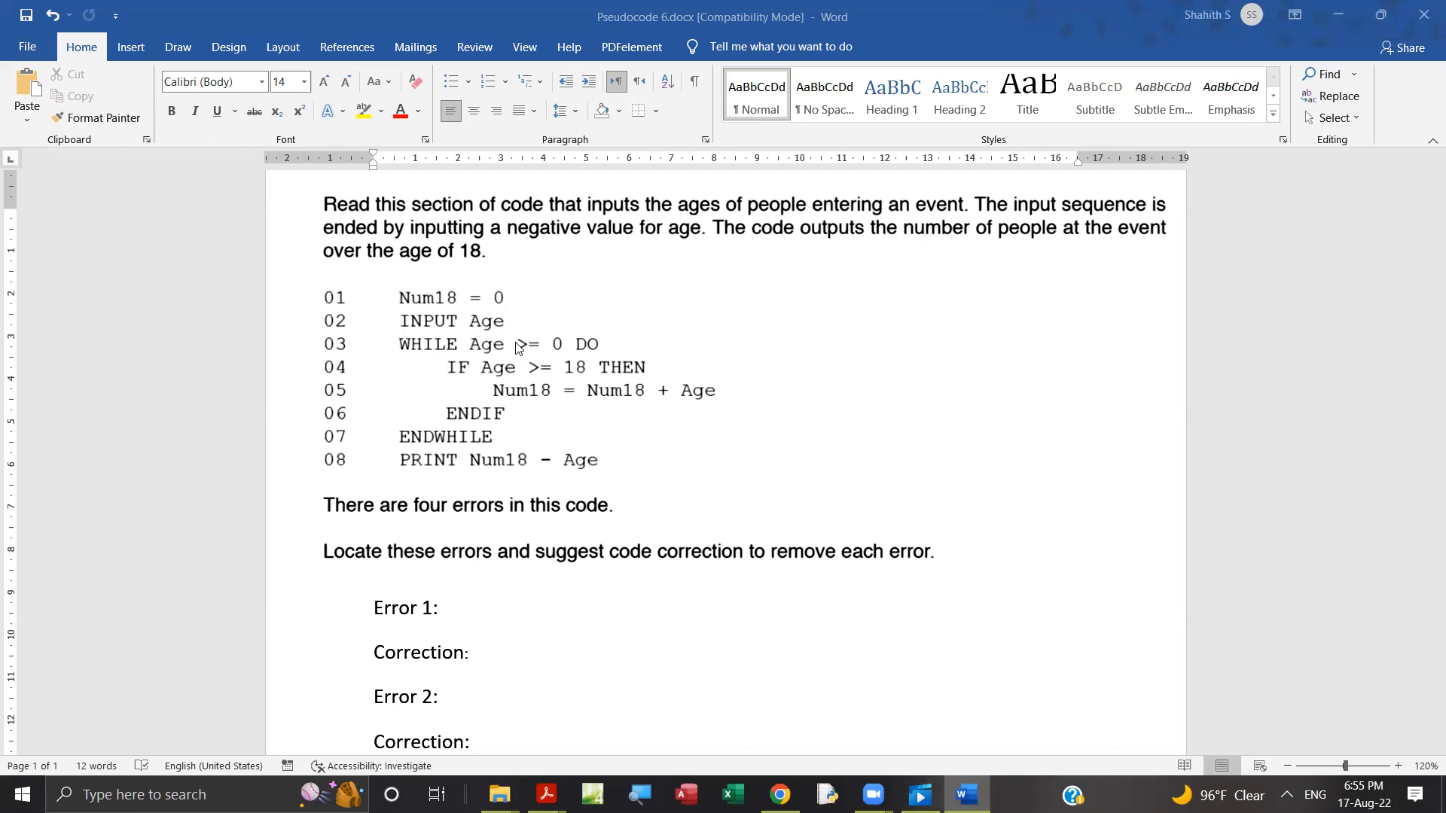
pyautogui.moveTo(525, 348)
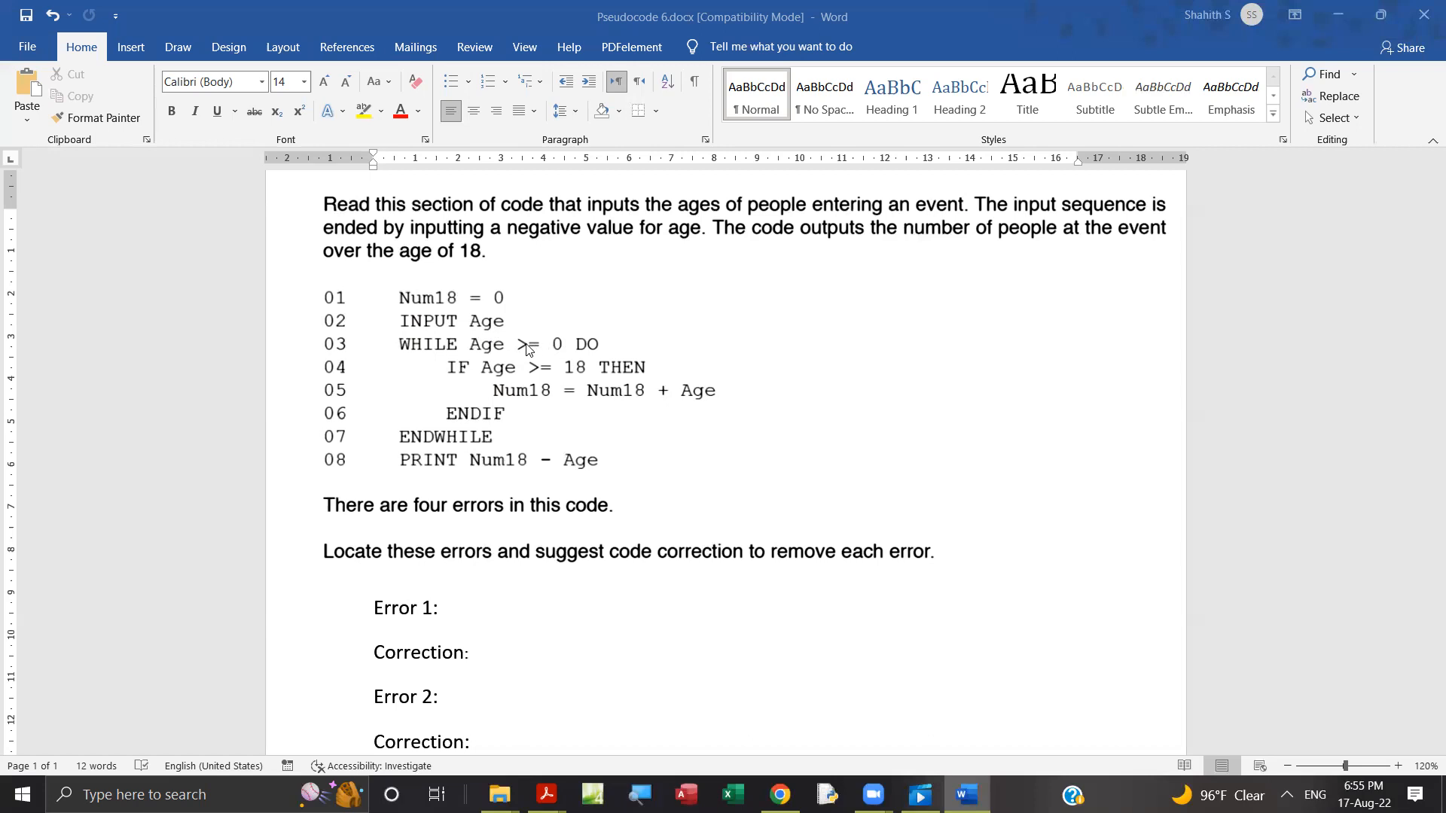
pyautogui.moveTo(518, 377)
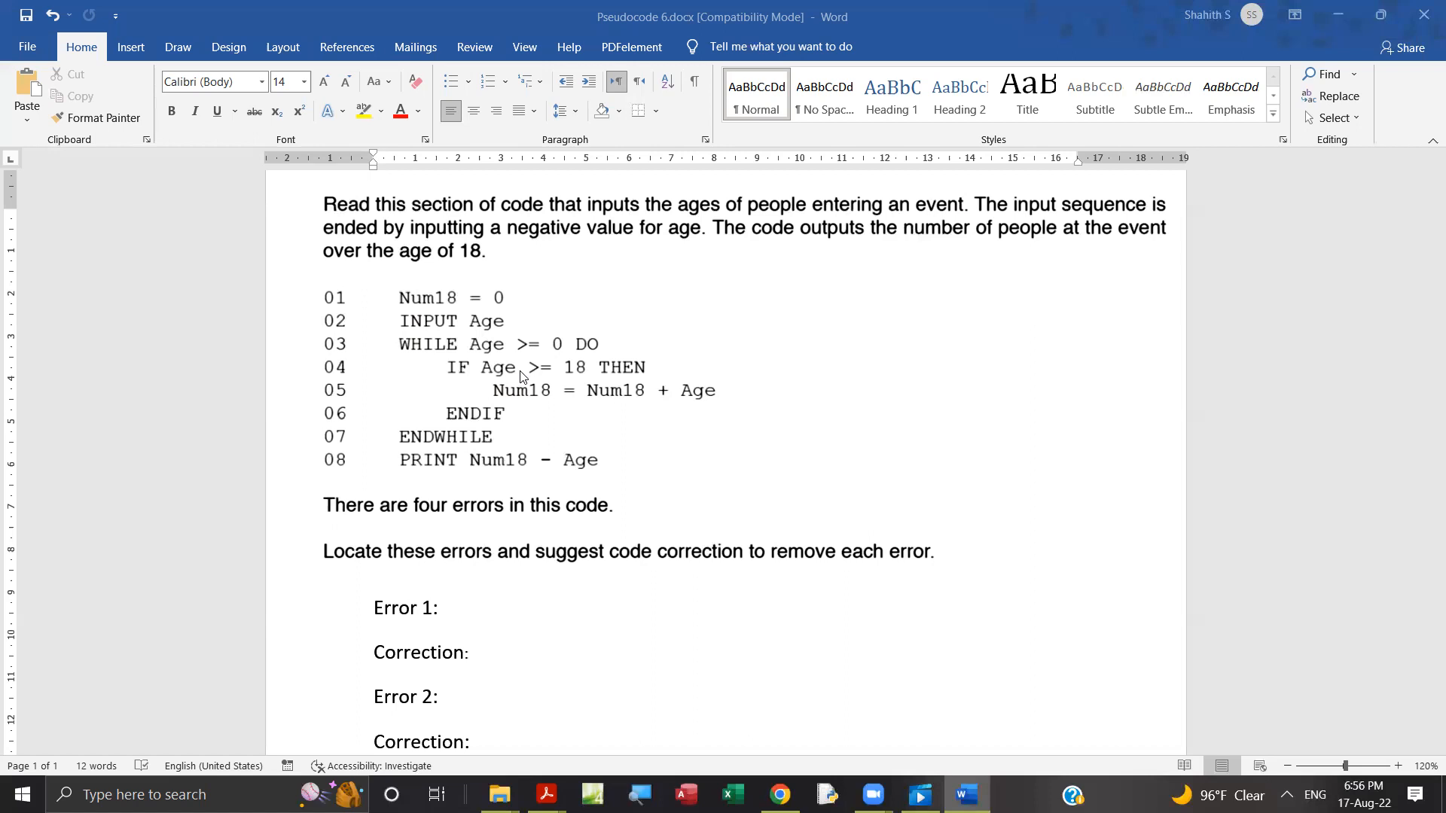
pyautogui.moveTo(559, 379)
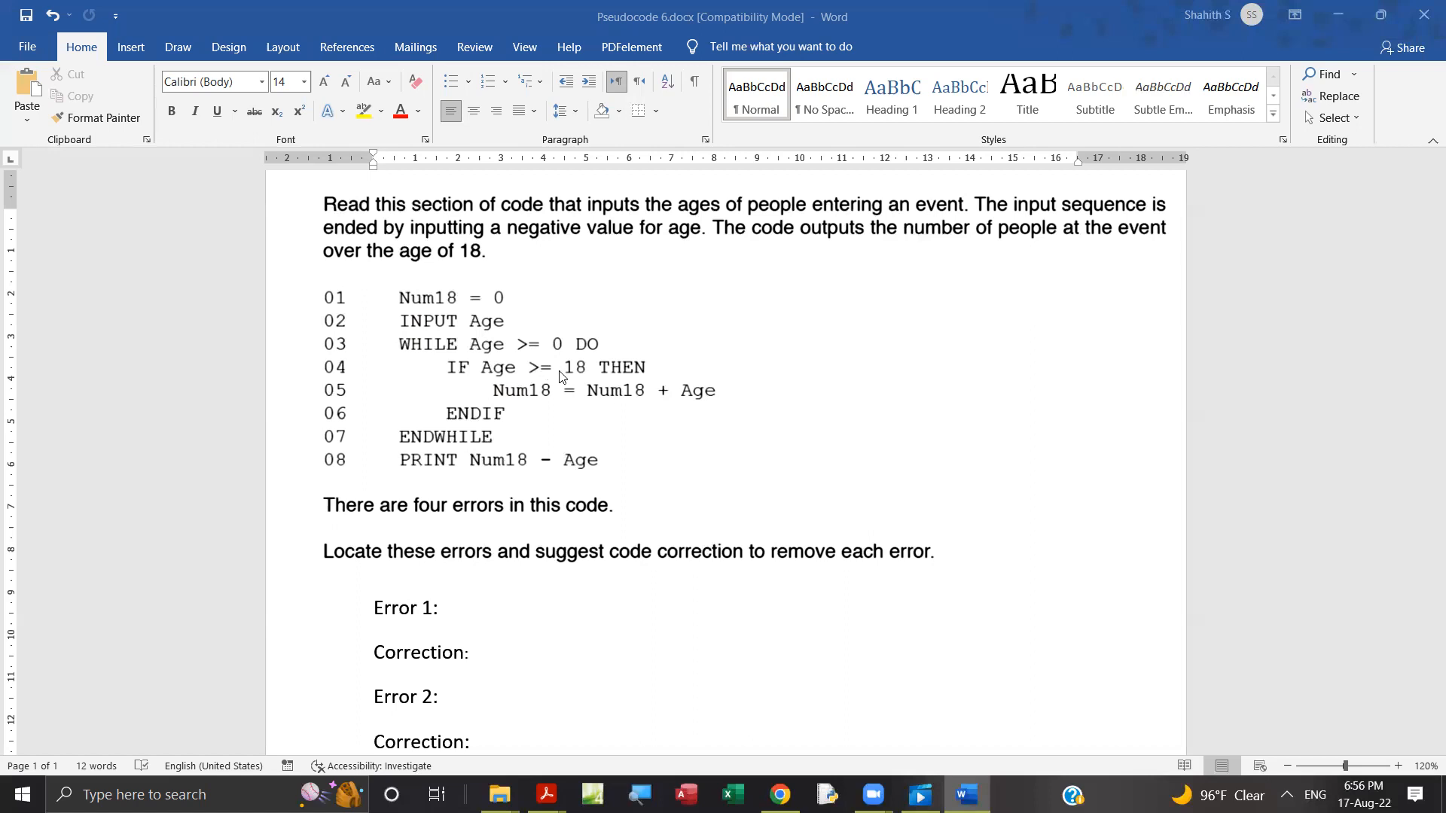
pyautogui.moveTo(1065, 246)
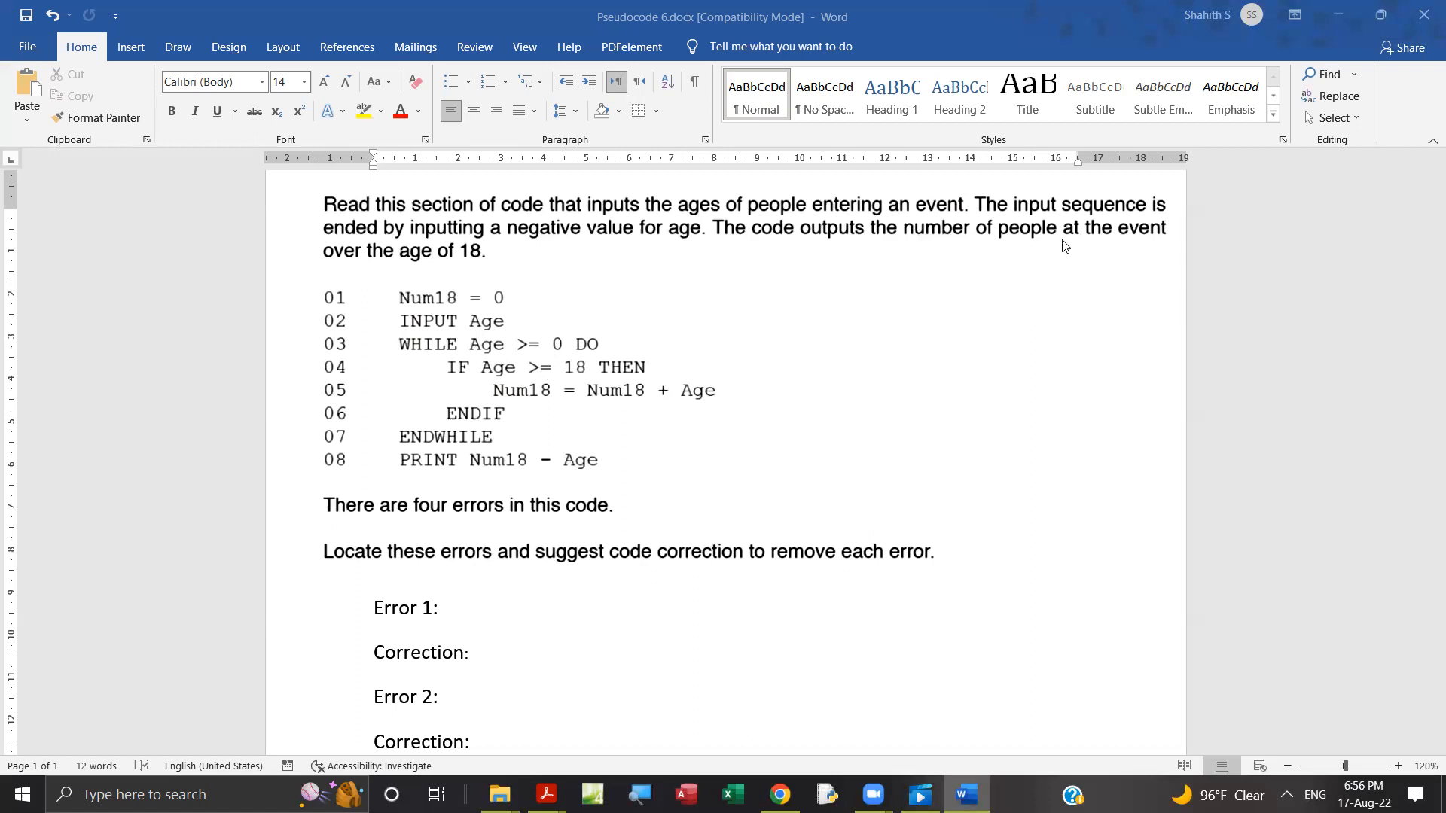
pyautogui.moveTo(391, 279)
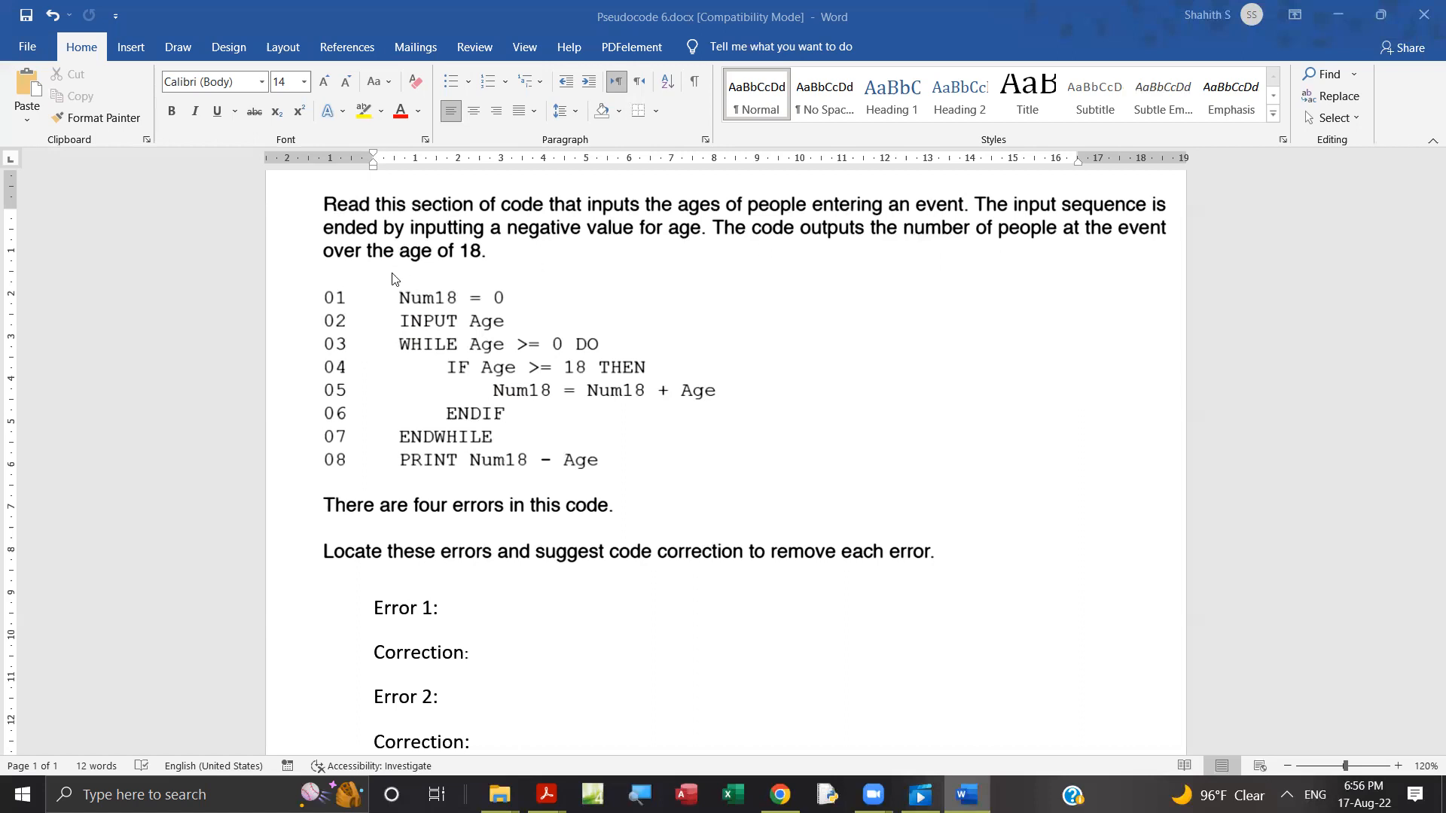
pyautogui.moveTo(533, 378)
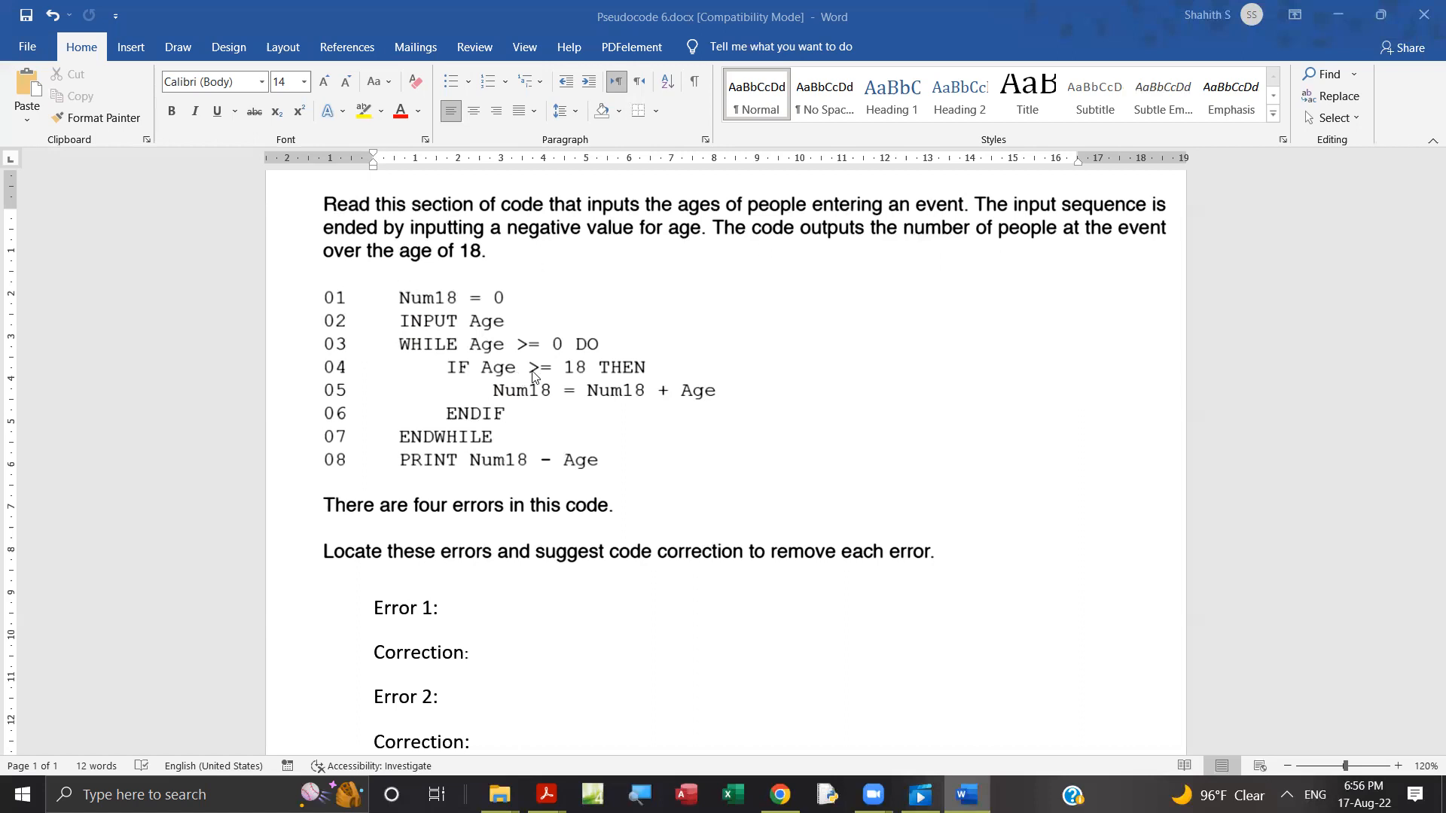
pyautogui.moveTo(416, 264)
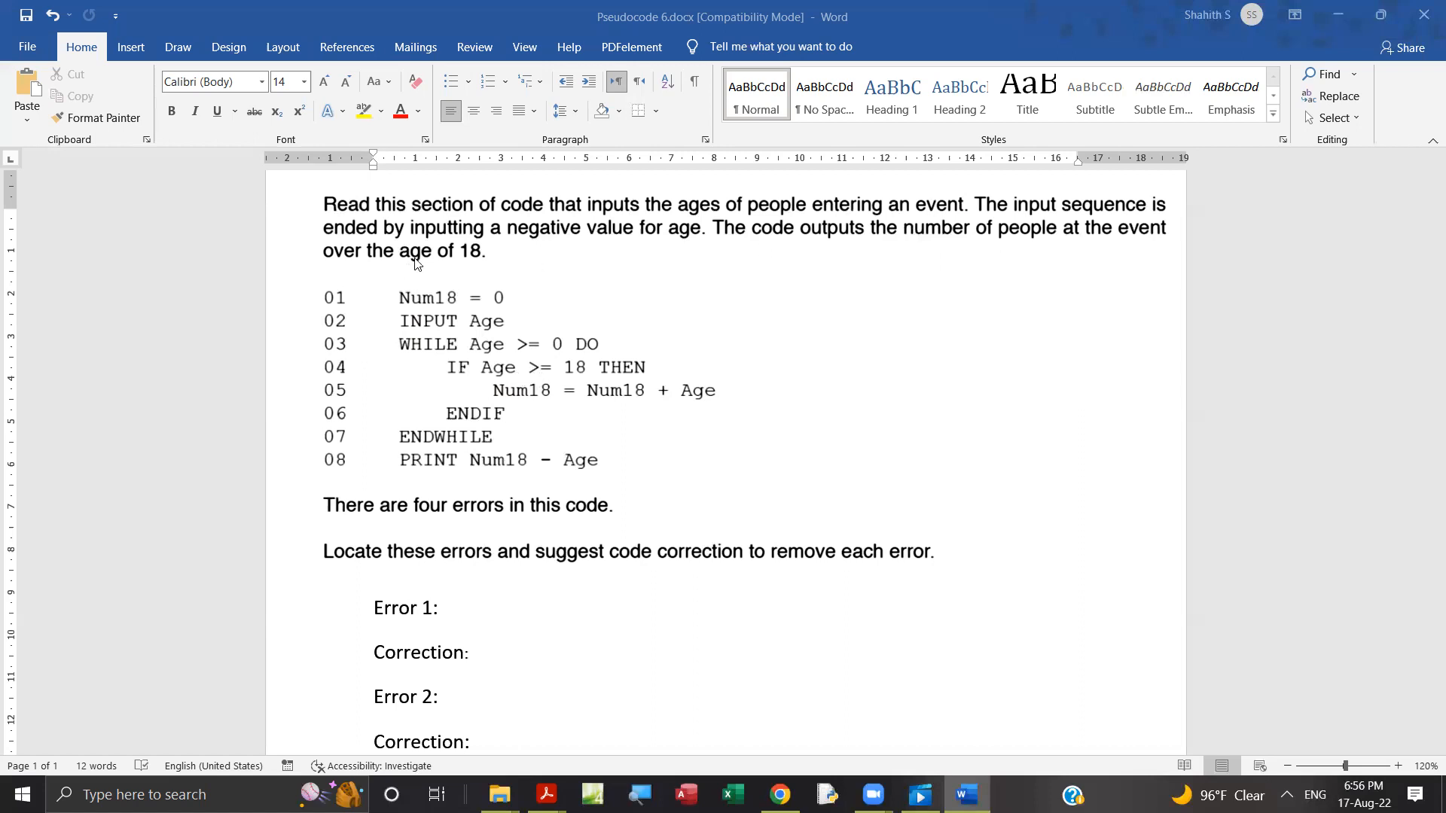
pyautogui.moveTo(432, 267)
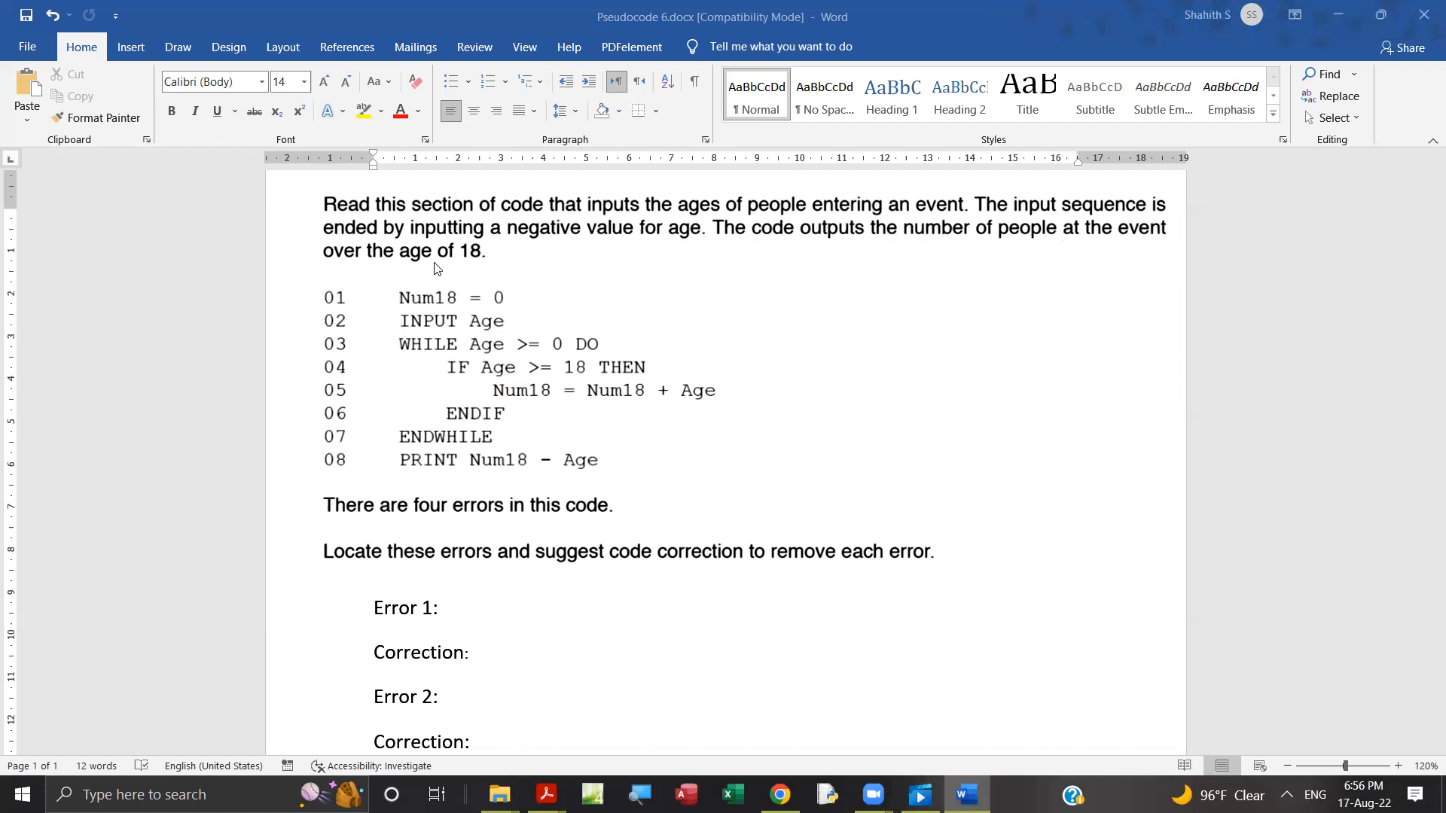
pyautogui.moveTo(522, 389)
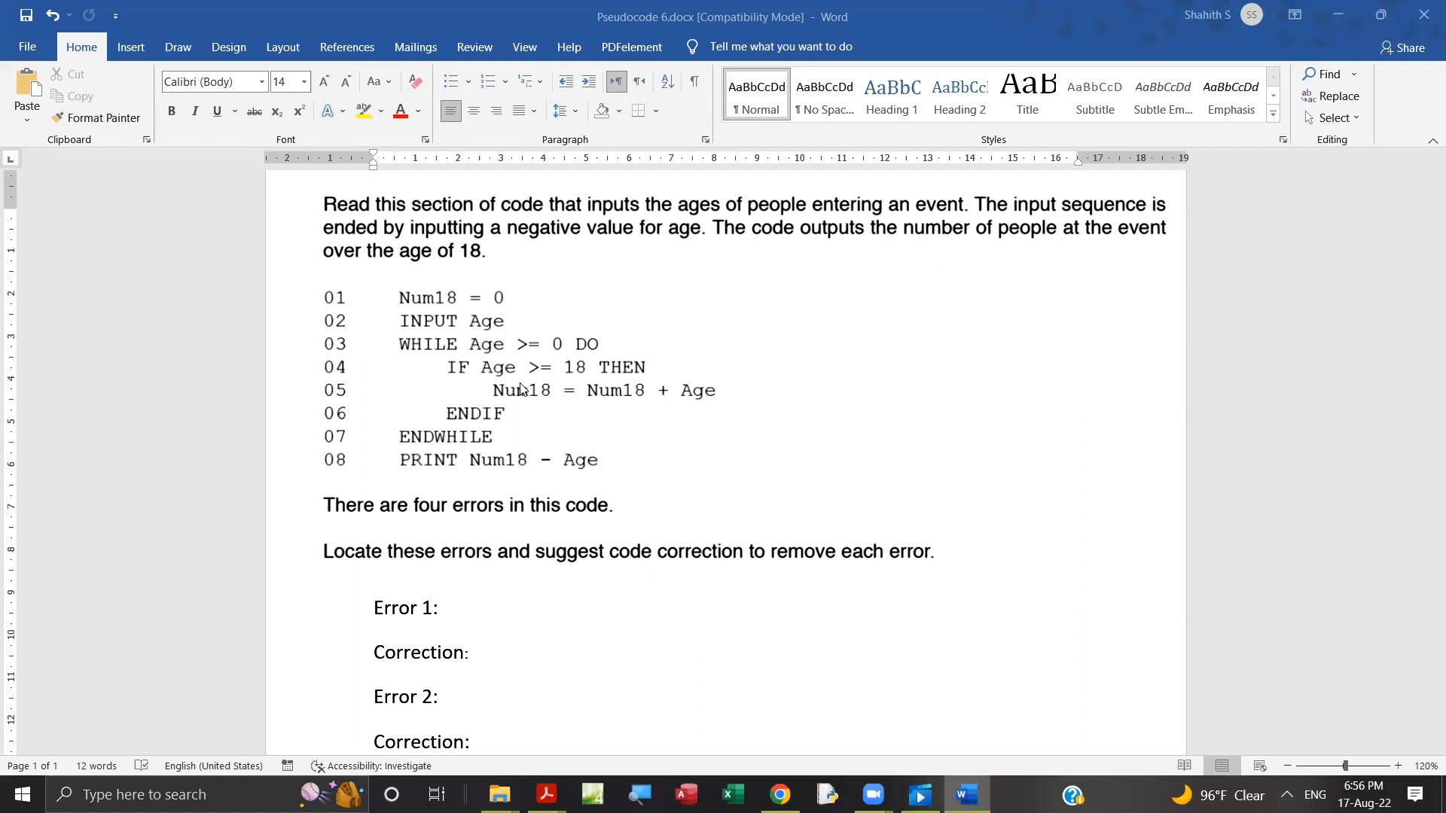
pyautogui.moveTo(505, 350)
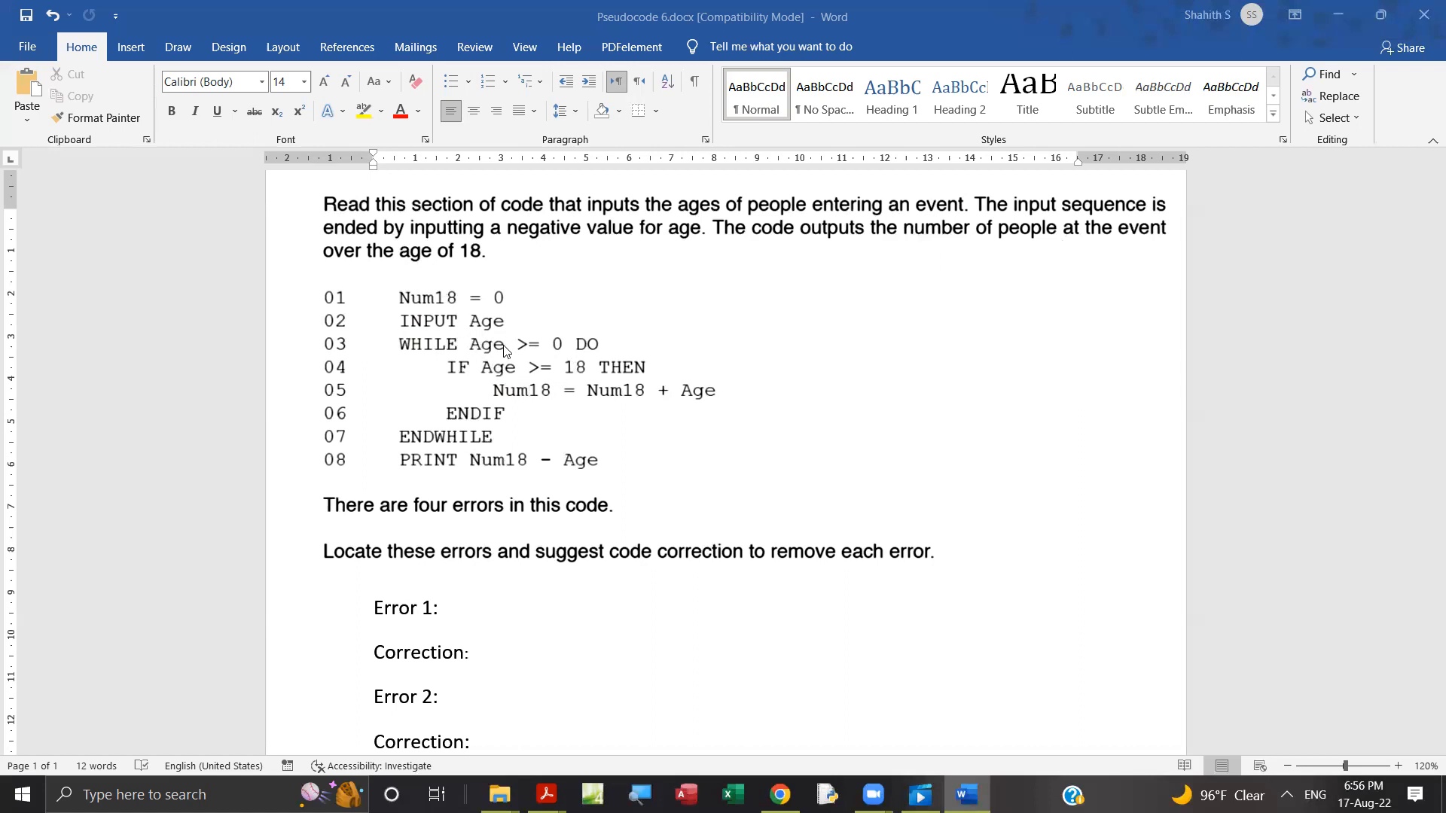
pyautogui.moveTo(544, 371)
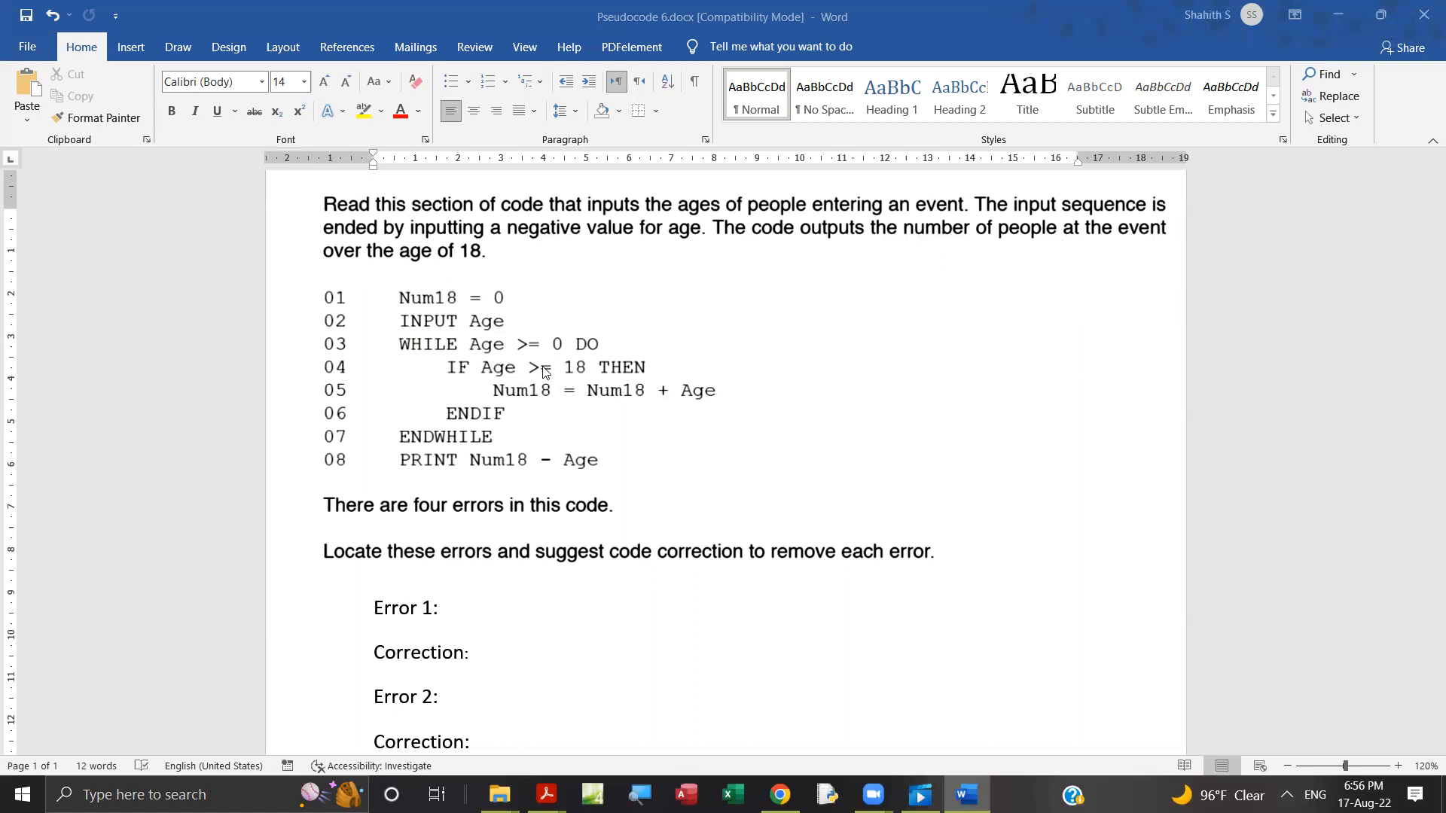
pyautogui.moveTo(542, 378)
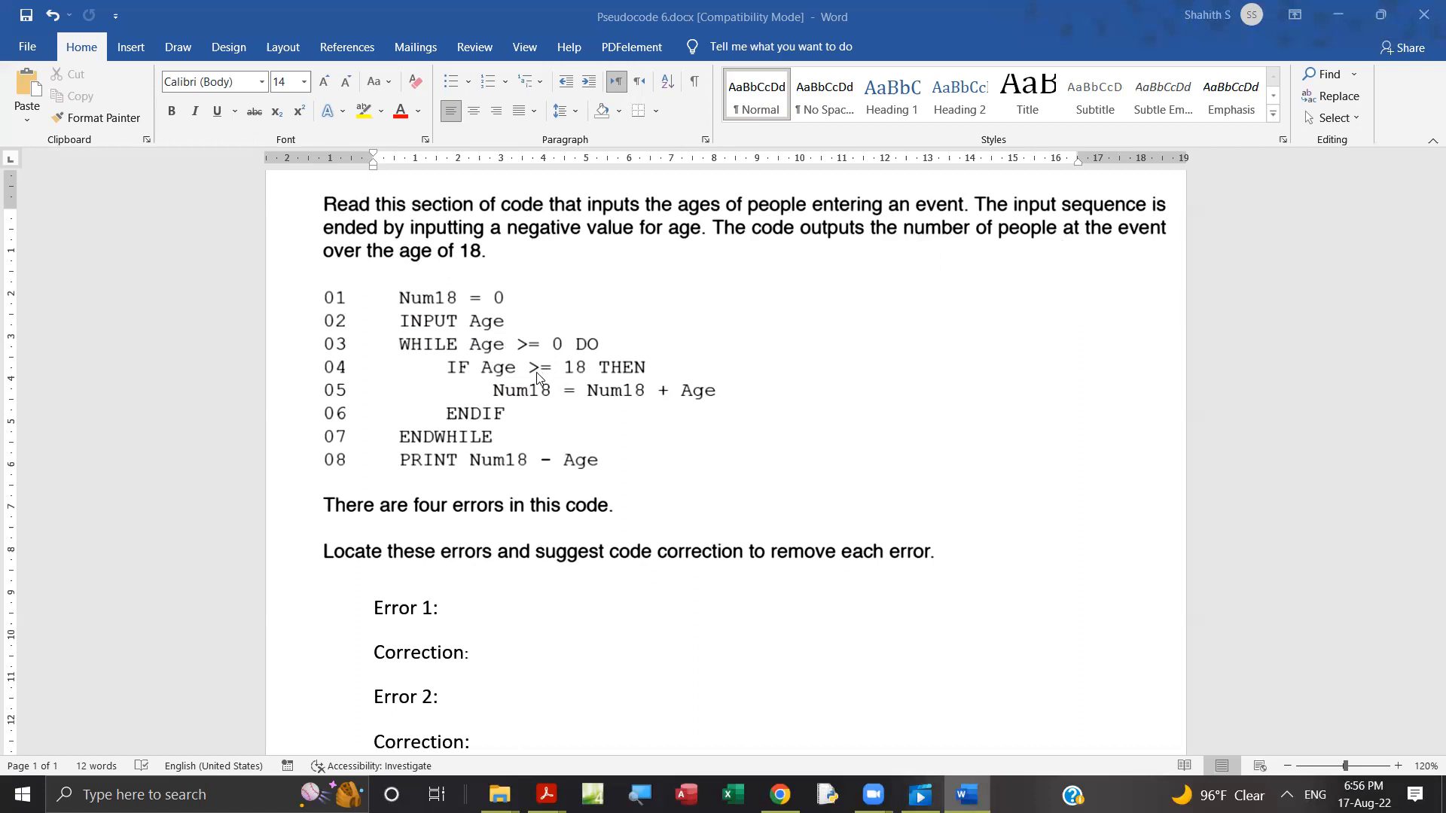
pyautogui.moveTo(566, 383)
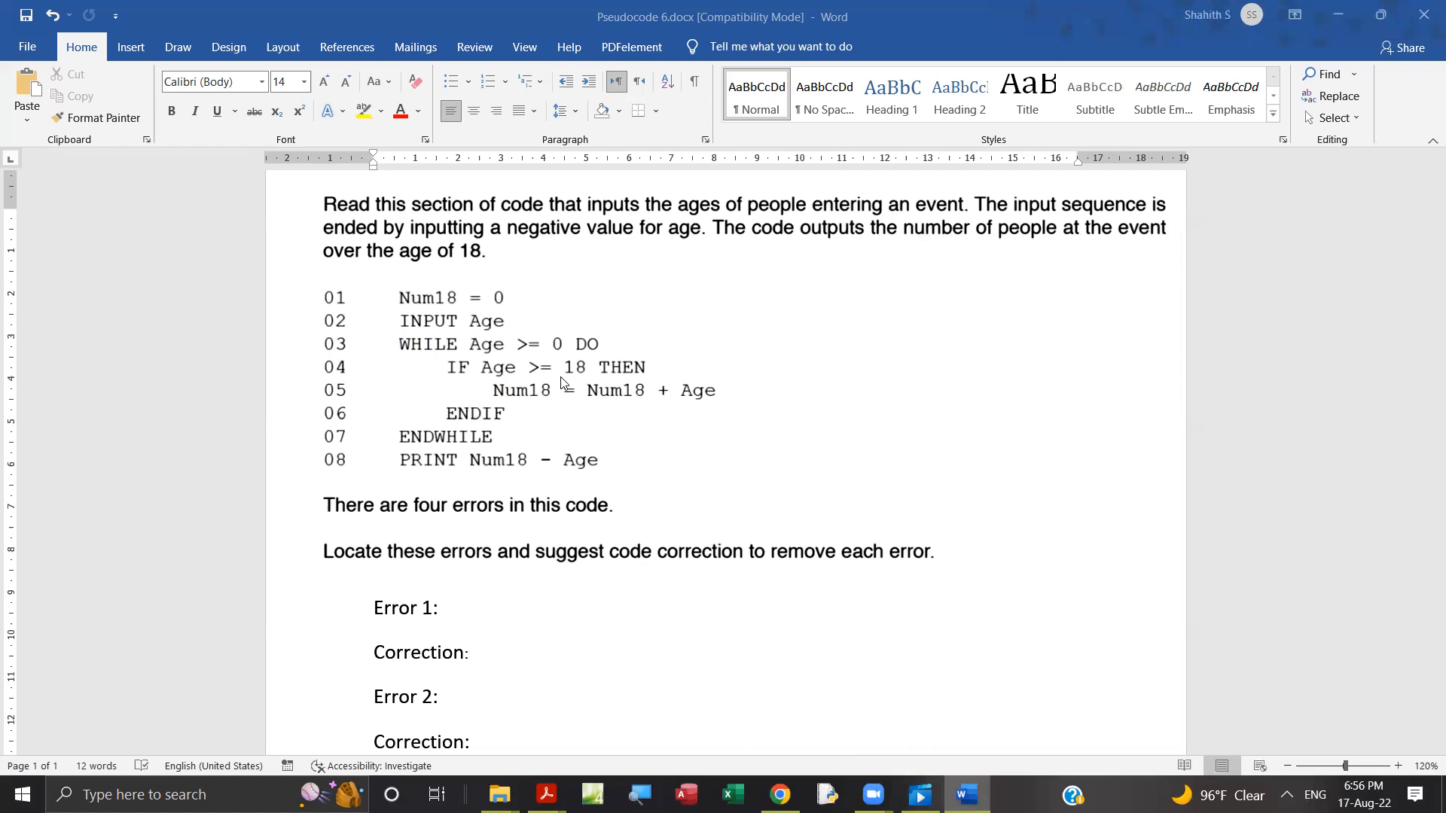
pyautogui.moveTo(628, 376)
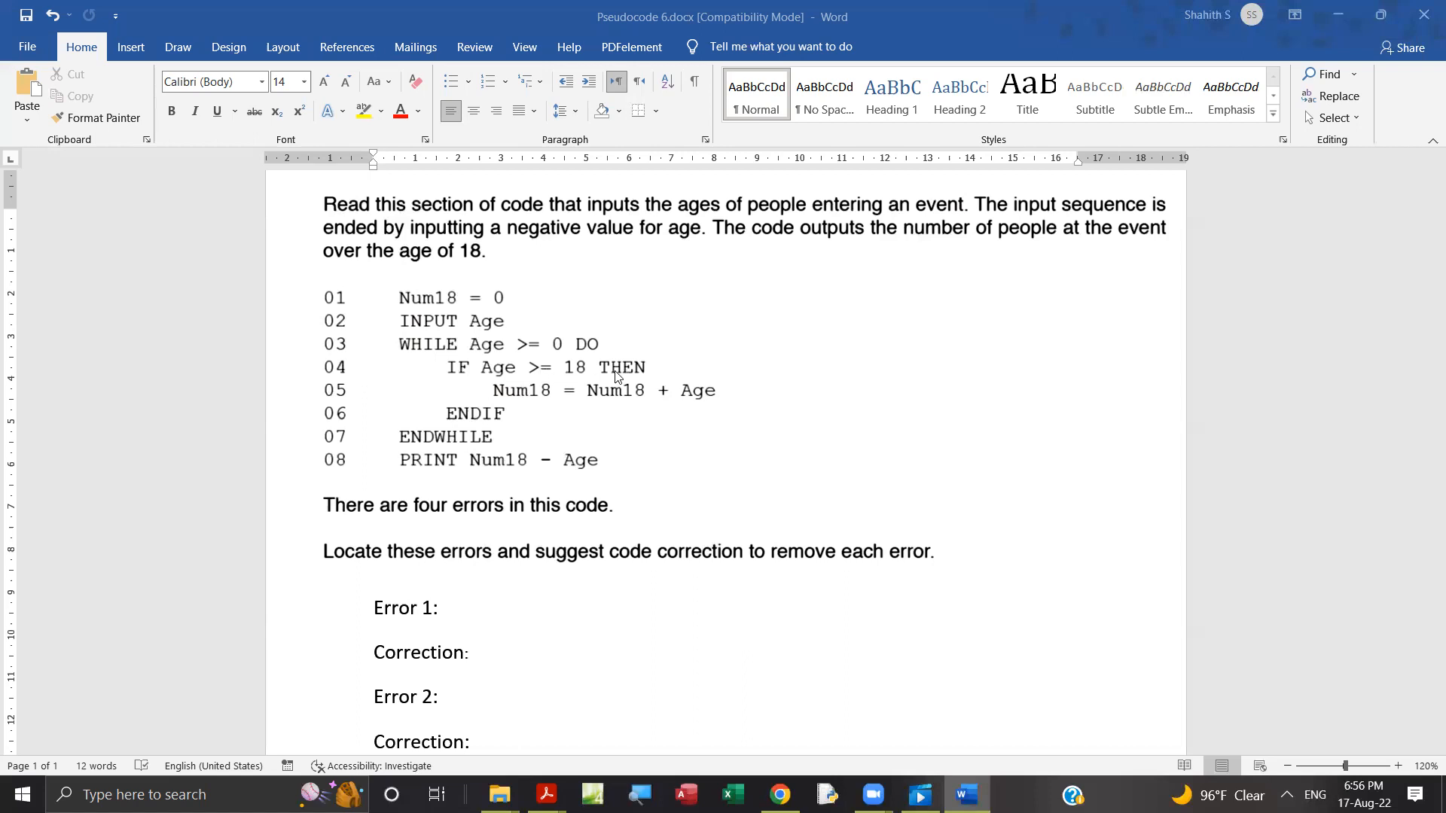
pyautogui.moveTo(543, 403)
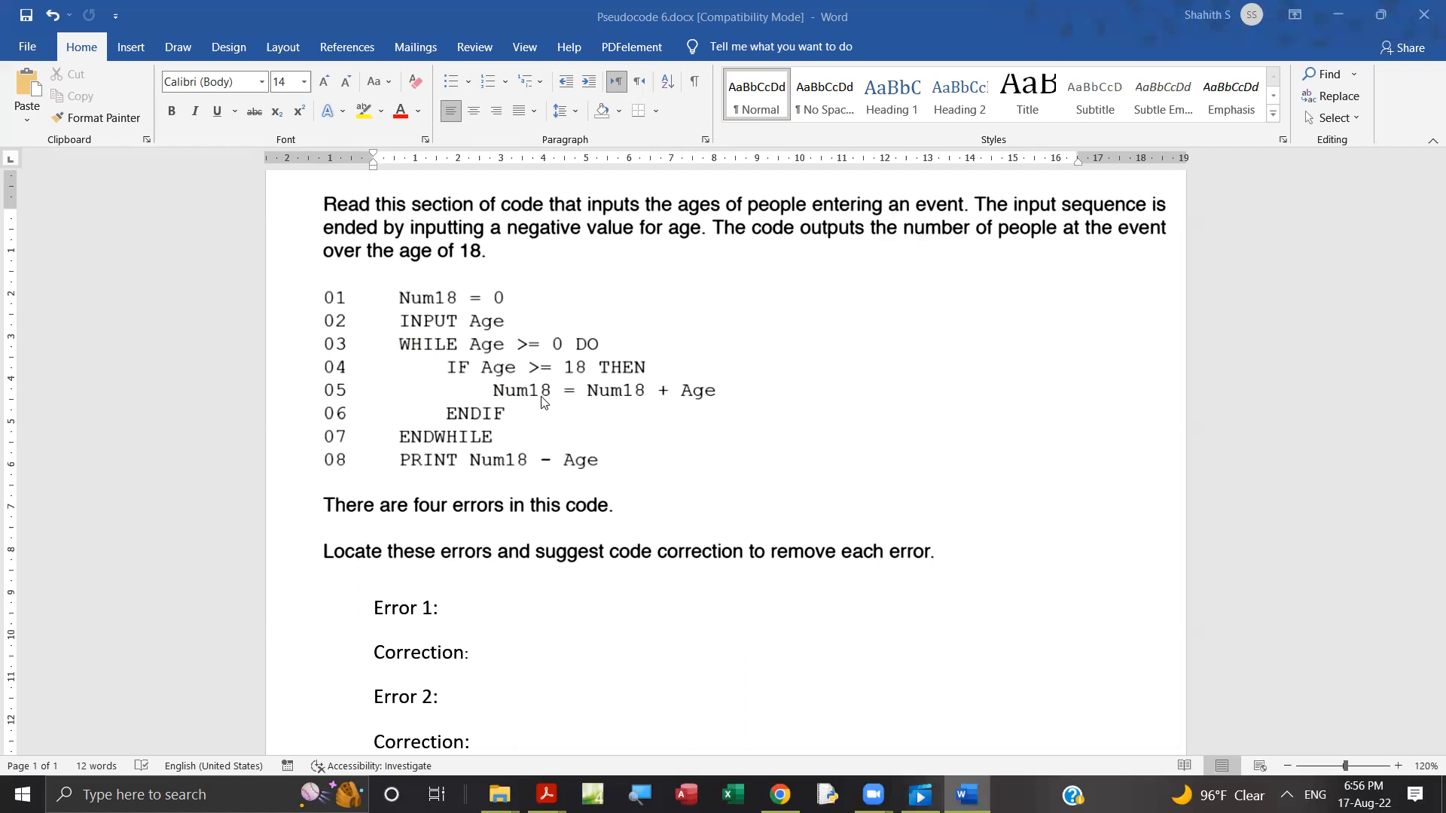
pyautogui.moveTo(562, 374)
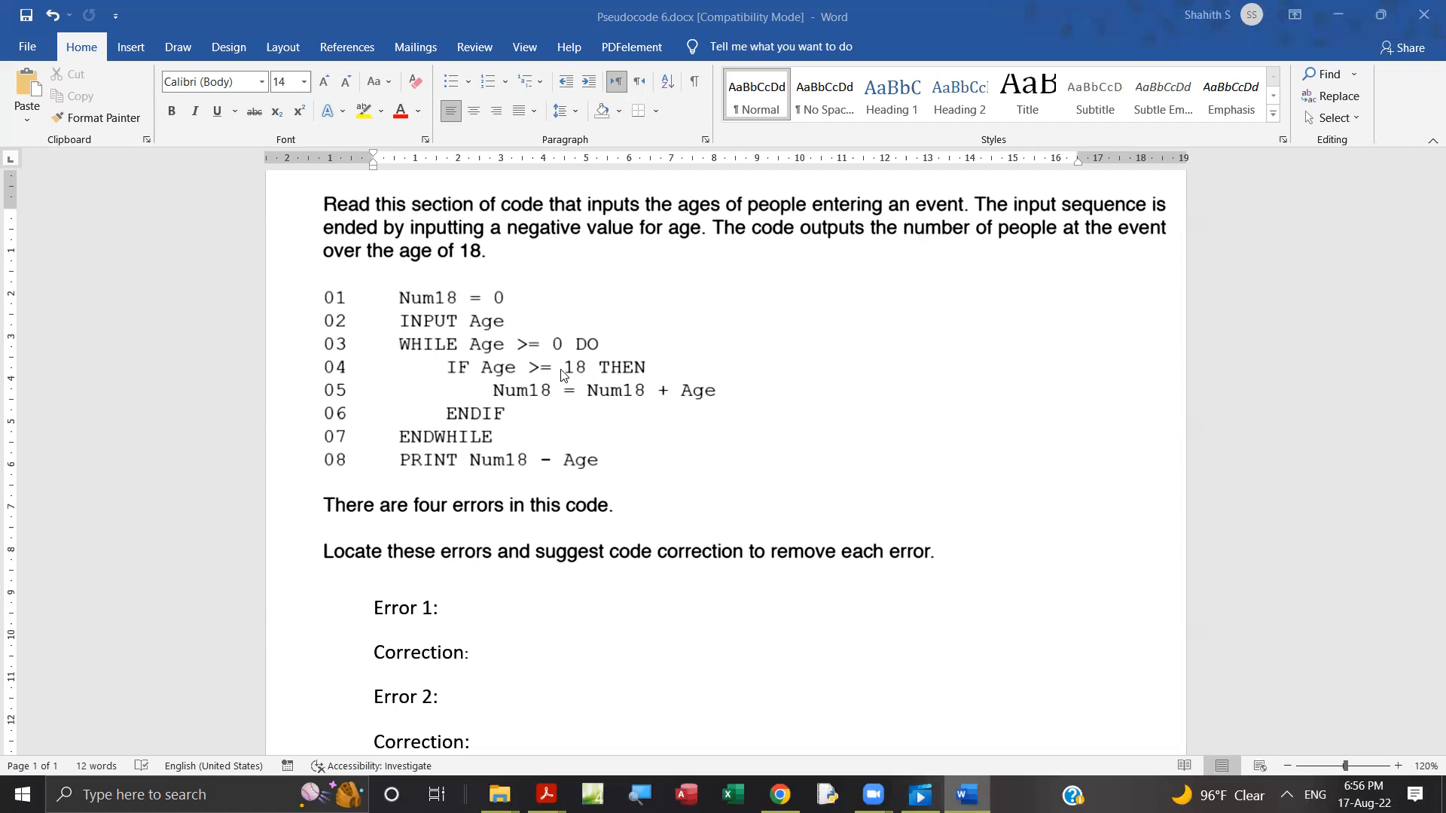
pyautogui.moveTo(667, 406)
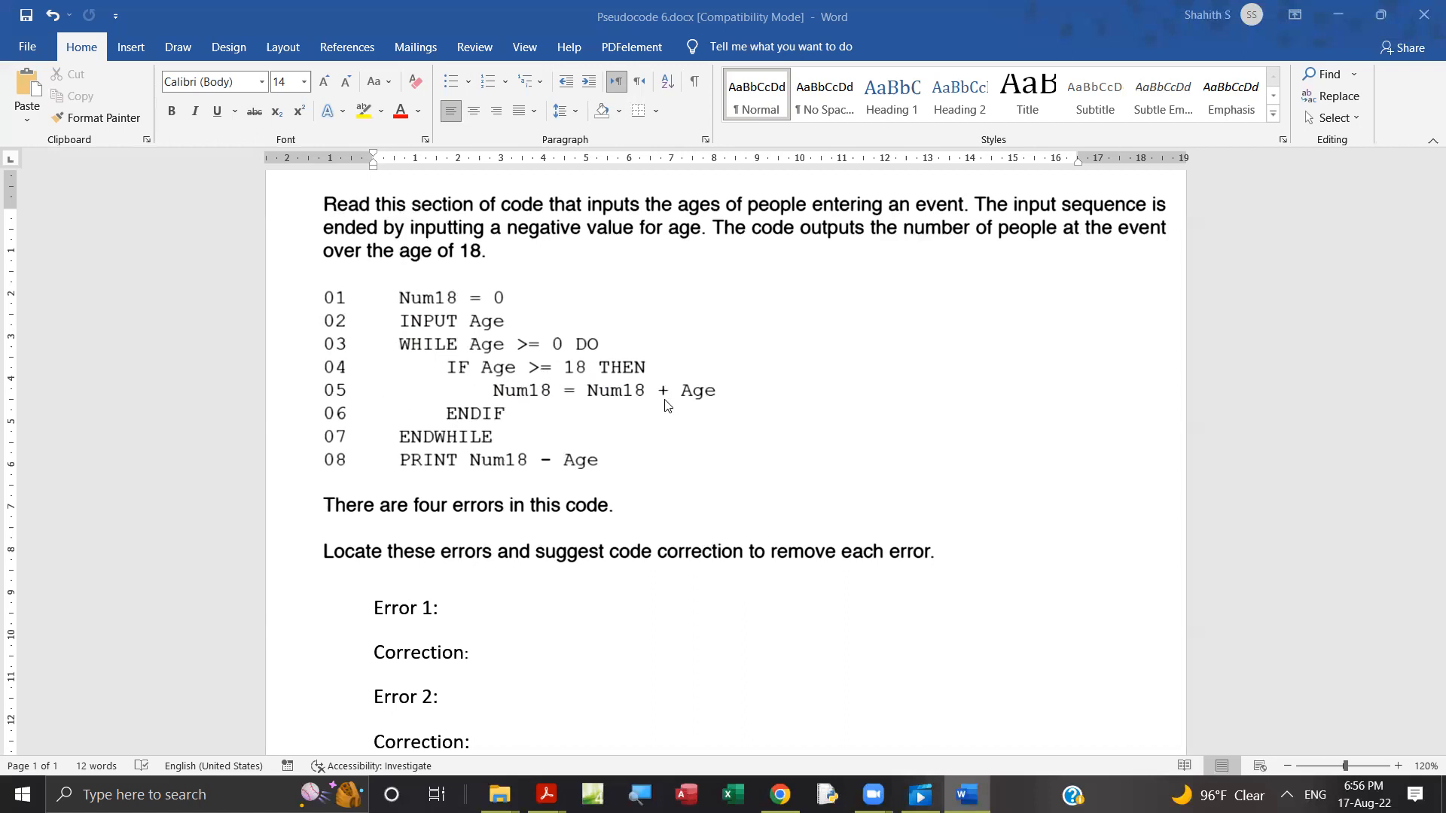
pyautogui.moveTo(565, 401)
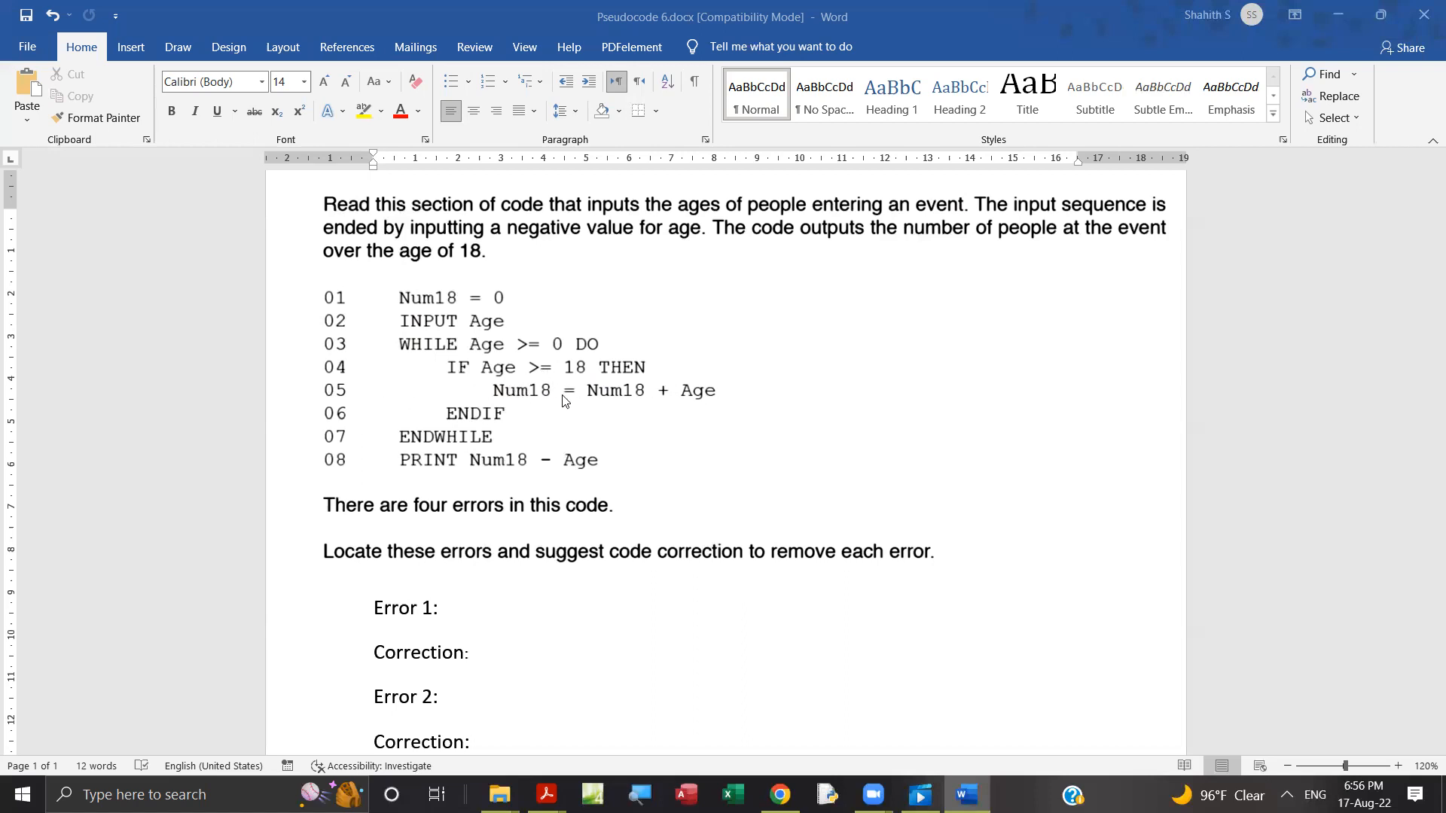
pyautogui.moveTo(699, 402)
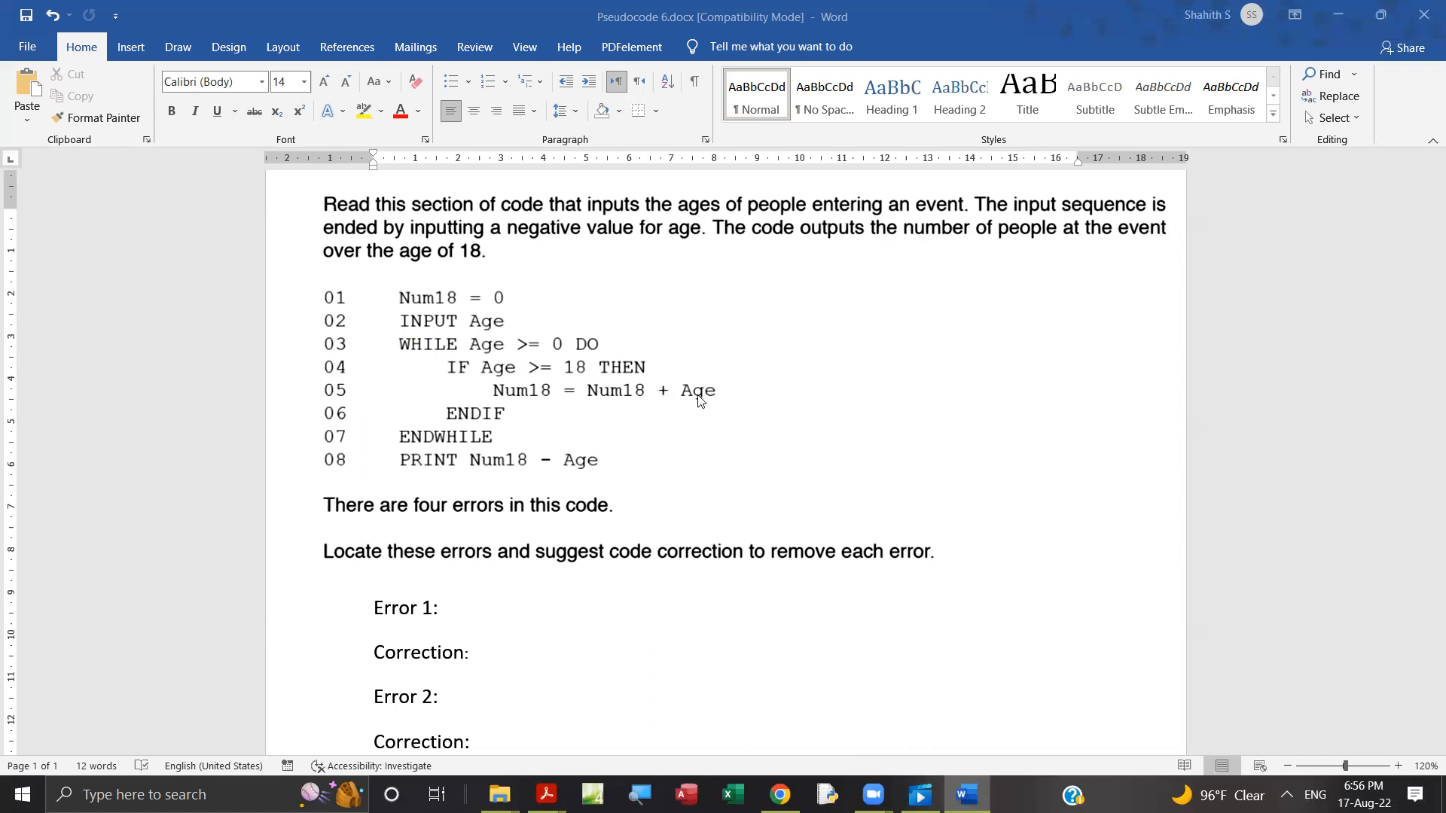
pyautogui.moveTo(587, 406)
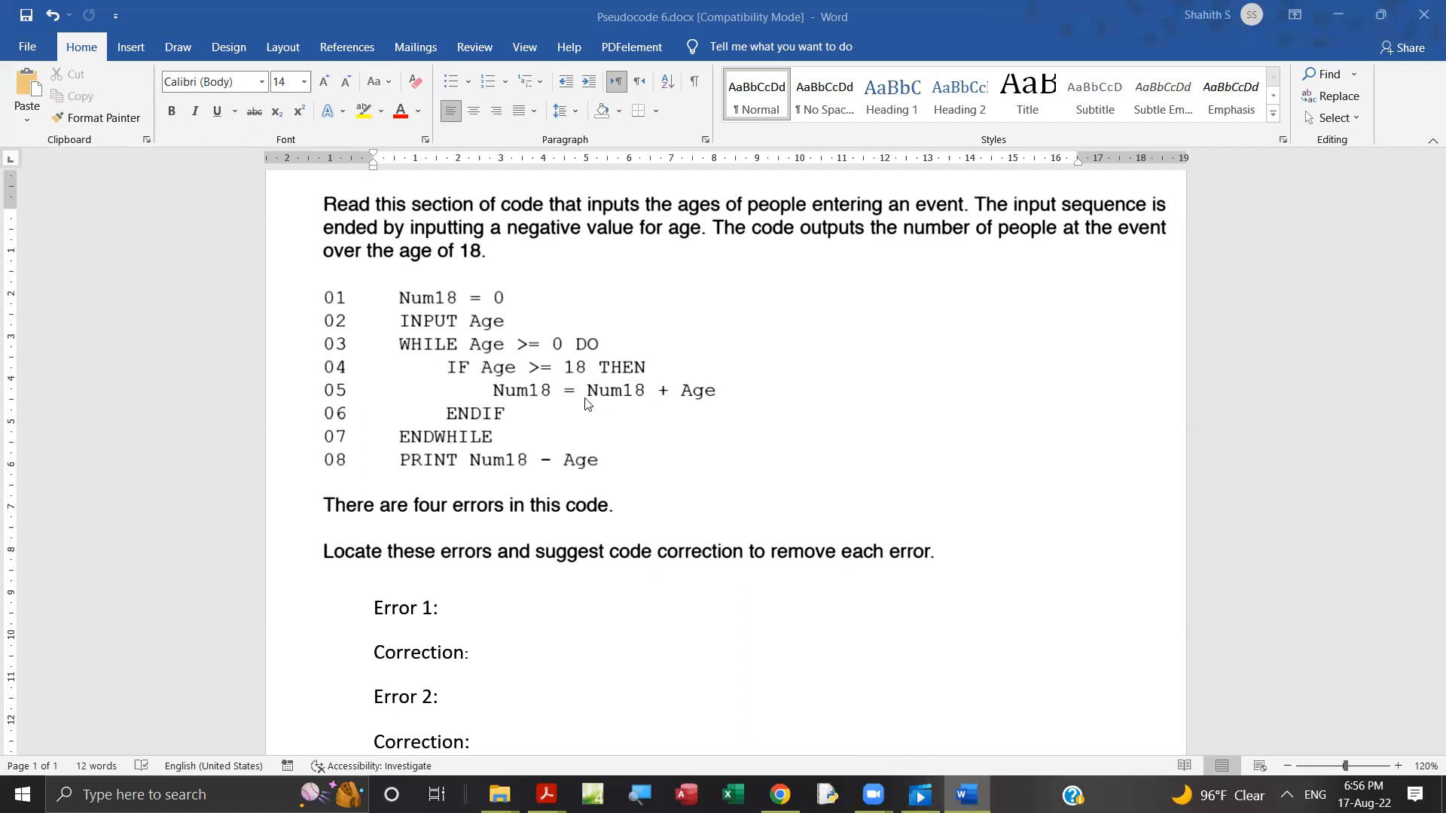
pyautogui.moveTo(713, 382)
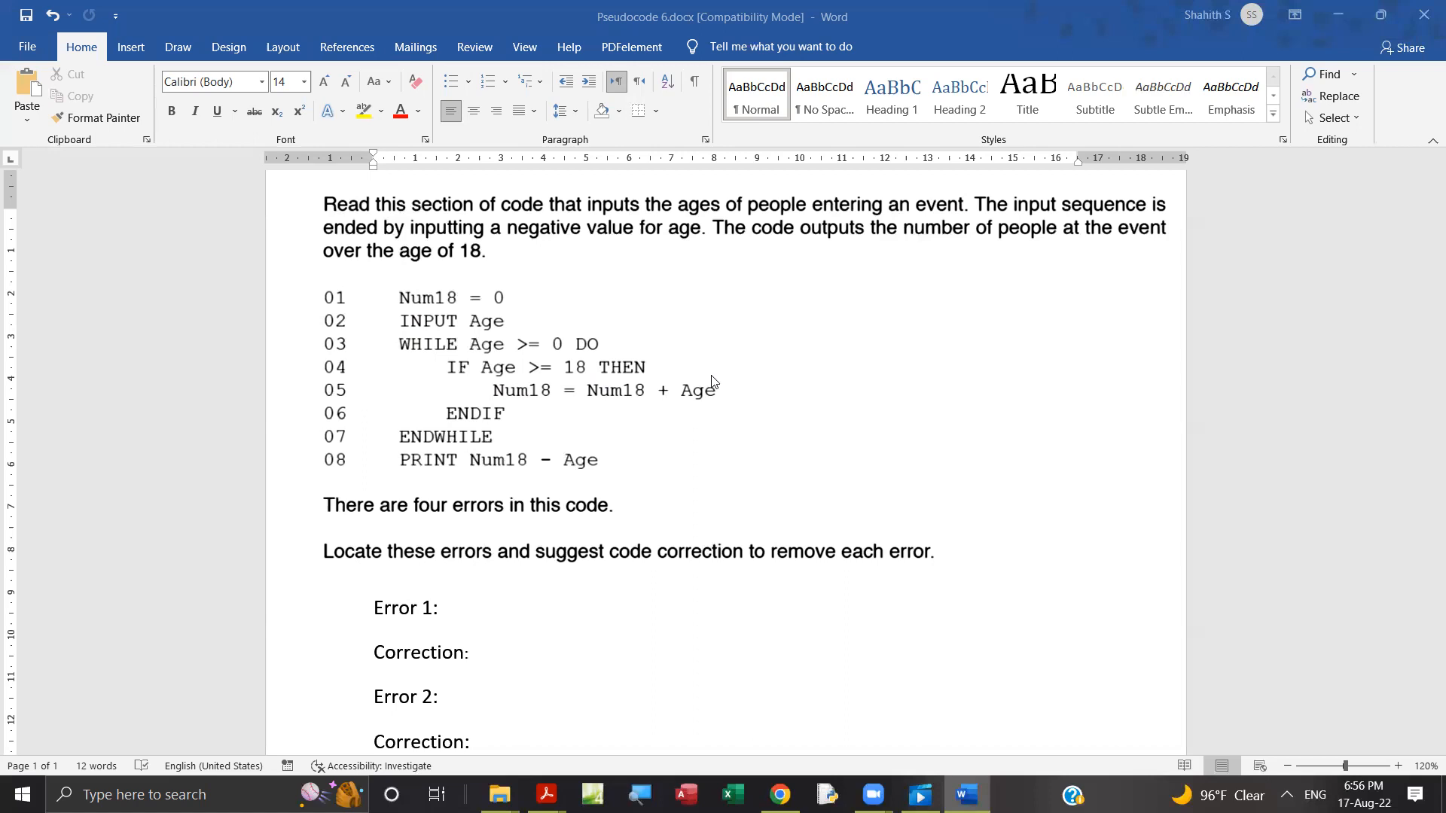
pyautogui.moveTo(702, 407)
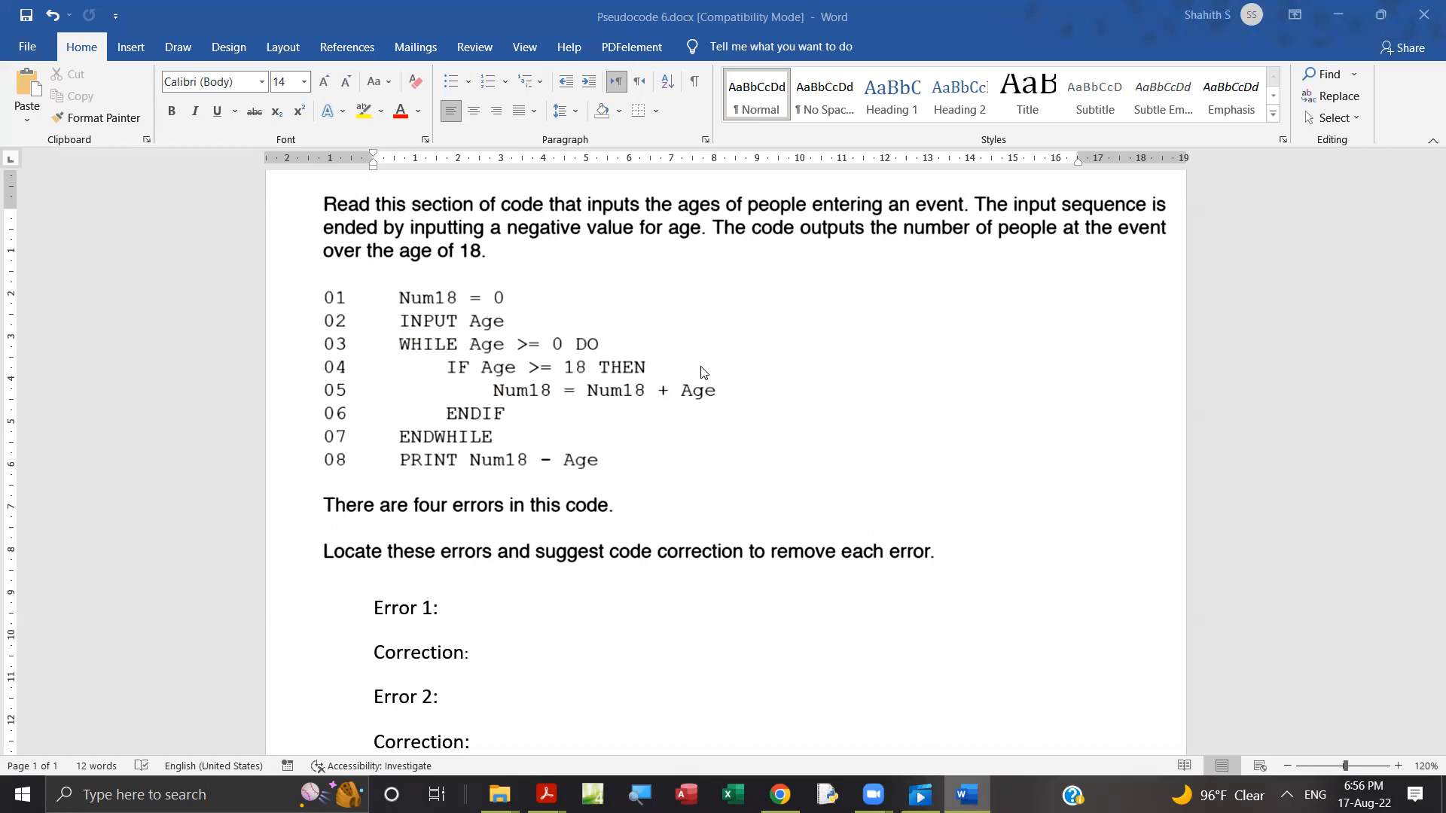
pyautogui.moveTo(688, 394)
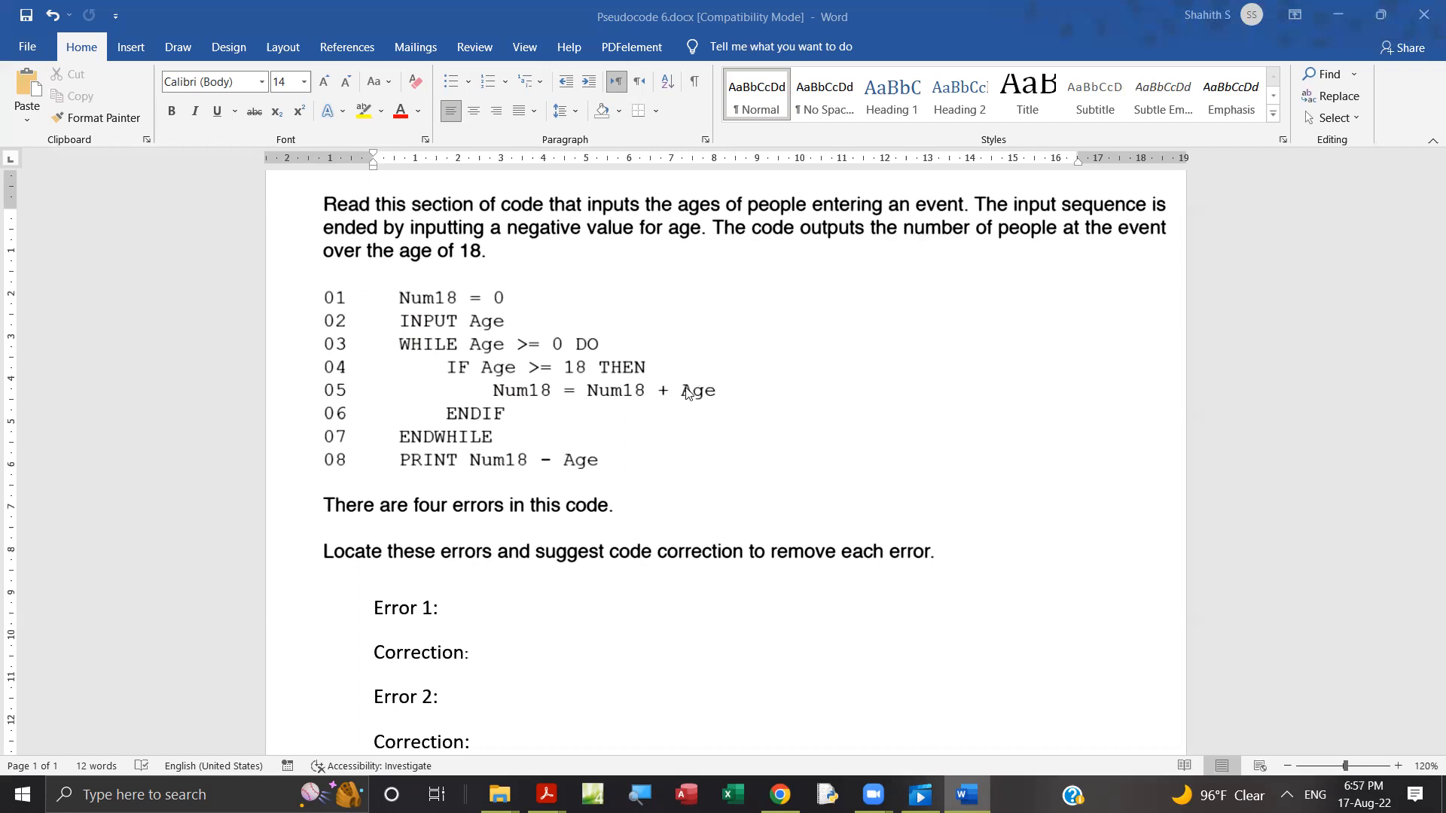
pyautogui.moveTo(648, 397)
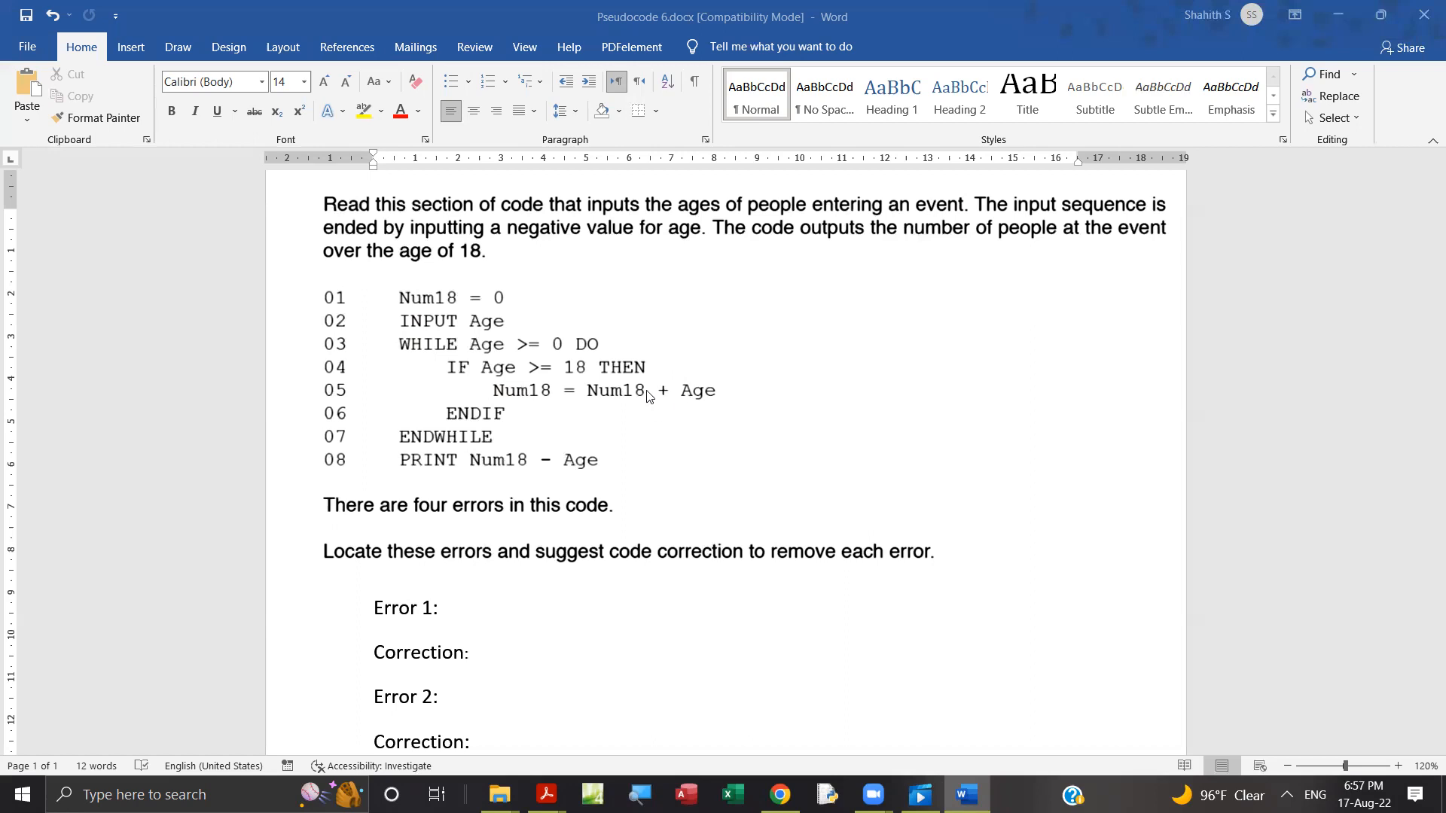
pyautogui.moveTo(703, 406)
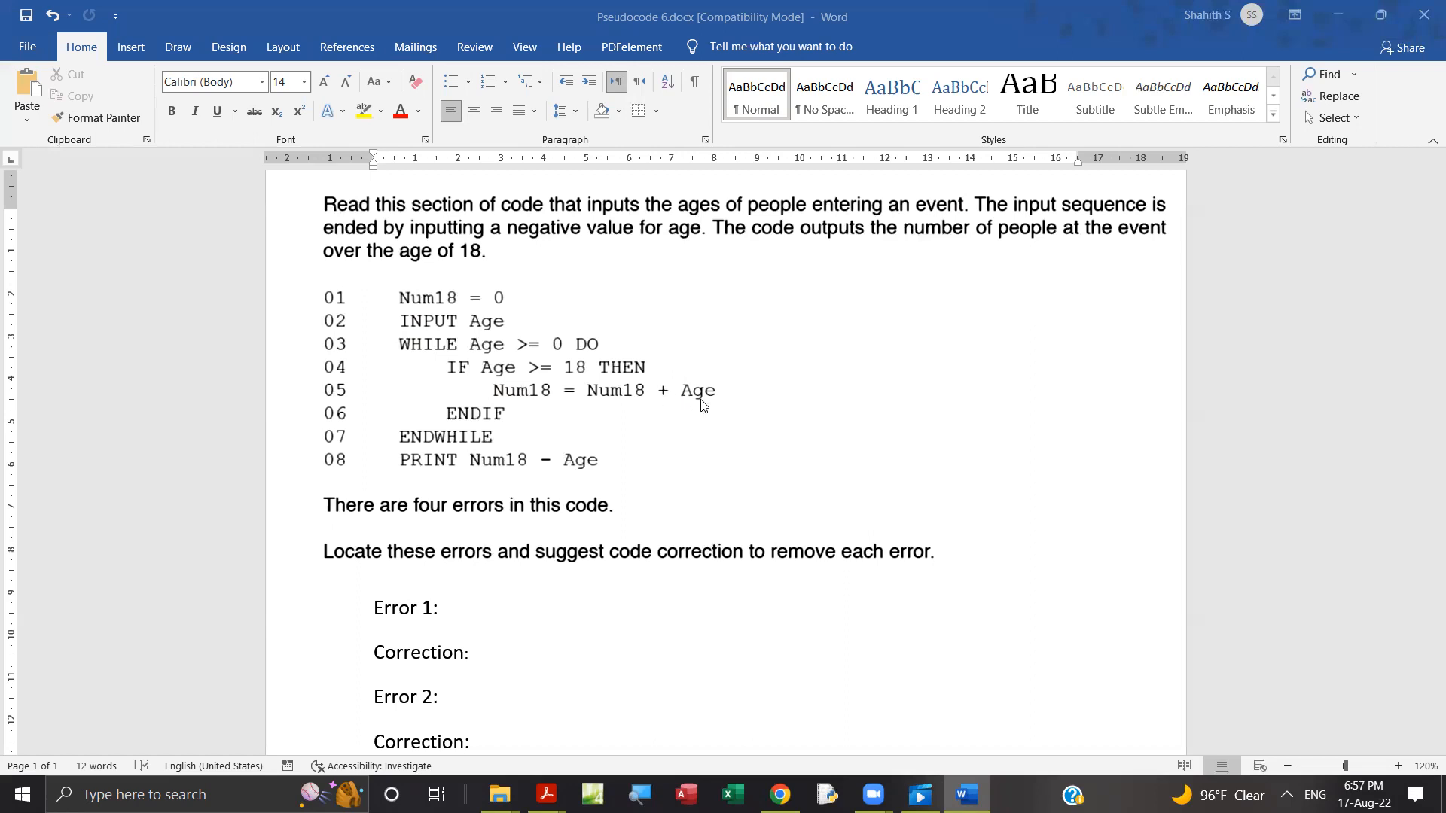
pyautogui.moveTo(480, 337)
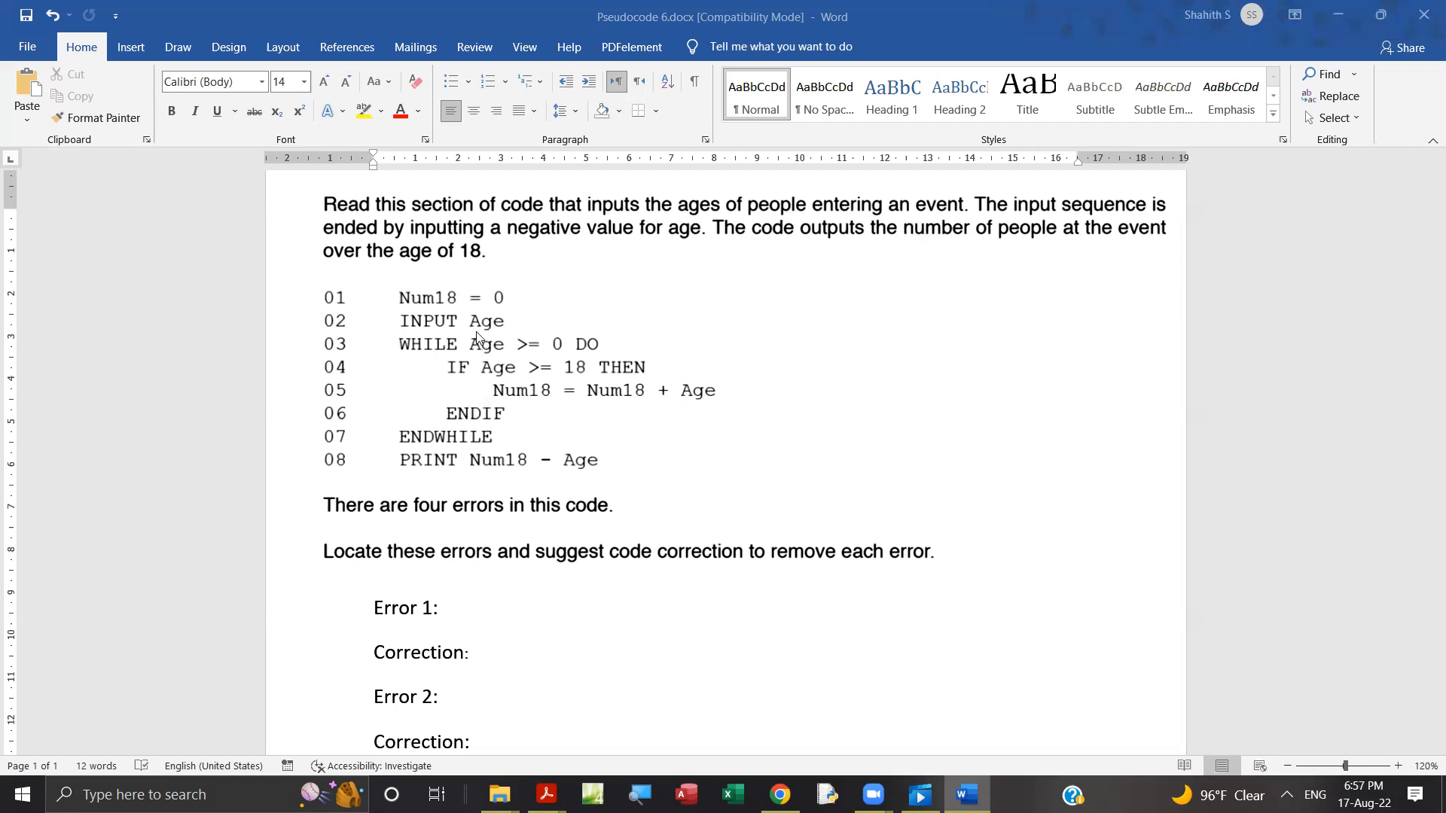
pyautogui.moveTo(479, 371)
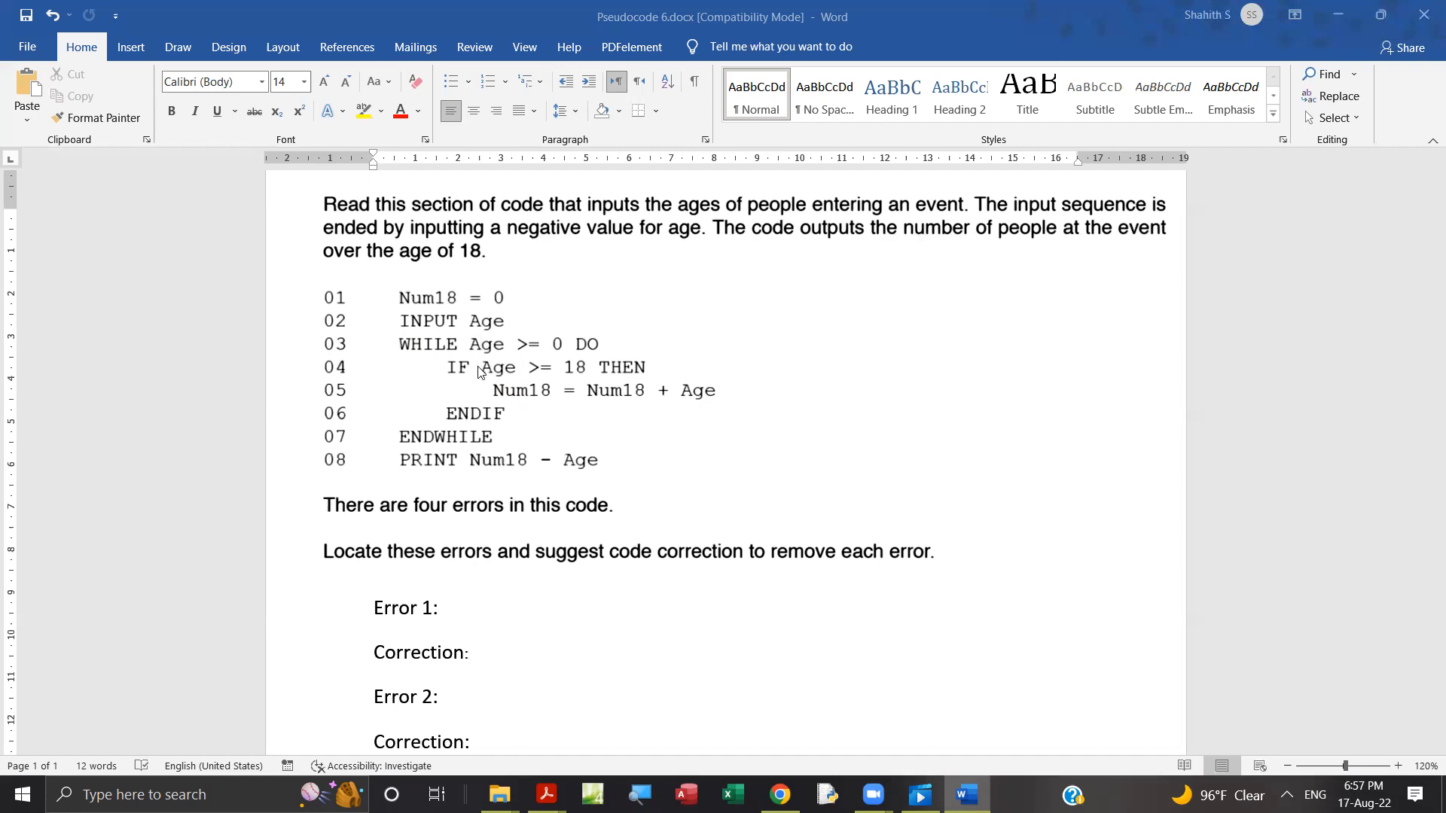
pyautogui.moveTo(338, 478)
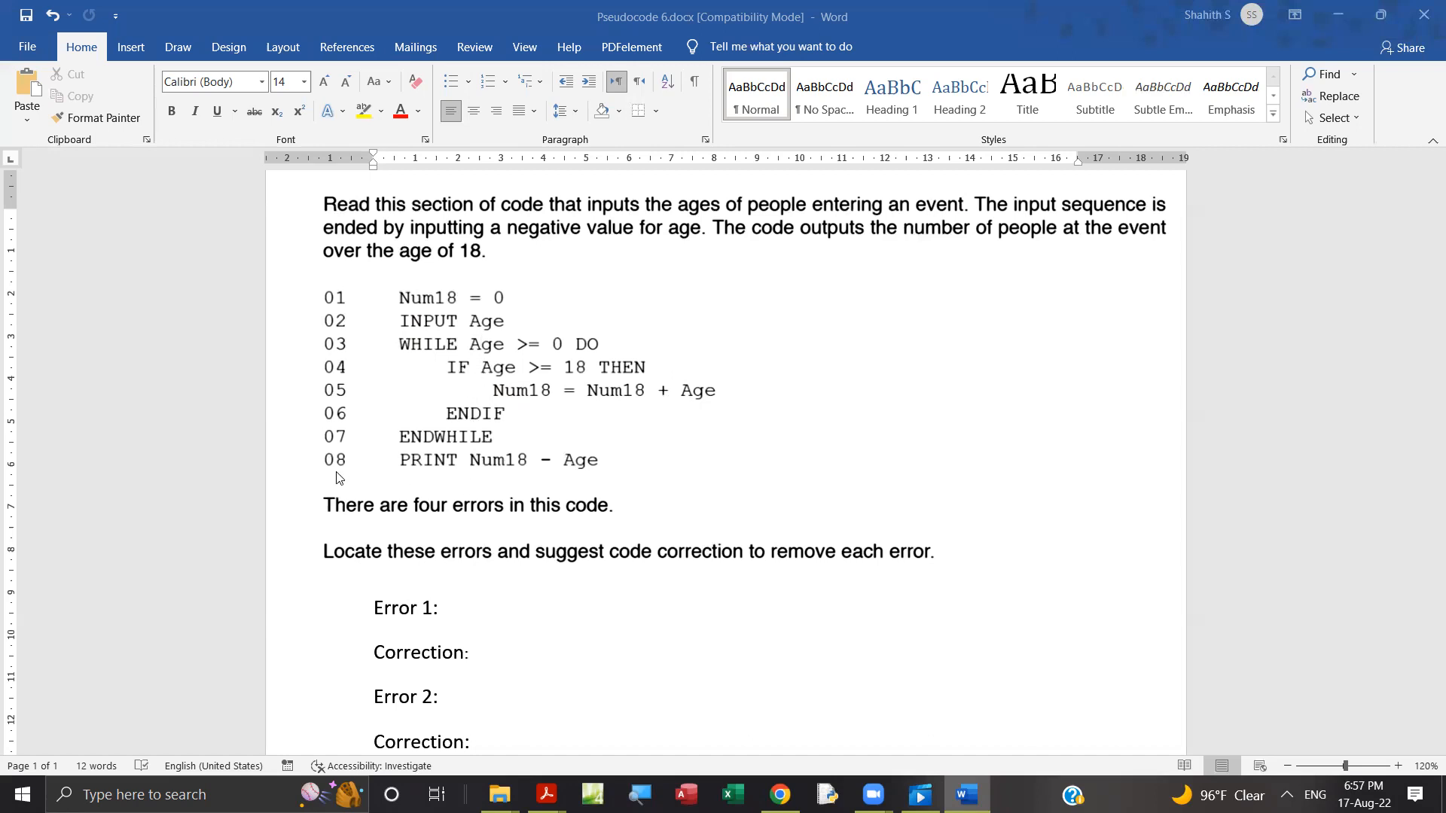
pyautogui.moveTo(465, 473)
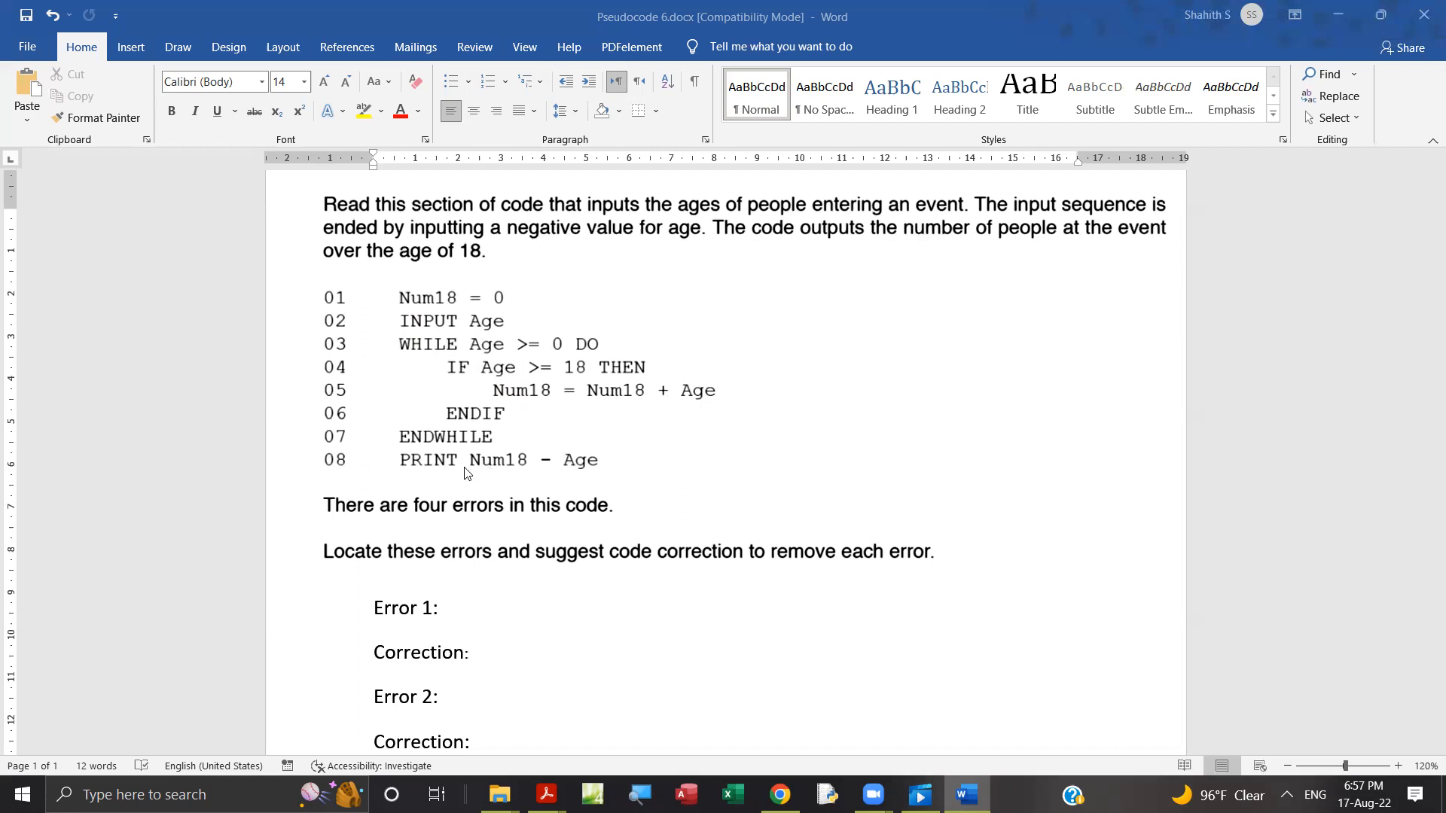
pyautogui.moveTo(554, 475)
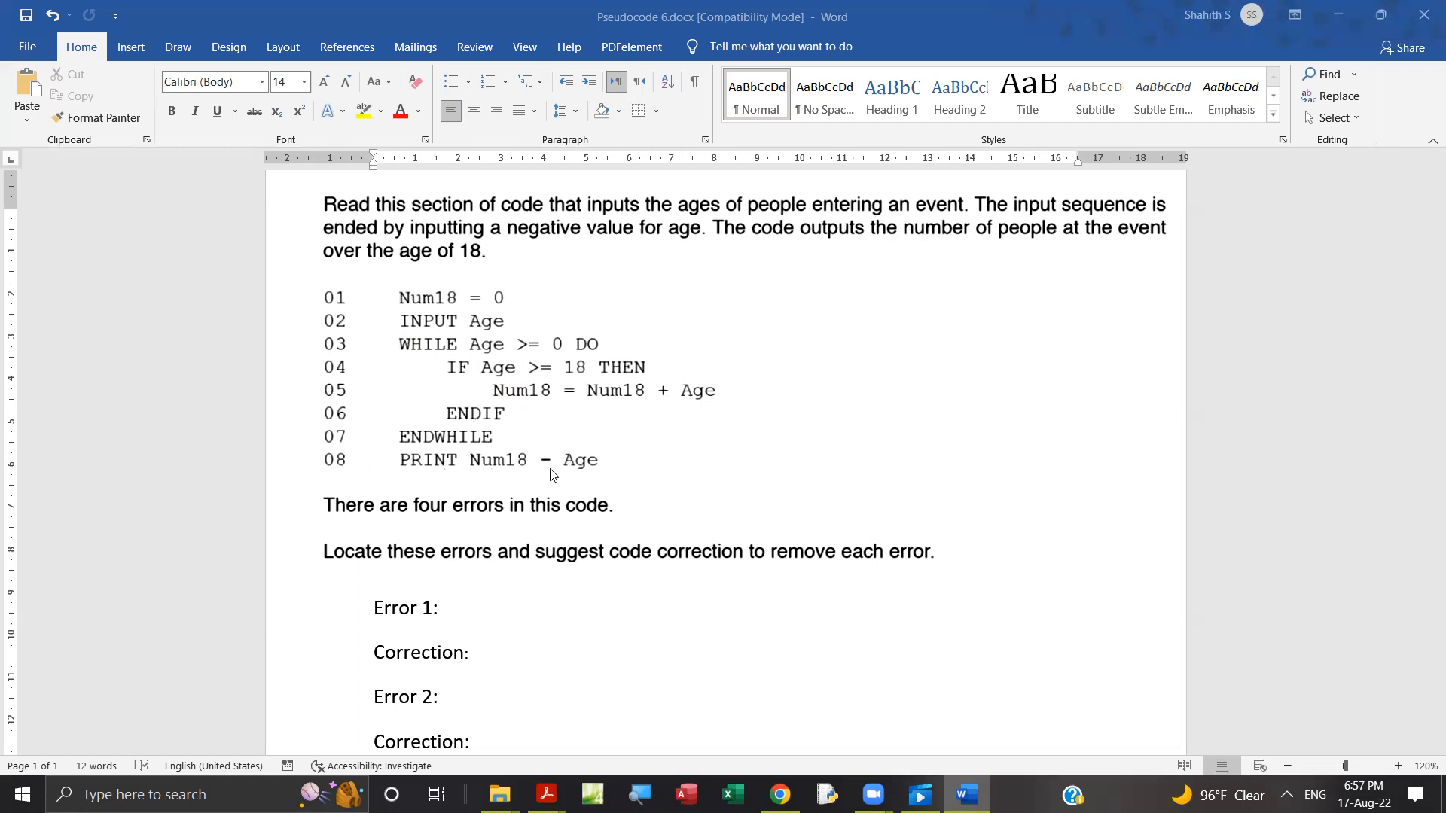
pyautogui.moveTo(585, 473)
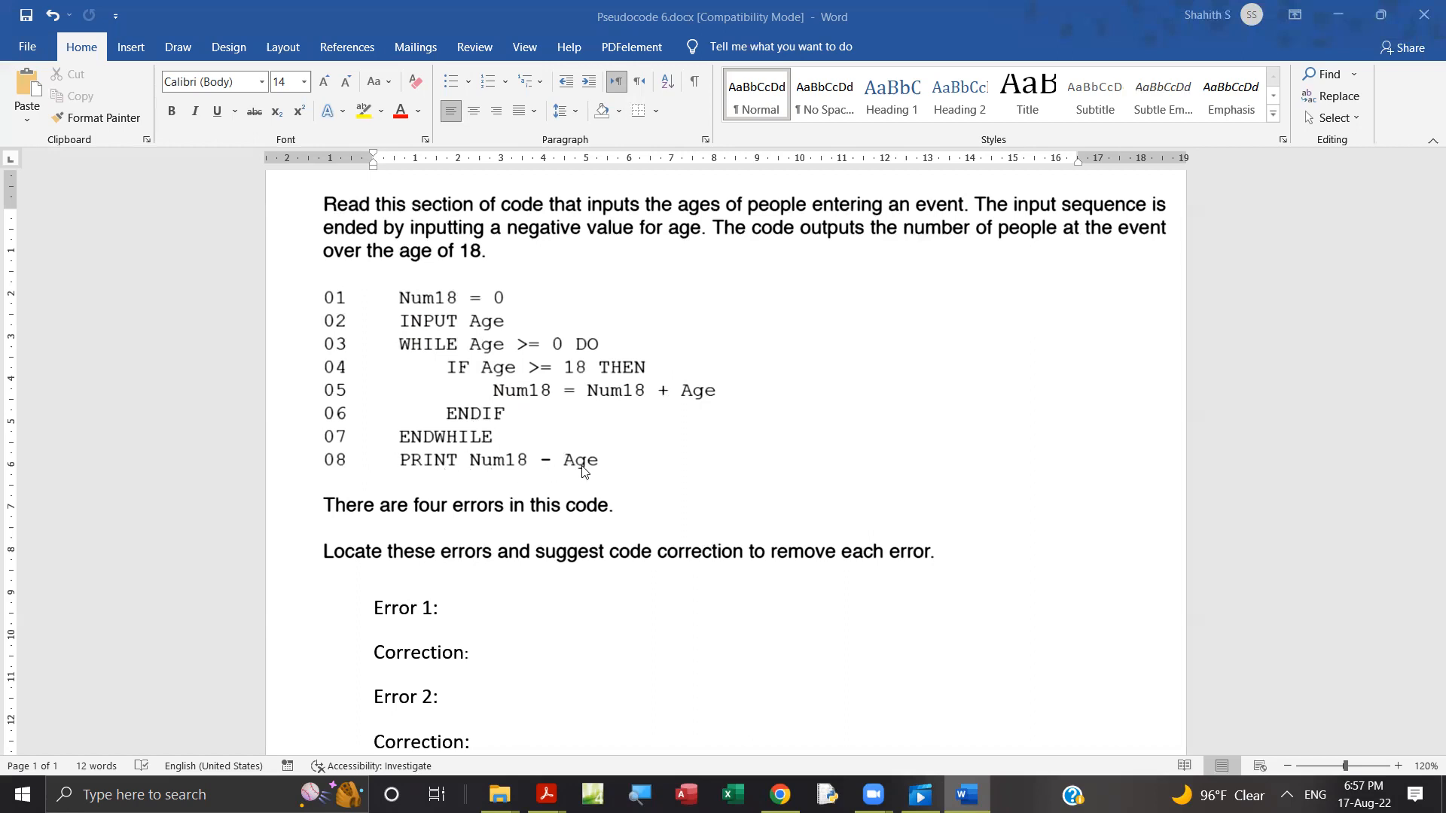
pyautogui.moveTo(497, 471)
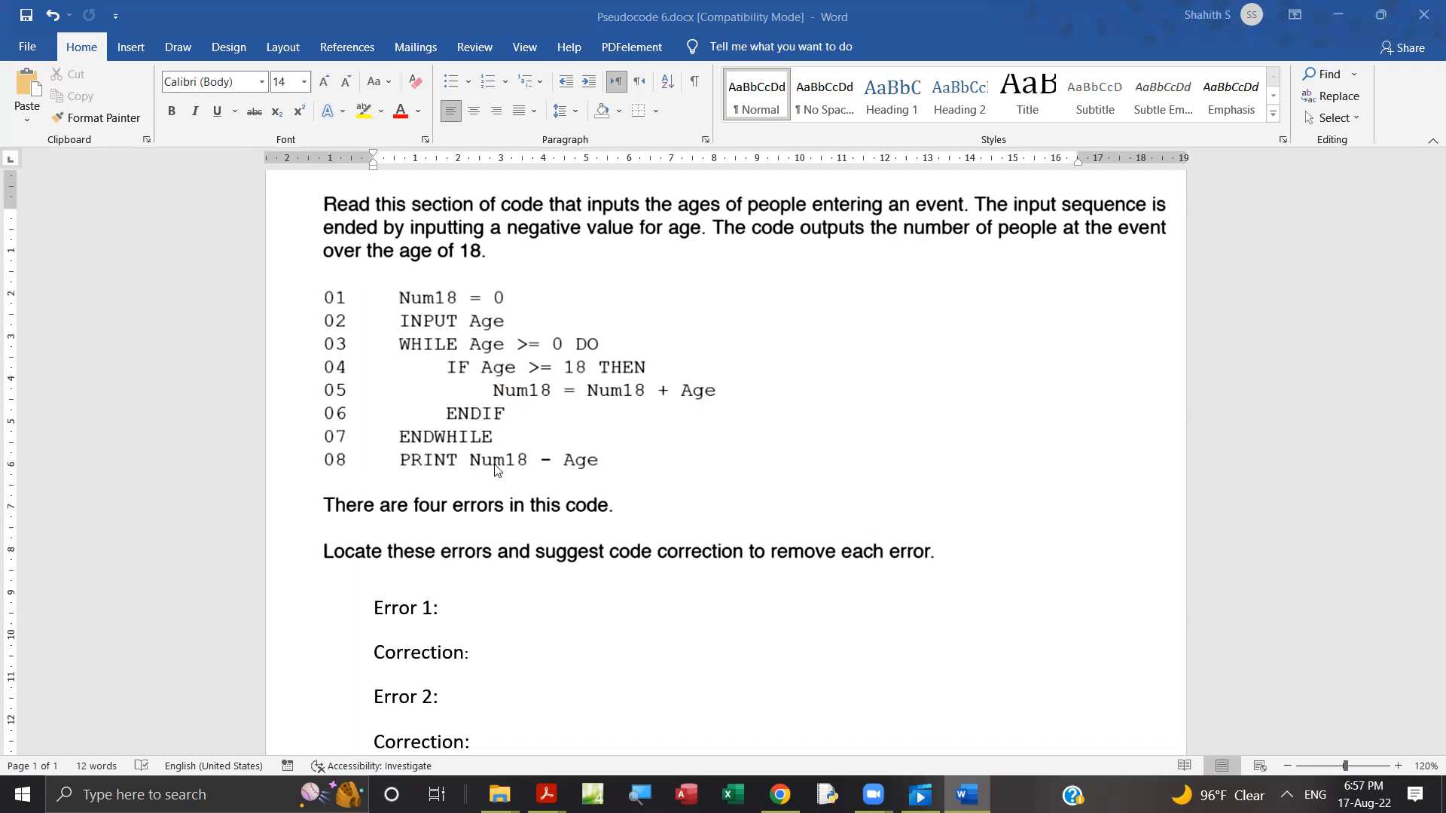
pyautogui.moveTo(535, 299)
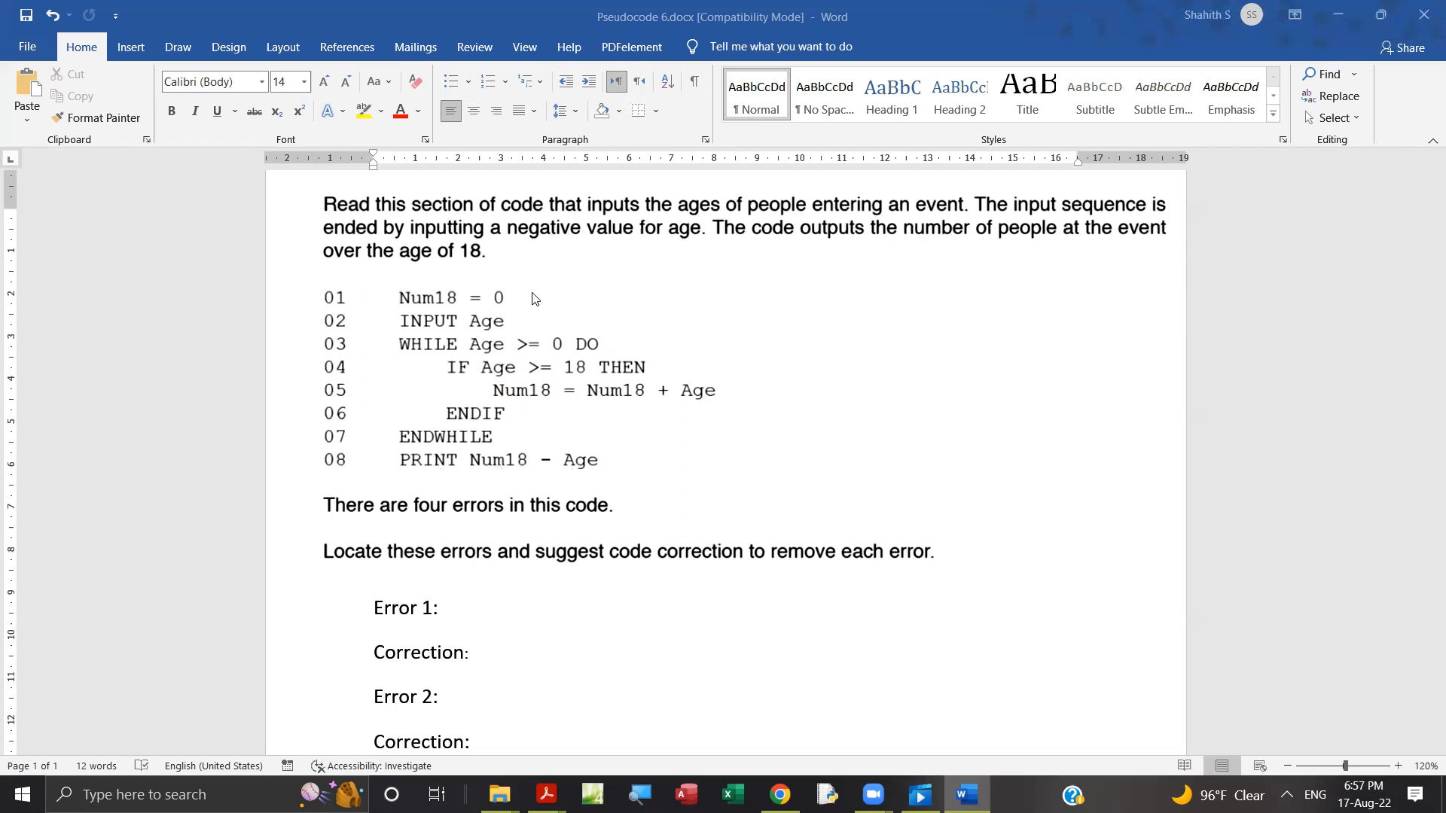
pyautogui.moveTo(561, 379)
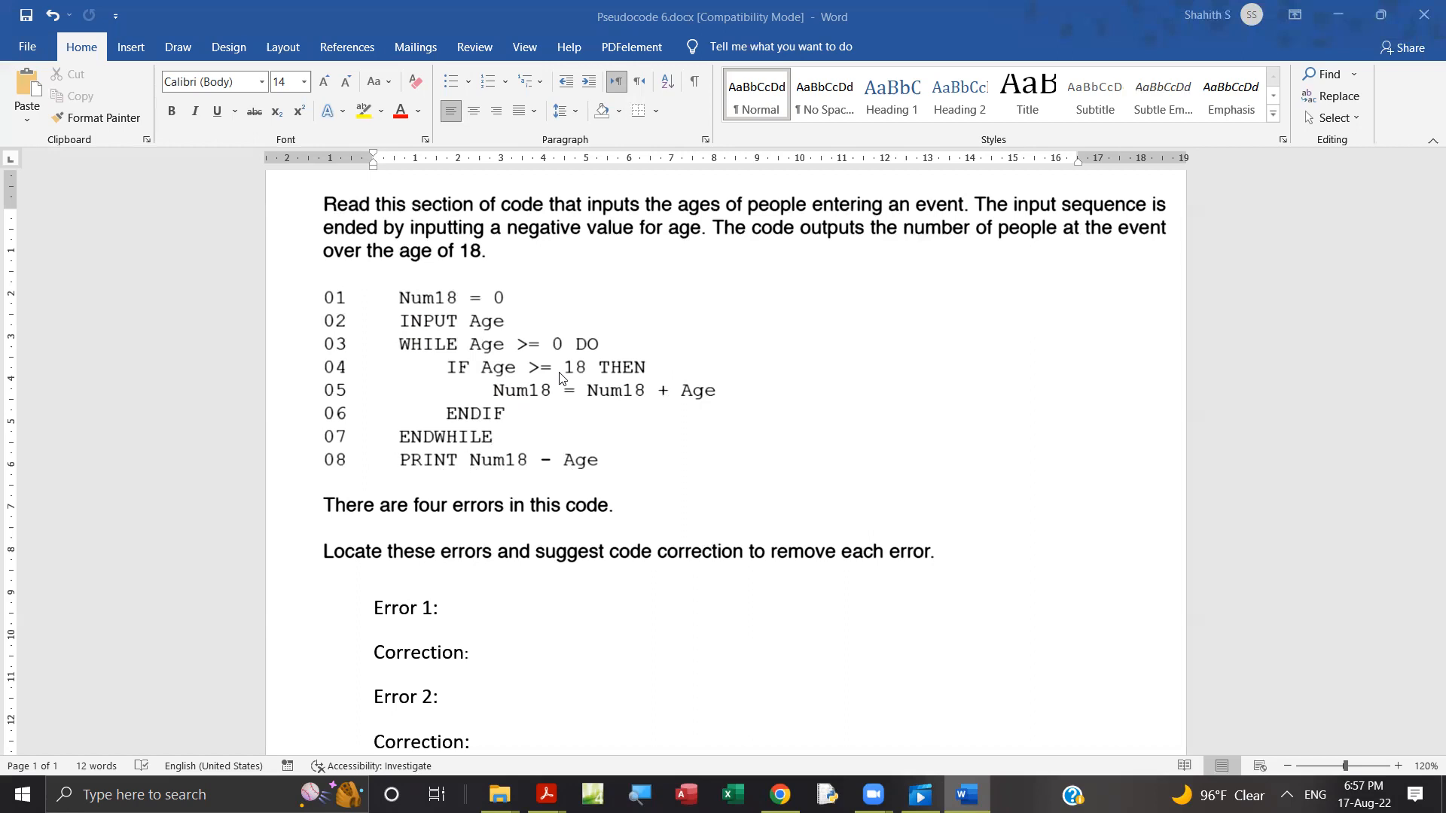
pyautogui.moveTo(448, 332)
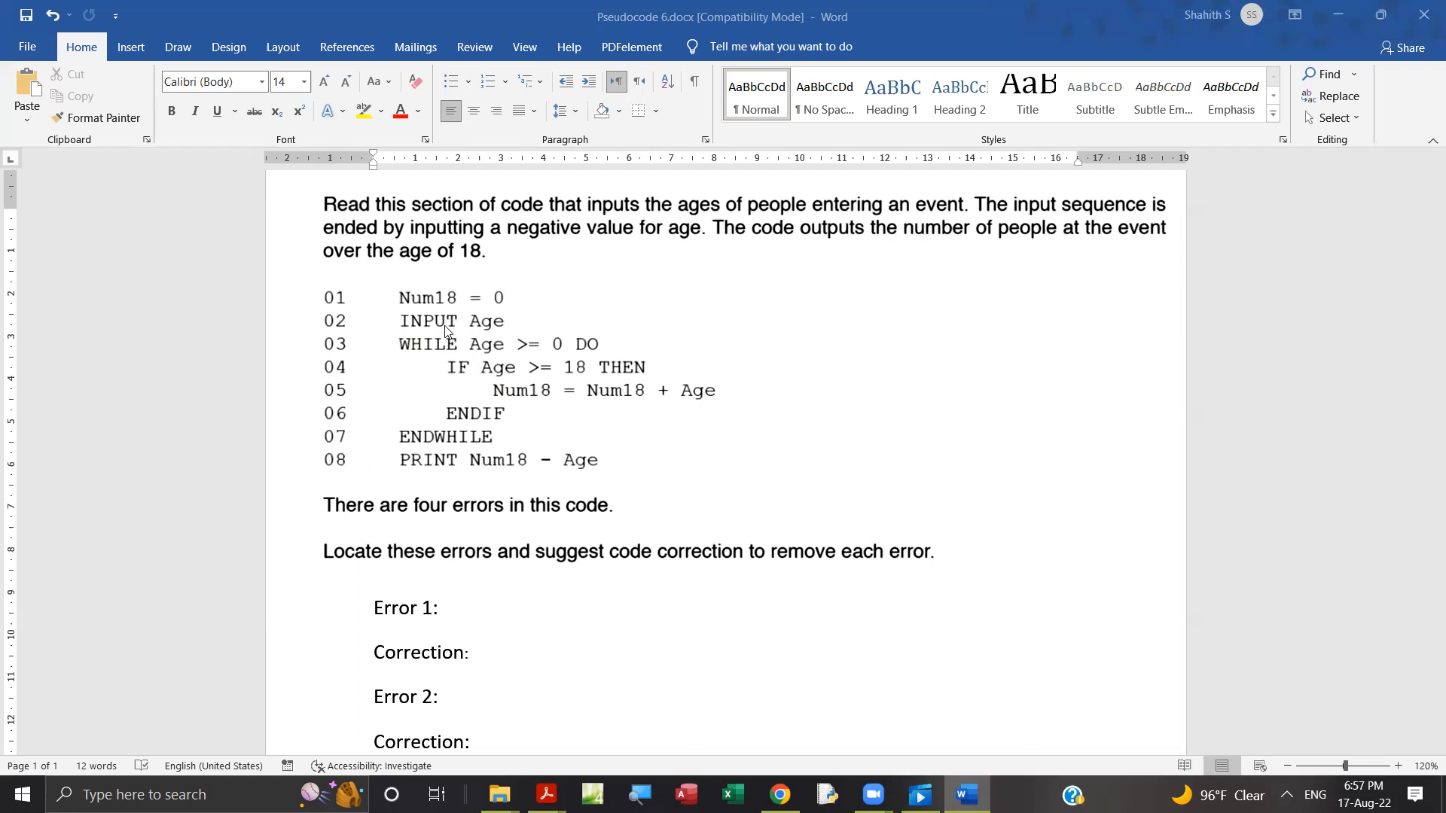
pyautogui.moveTo(504, 355)
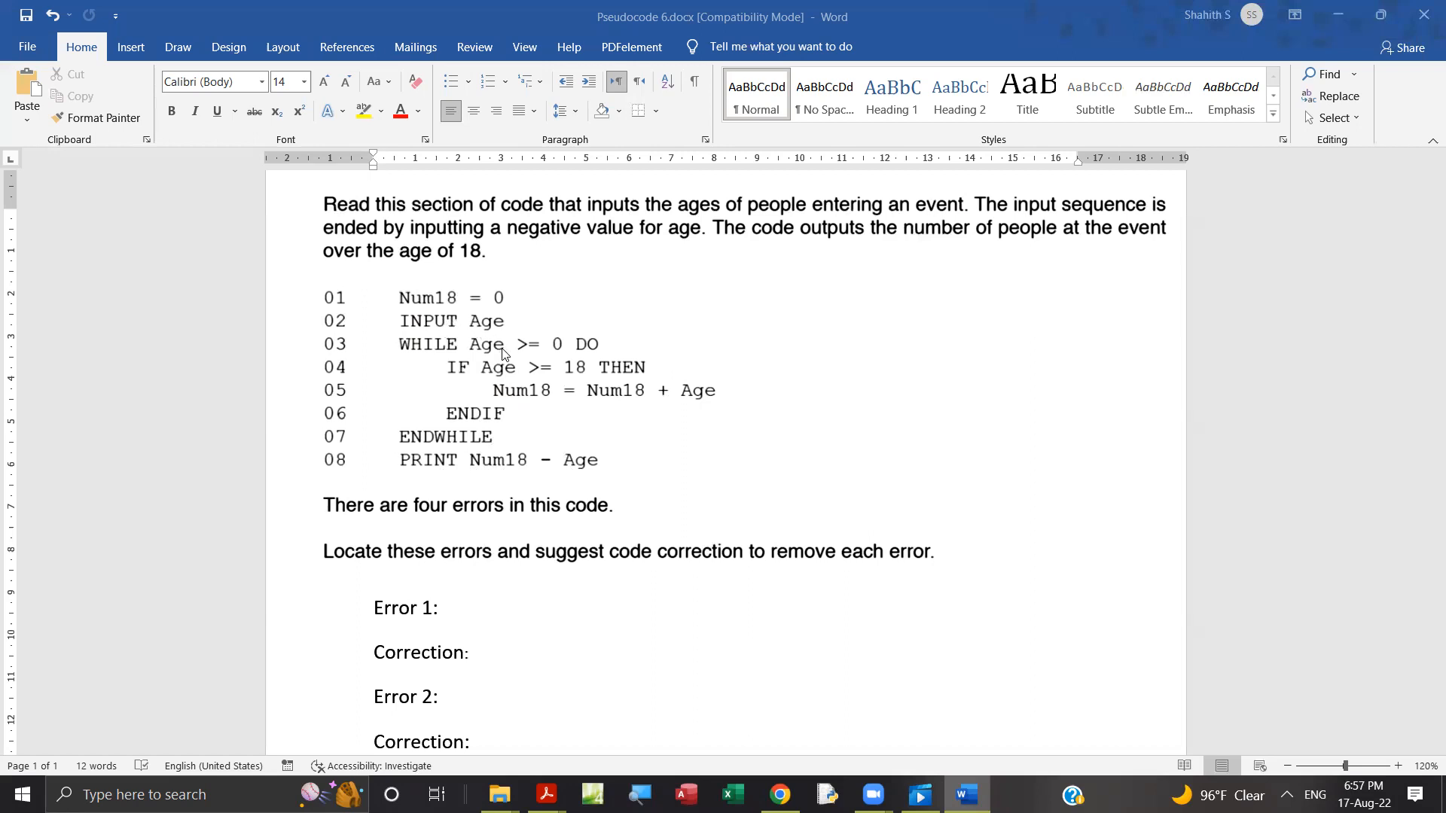
pyautogui.moveTo(533, 365)
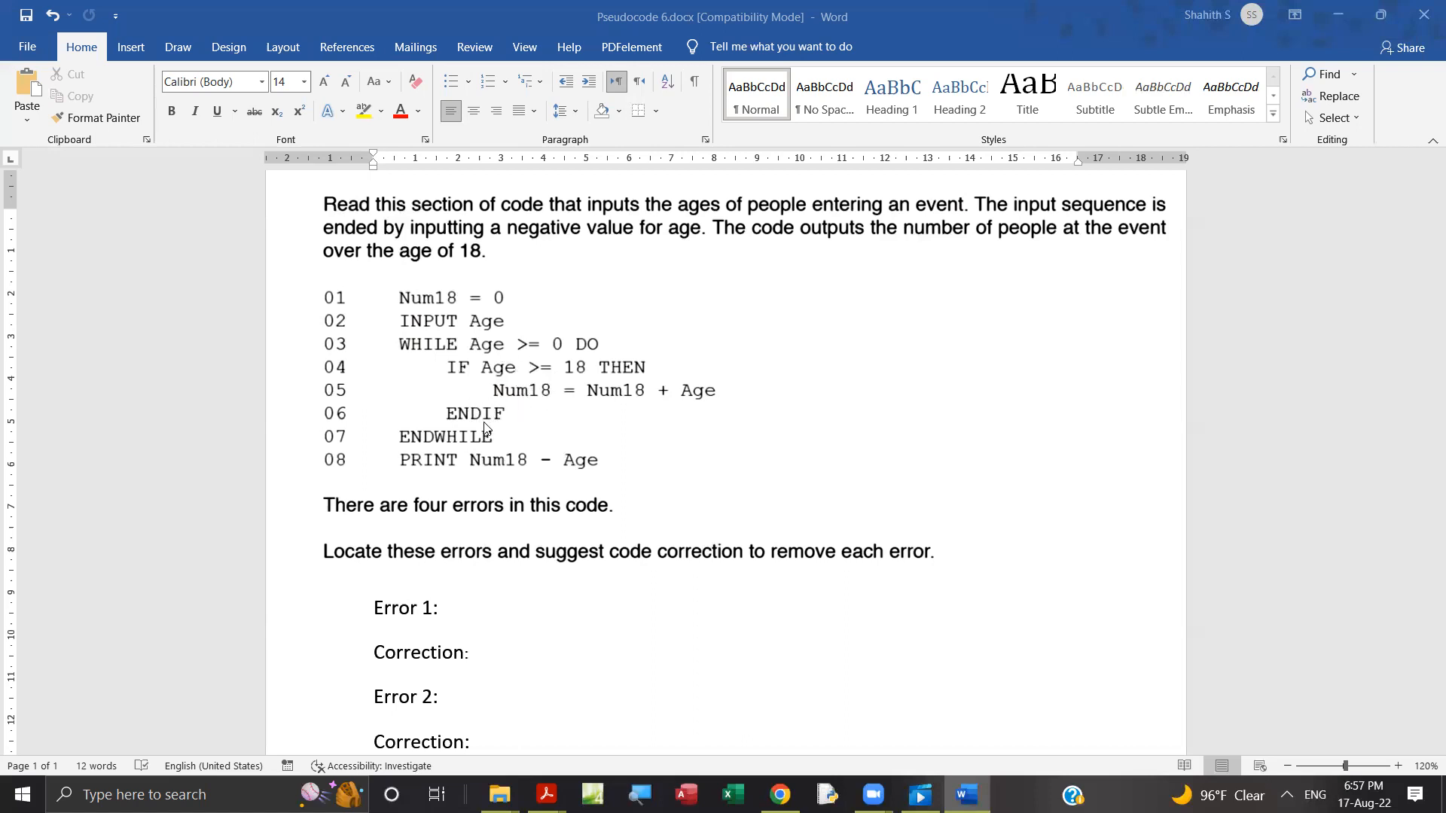
pyautogui.moveTo(473, 427)
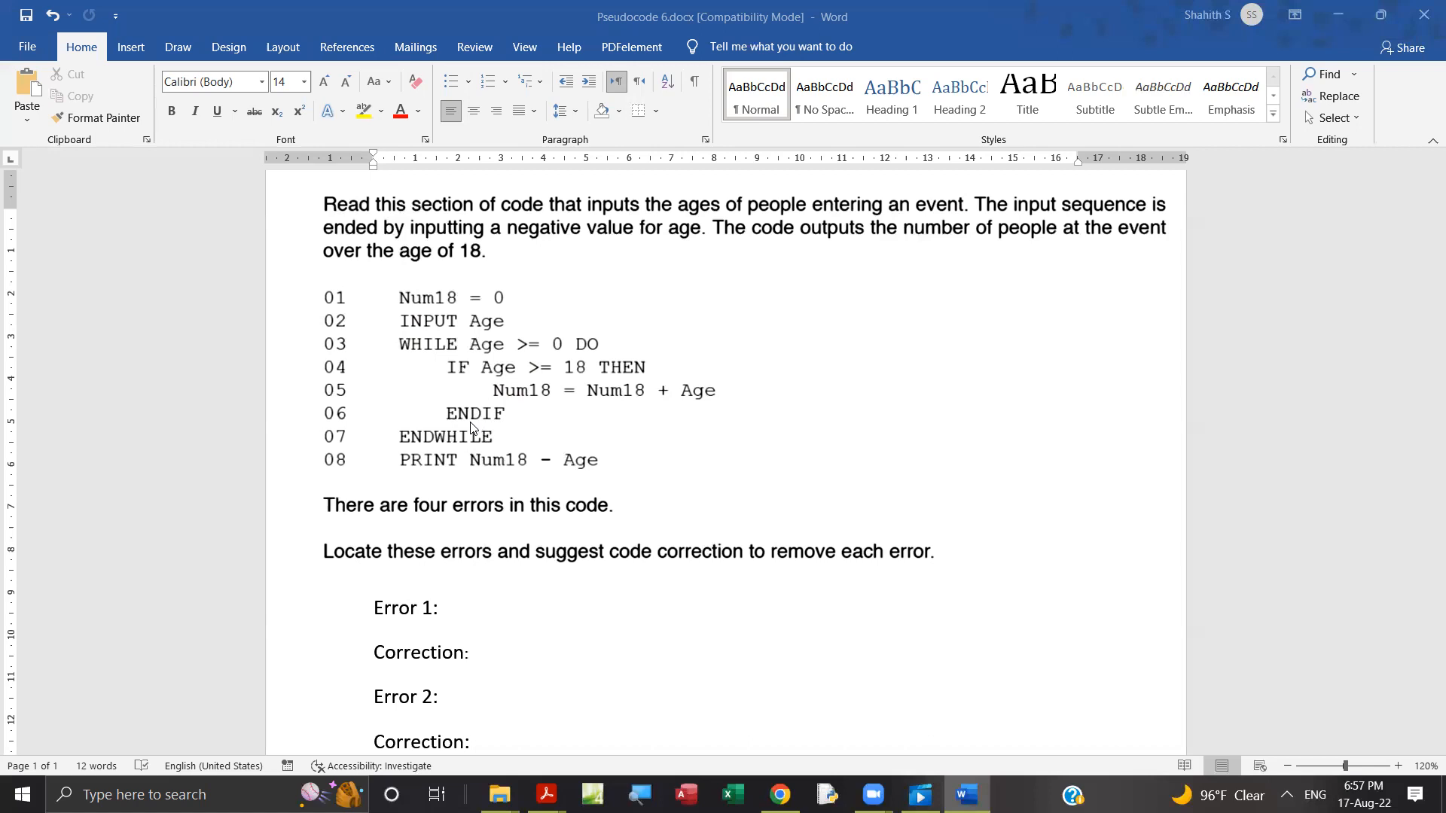
pyautogui.moveTo(505, 431)
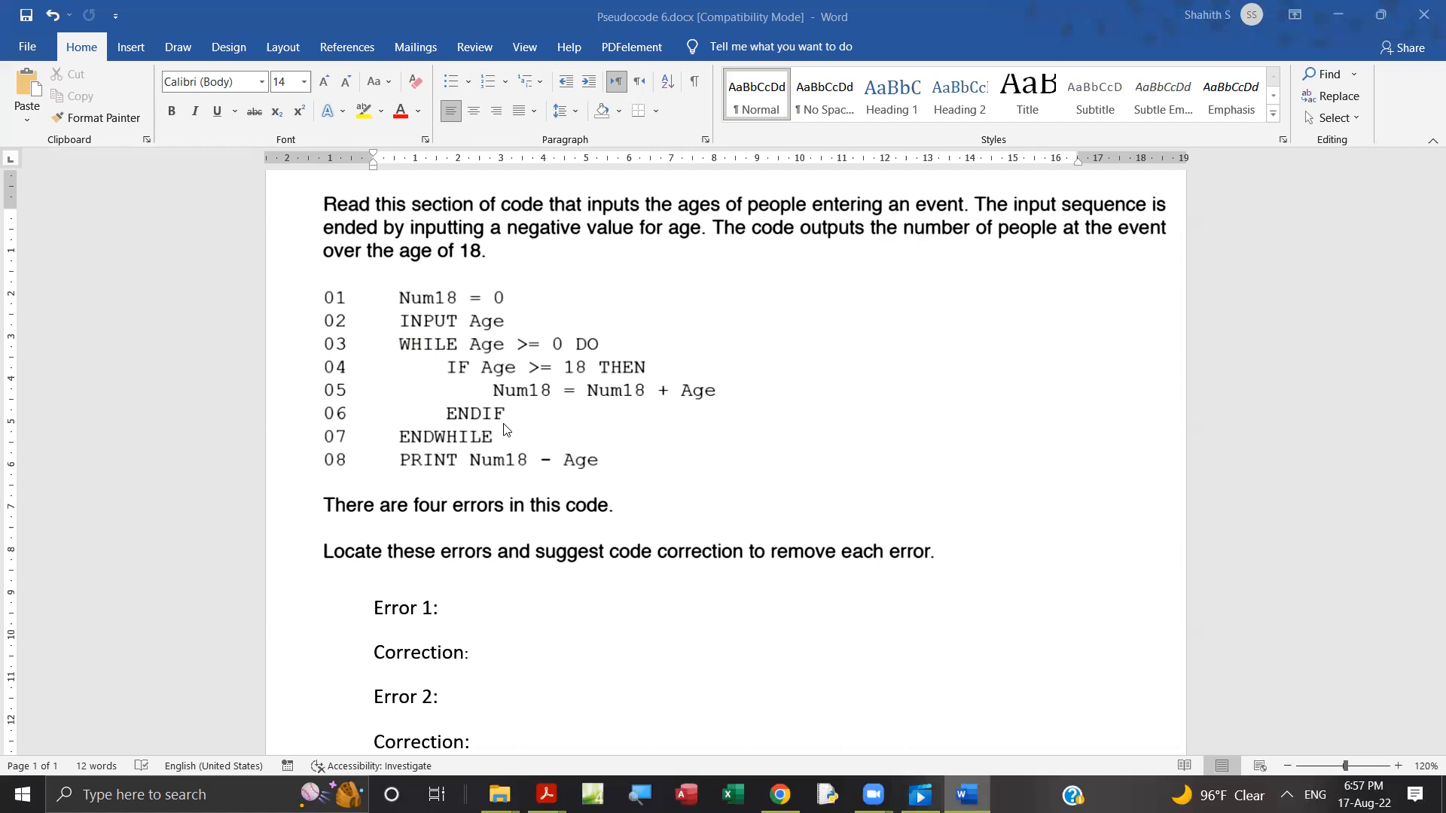
pyautogui.moveTo(486, 342)
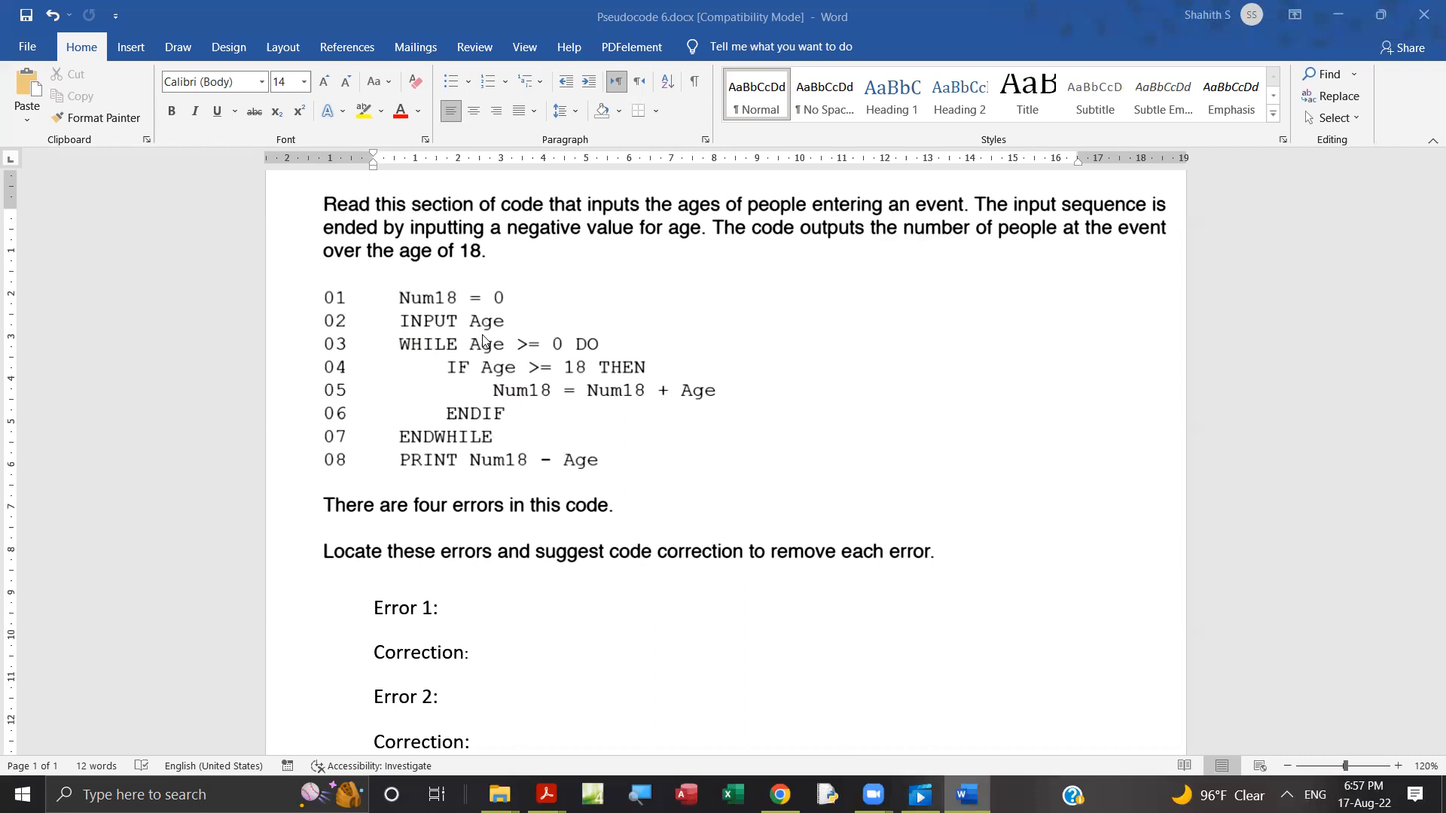
pyautogui.moveTo(492, 428)
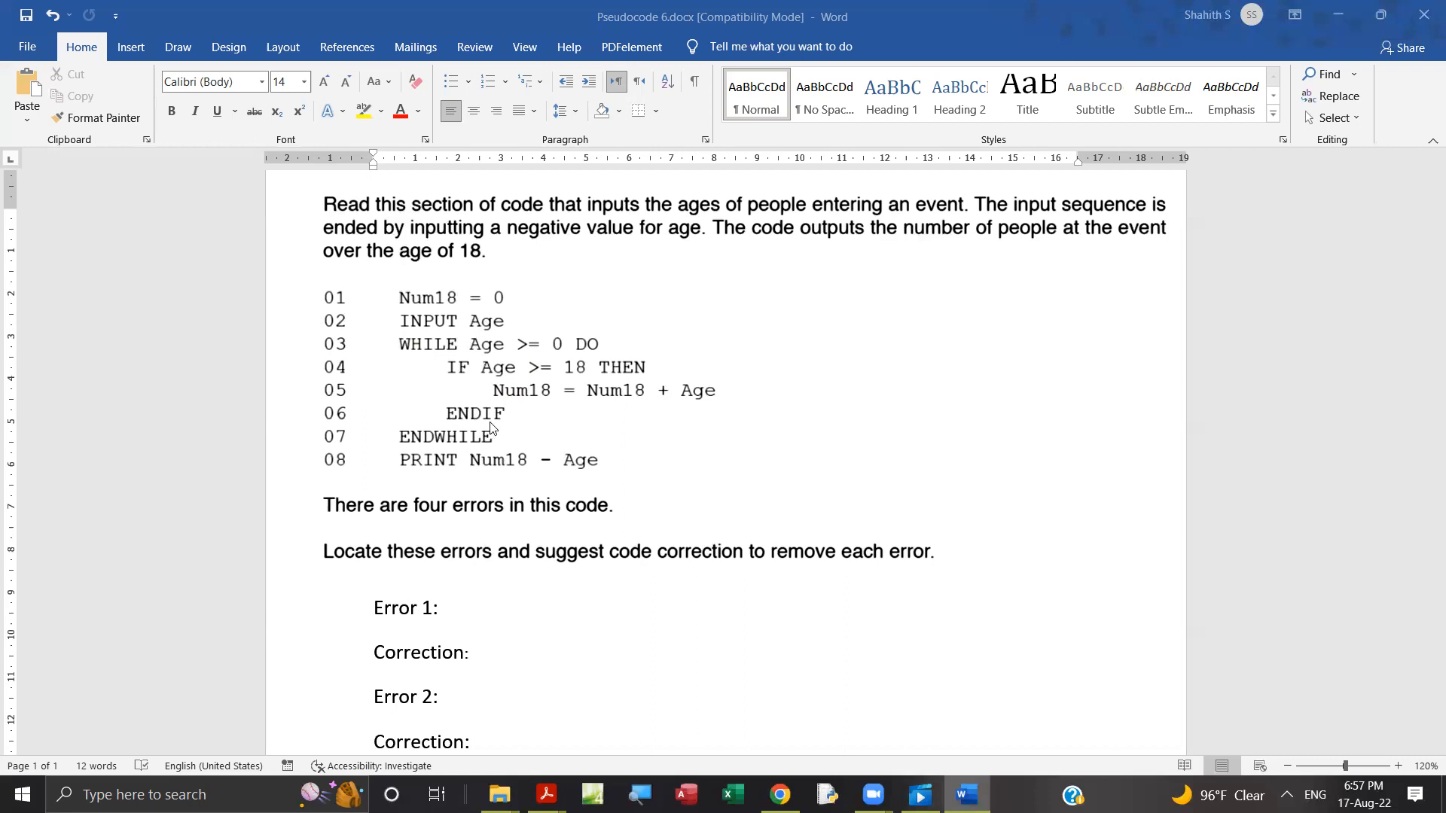
pyautogui.moveTo(464, 362)
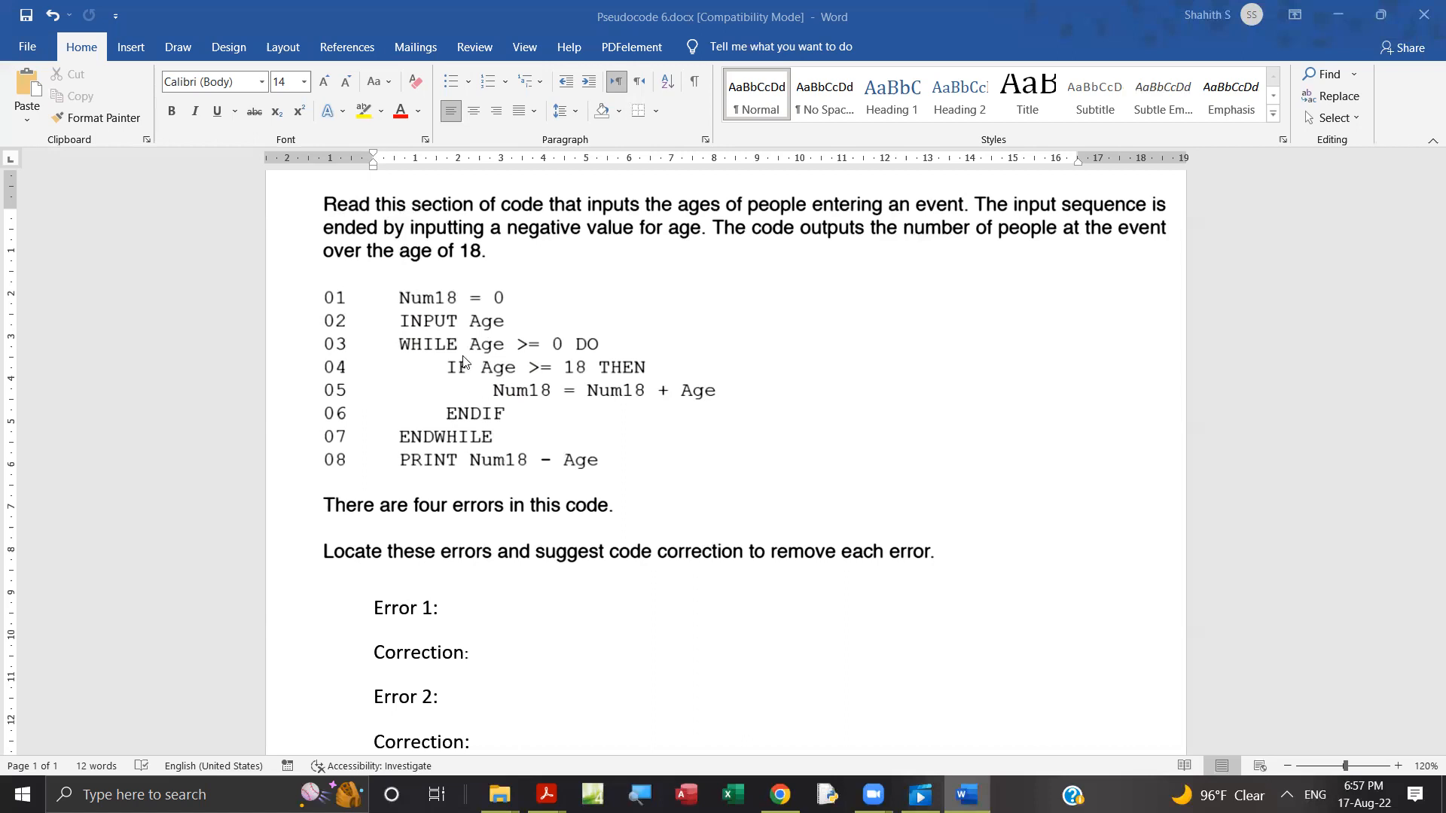
pyautogui.moveTo(516, 353)
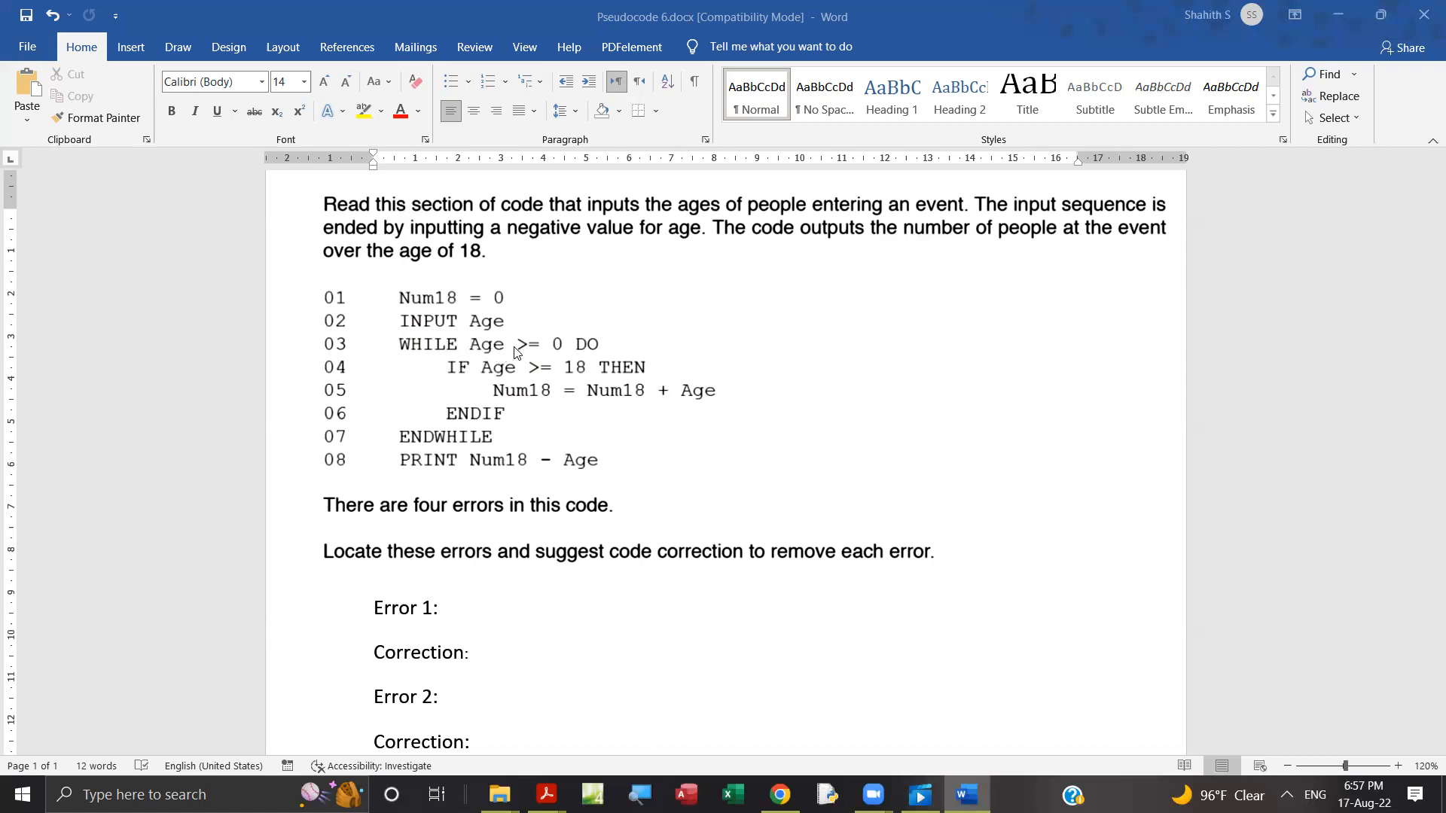
pyautogui.moveTo(529, 348)
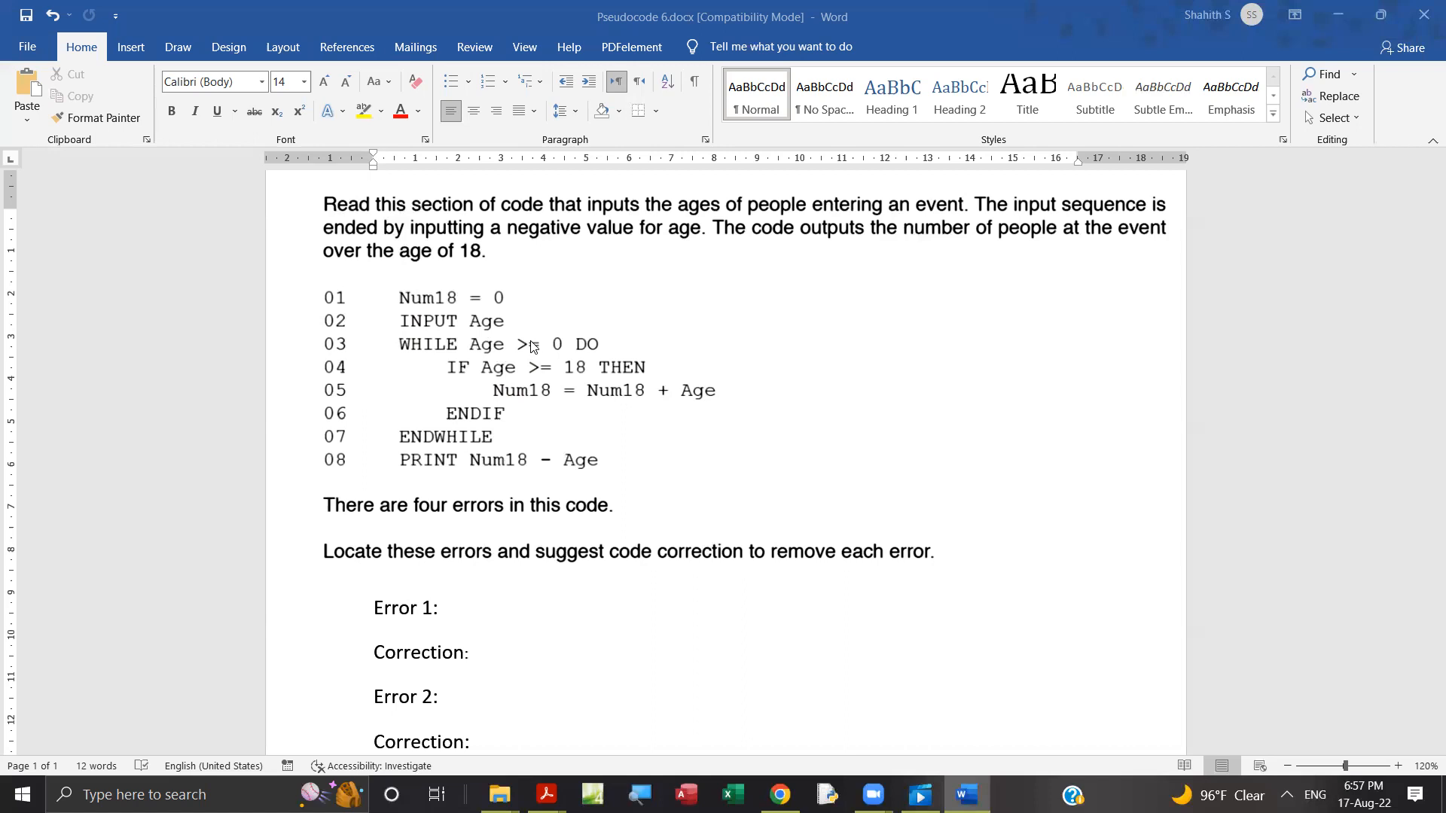
pyautogui.moveTo(531, 351)
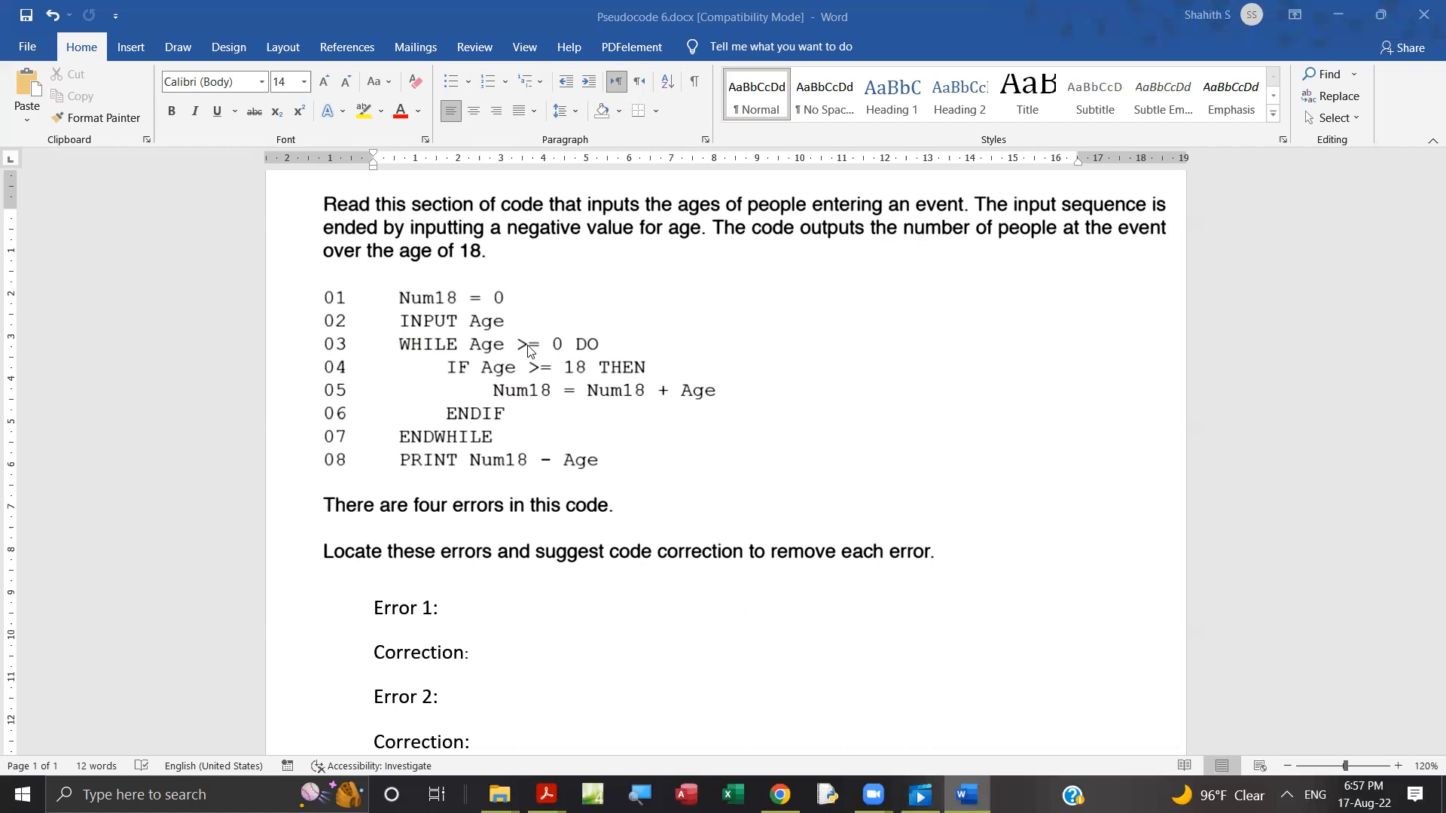
pyautogui.moveTo(542, 377)
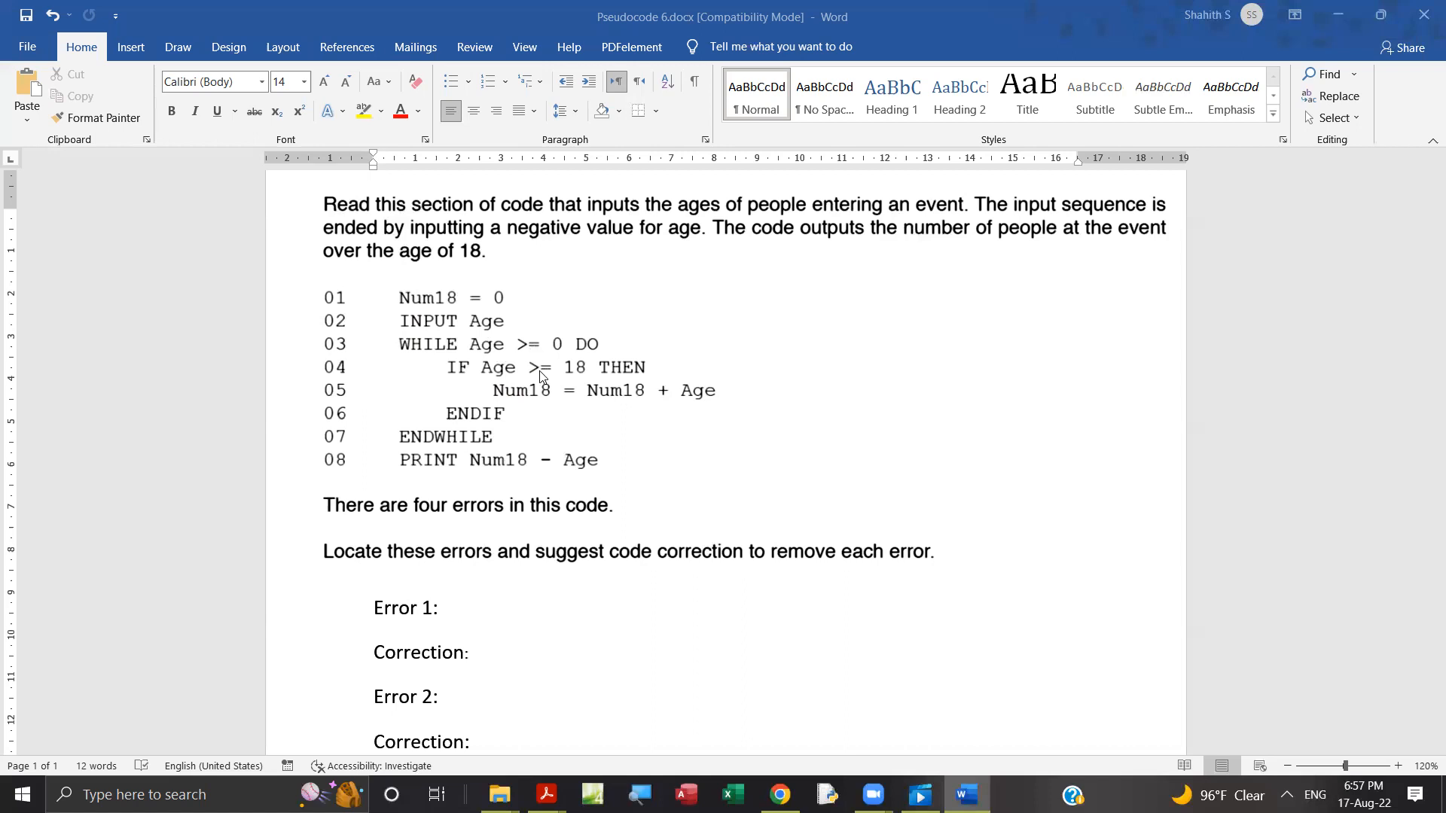
pyautogui.moveTo(582, 395)
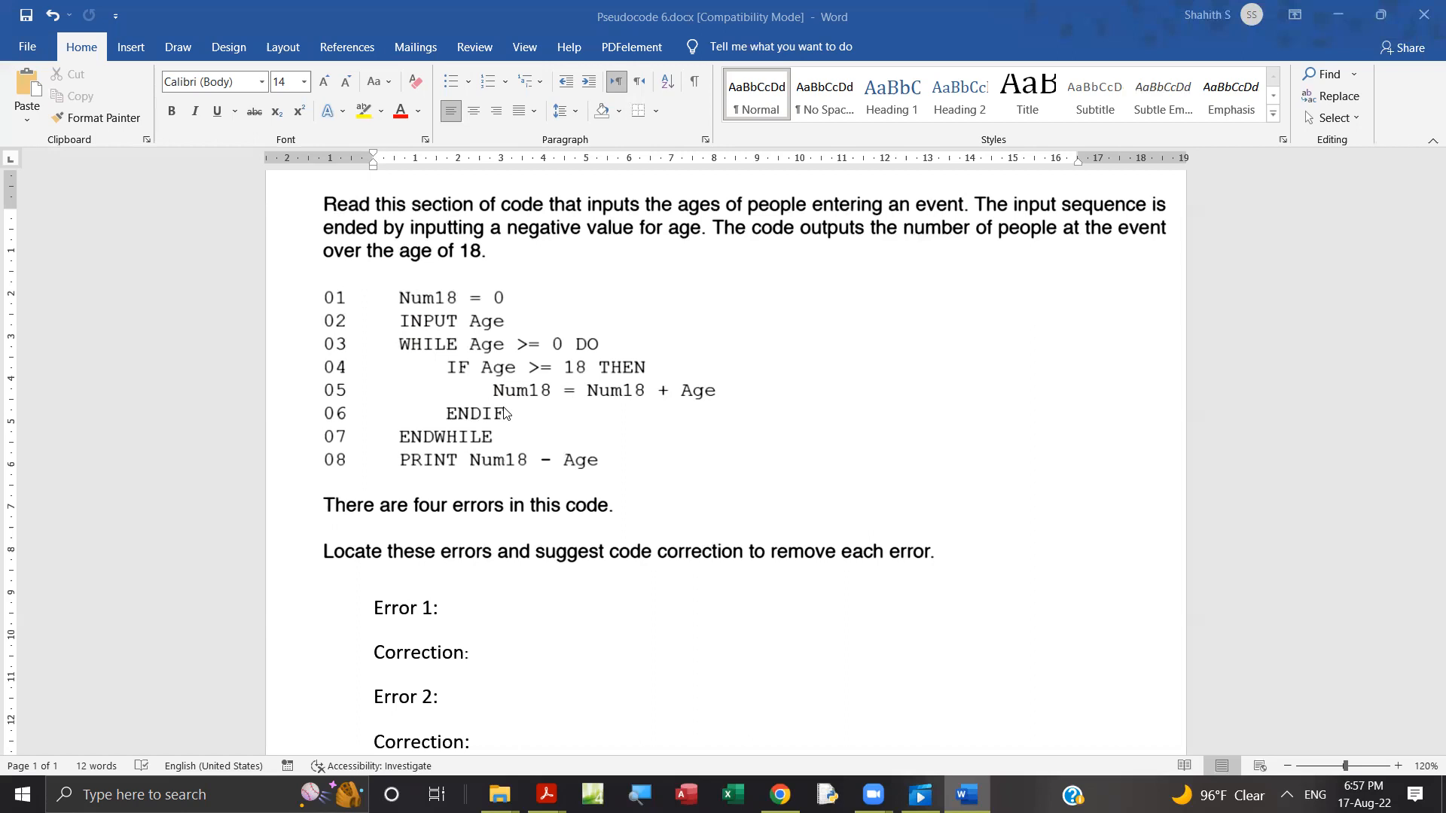
pyautogui.moveTo(506, 427)
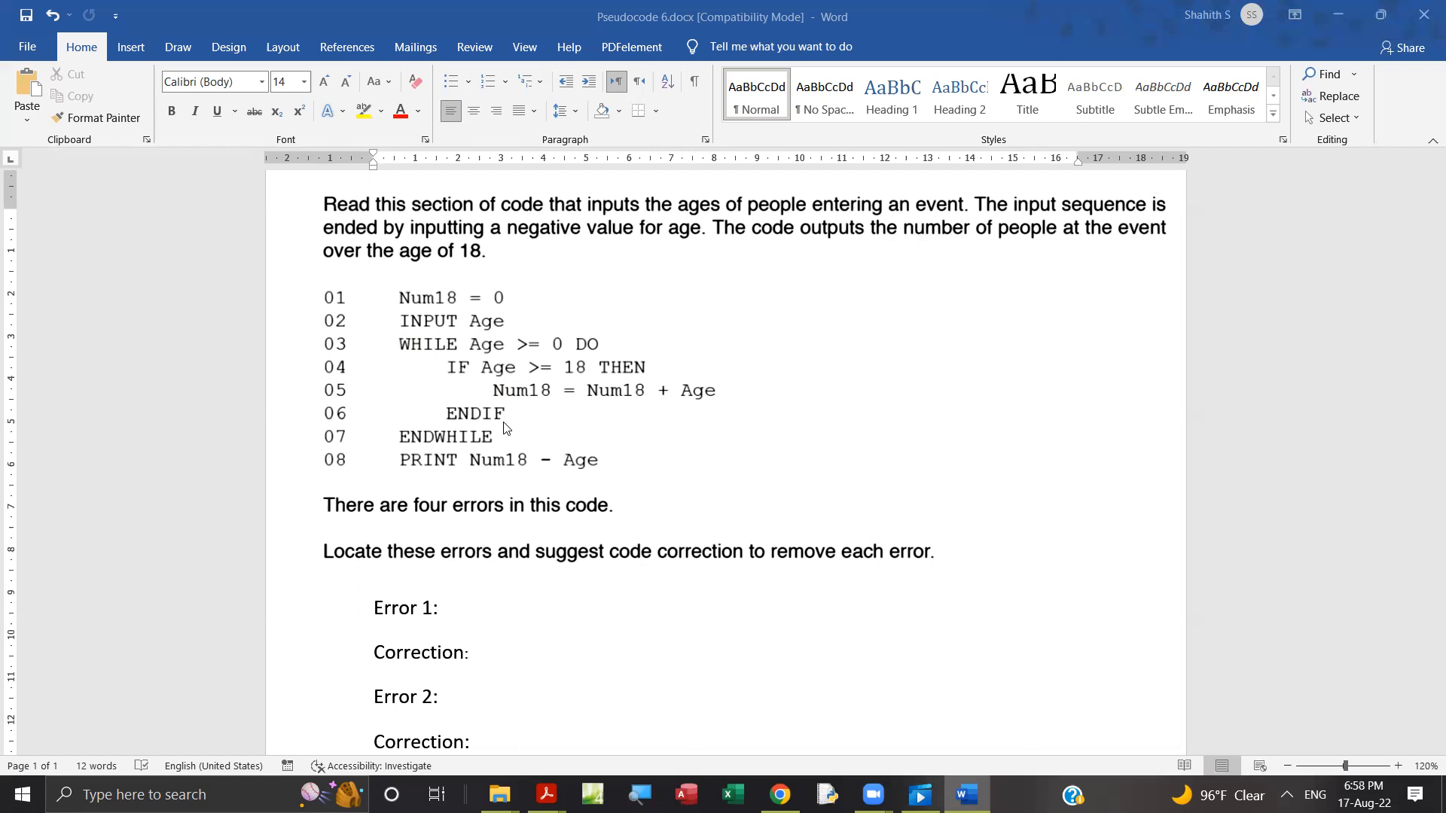
pyautogui.moveTo(486, 427)
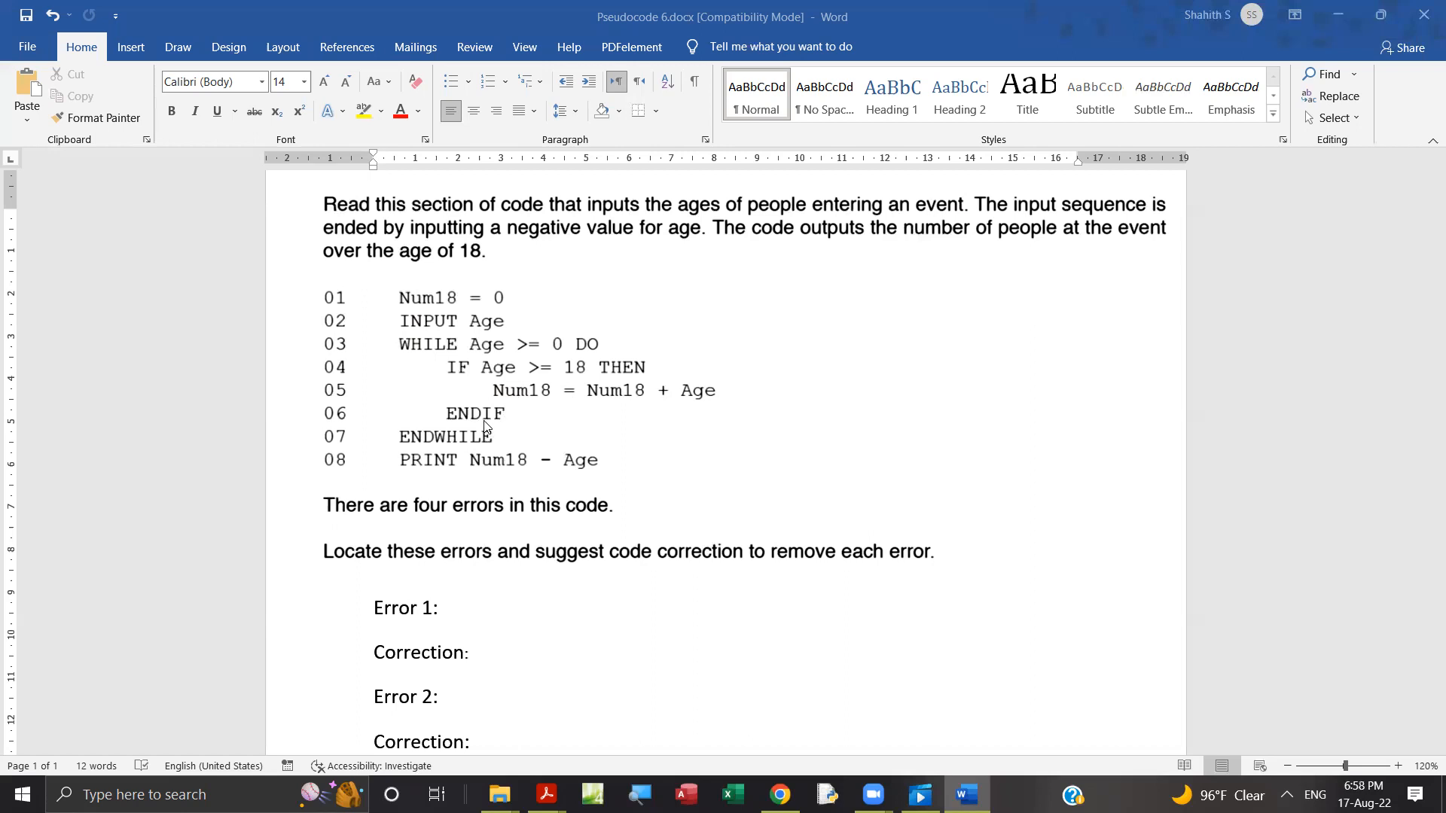
pyautogui.moveTo(479, 332)
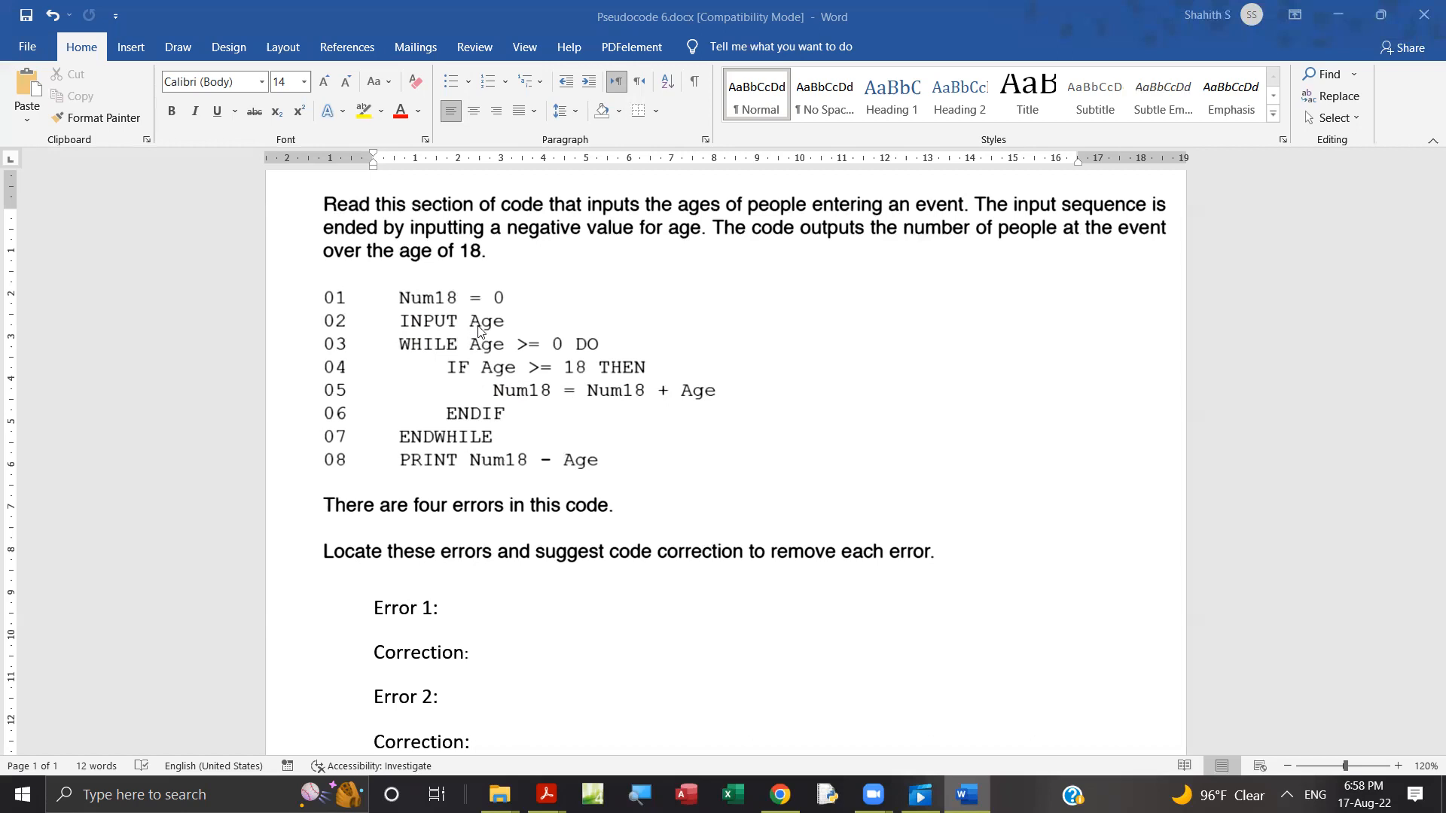
pyautogui.moveTo(488, 387)
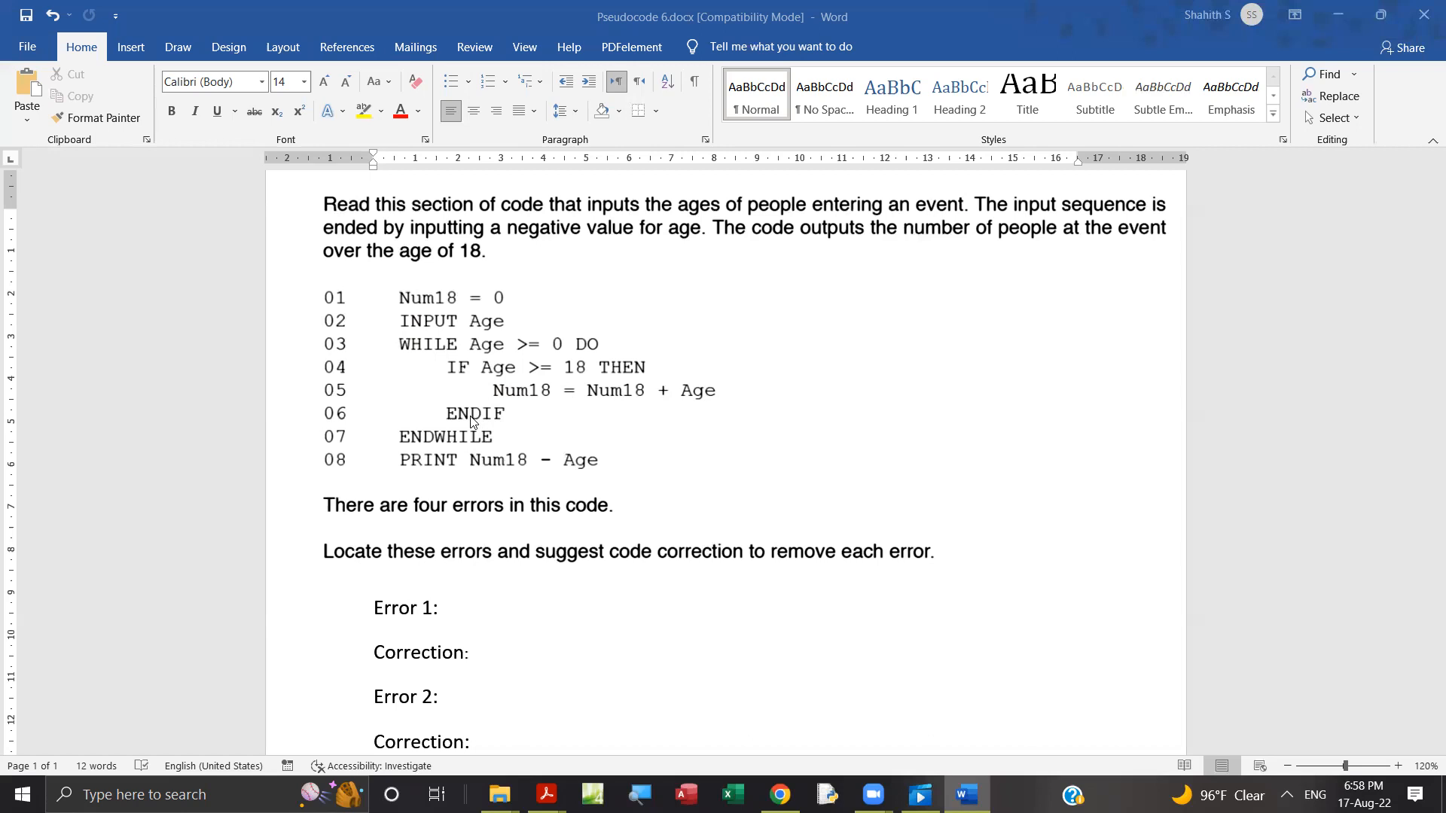
pyautogui.moveTo(492, 424)
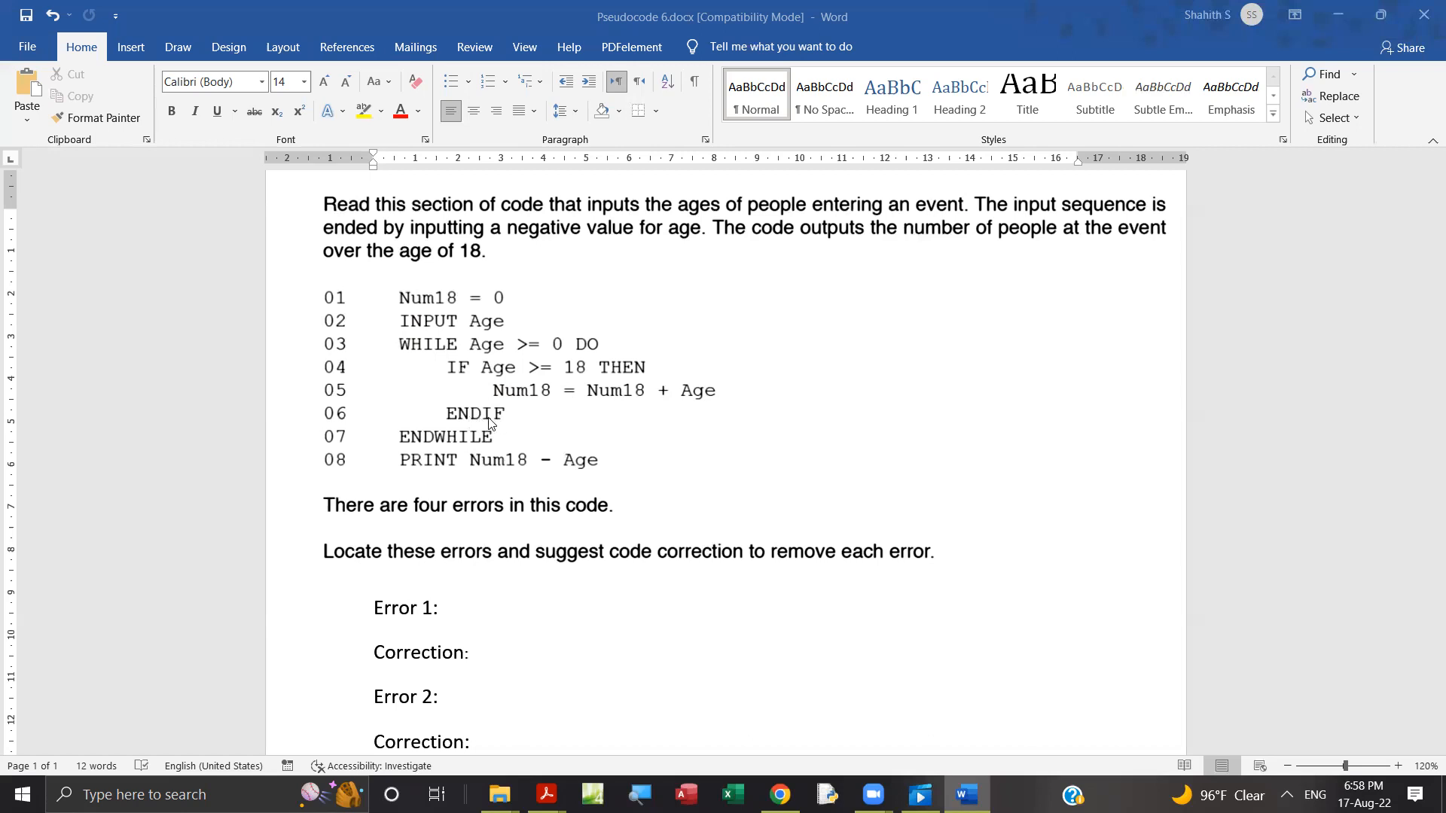
pyautogui.moveTo(497, 387)
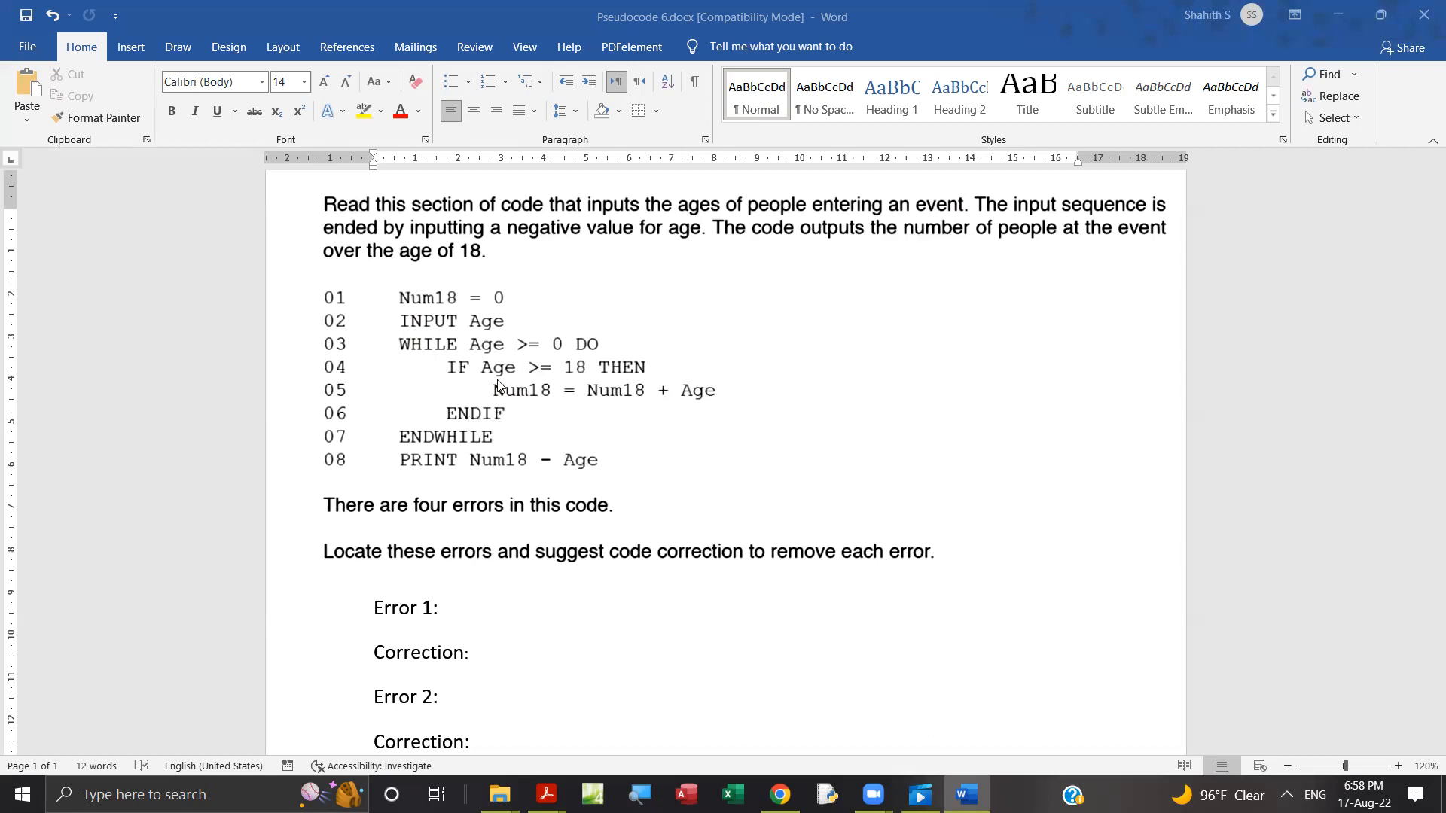
pyautogui.moveTo(461, 333)
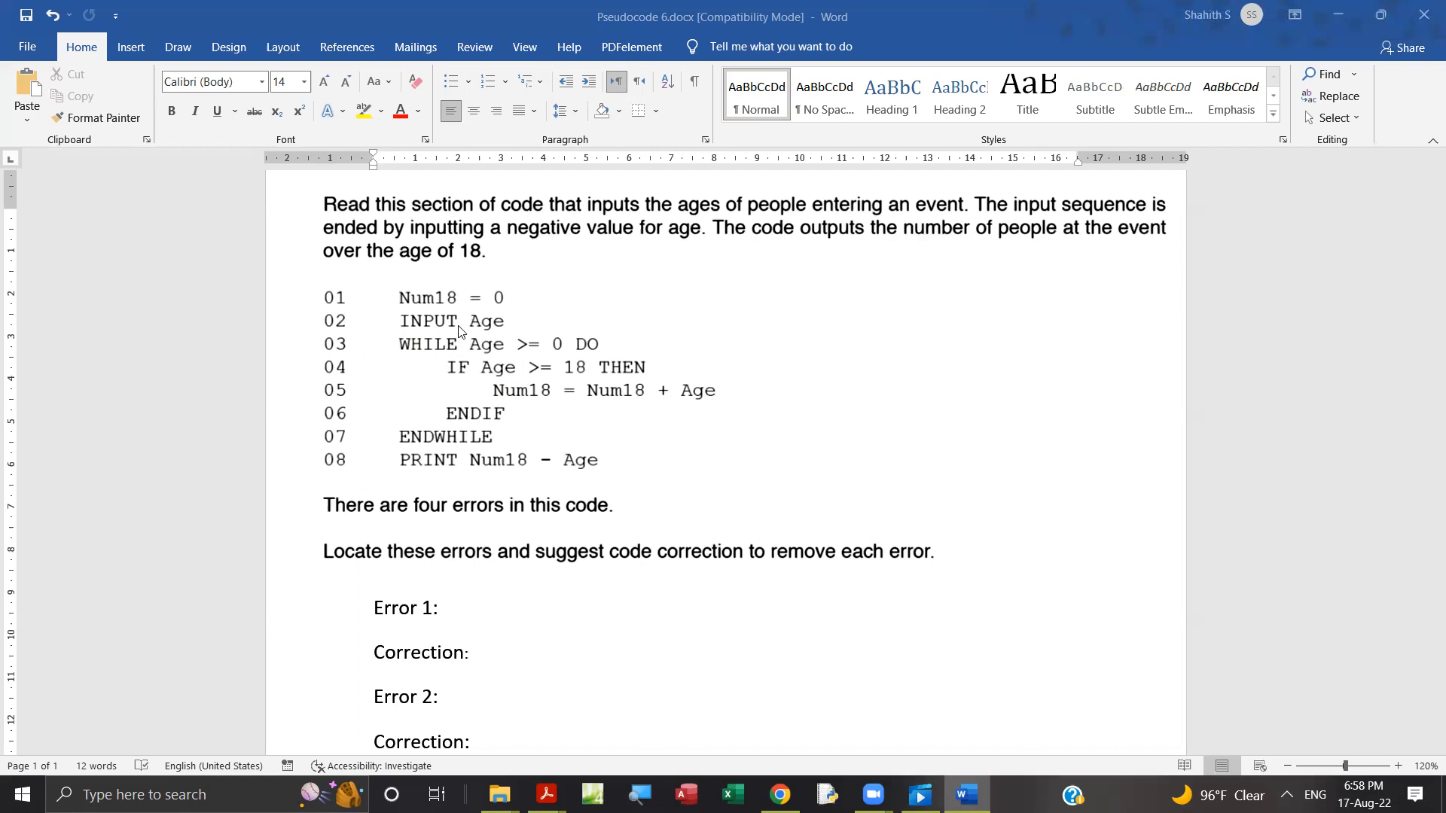
pyautogui.moveTo(504, 432)
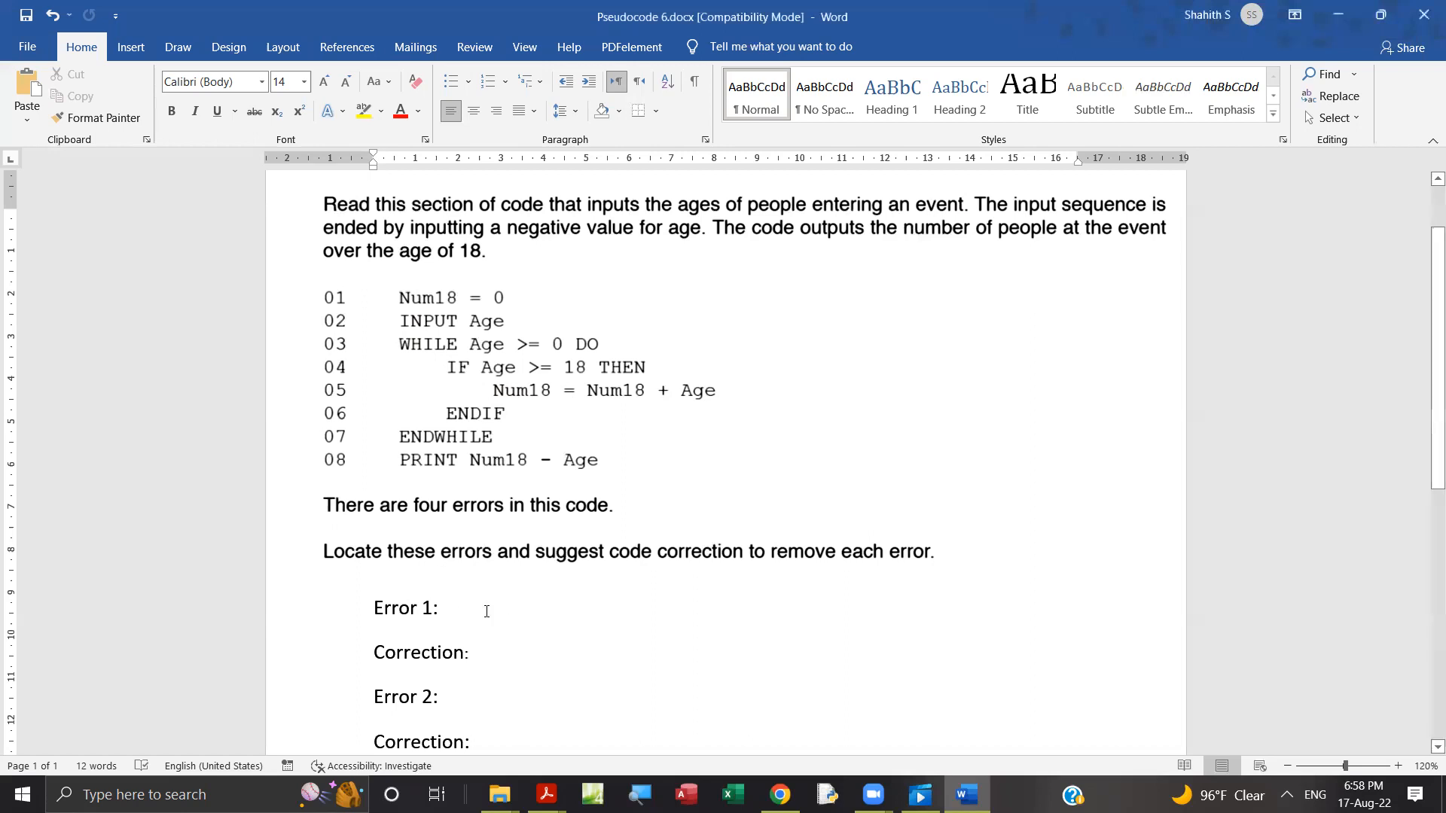
# Type 'Line 4,' after Error 1, first entering the statement as WHILE Age
pyautogui.click(443, 608)
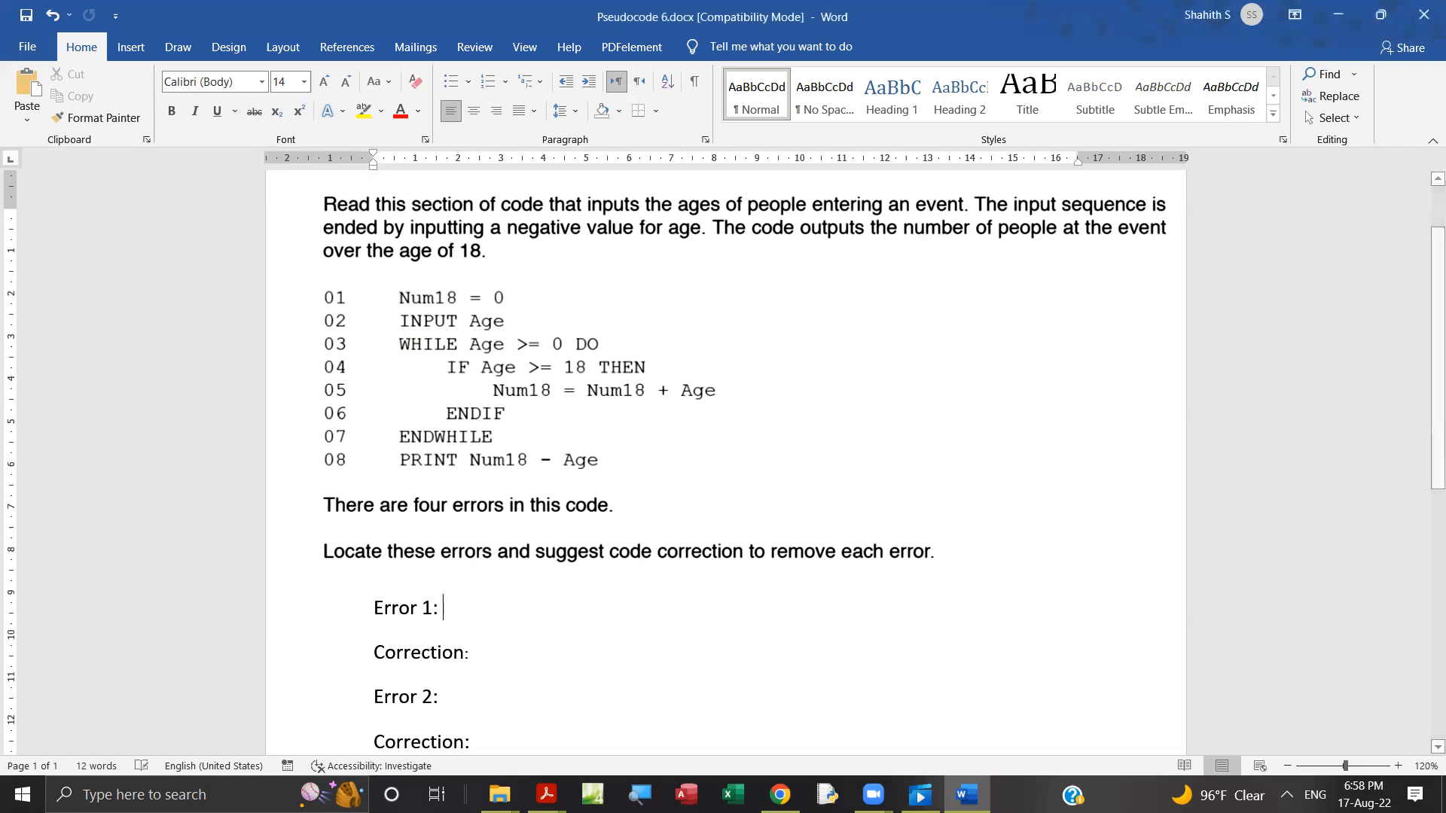
pyautogui.write('Line')
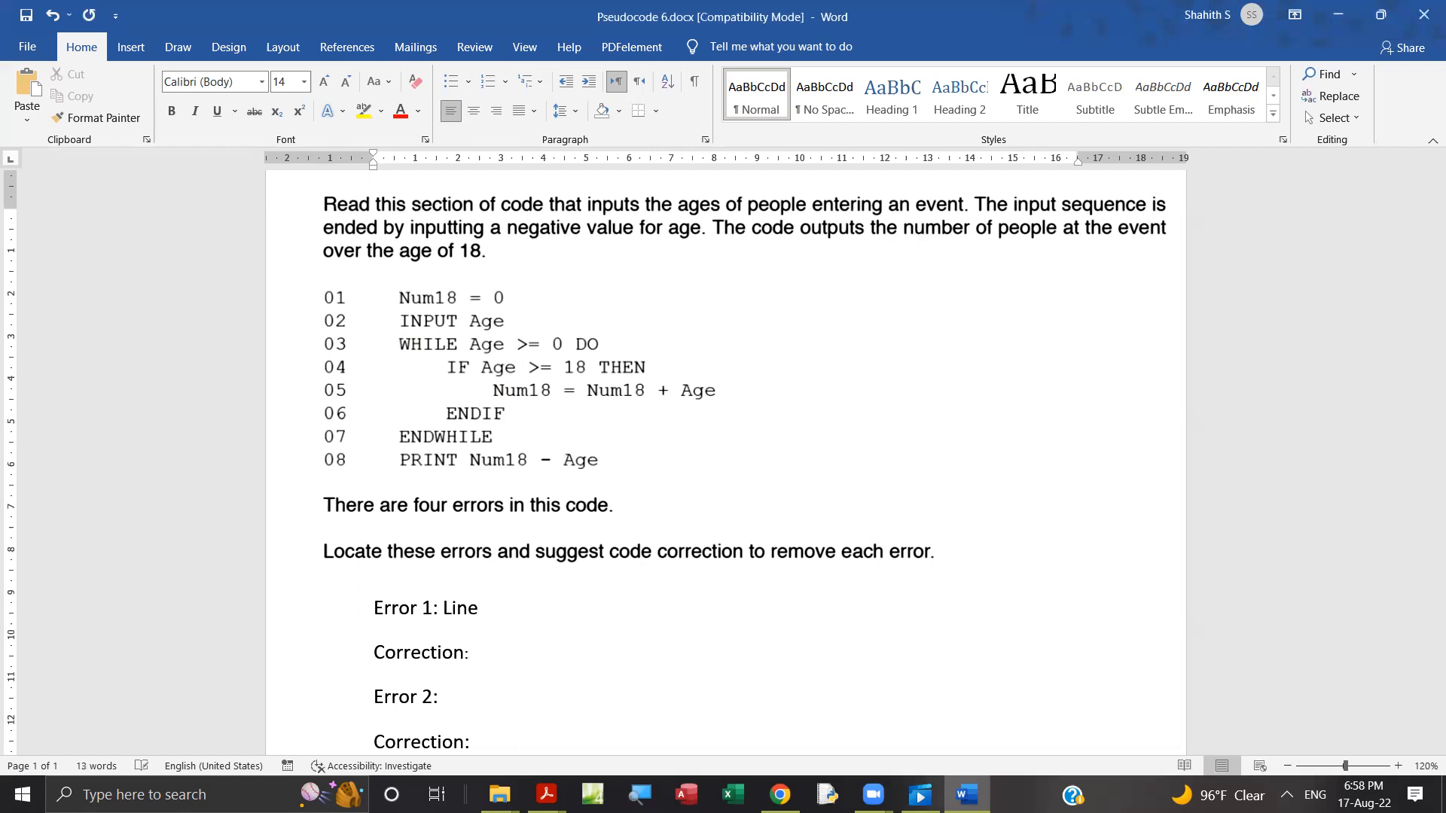
pyautogui.click(480, 608)
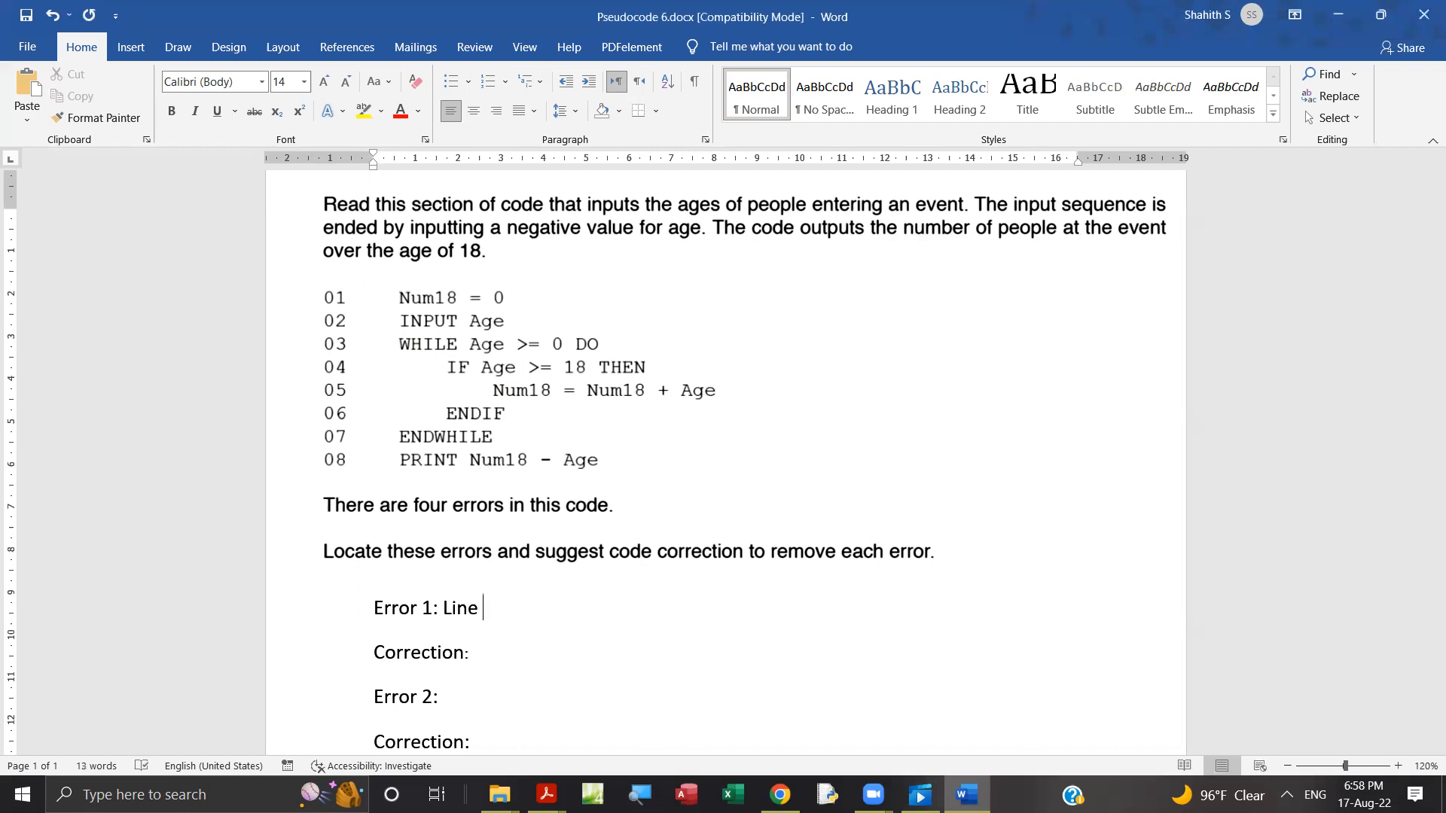
pyautogui.write('4')
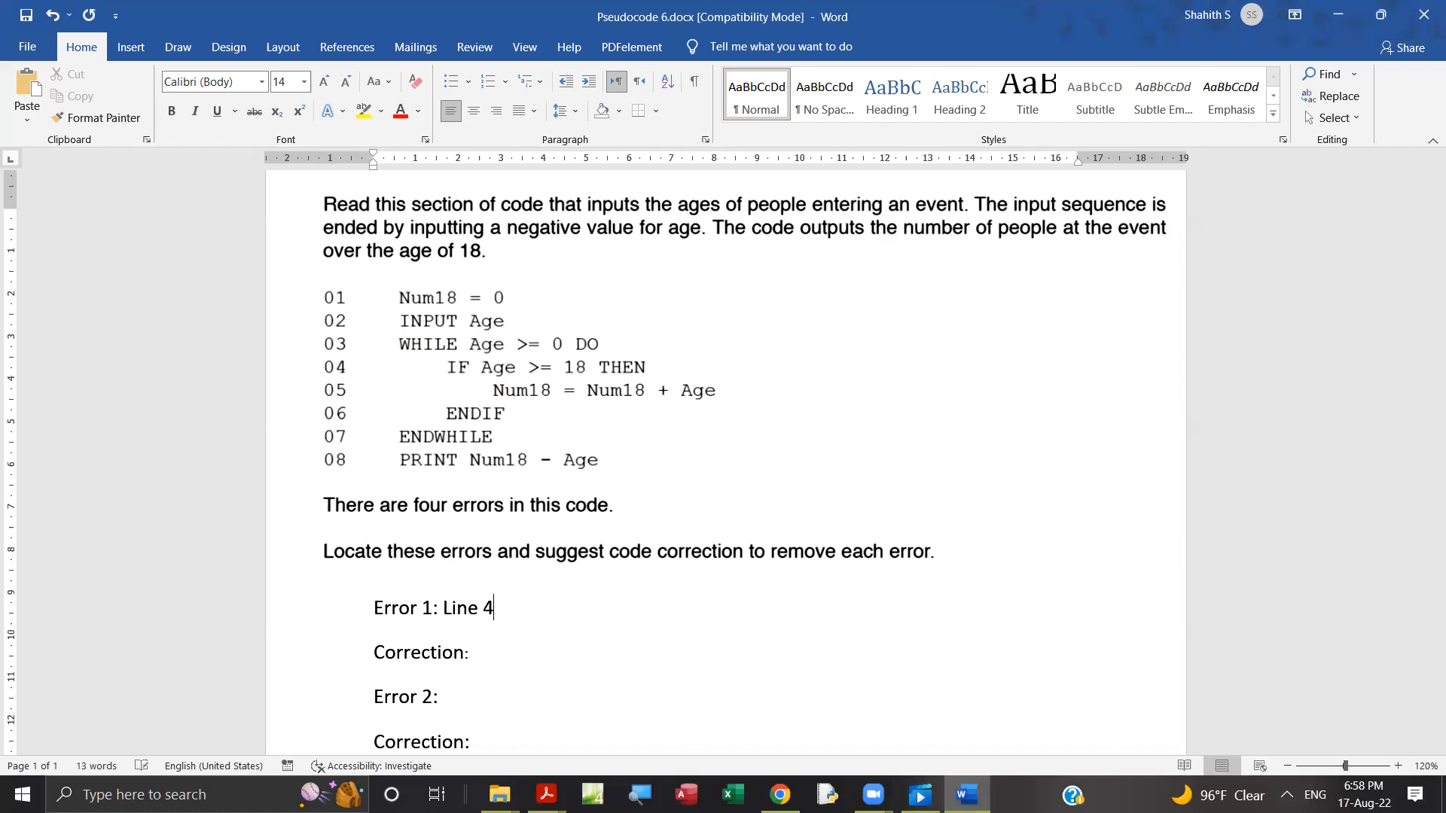
pyautogui.write(',')
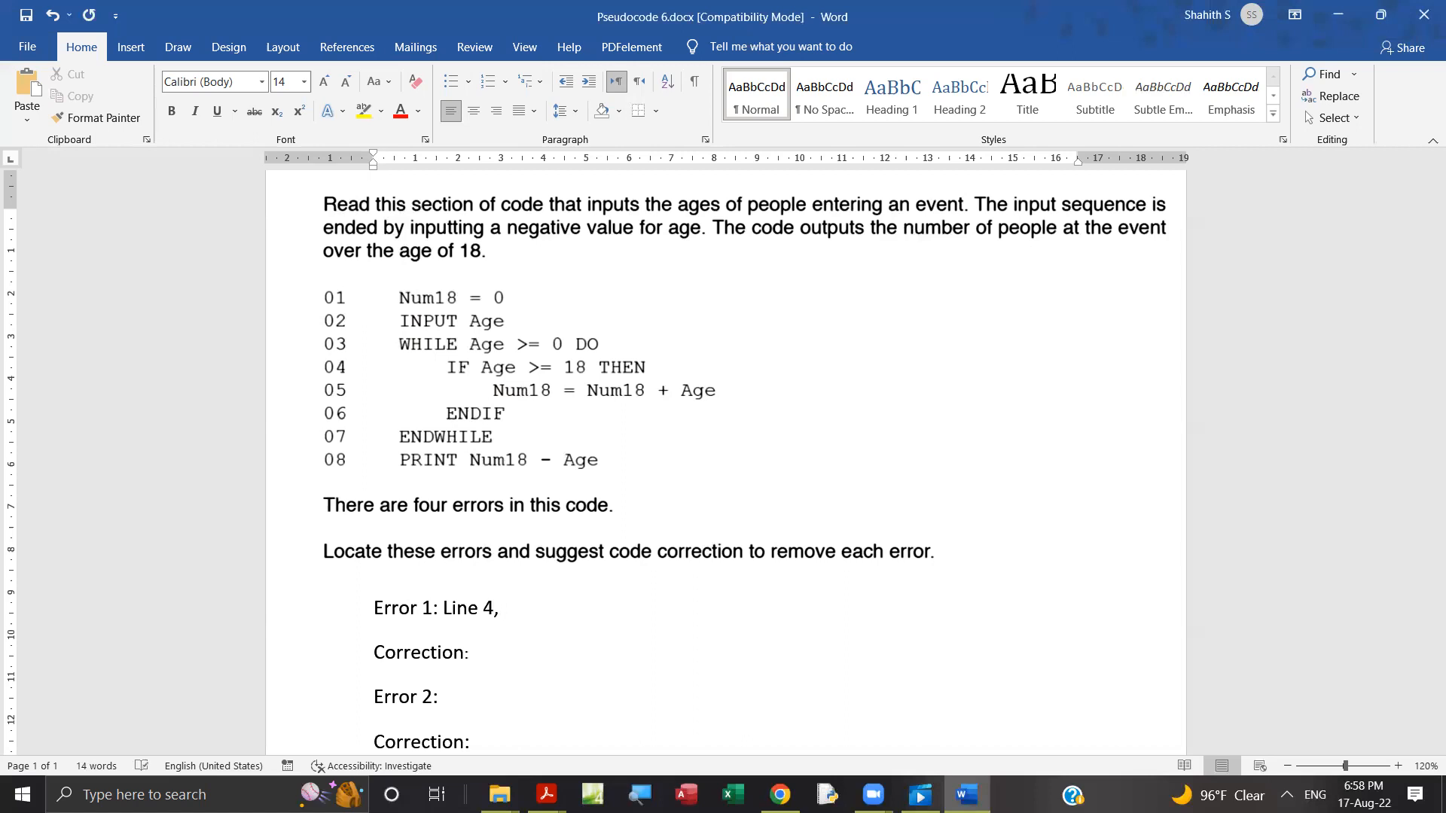
pyautogui.write('WHI')
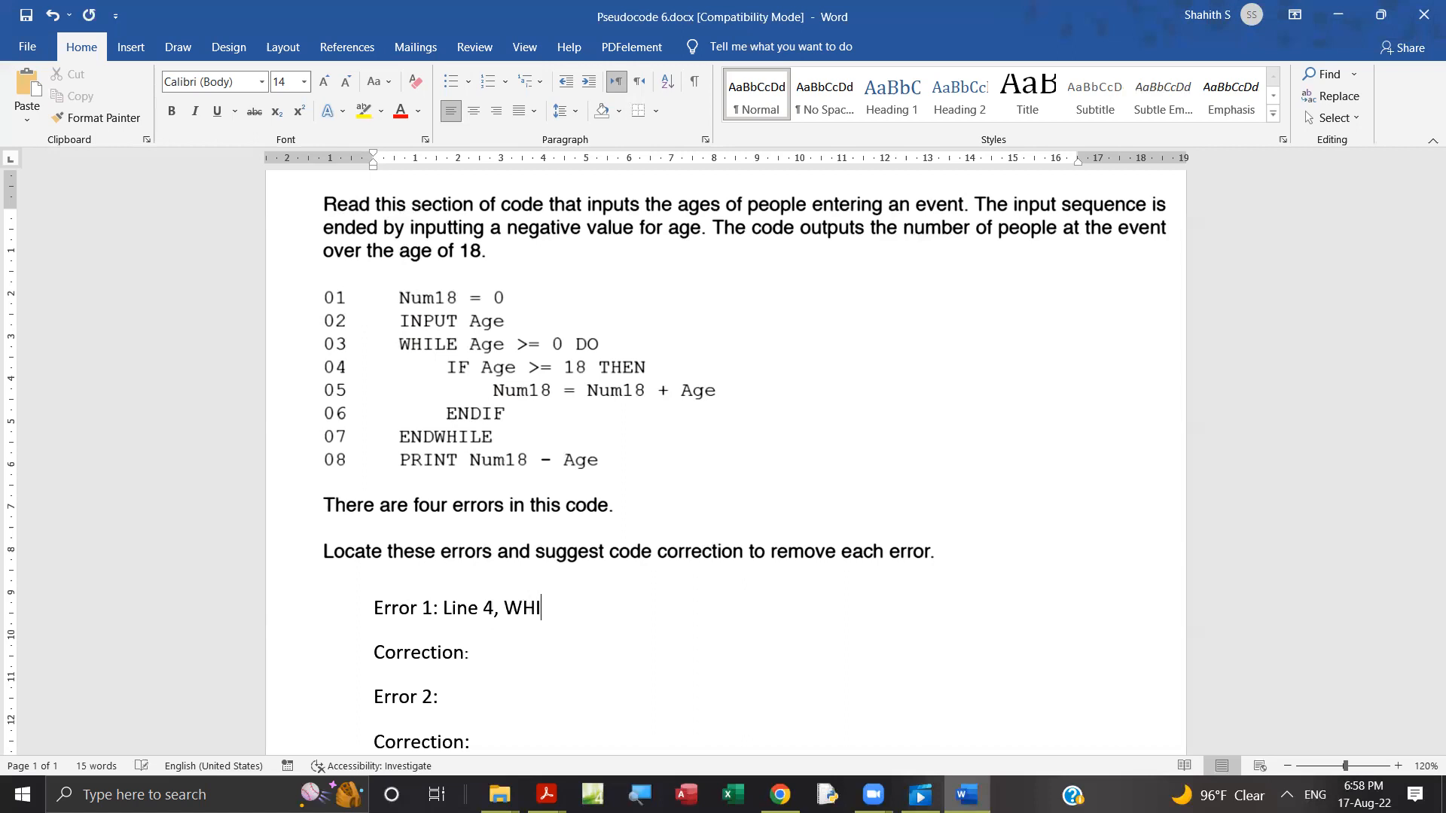
pyautogui.write('LEA')
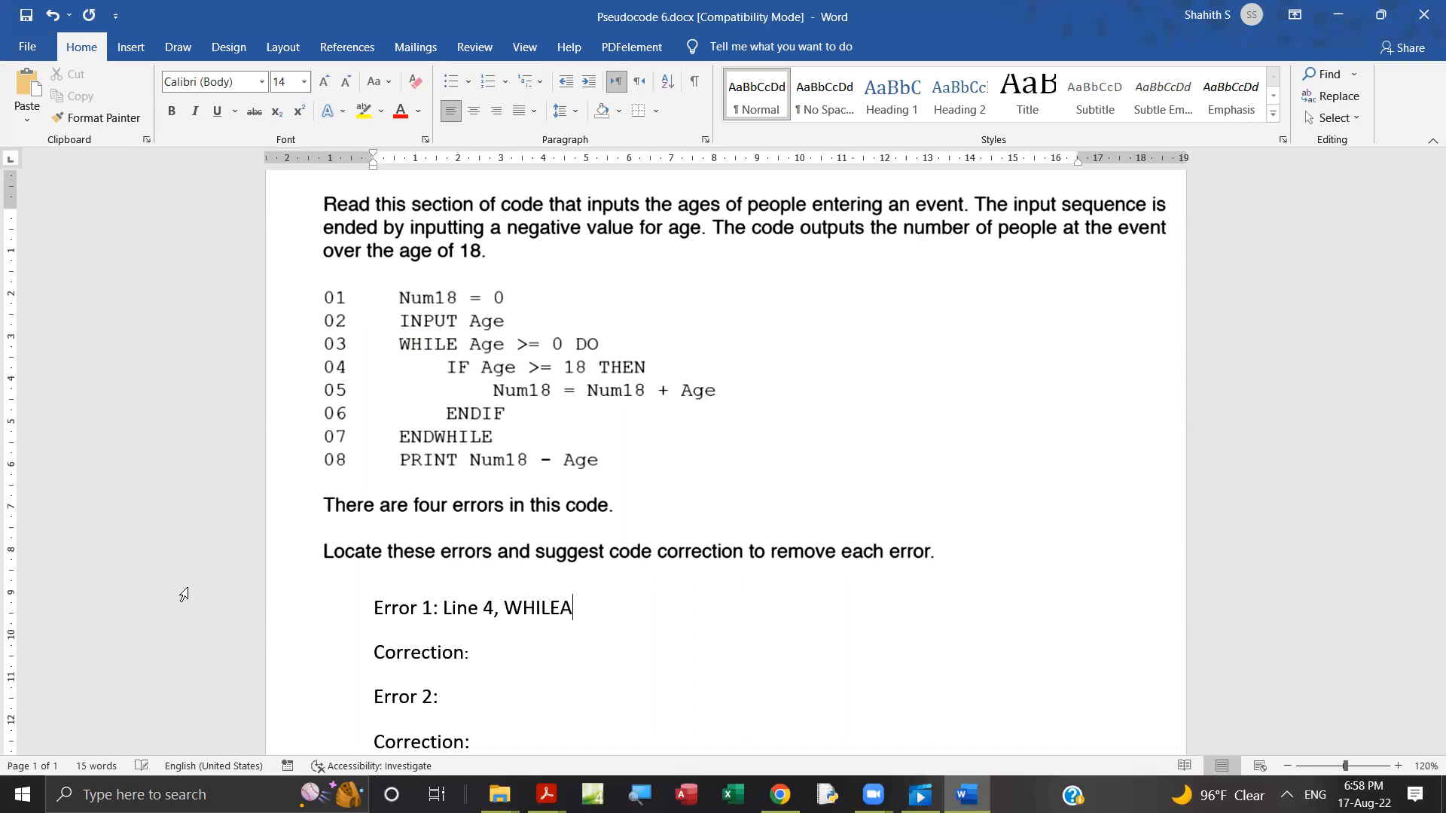
pyautogui.write('ge==')
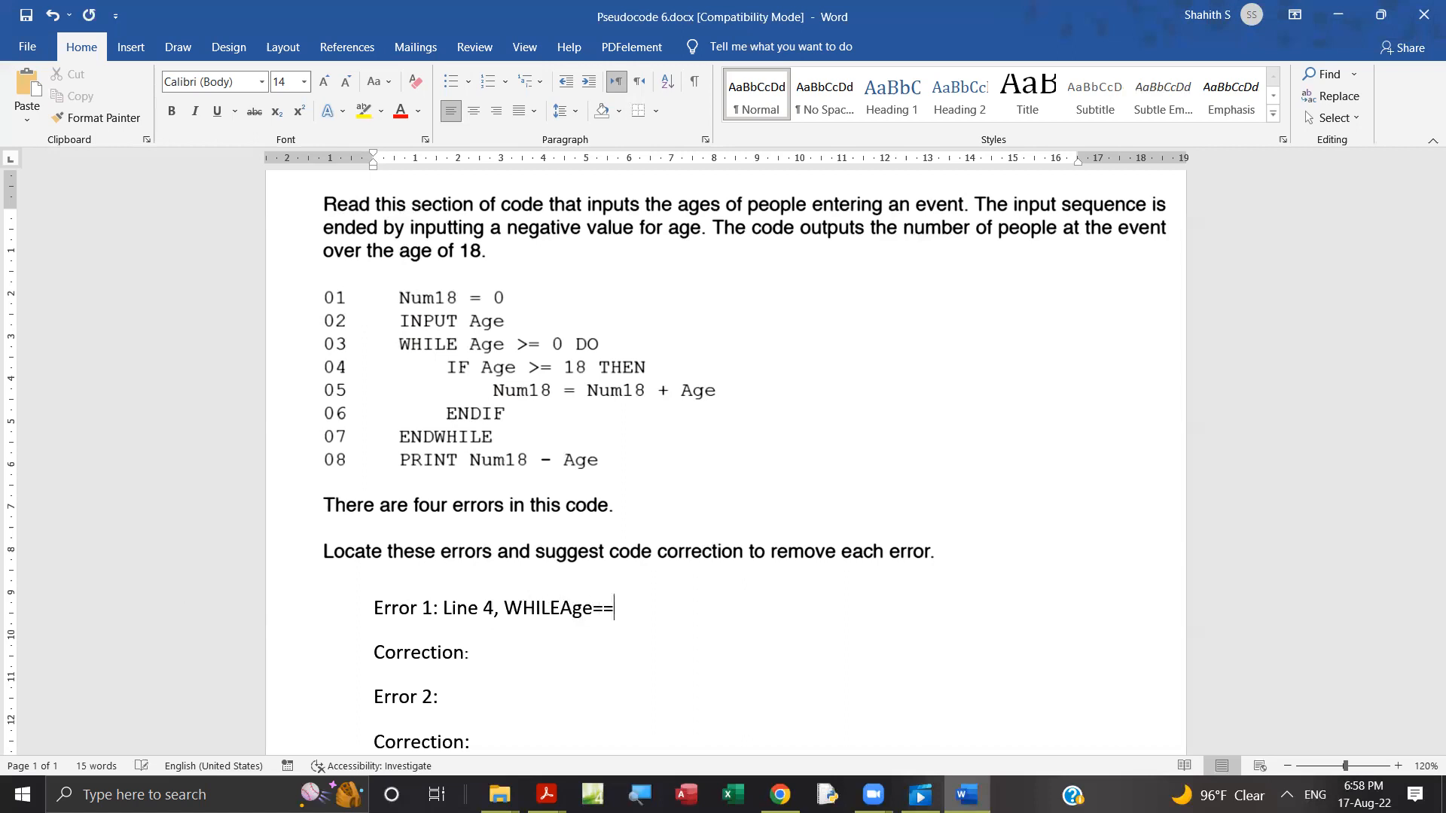
pyautogui.press('BackSpace')
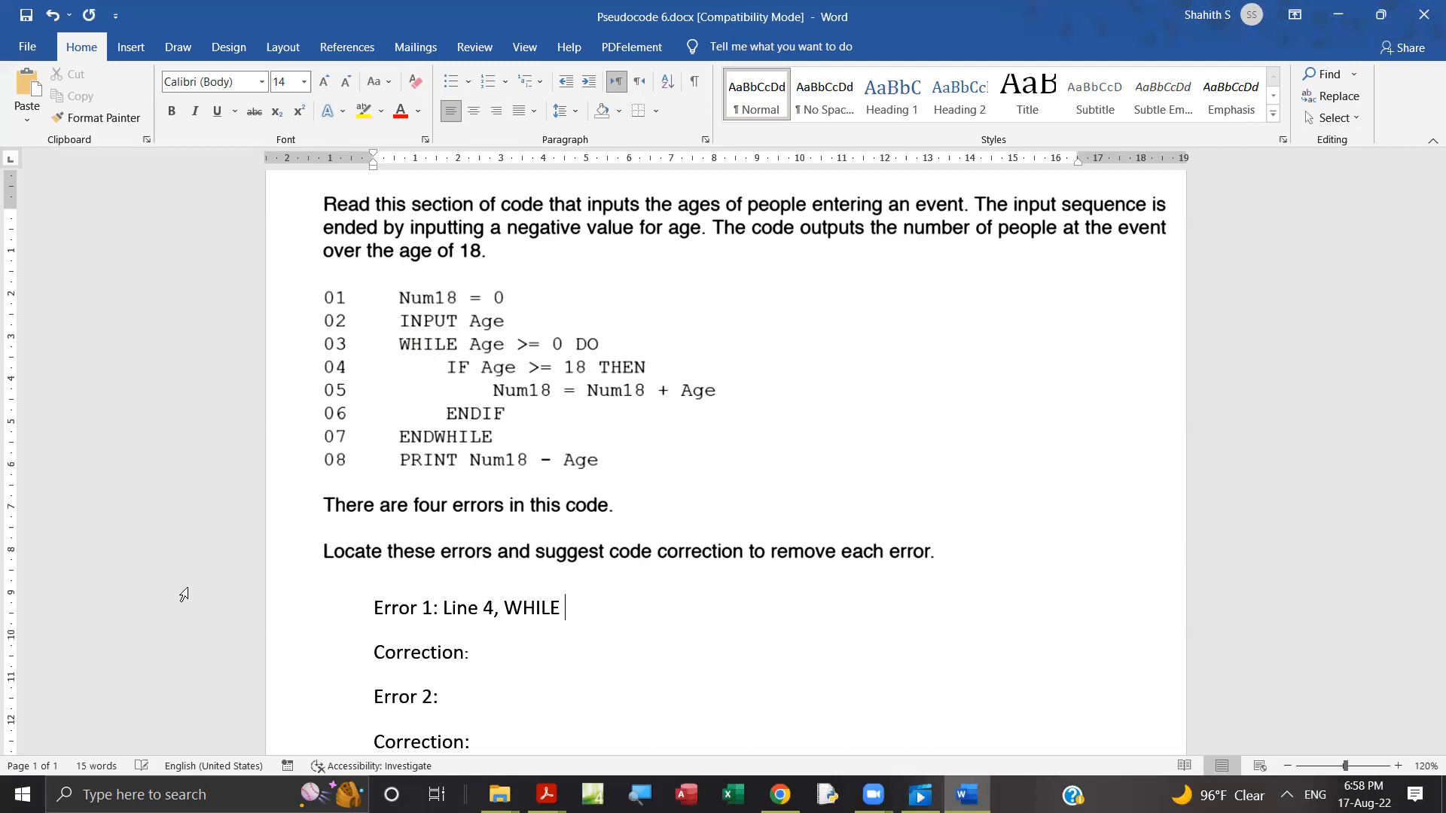
pyautogui.write('Age')
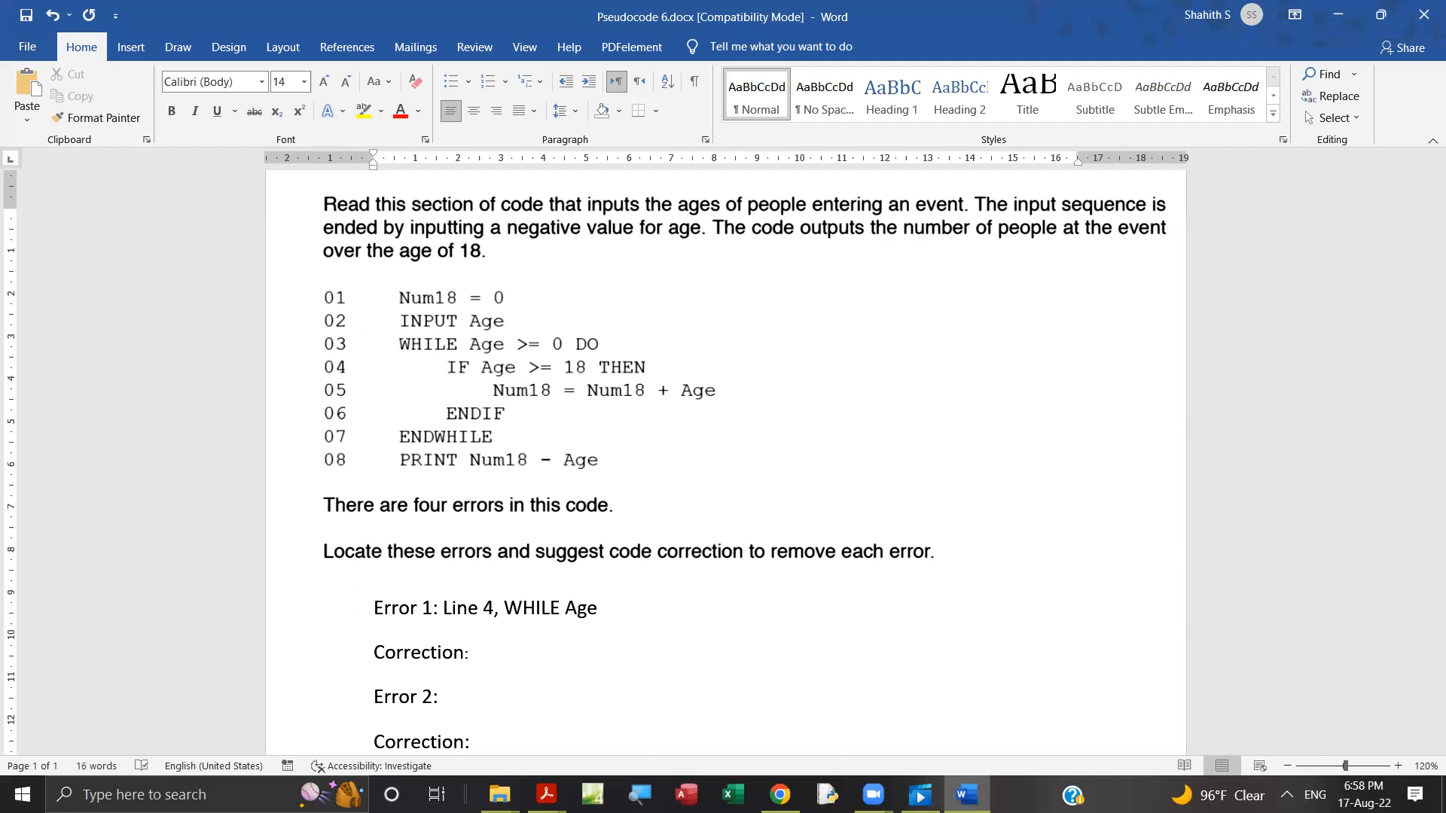
# Replace WHILE Age with 'IF Age >=18 THEN' to finish the Error 1 line
pyautogui.click(598, 608)
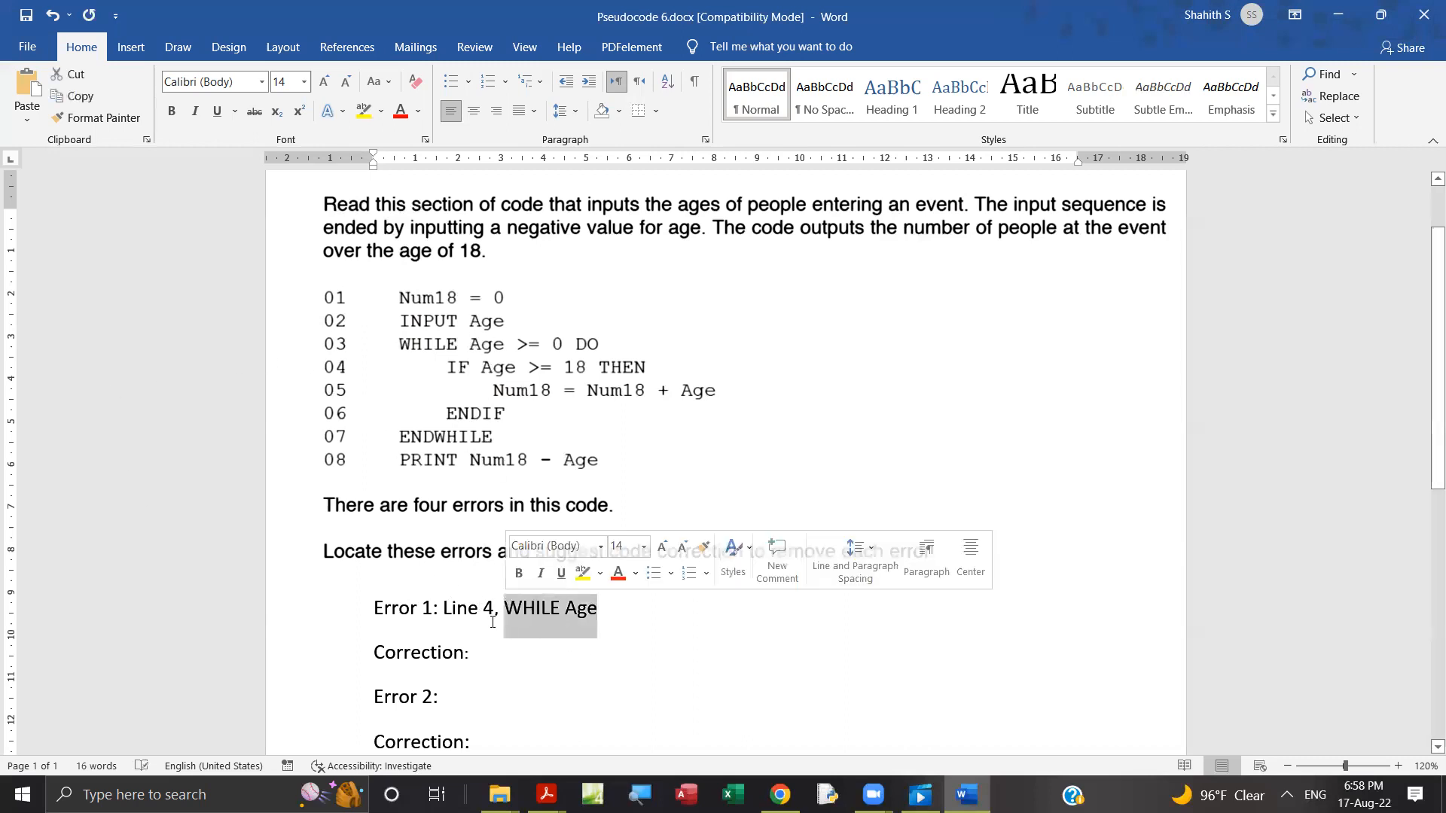
pyautogui.write('IF')
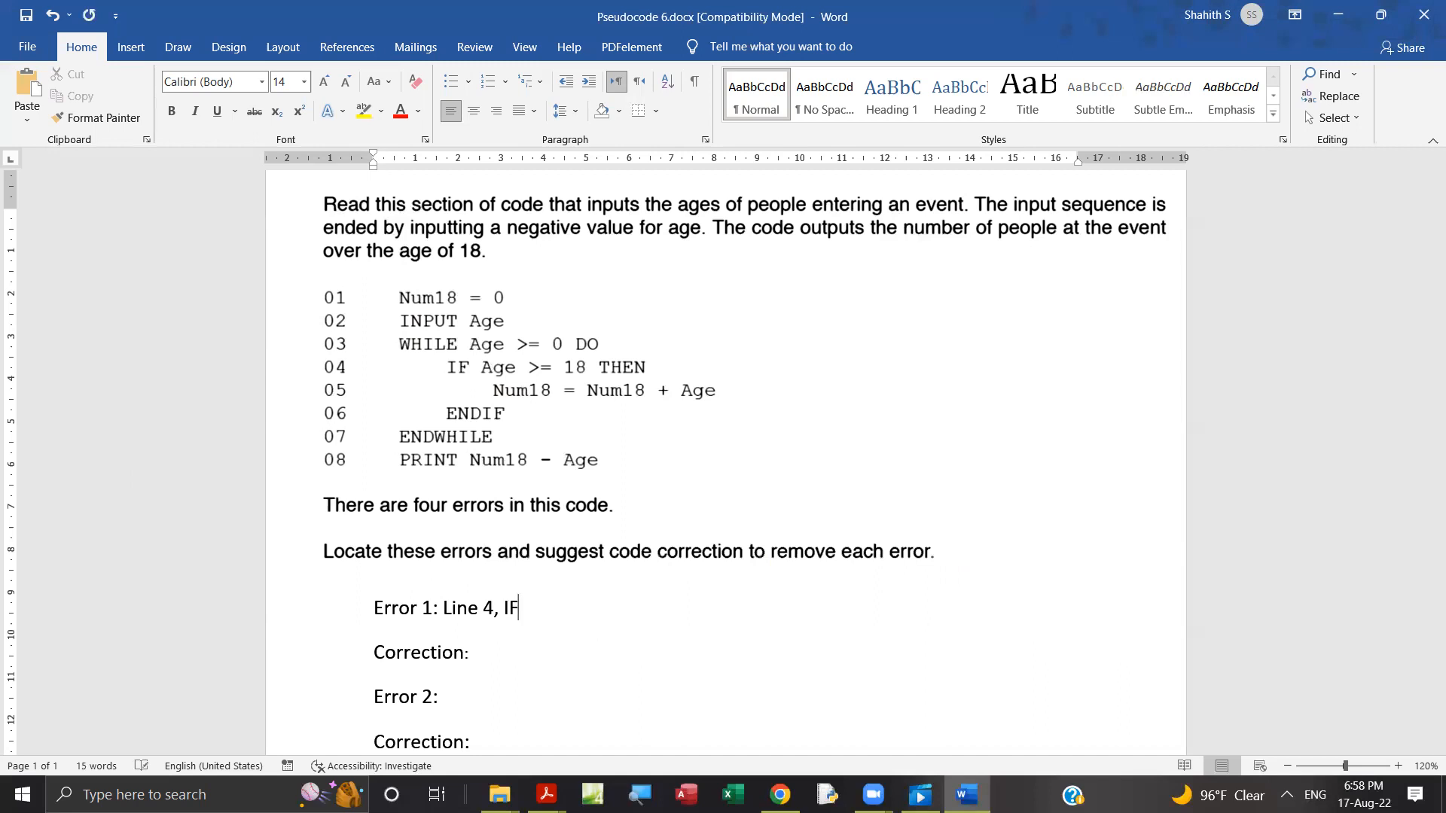
pyautogui.write('Age')
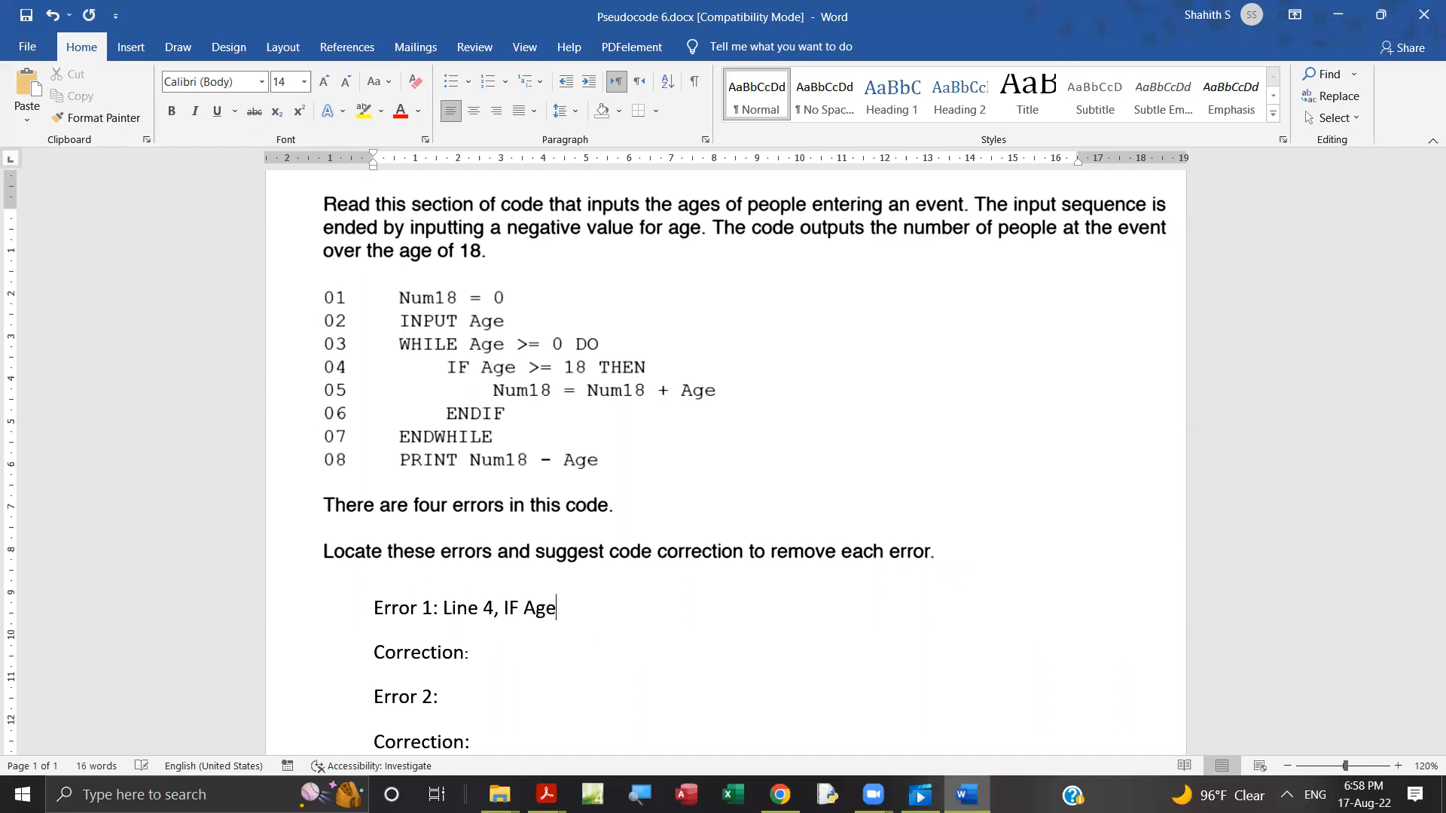
pyautogui.write('>')
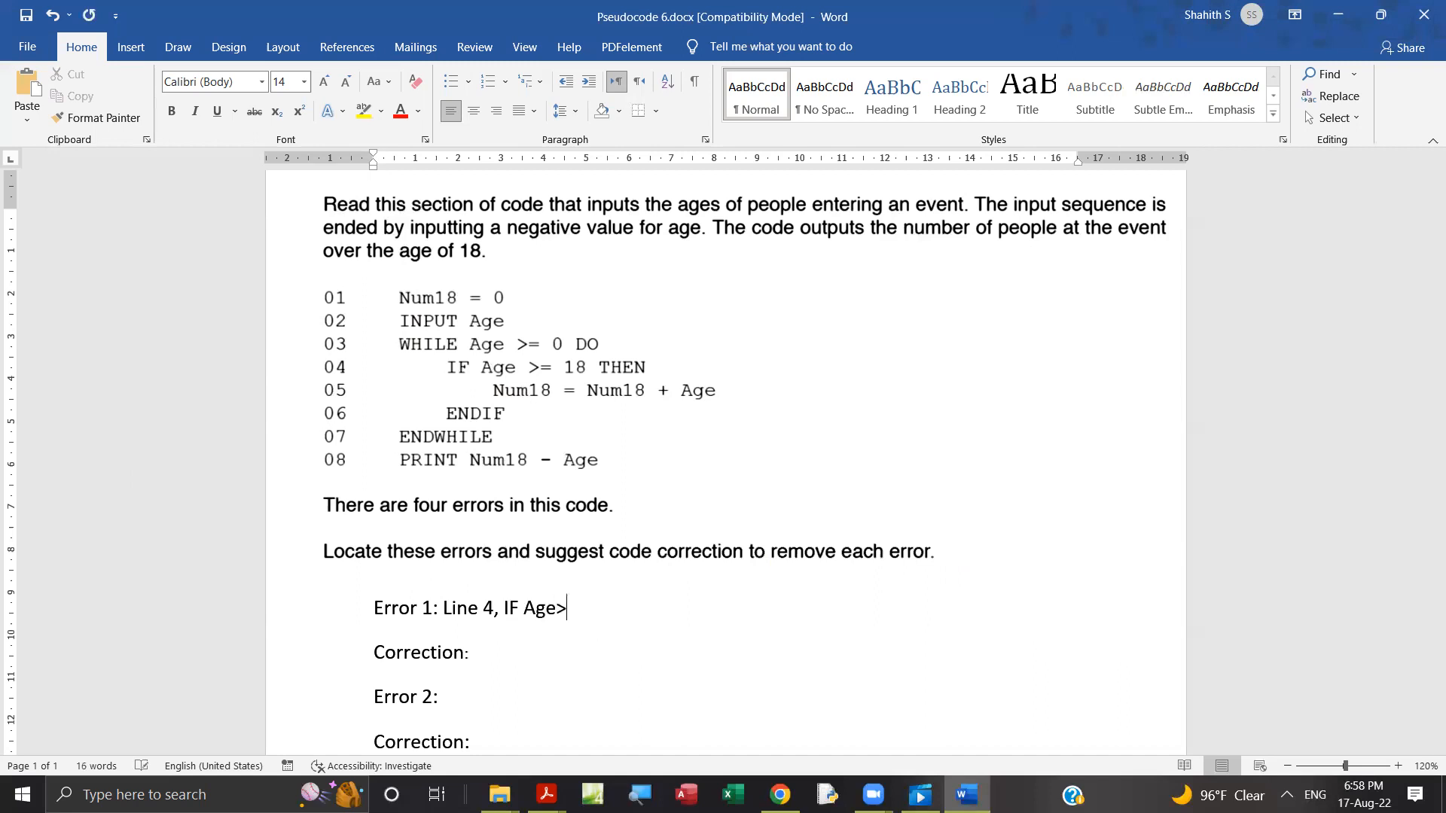
pyautogui.moveTo(492, 623)
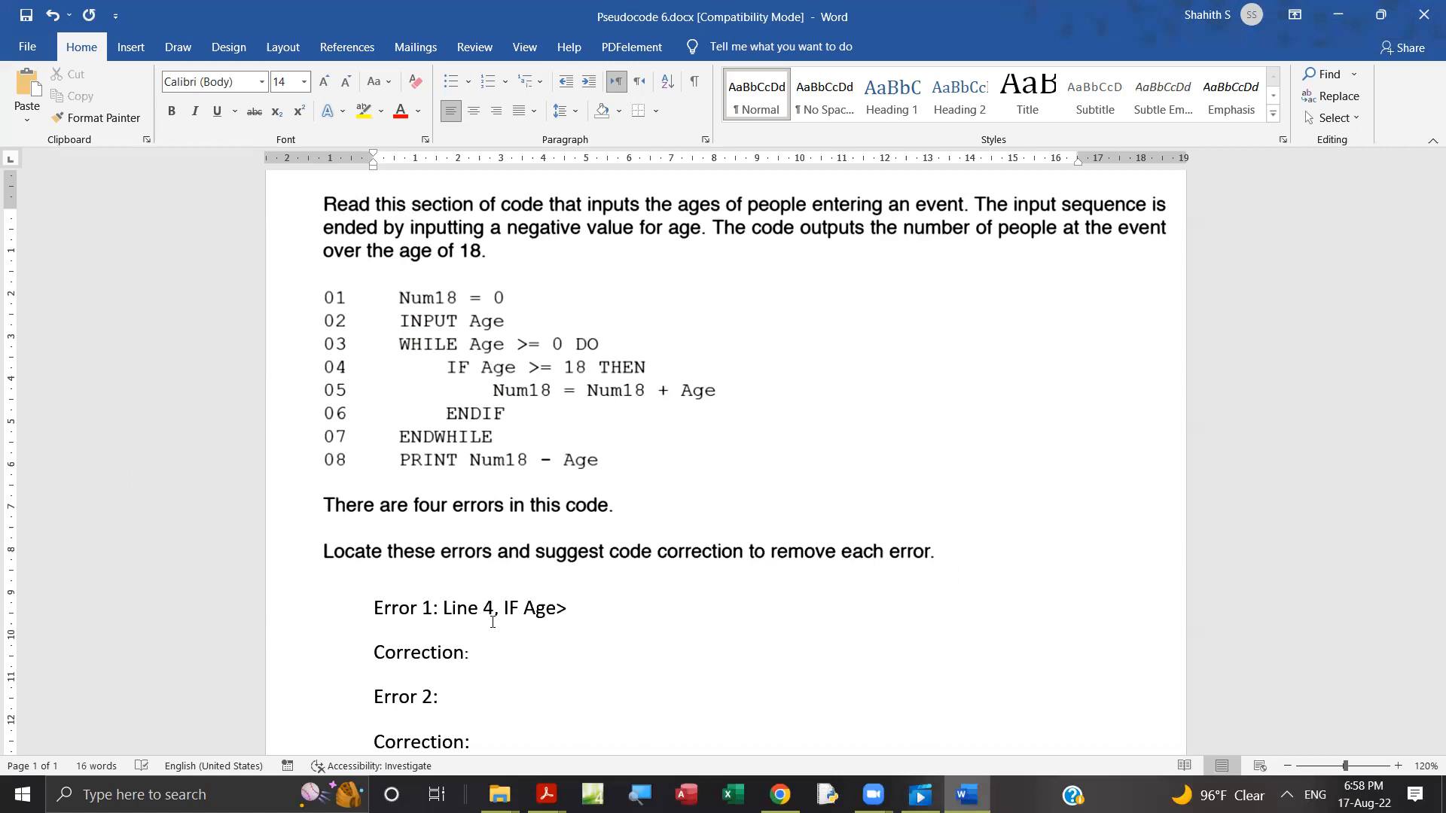
pyautogui.write('>')
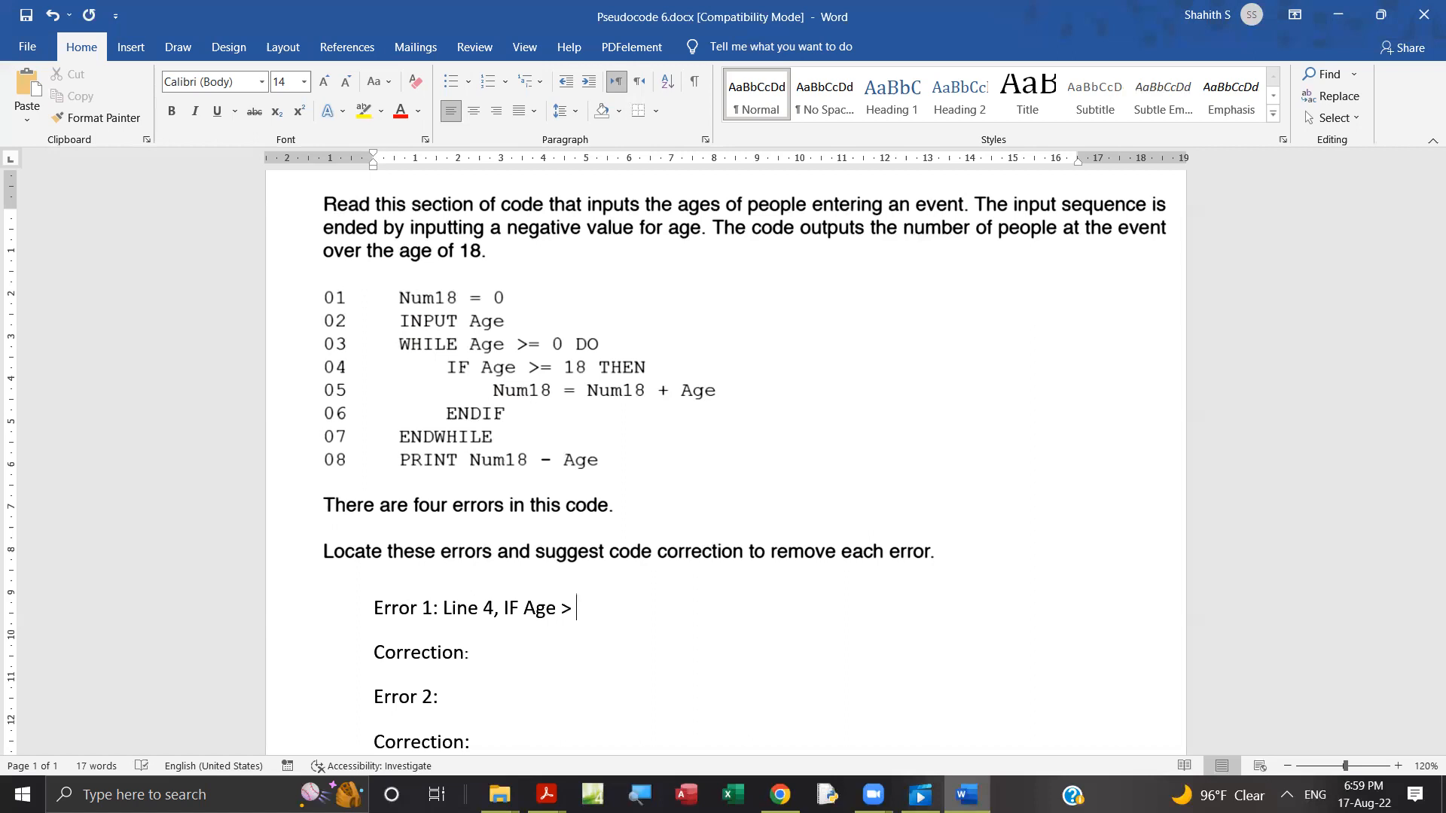
pyautogui.write('=')
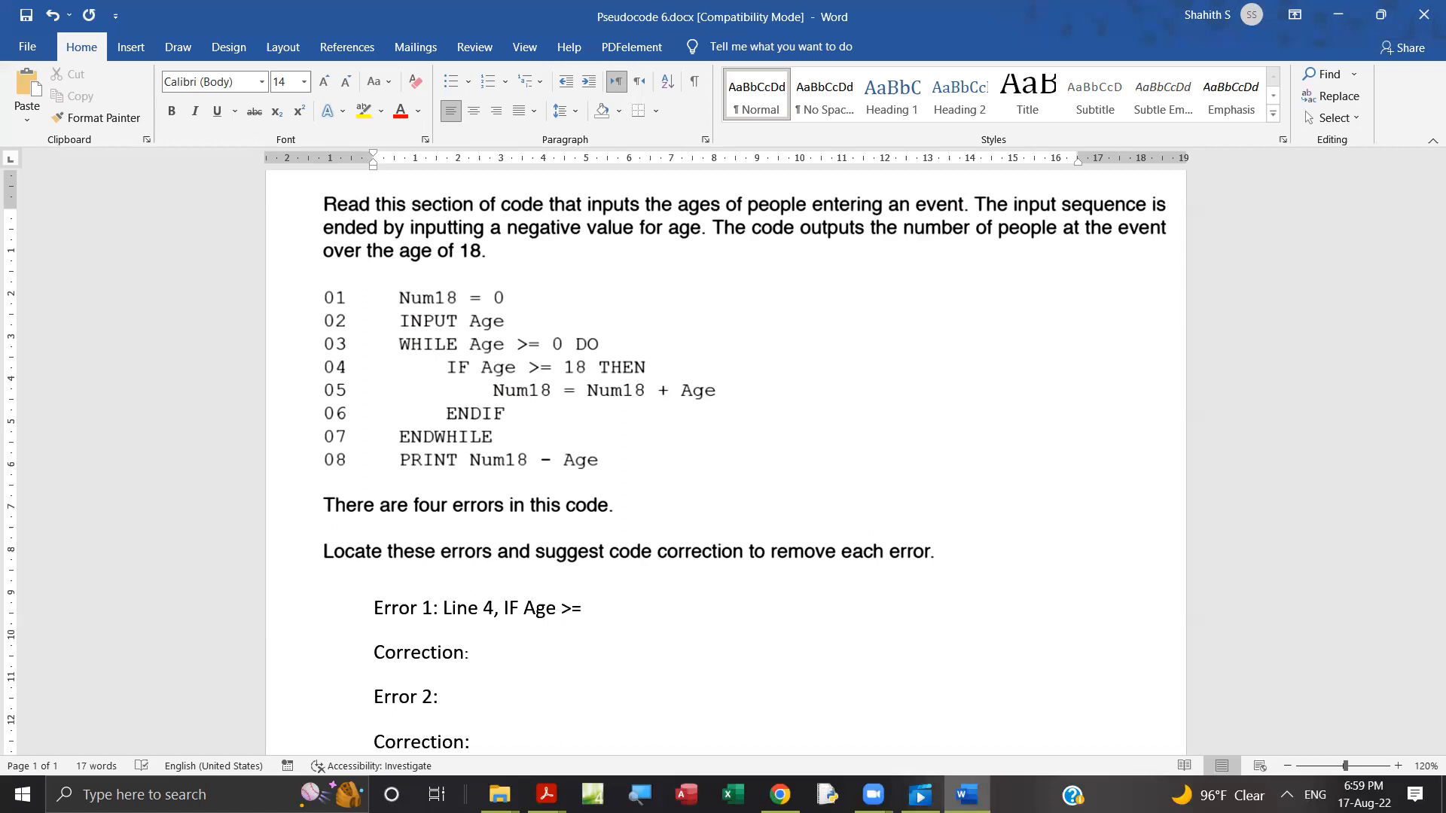
pyautogui.write('1')
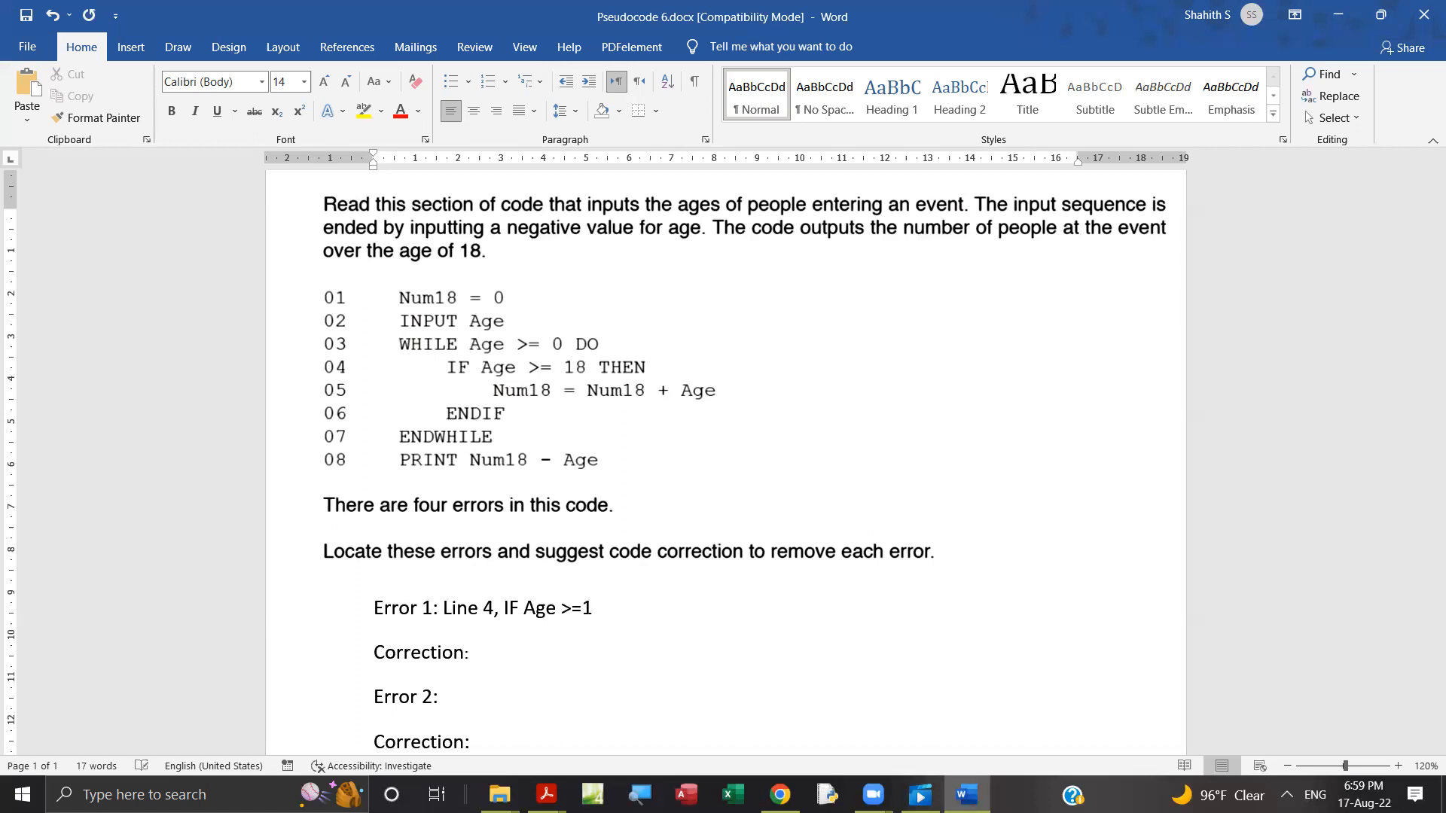
pyautogui.write('8')
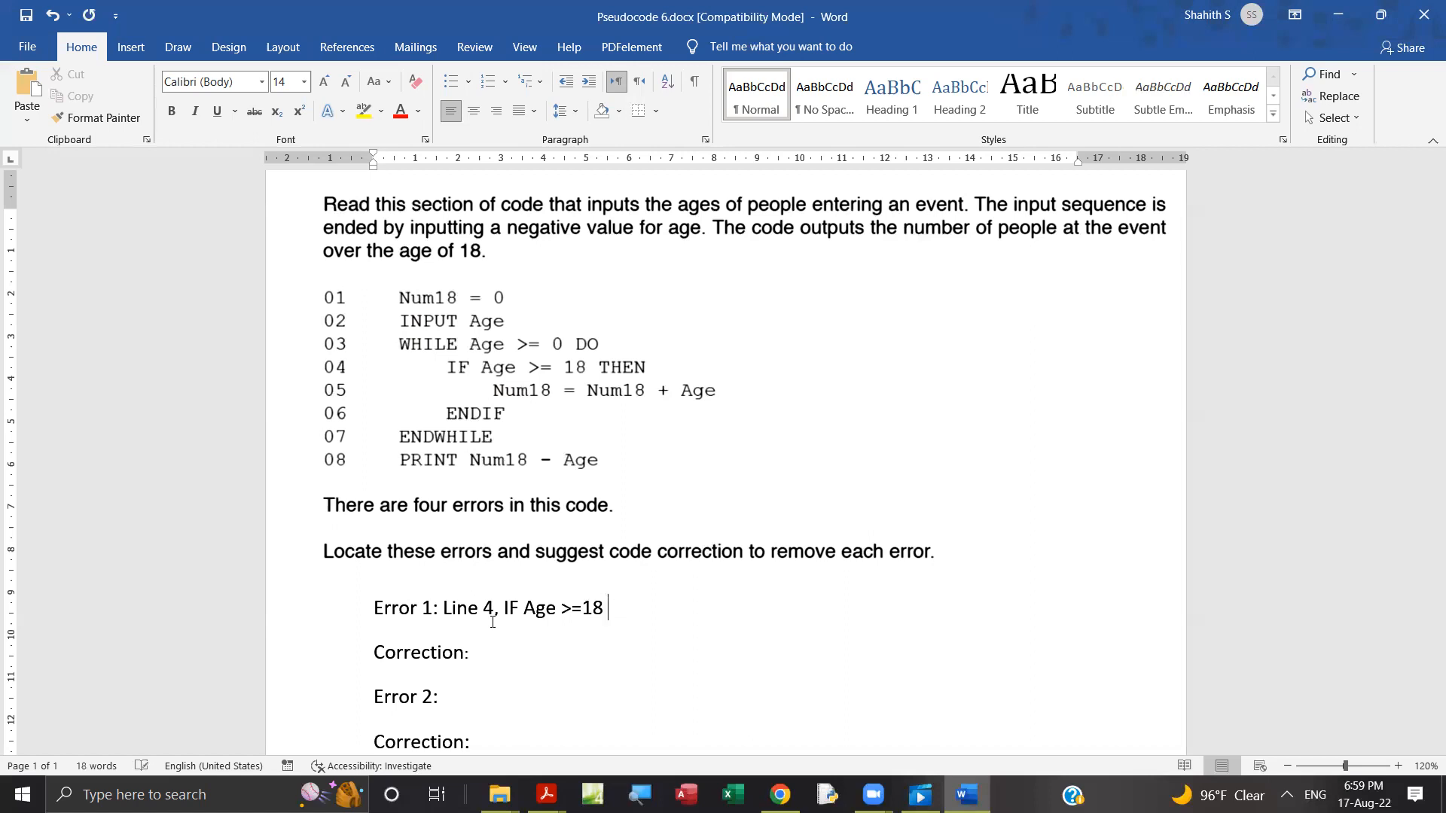
pyautogui.write('THEN')
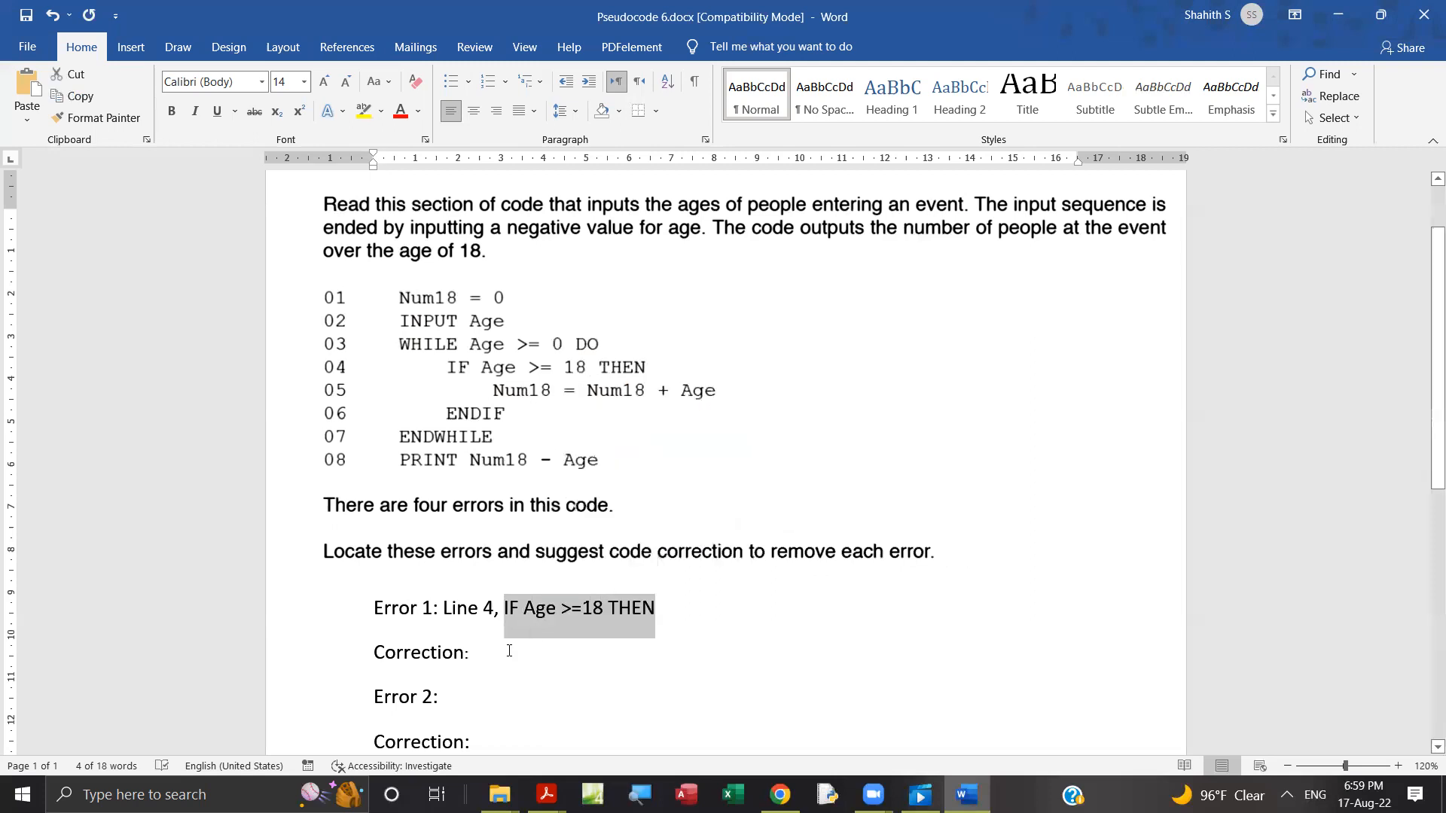
# Paste the IF statement after Correction, leaving 'IF Age >18 THEN'
pyautogui.press('ctrl+v')
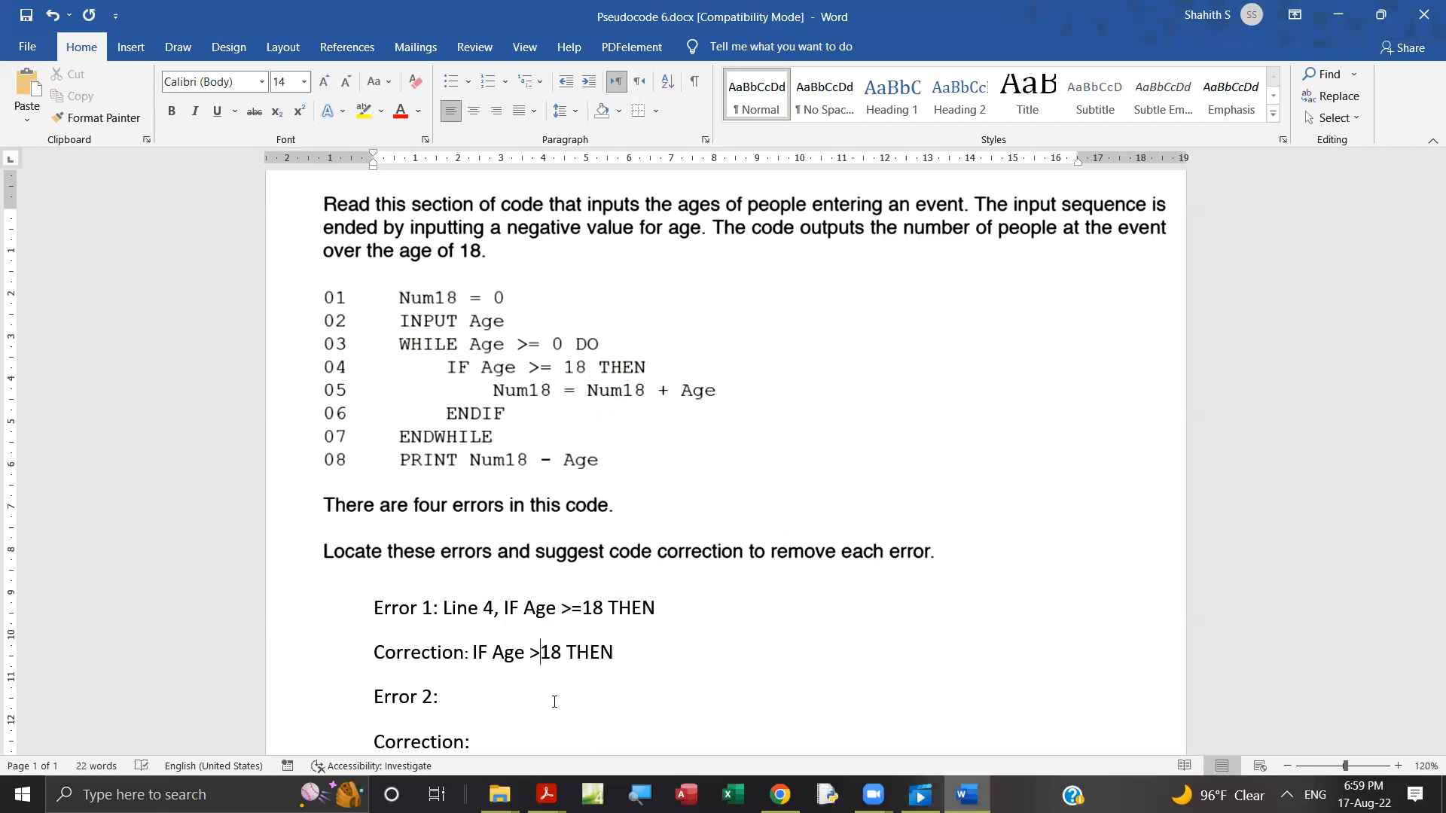
pyautogui.moveTo(473, 616)
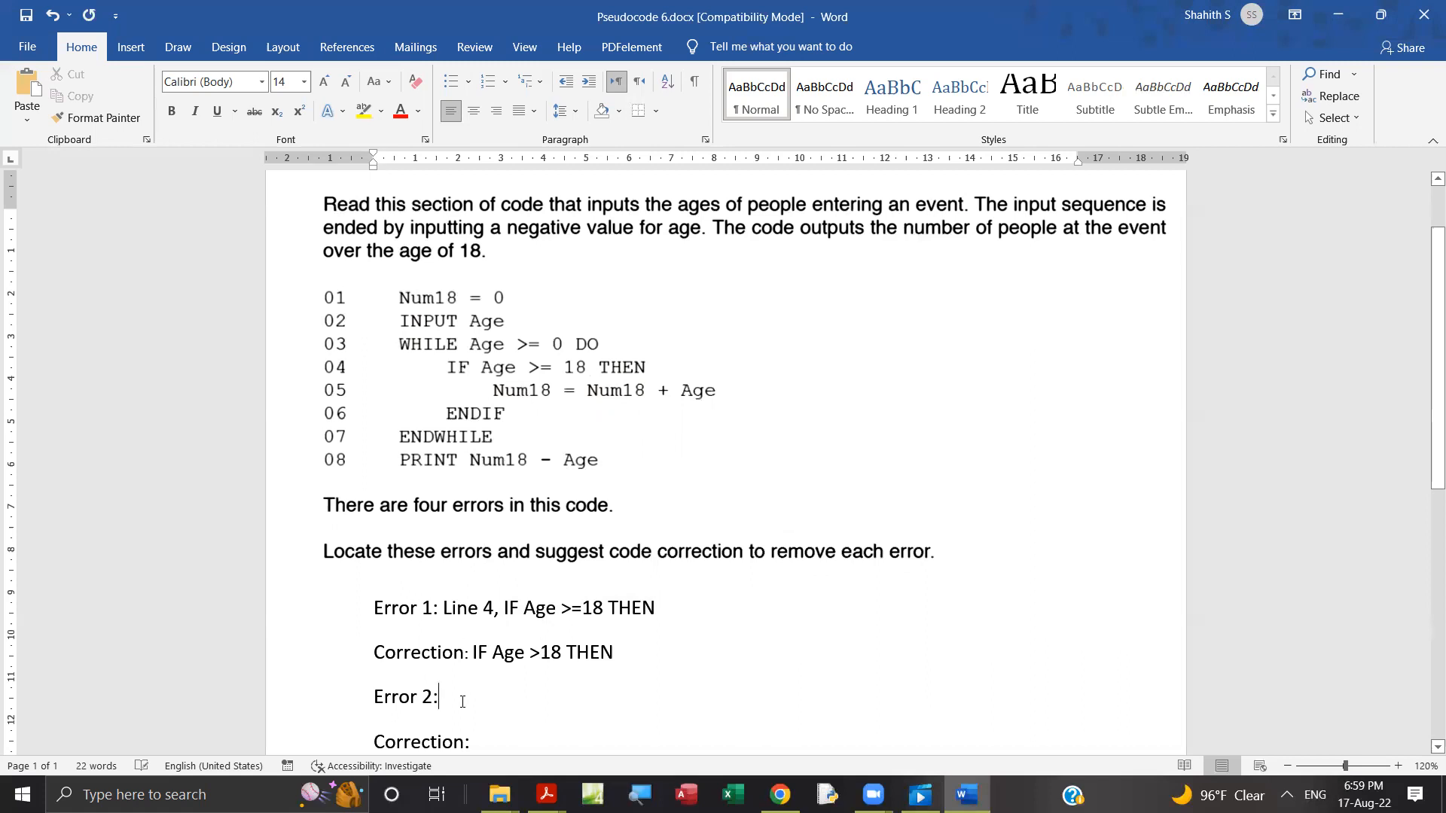
# Type 'Line 5, Num18=Num18+Age' after the Error 2 label
pyautogui.write('Line')
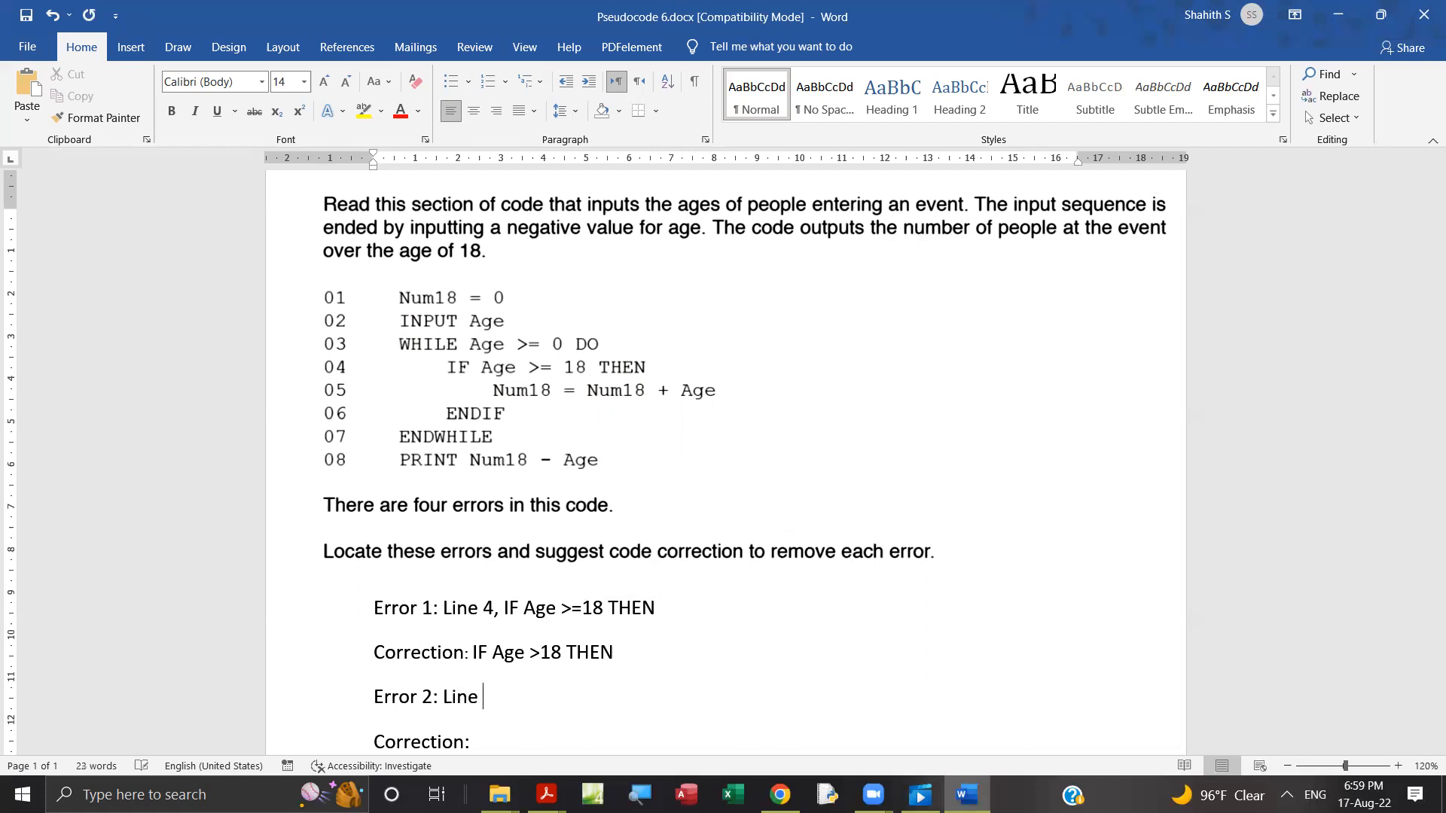
pyautogui.write('5,')
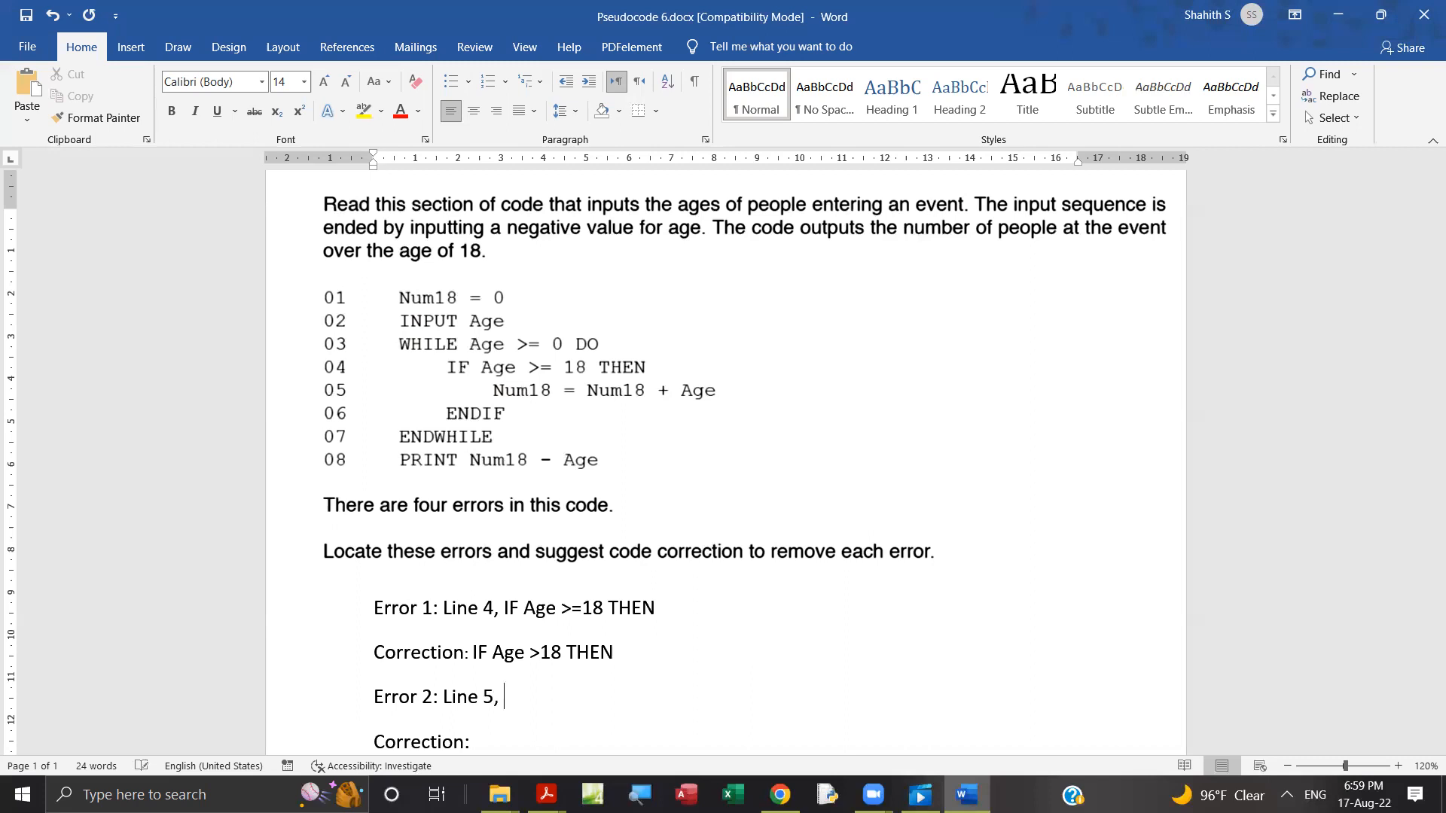
pyautogui.moveTo(519, 406)
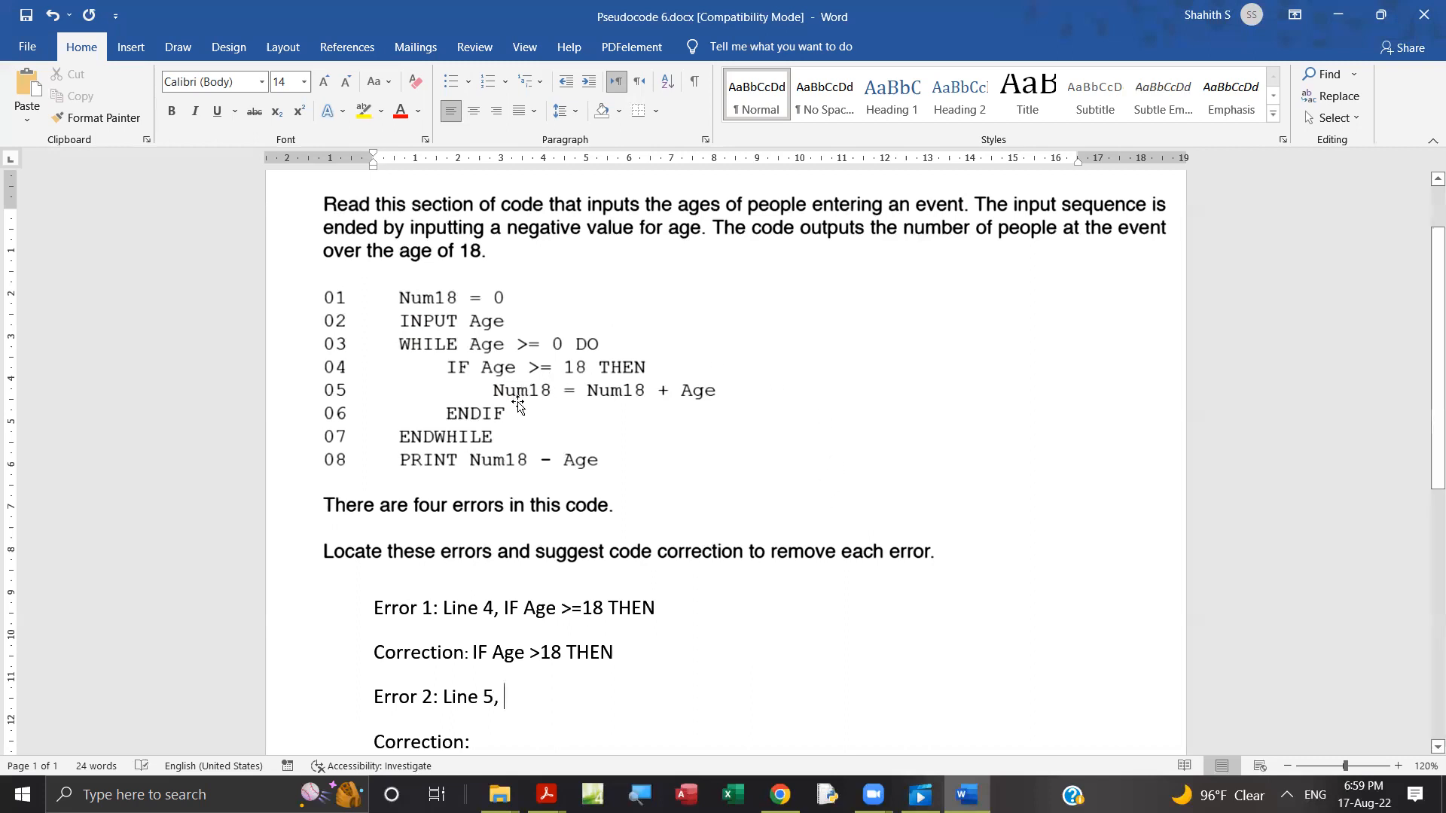
pyautogui.moveTo(657, 406)
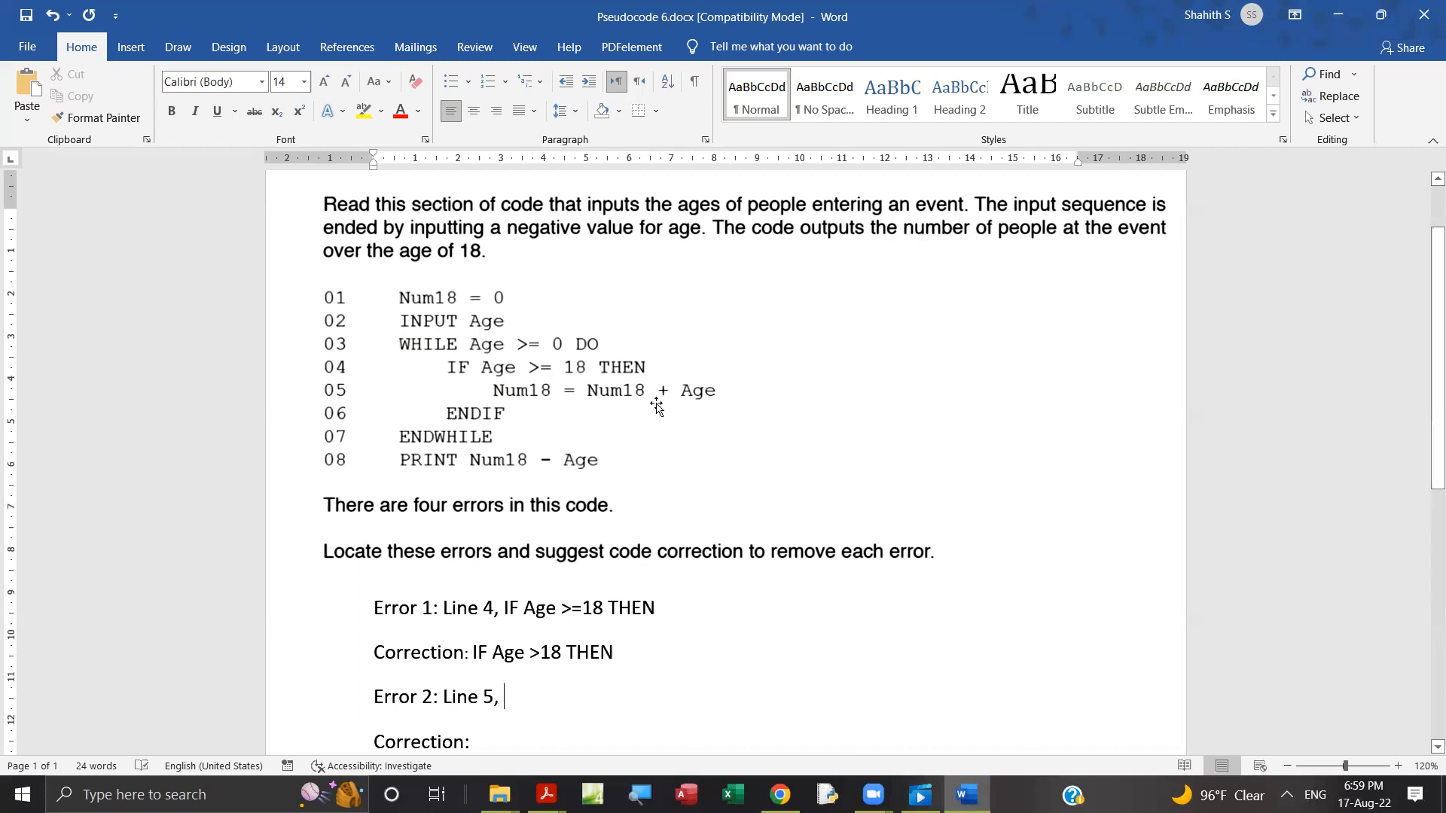
pyautogui.moveTo(608, 489)
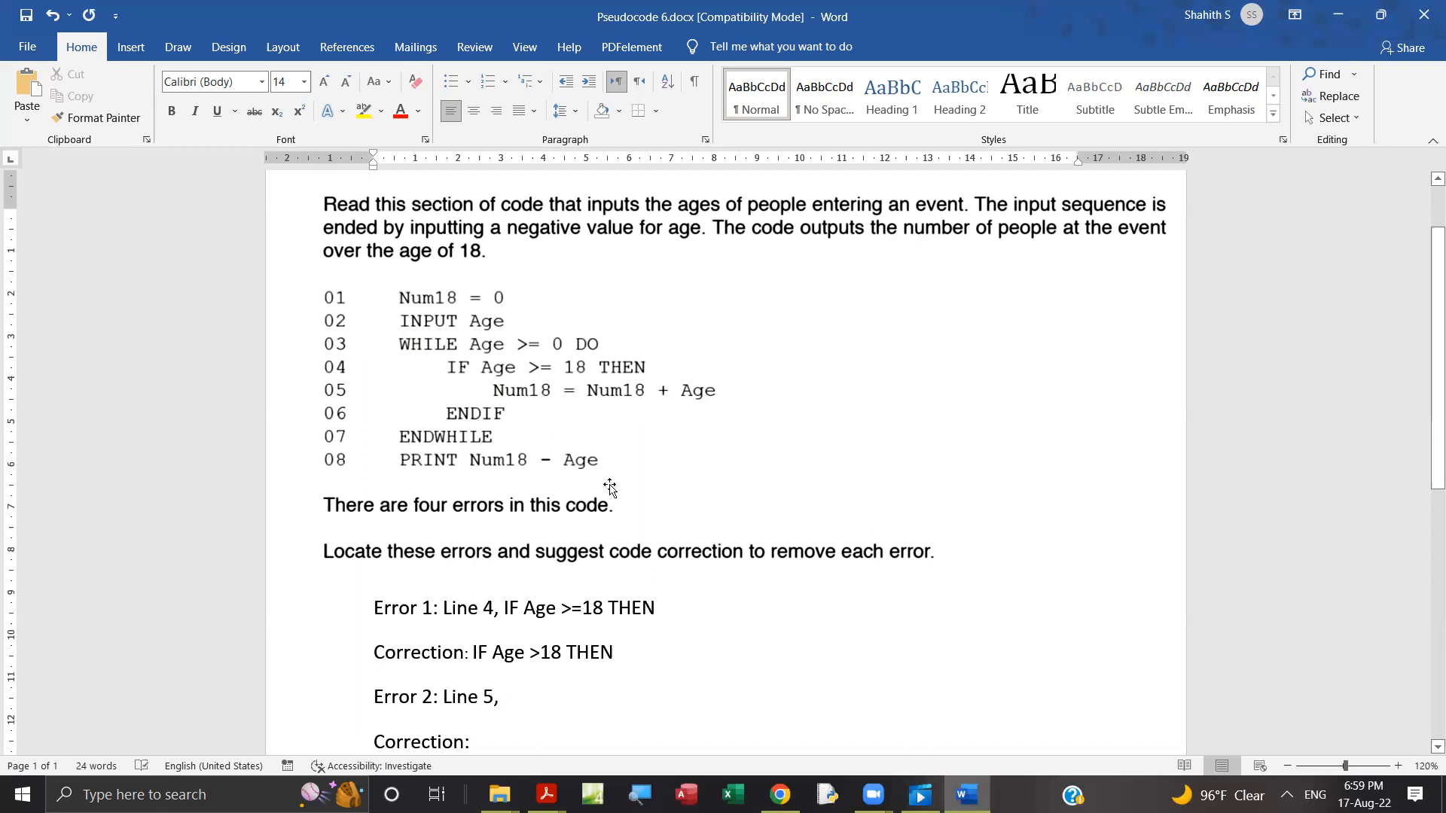
pyautogui.write('Num')
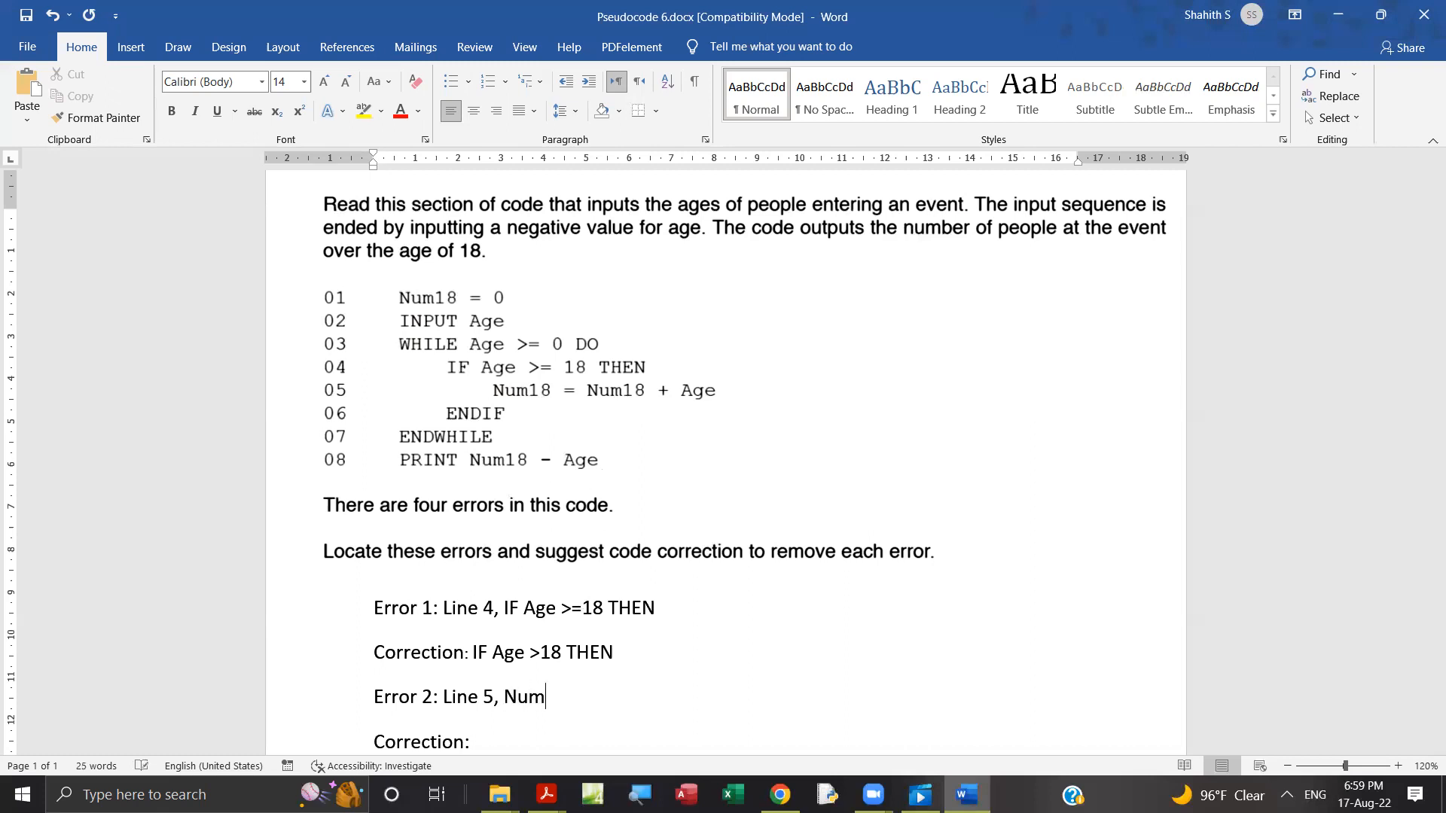
pyautogui.write('18=')
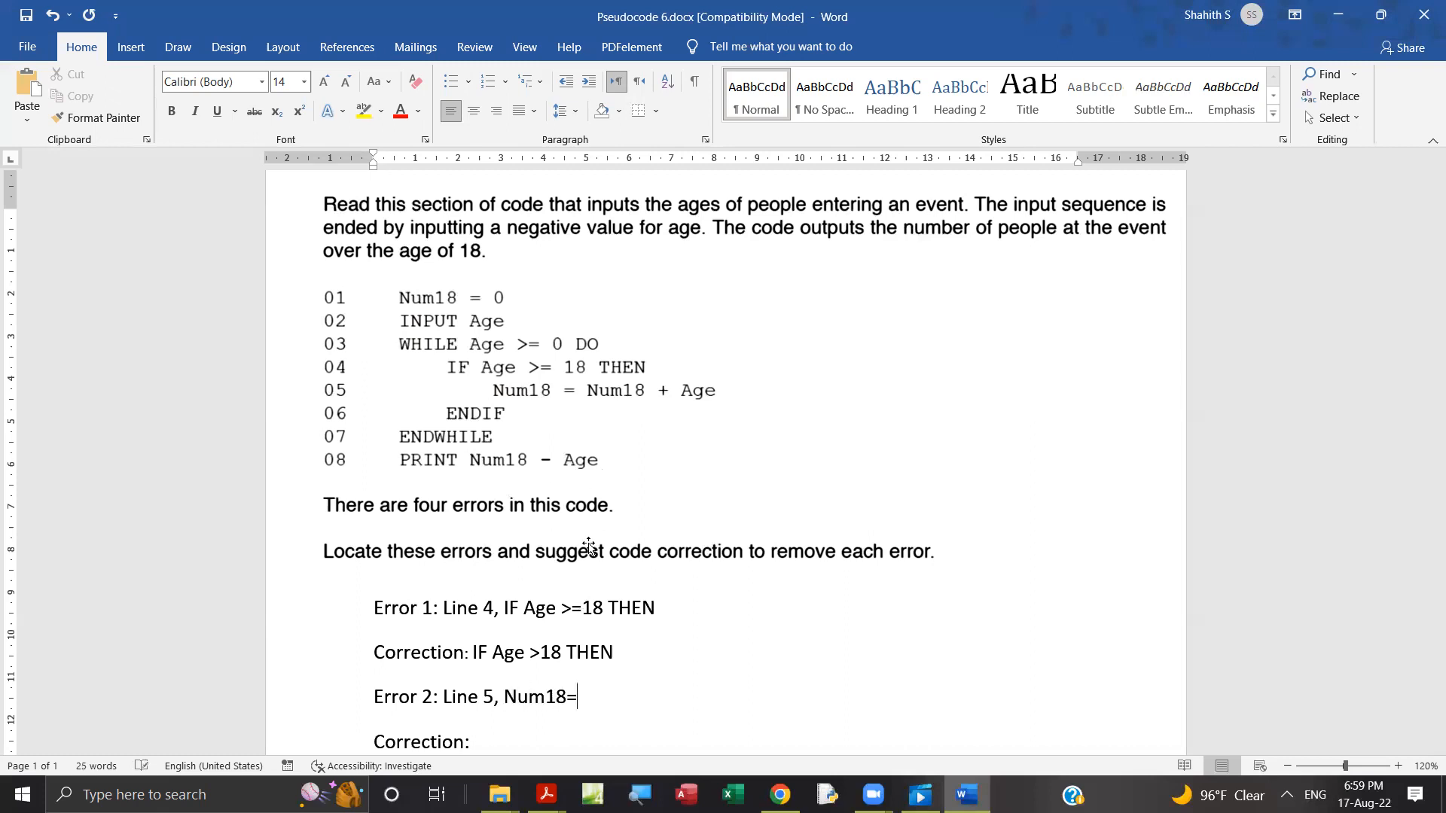
pyautogui.write('Num18')
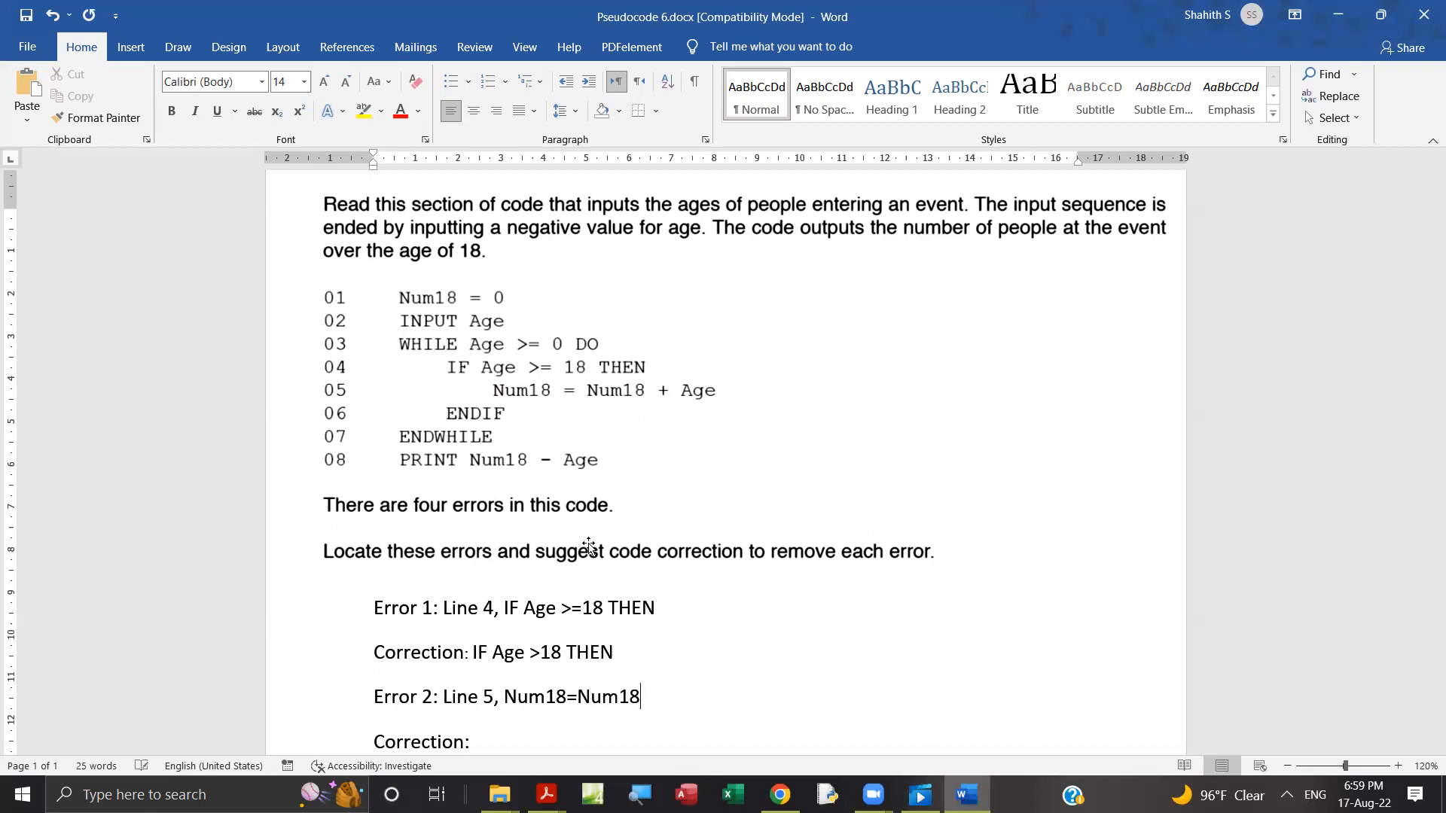
pyautogui.write('+Age')
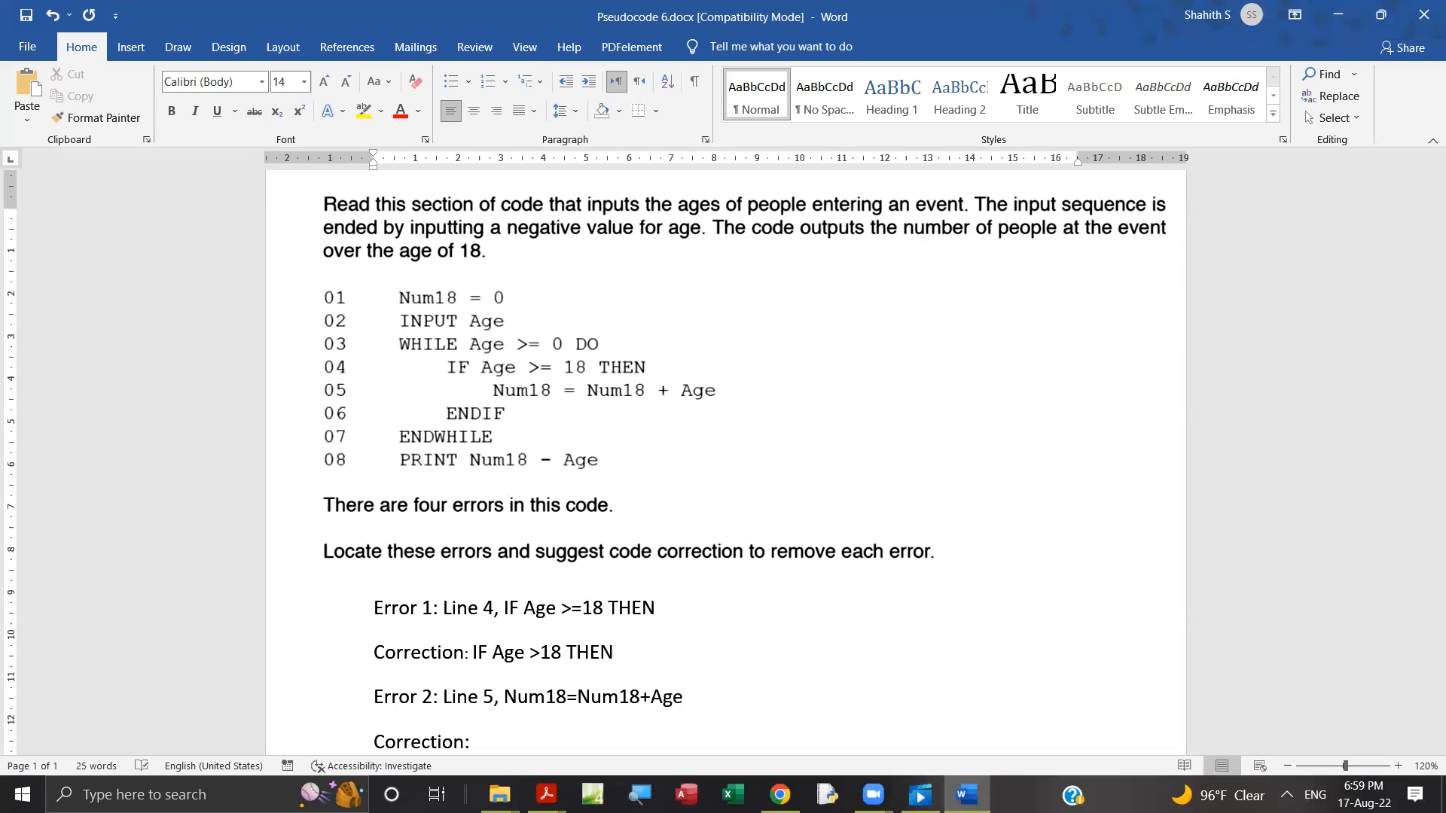
# Paste the Num18 statement as Error 2's correction, replacing Age with 1
pyautogui.scroll(-3)
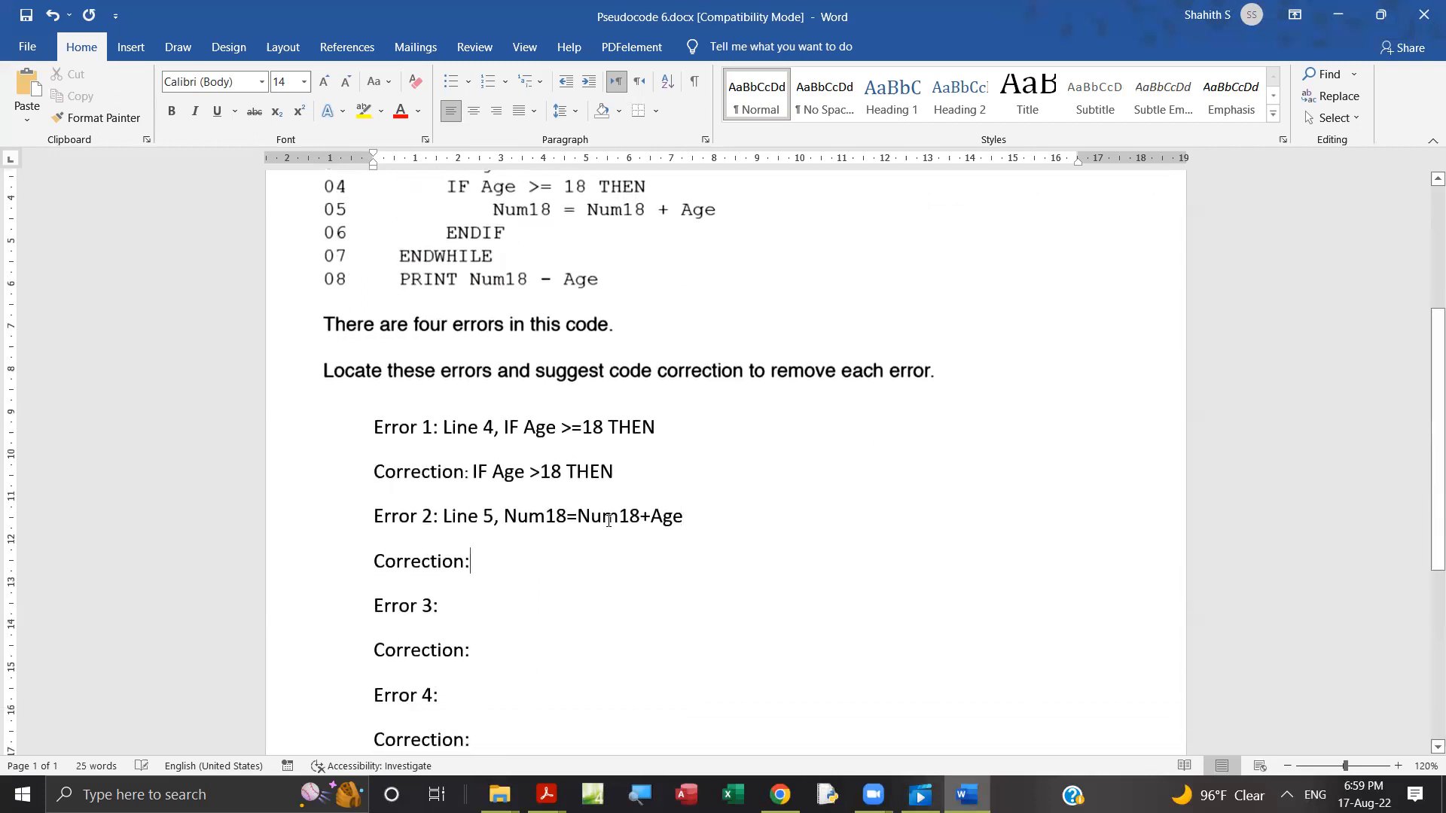
pyautogui.rightClick(595, 517)
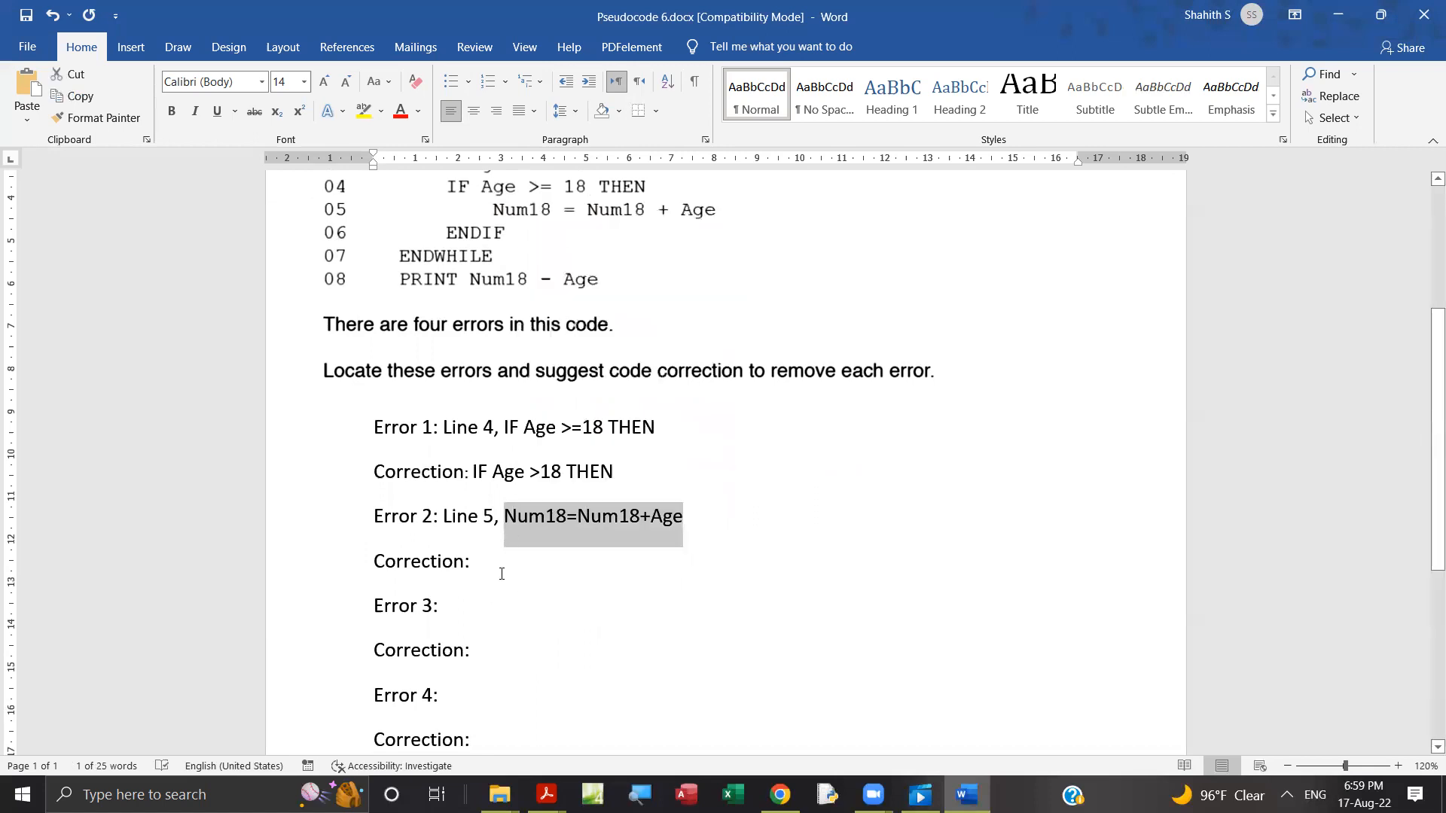
pyautogui.press('ctrl+v')
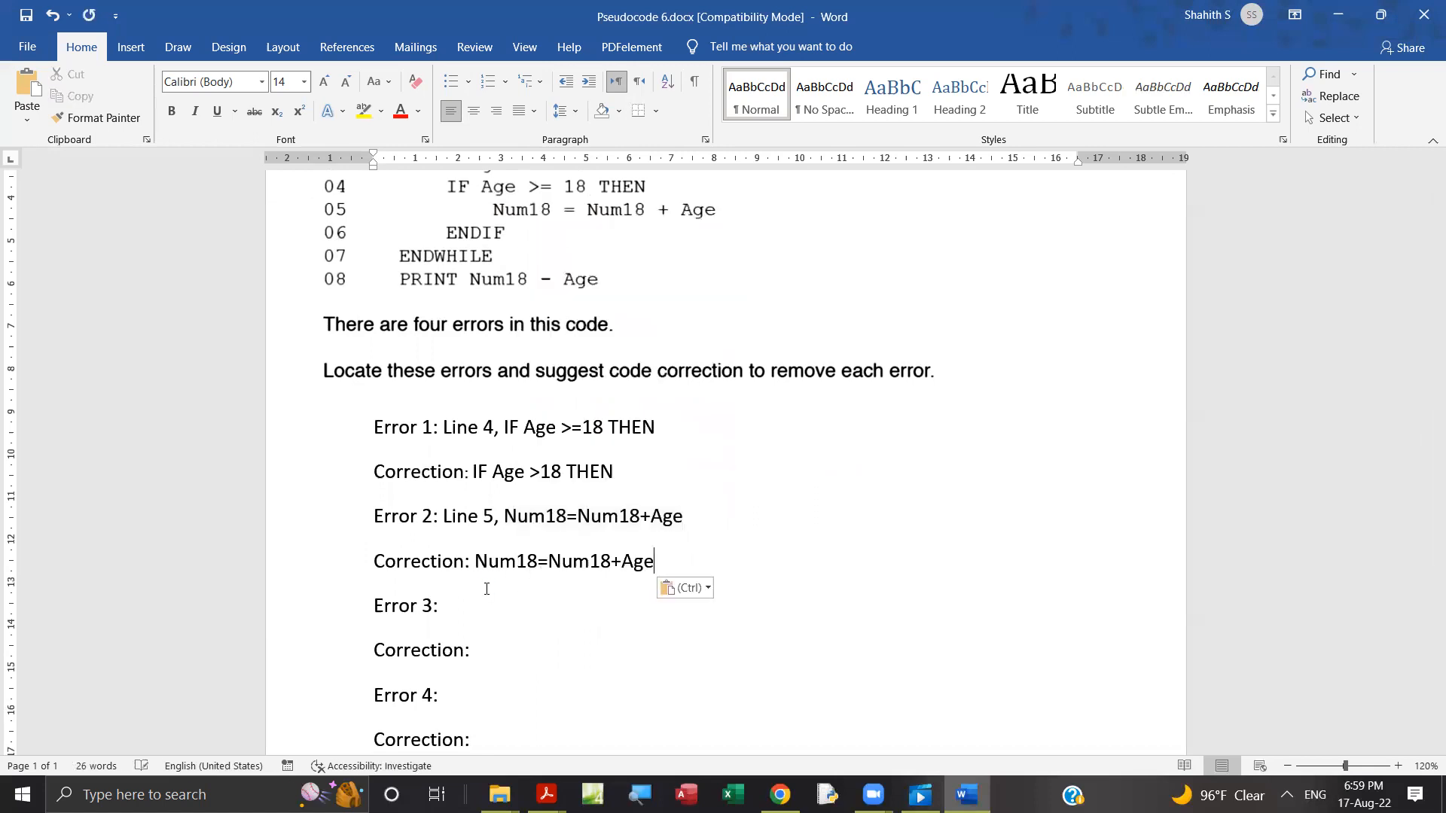
pyautogui.write('1')
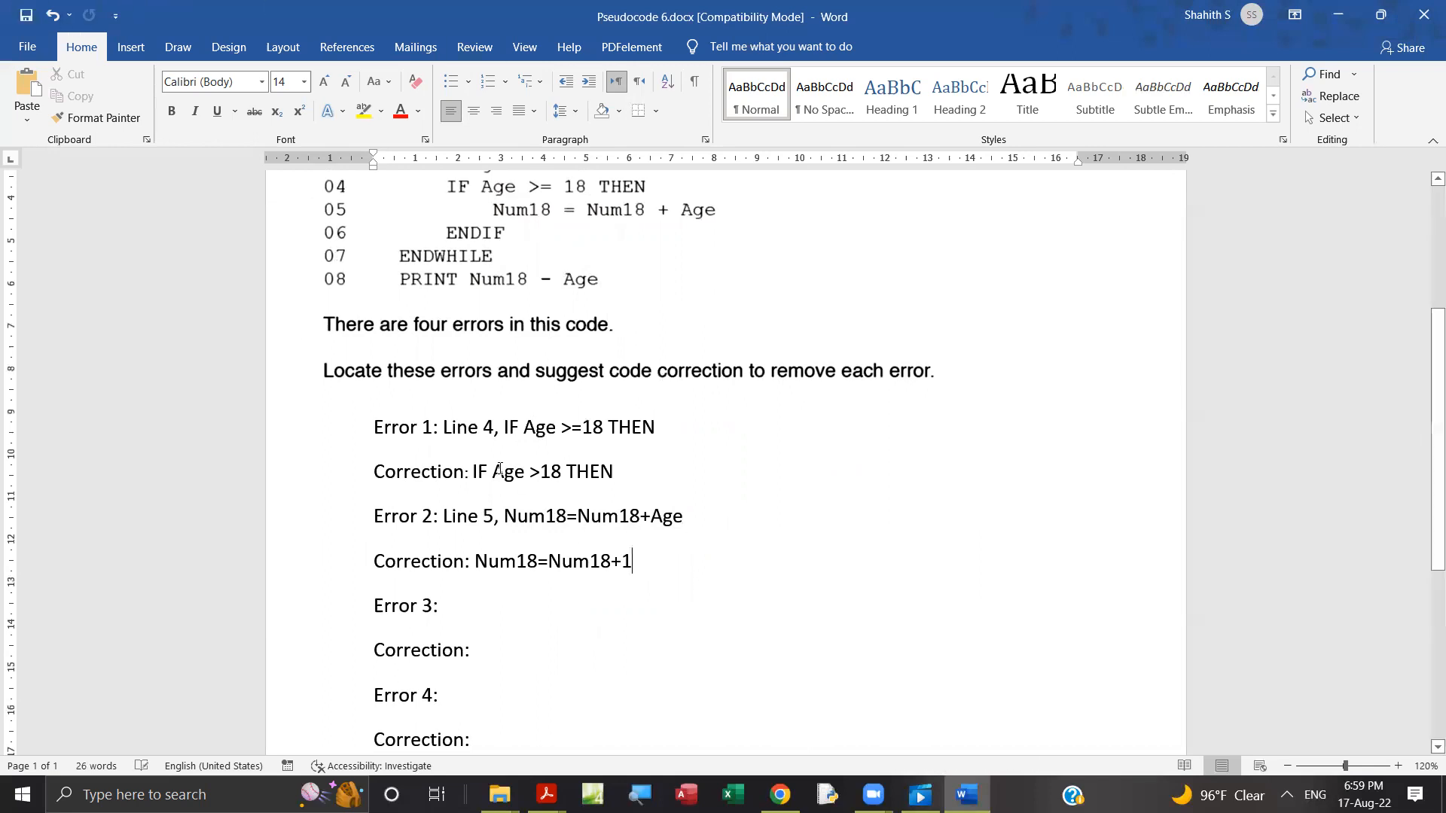
pyautogui.scroll(3)
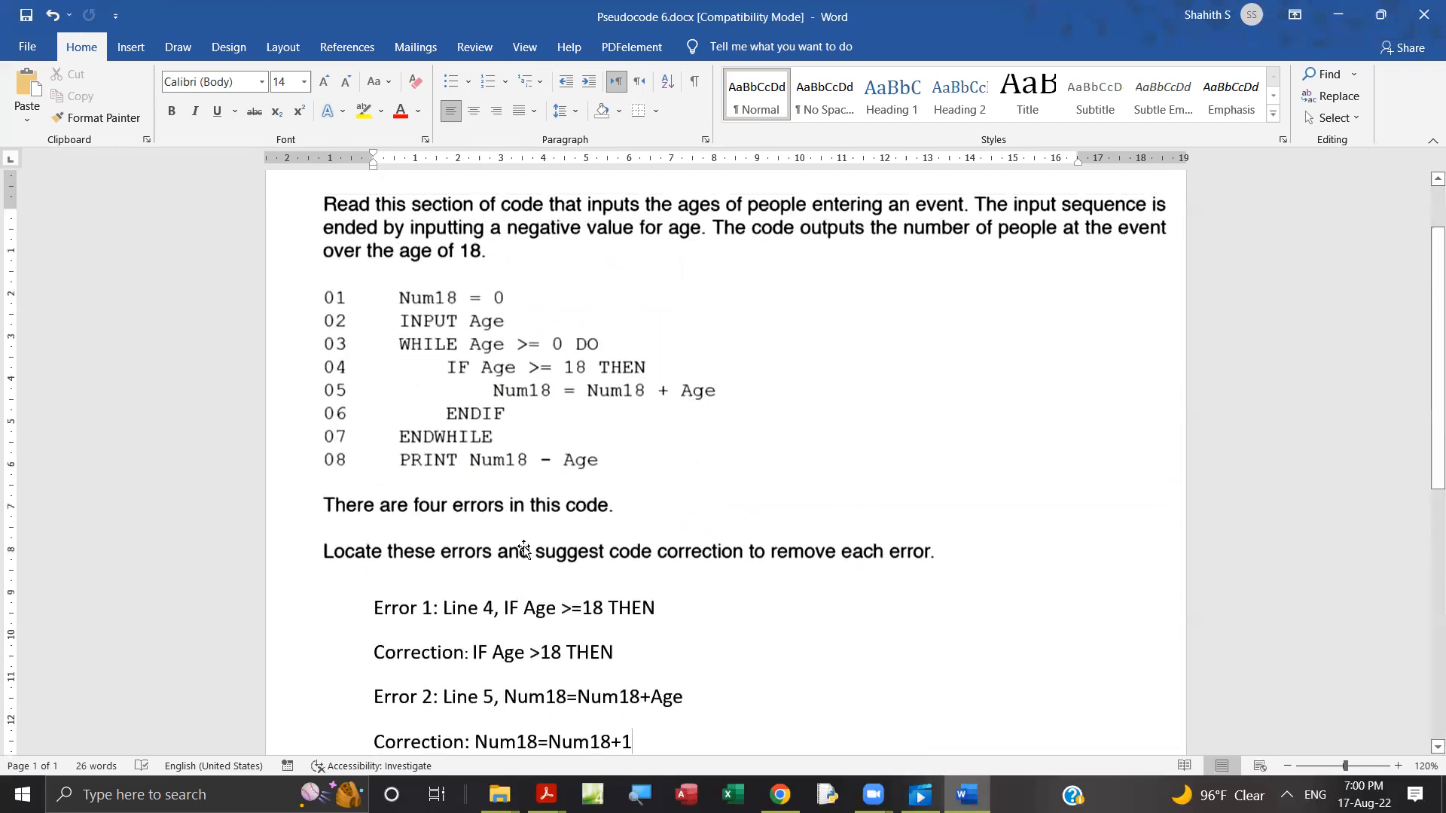
pyautogui.moveTo(415, 521)
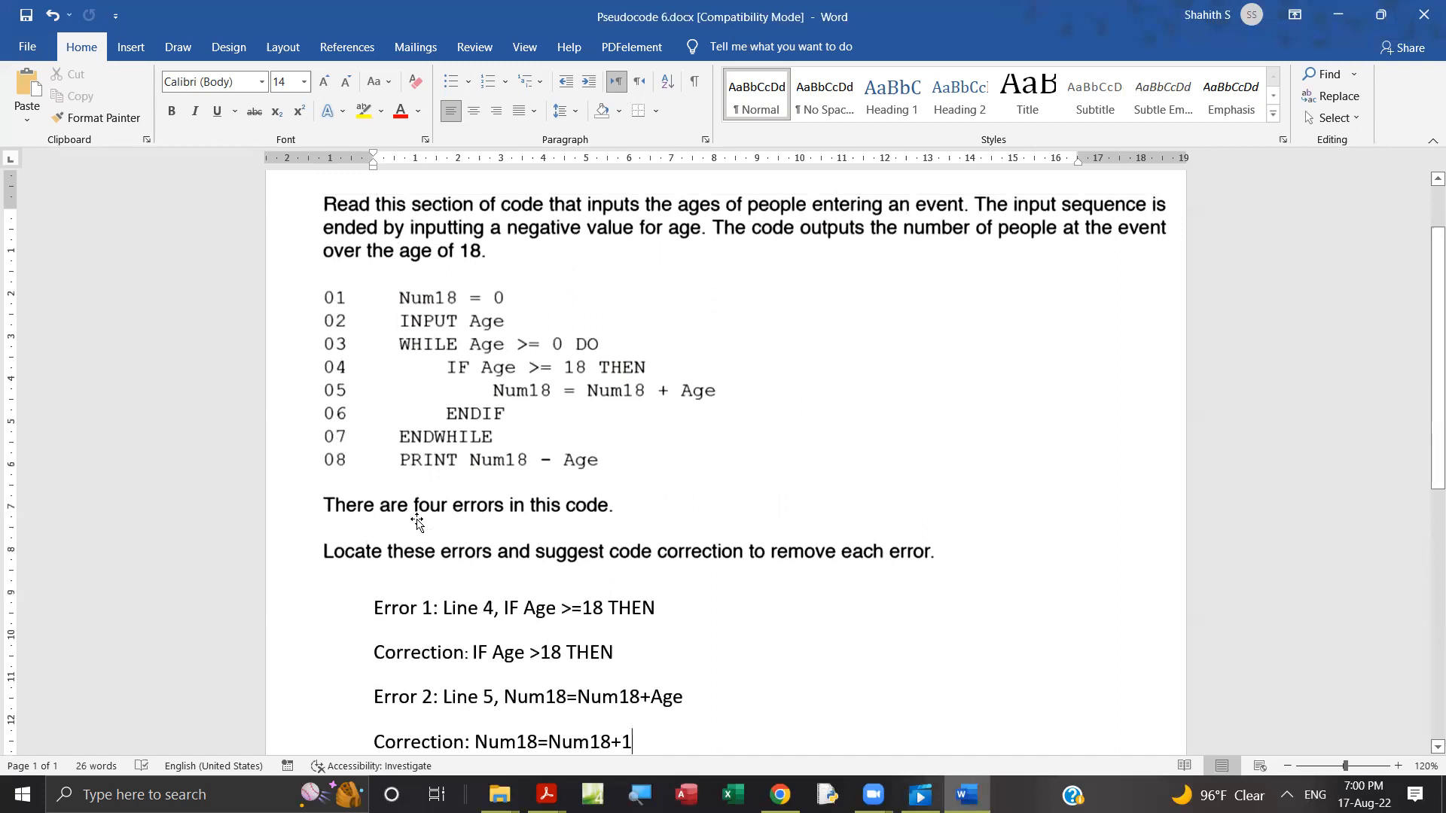
pyautogui.scroll(-3)
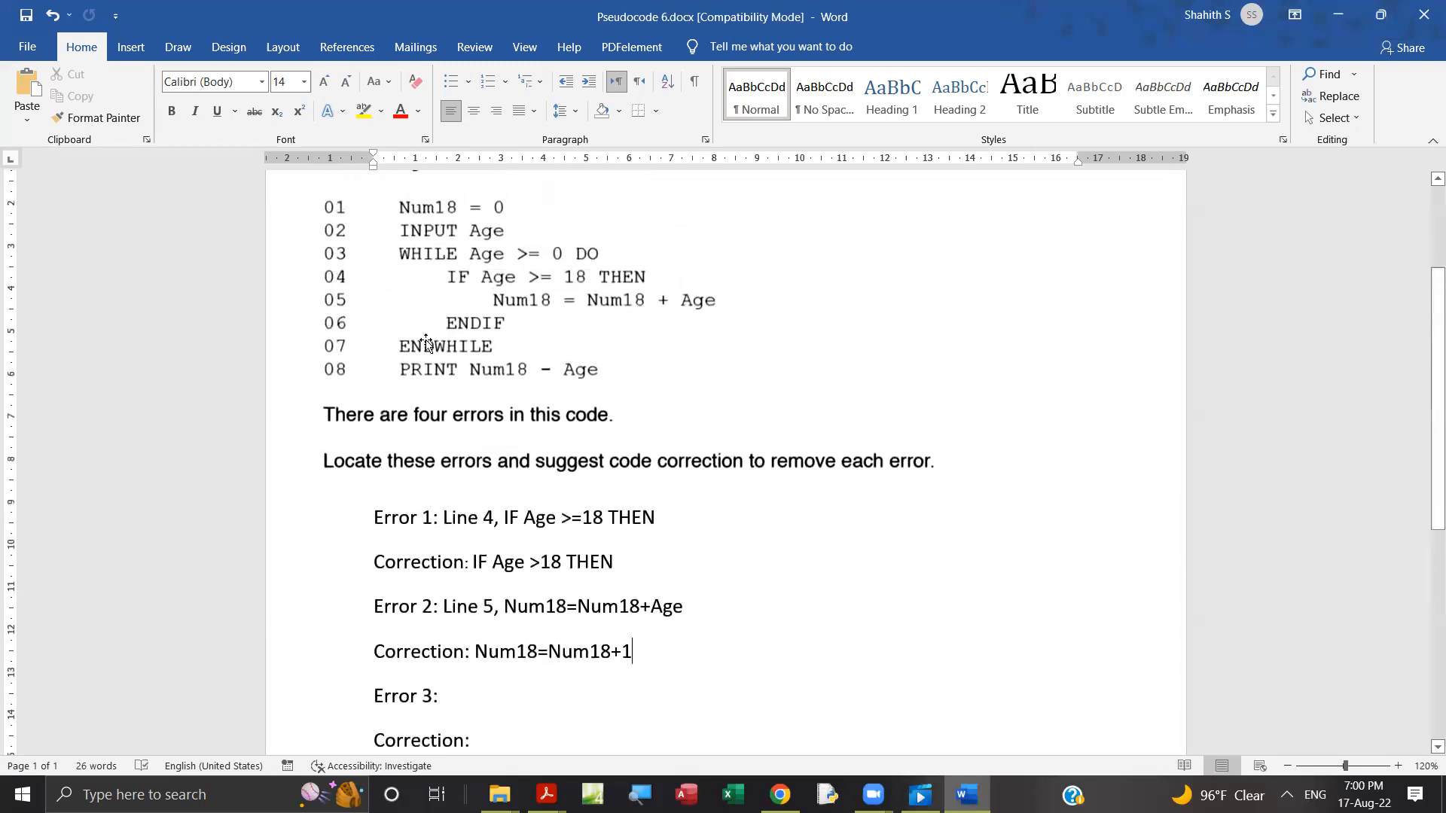
pyautogui.moveTo(482, 386)
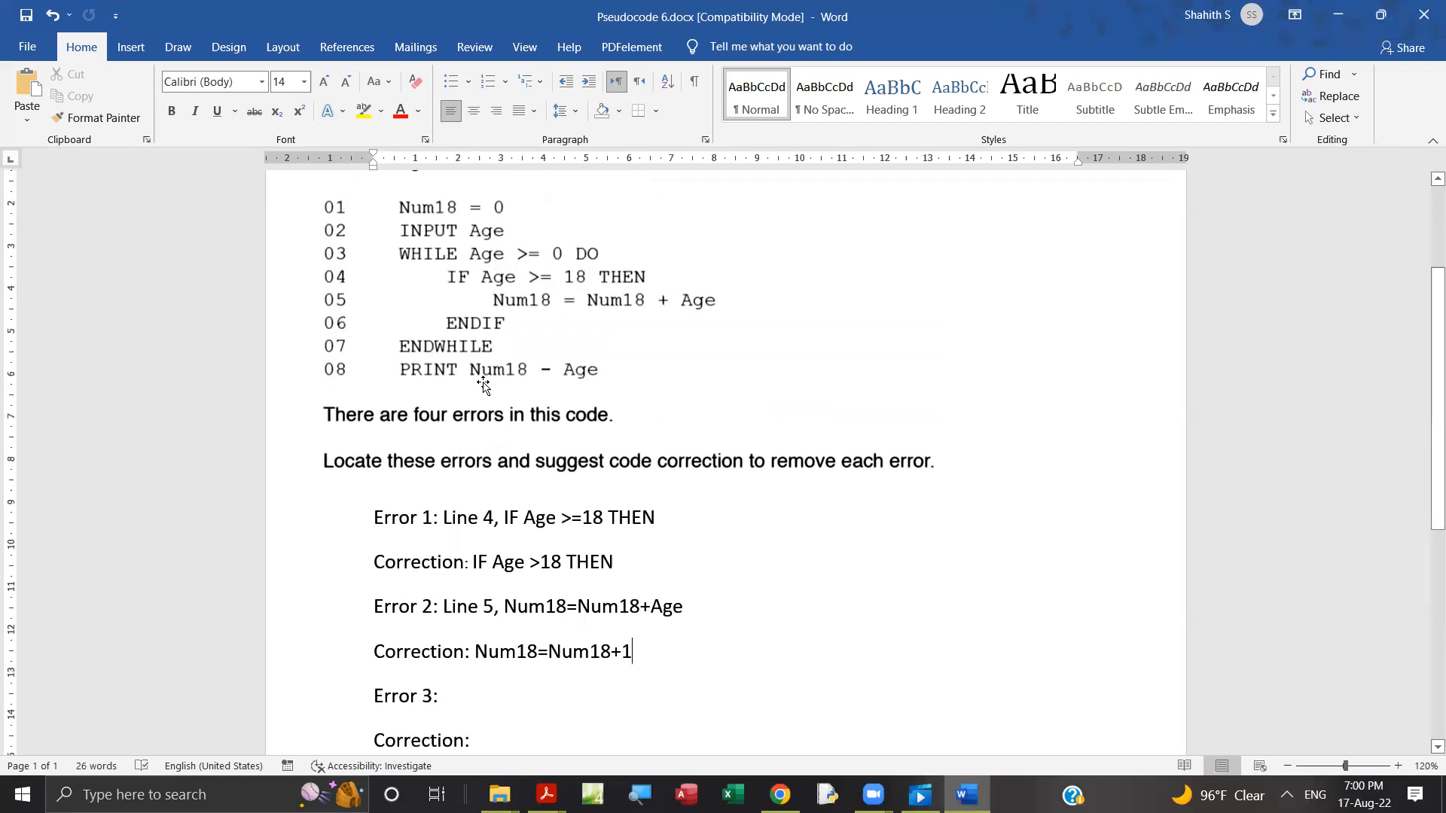
pyautogui.moveTo(485, 323)
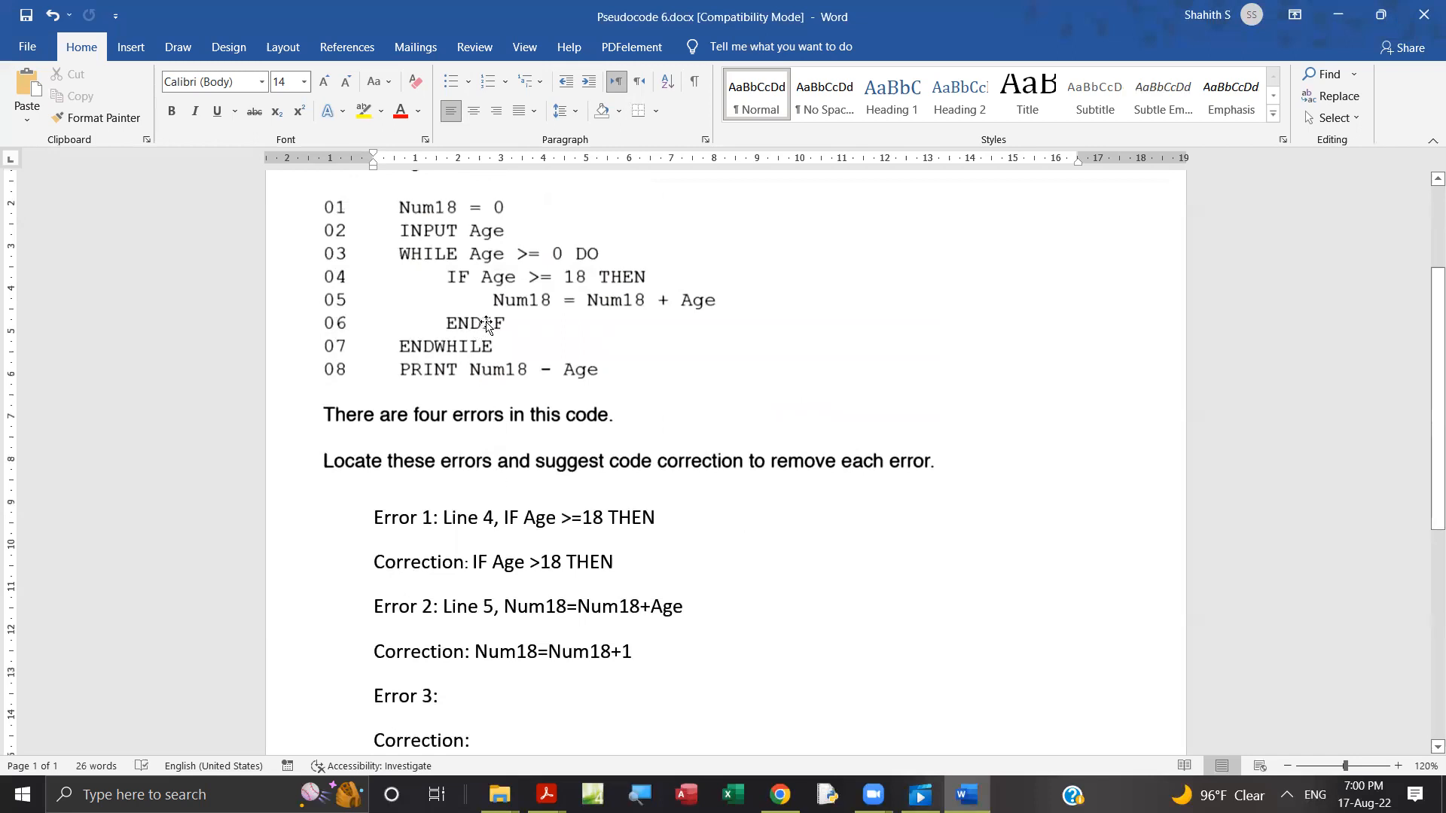
pyautogui.moveTo(492, 324)
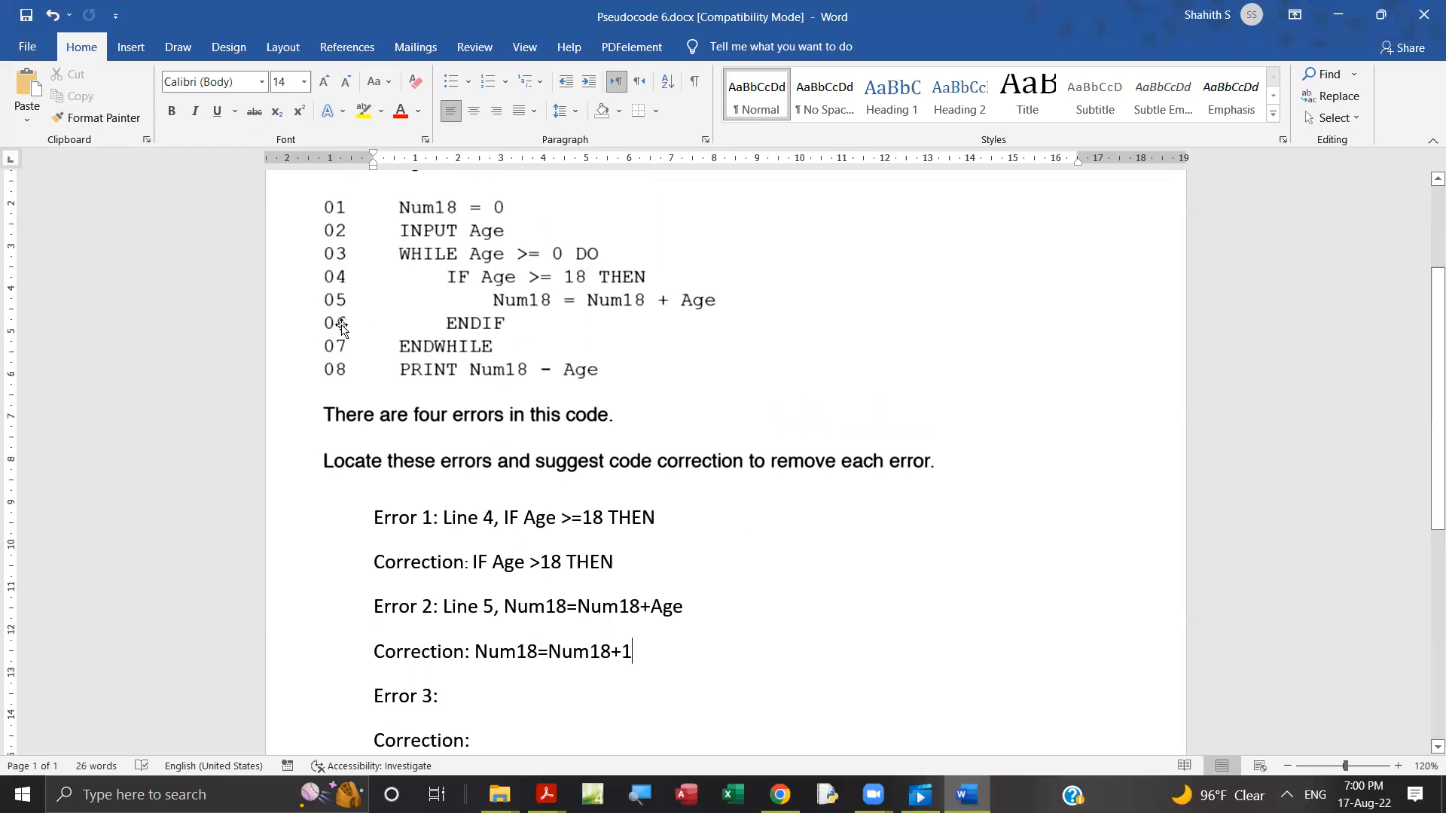
pyautogui.moveTo(487, 240)
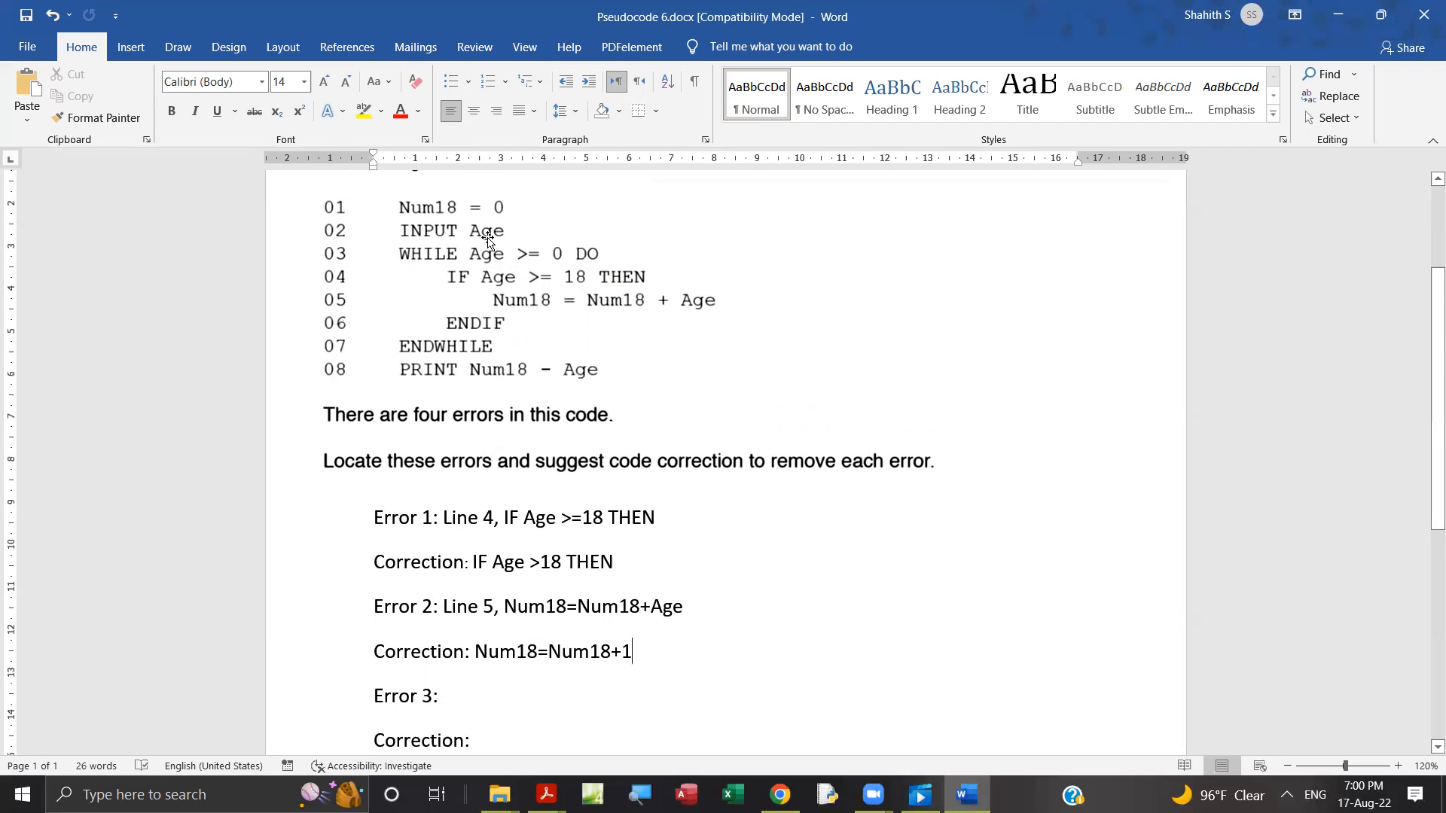
pyautogui.scroll(-3)
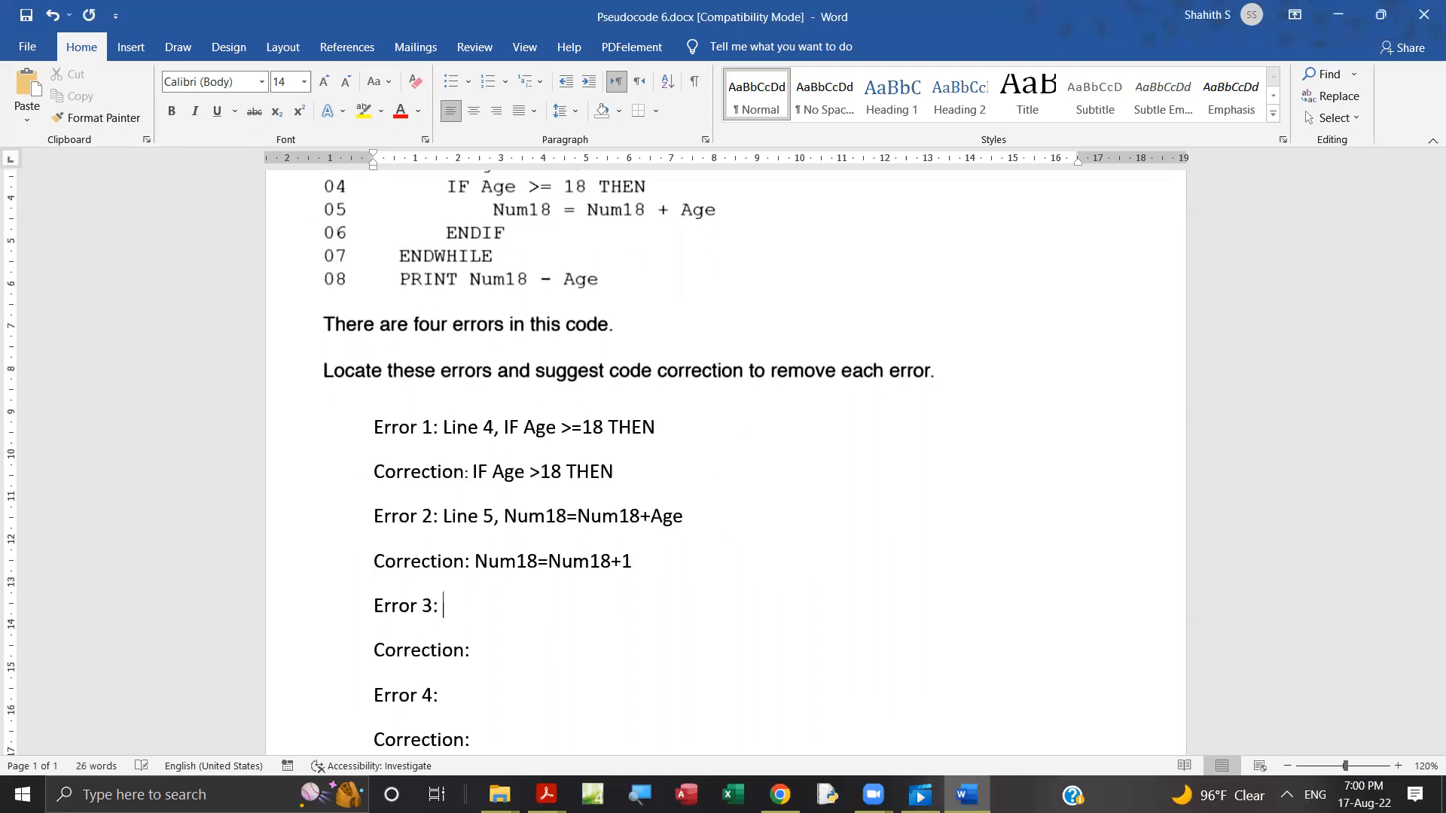
# Type 'Absence of INPUT Age after IF Statement' on the Error 3 line
pyautogui.write('Absen')
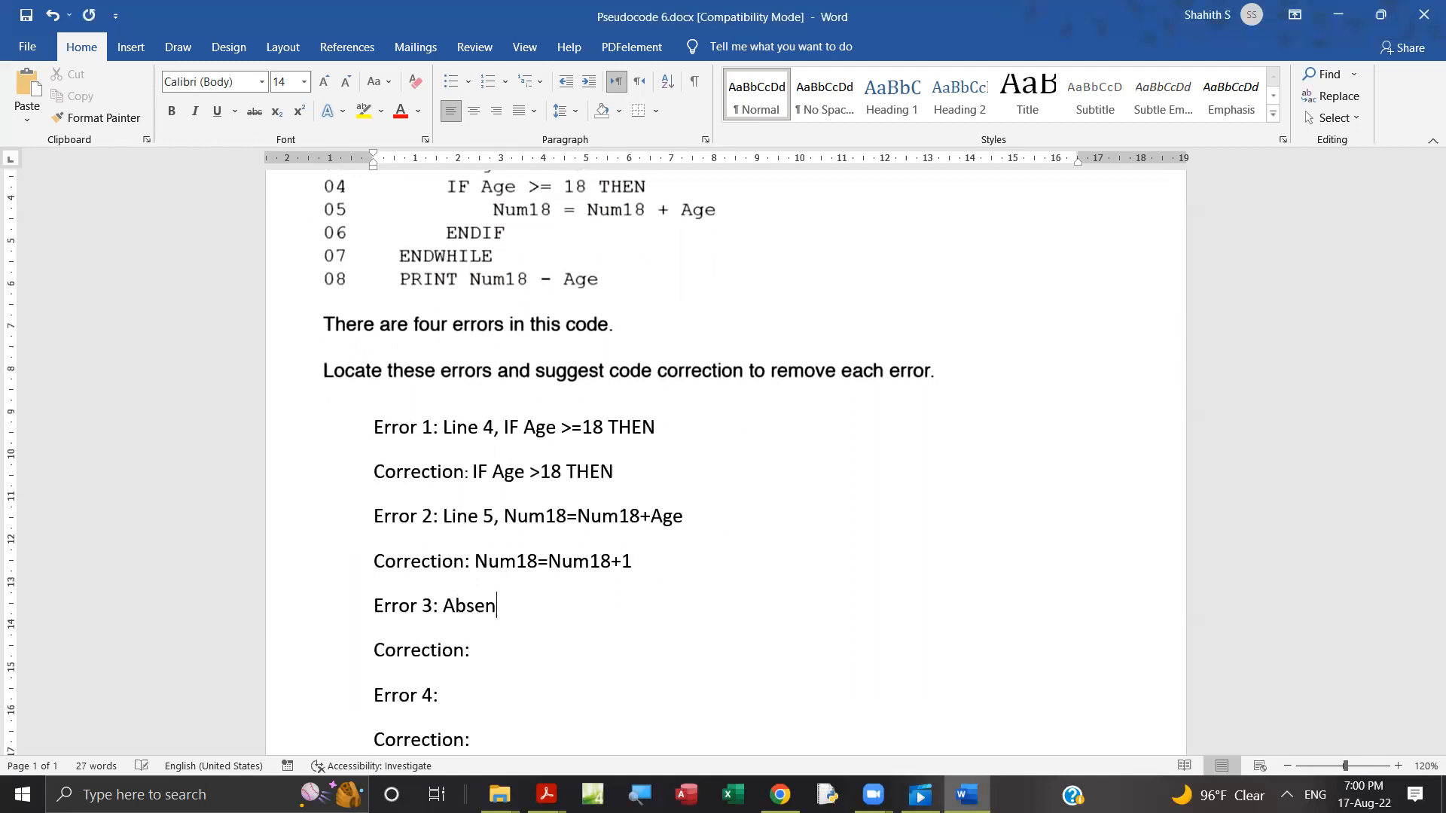
pyautogui.write('ce of')
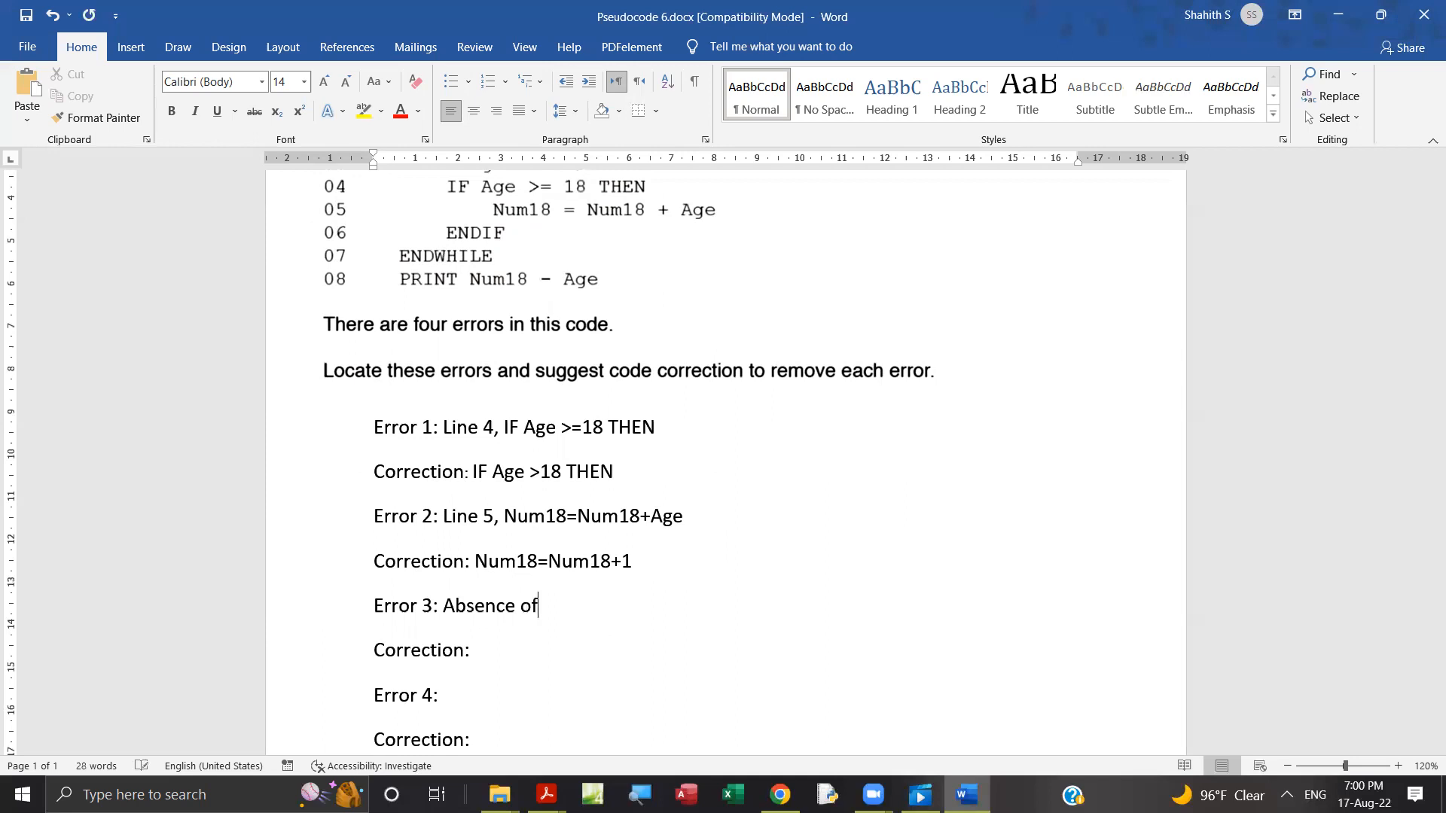
pyautogui.scroll(3)
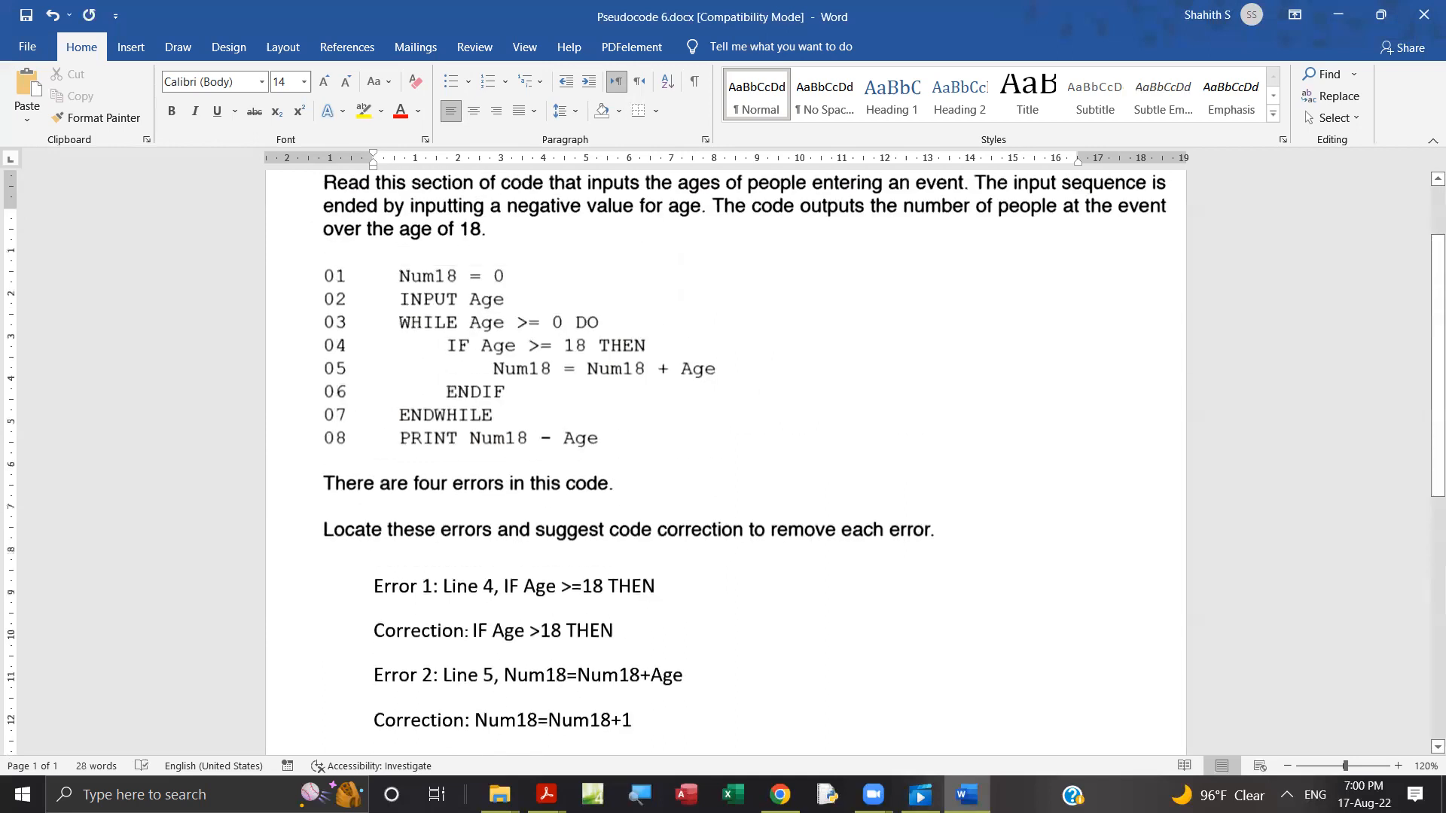
pyautogui.scroll(-3)
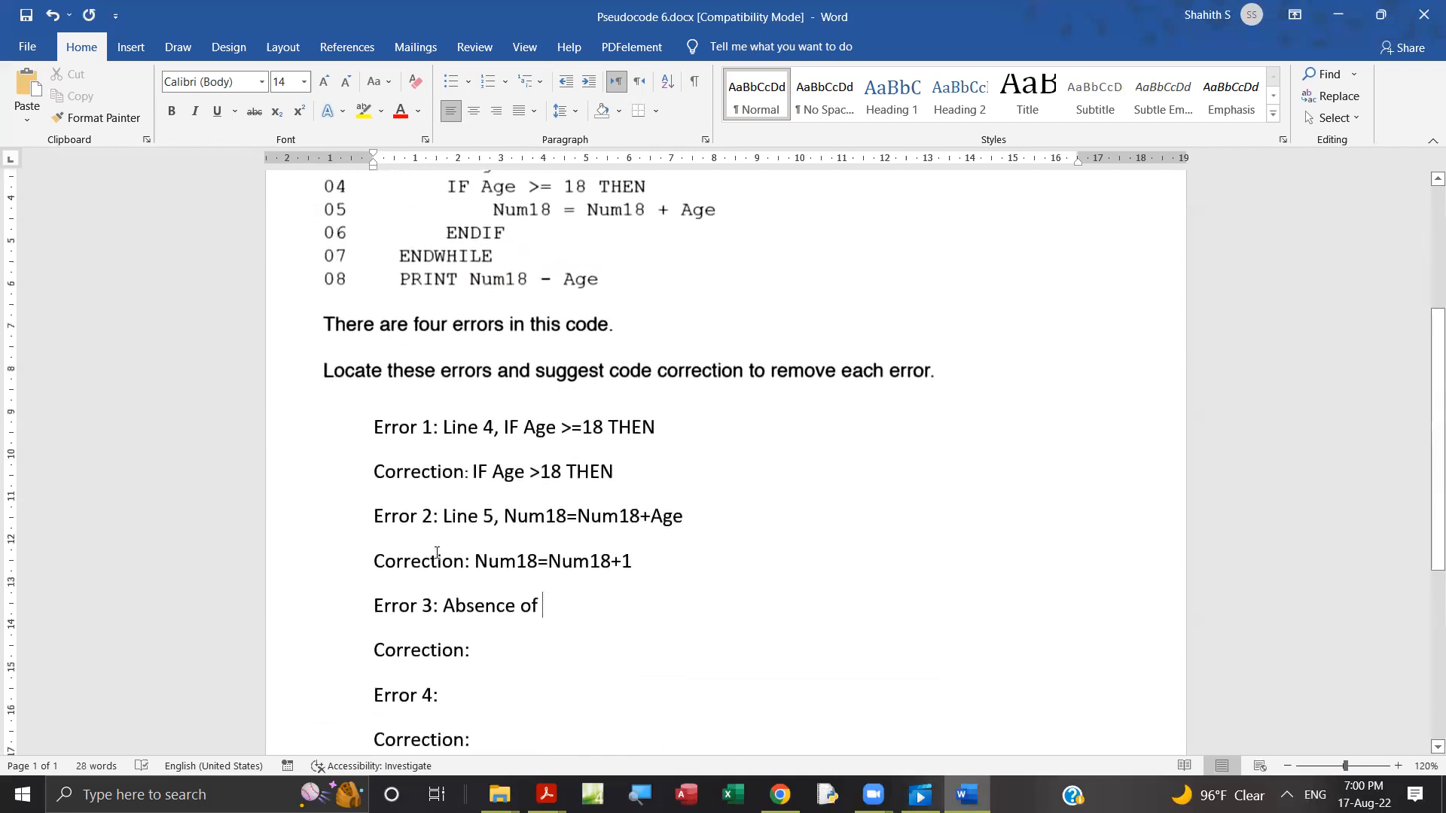
pyautogui.write('INPUT')
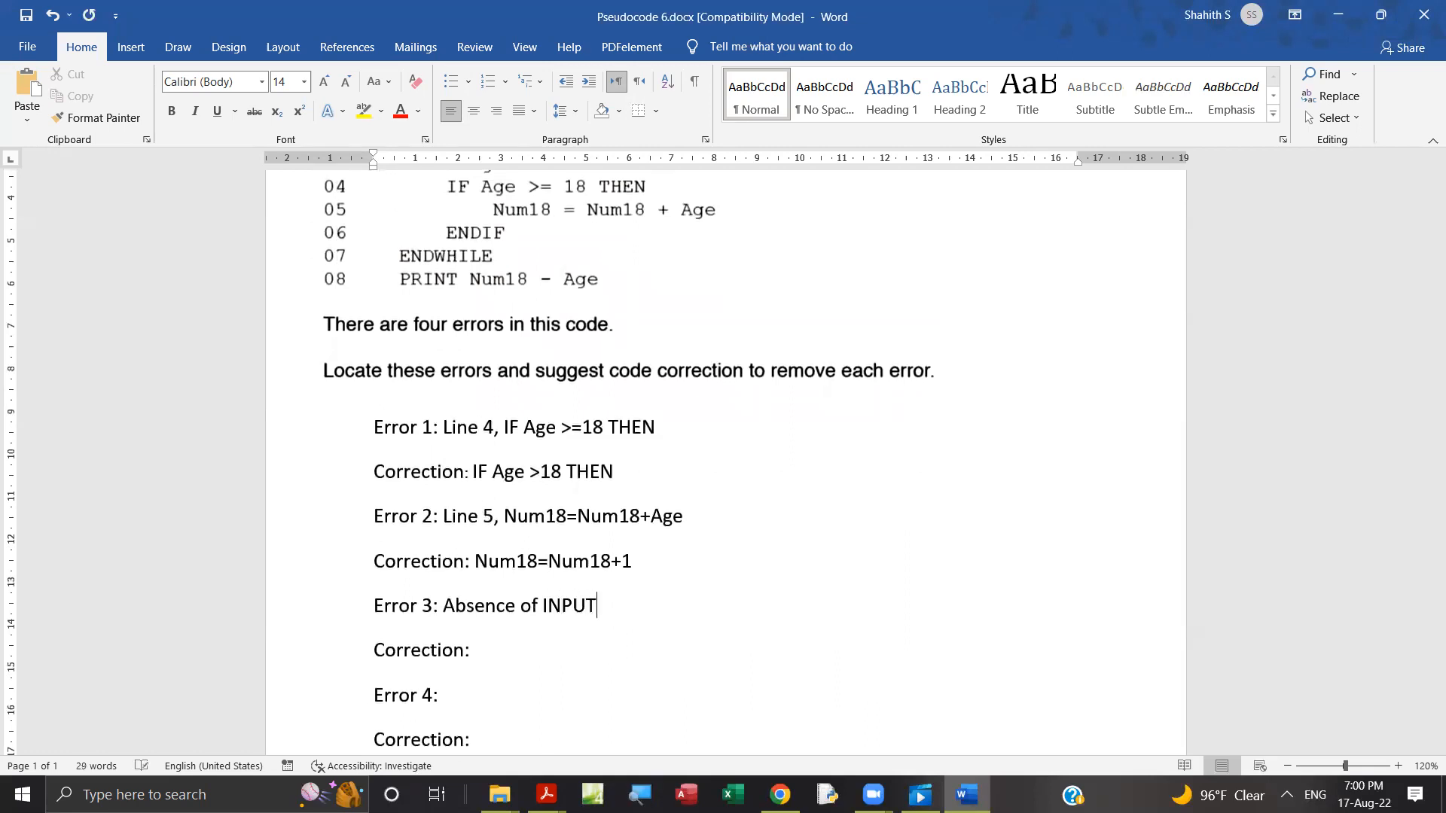
pyautogui.write('Age')
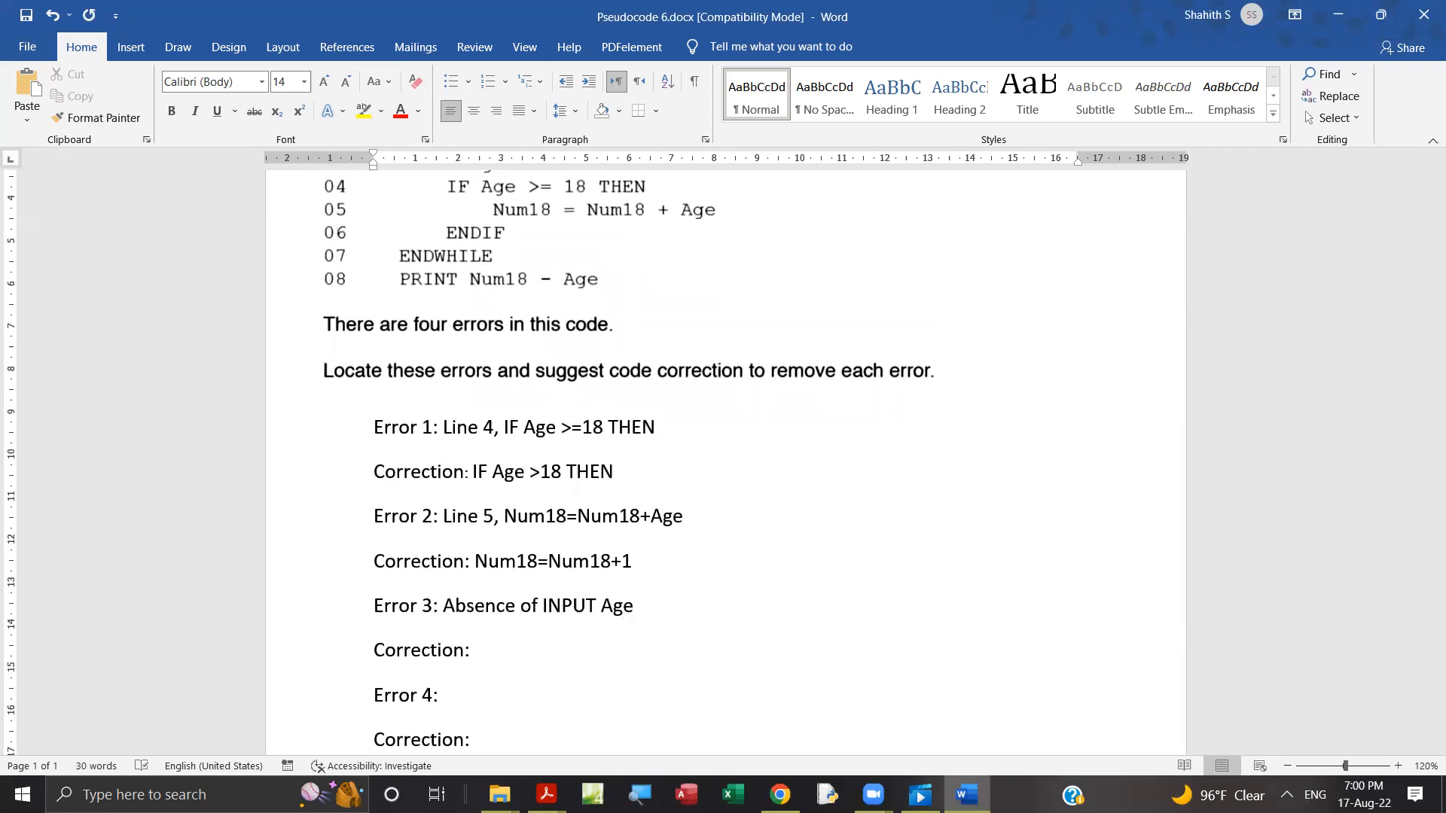
pyautogui.click(636, 605)
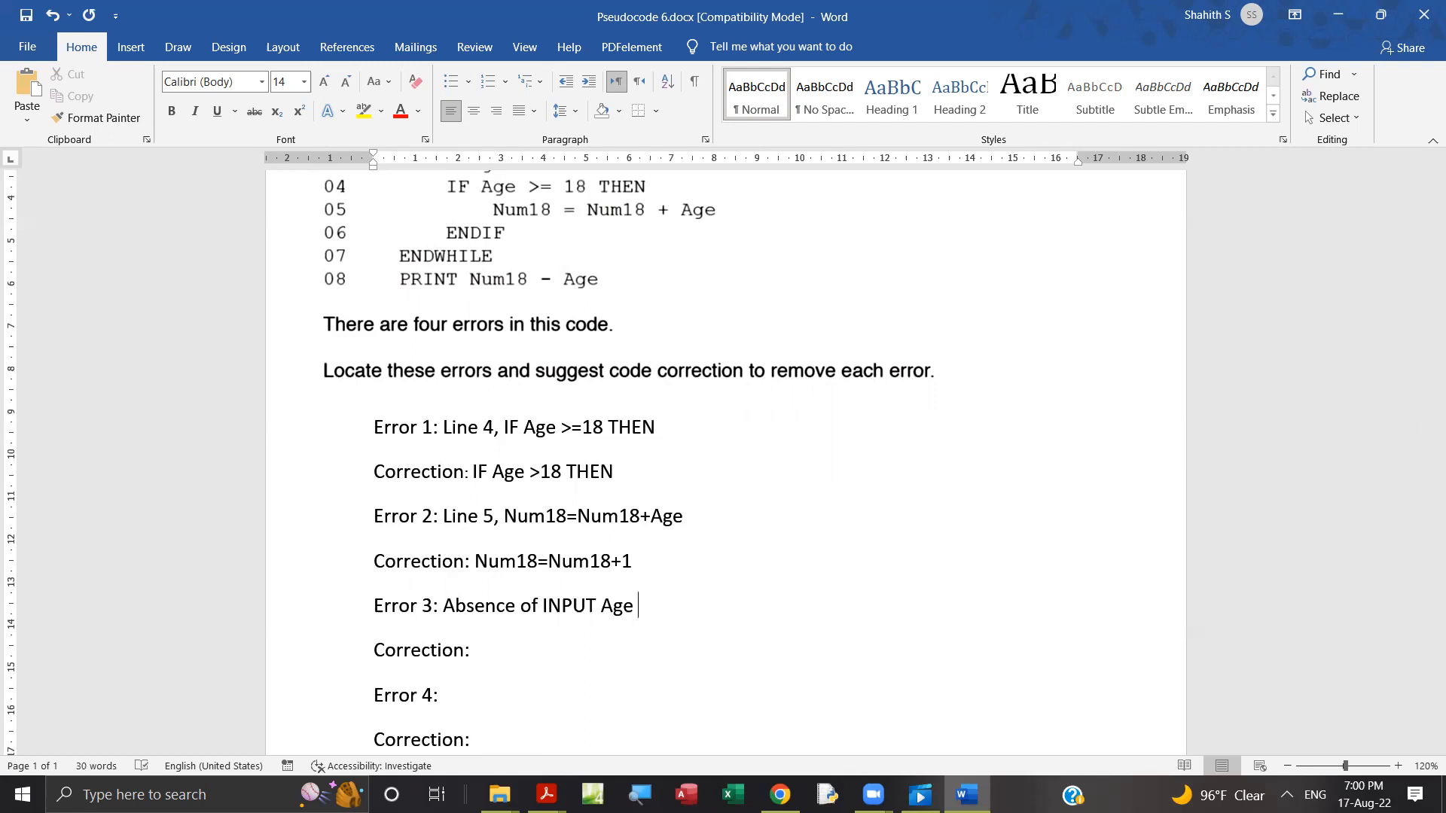
pyautogui.write('a')
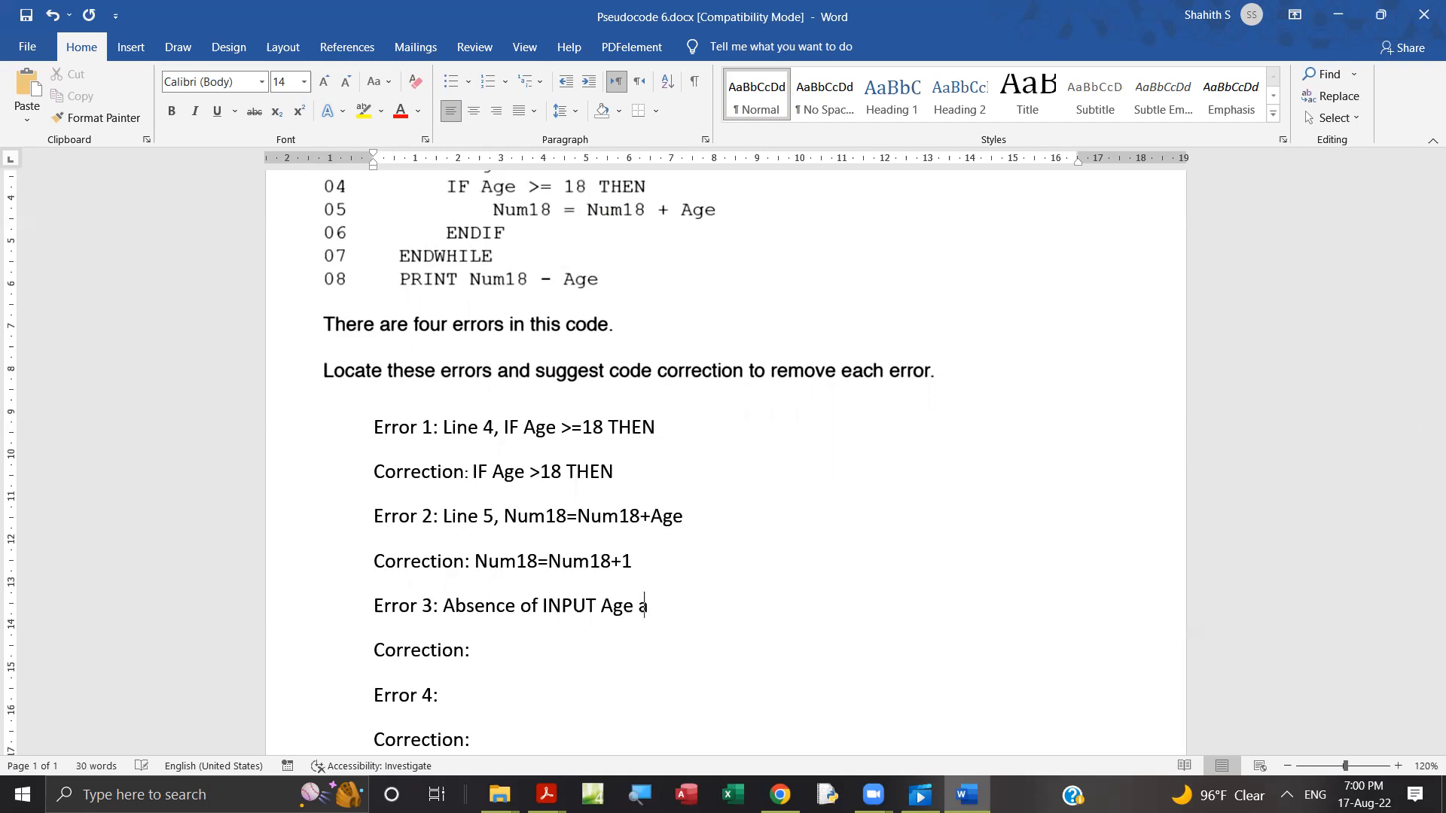
pyautogui.write('fter')
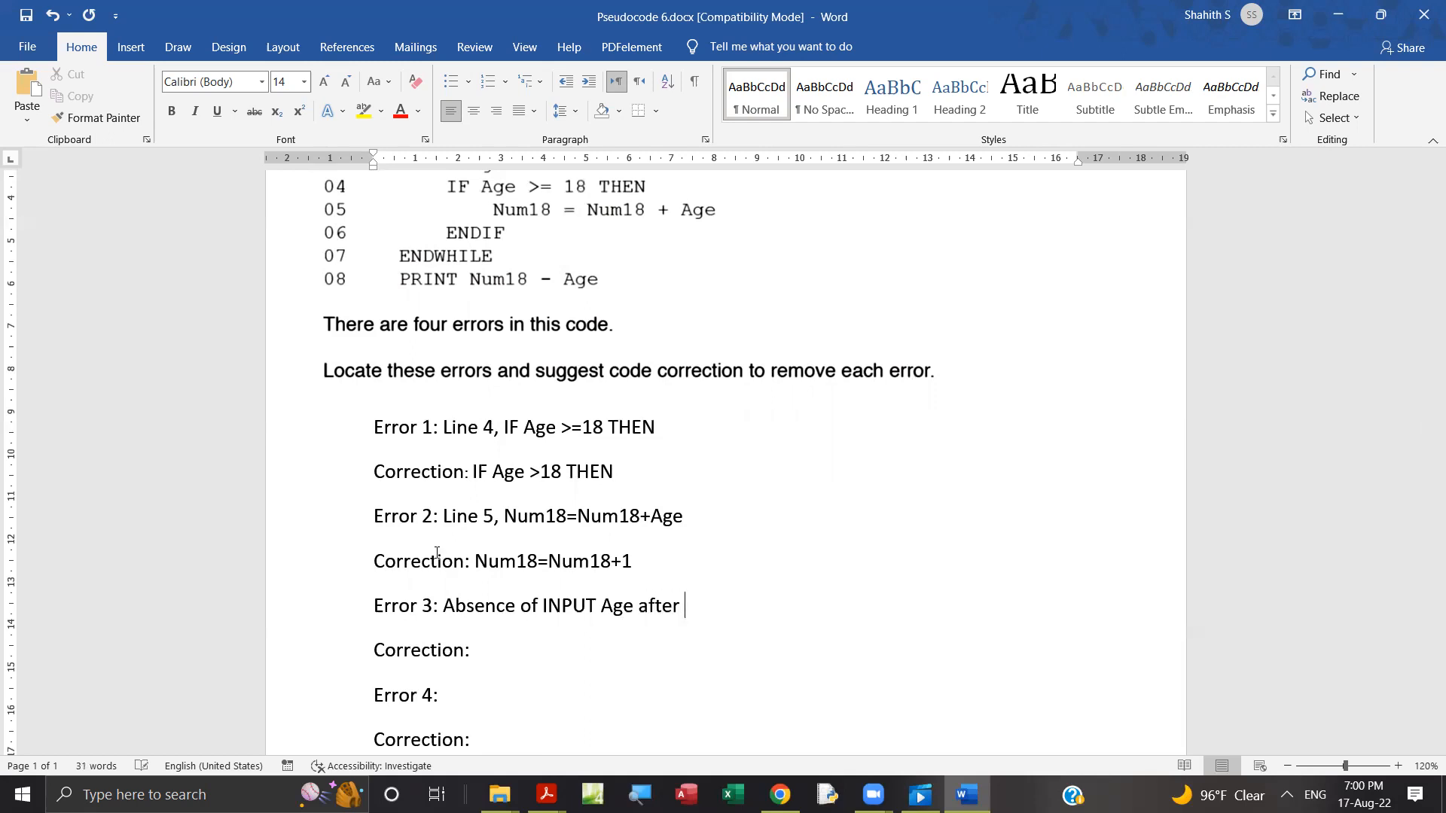
pyautogui.write('IF')
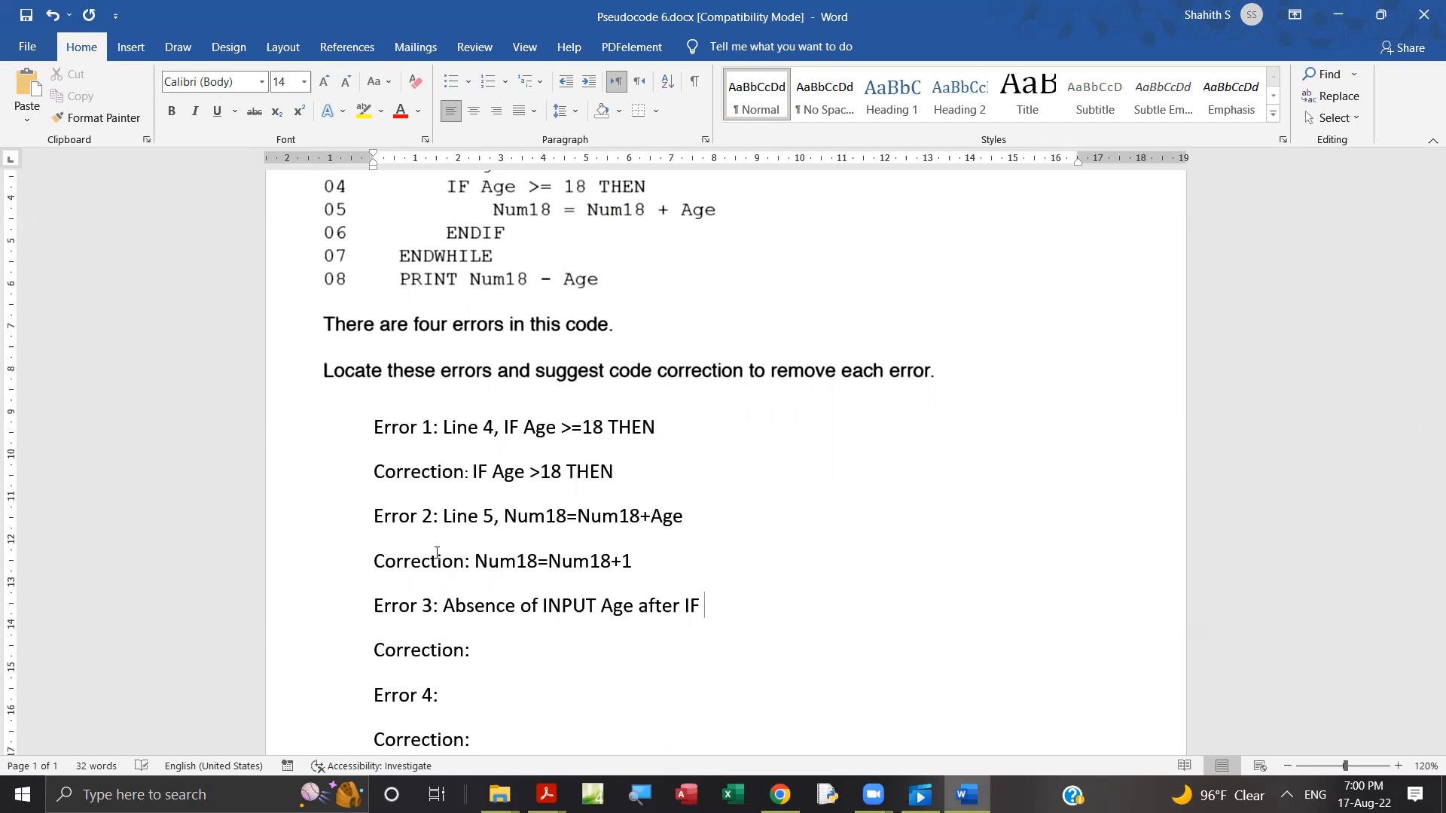
pyautogui.write('Sa')
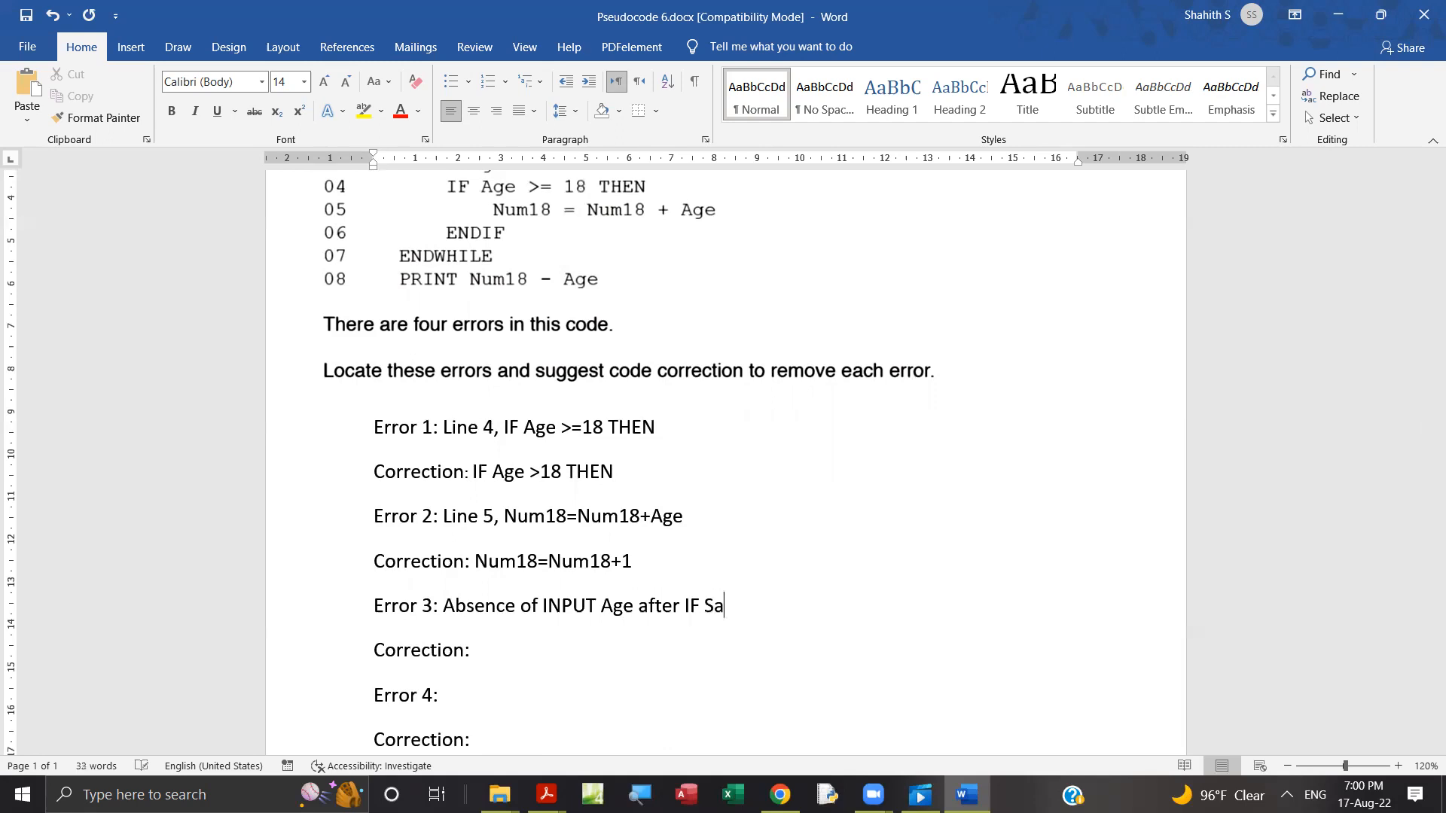
pyautogui.press('backspace')
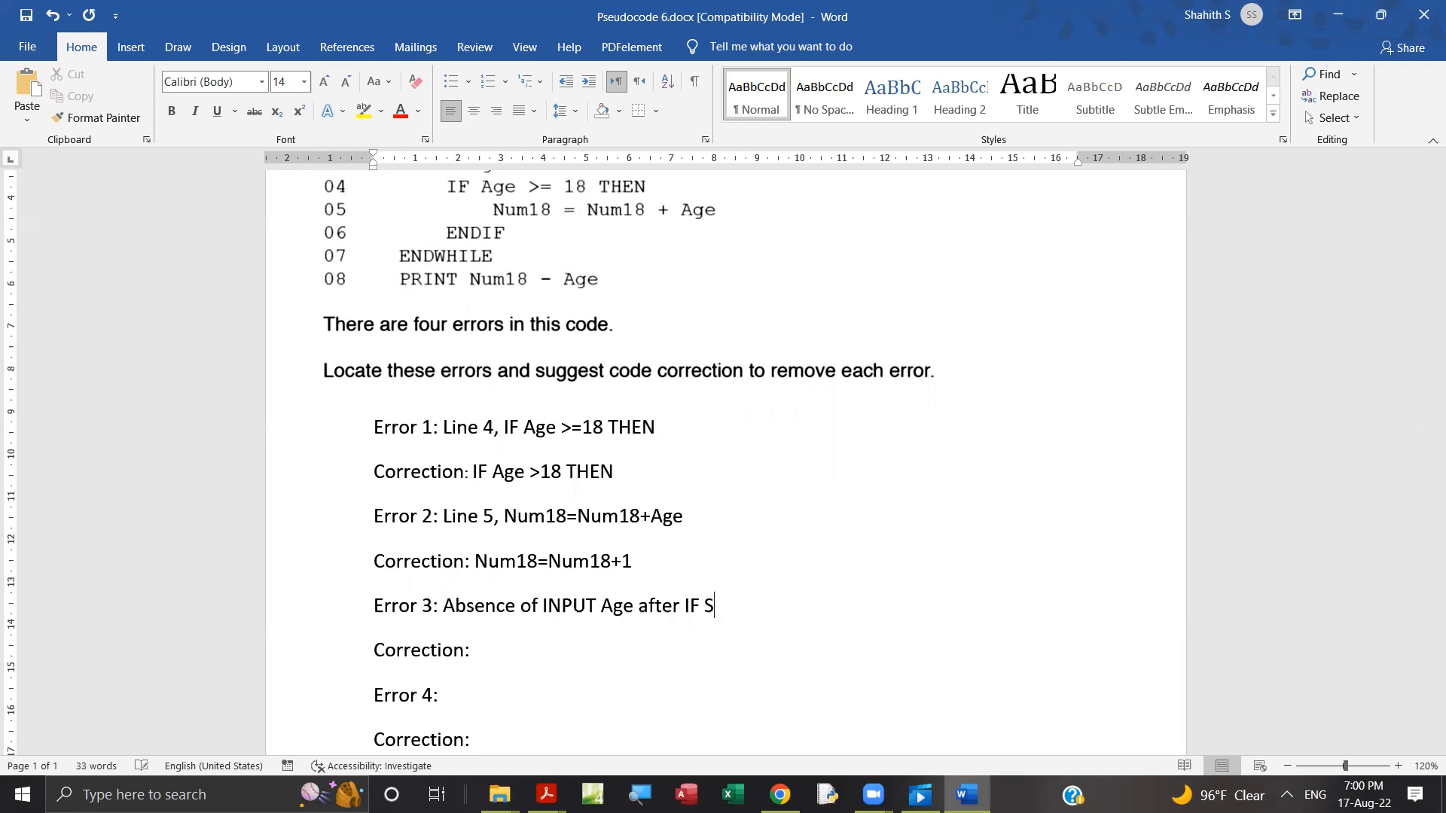
pyautogui.write('tatement')
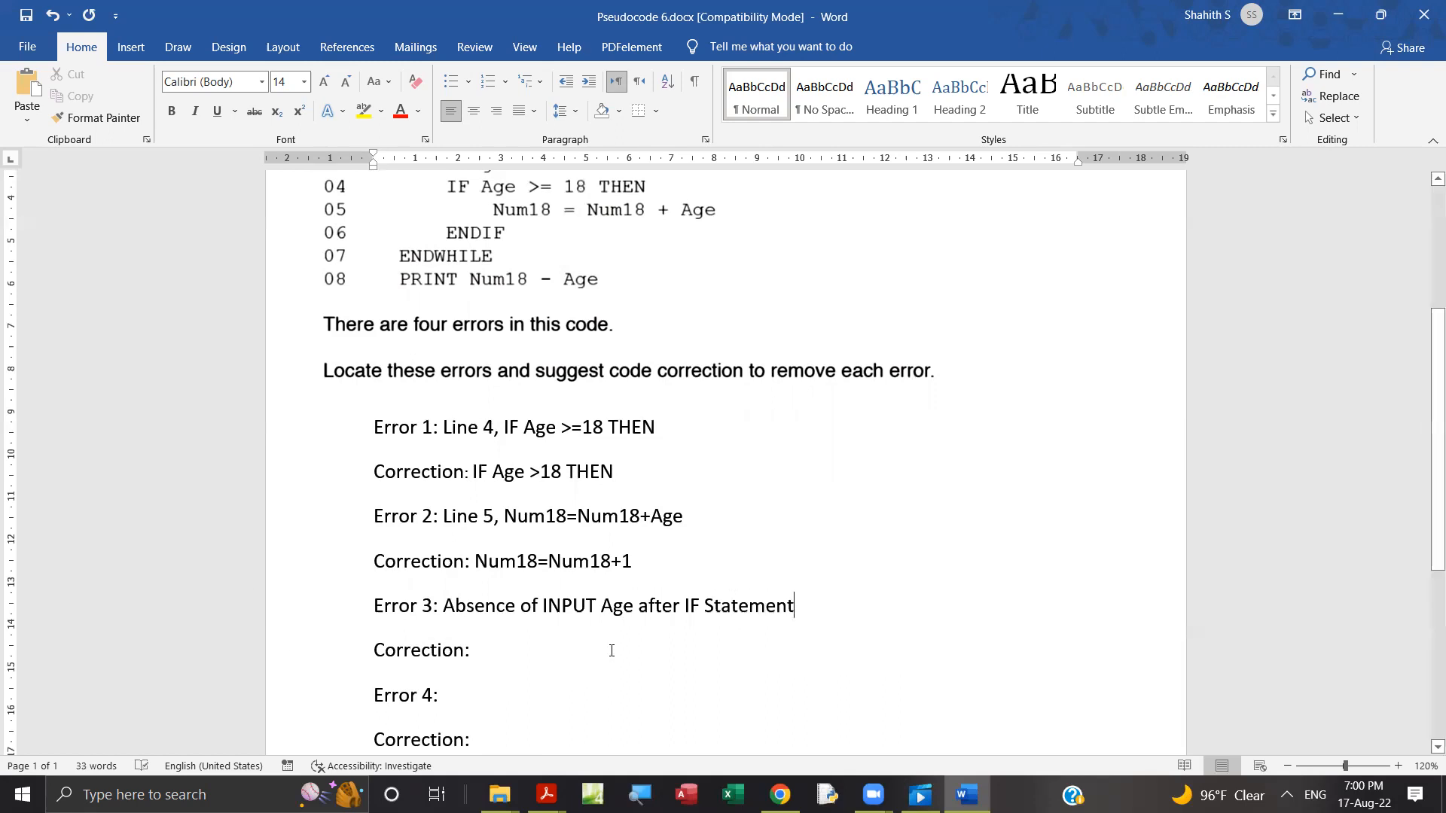
# Replace 'after IF Statement' with 'before ENDWHILE' in the Error 3 line
pyautogui.scroll(3)
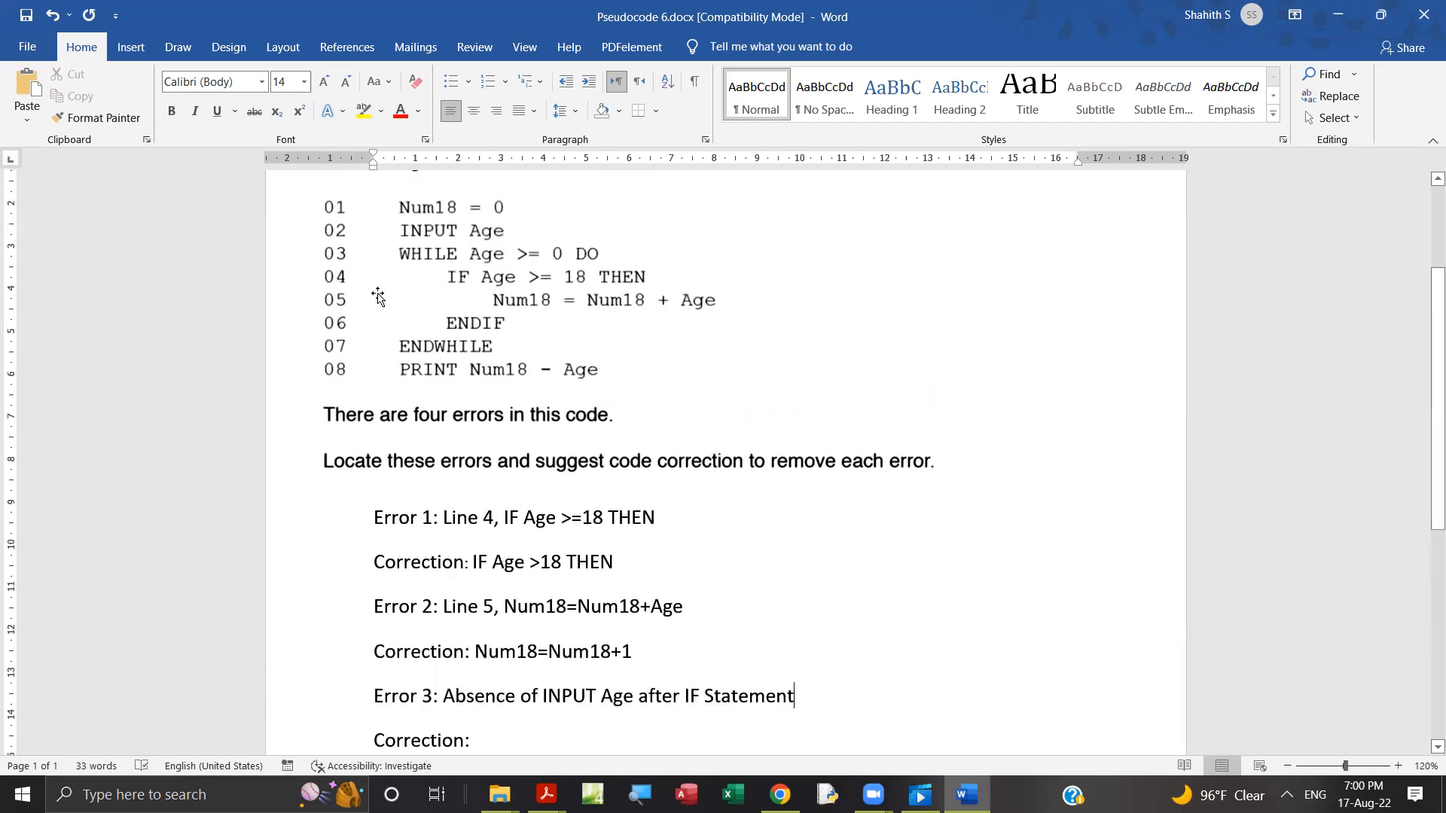
pyautogui.moveTo(329, 356)
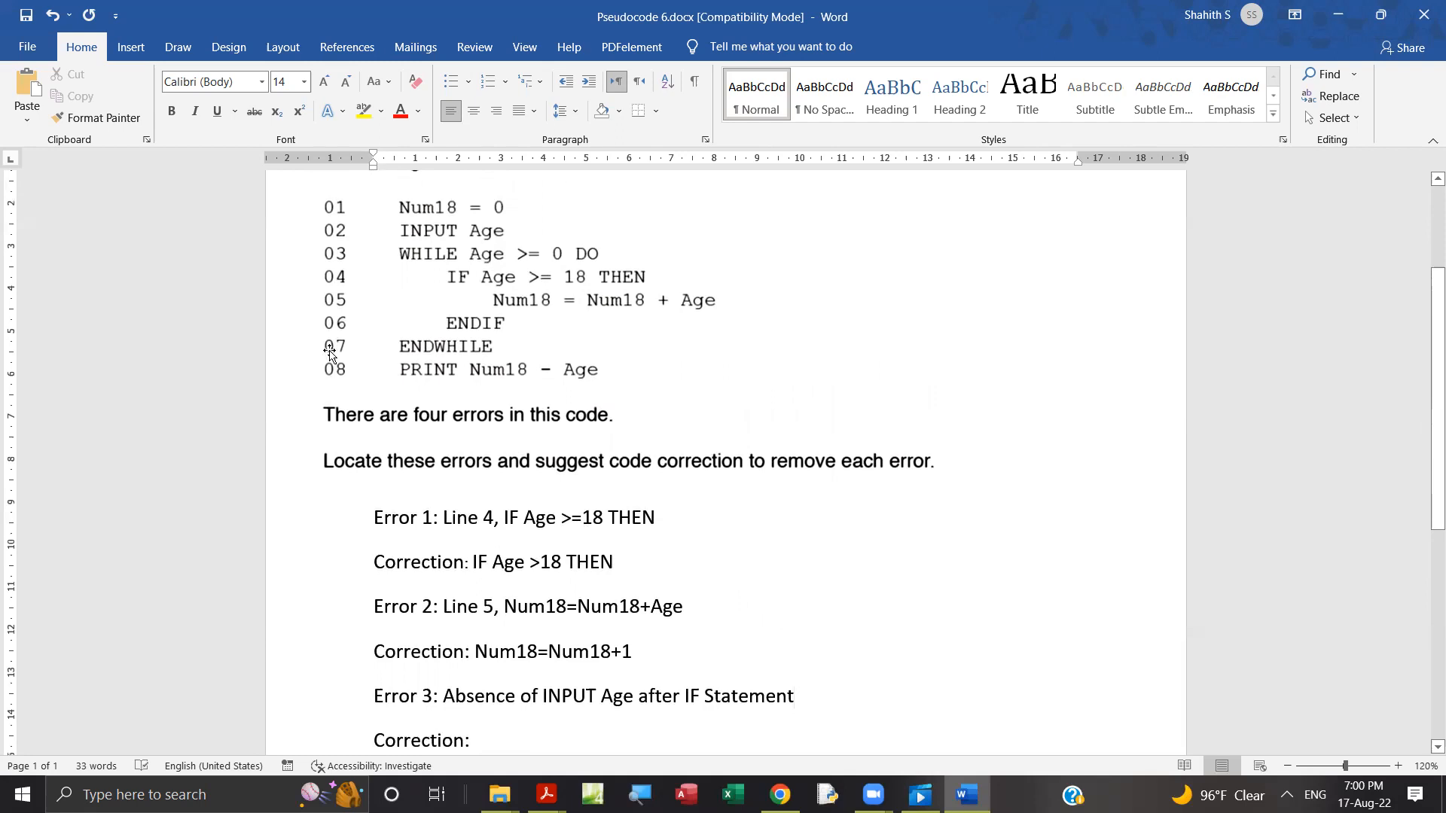
pyautogui.moveTo(329, 483)
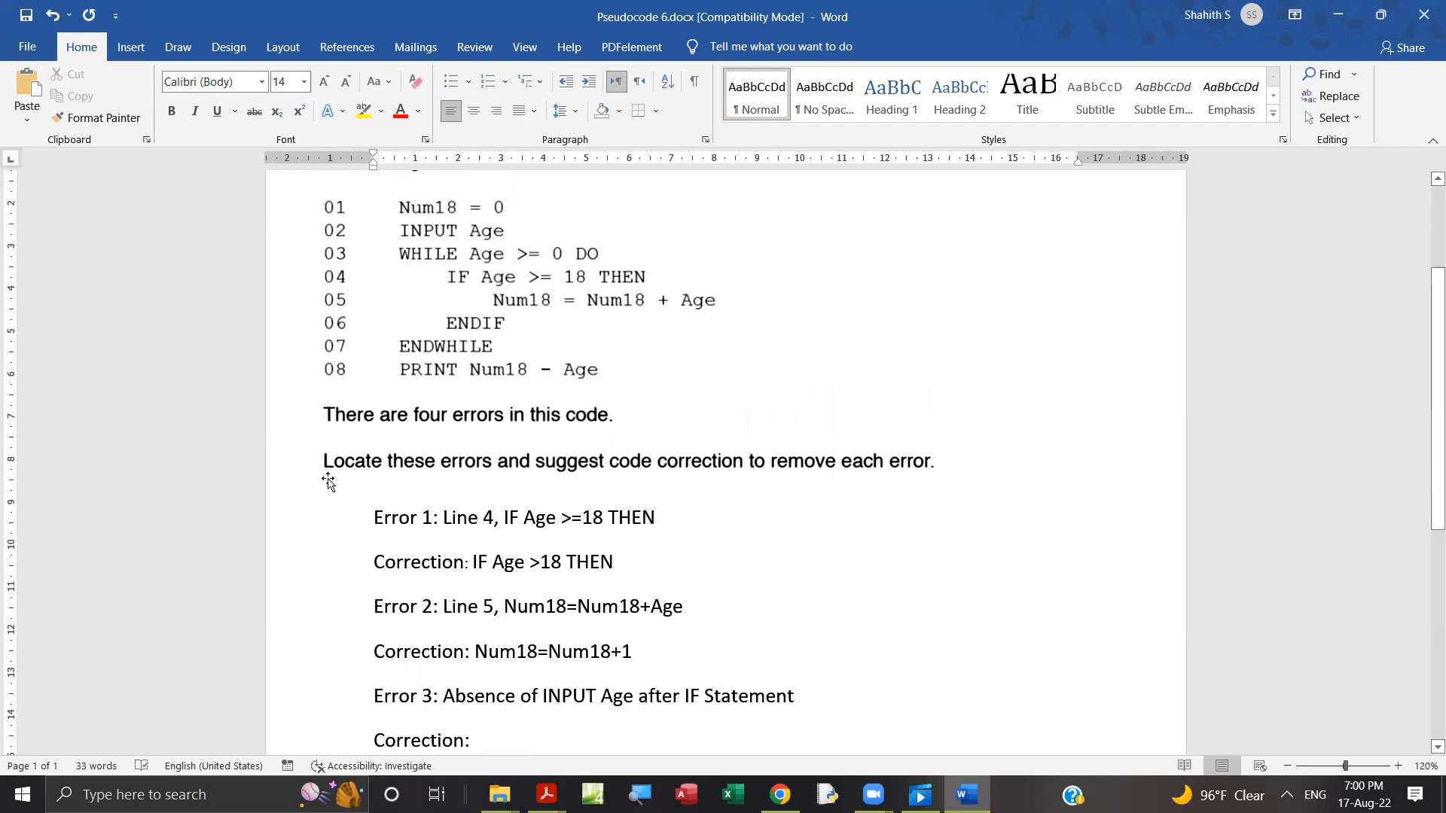
pyautogui.moveTo(357, 489)
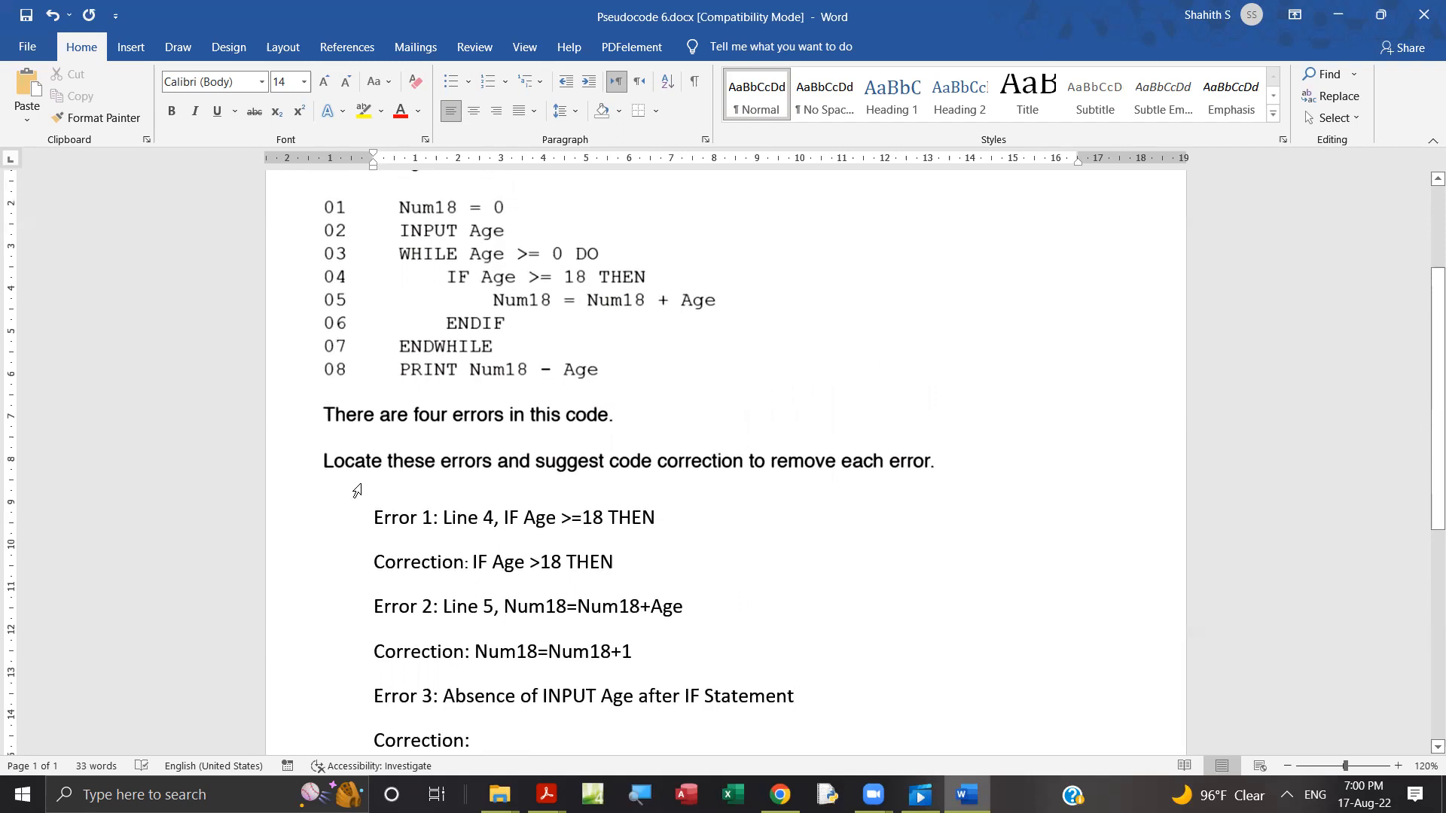
pyautogui.scroll(-3)
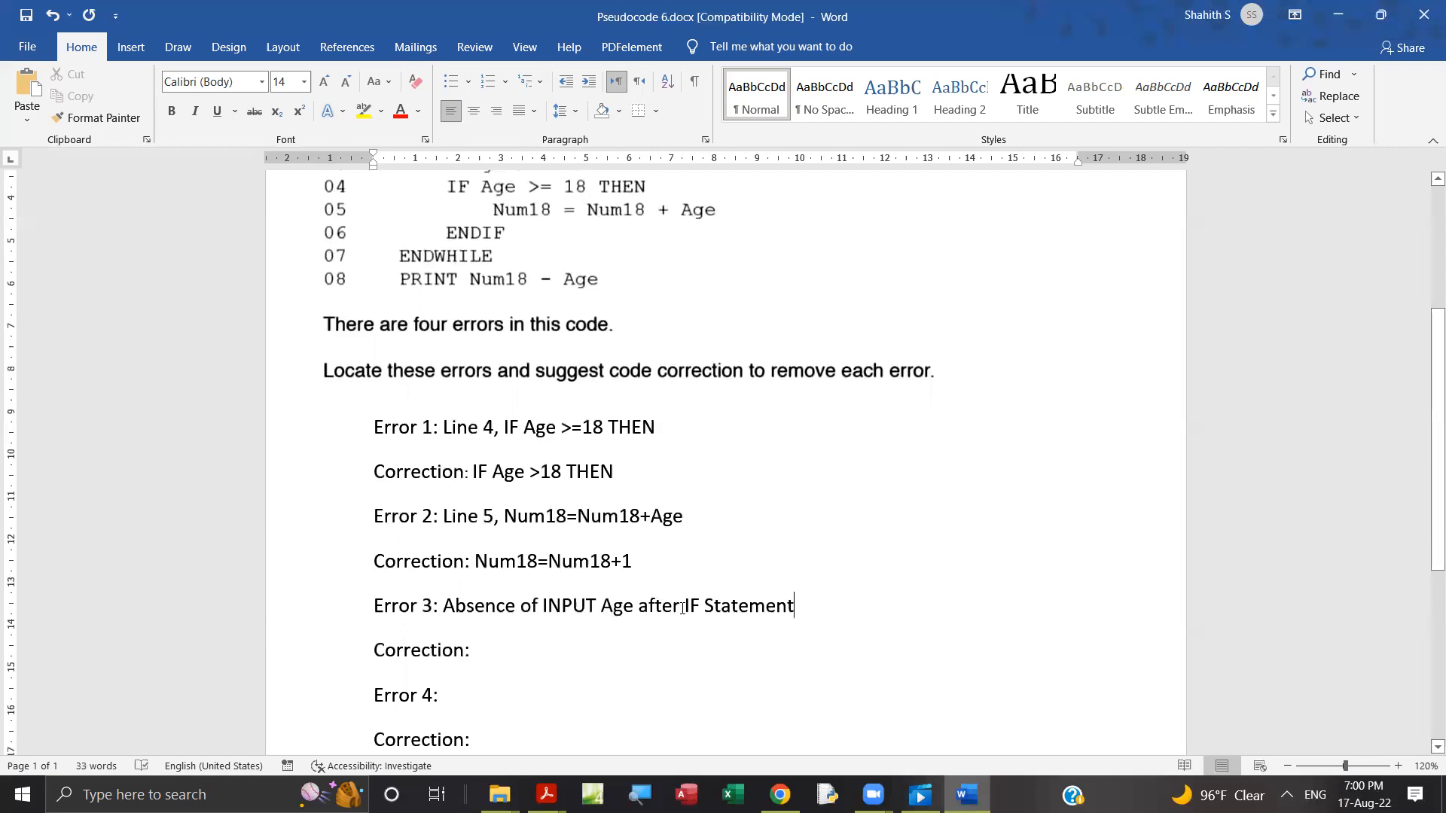
pyautogui.doubleClick(659, 605)
pyautogui.write('b')
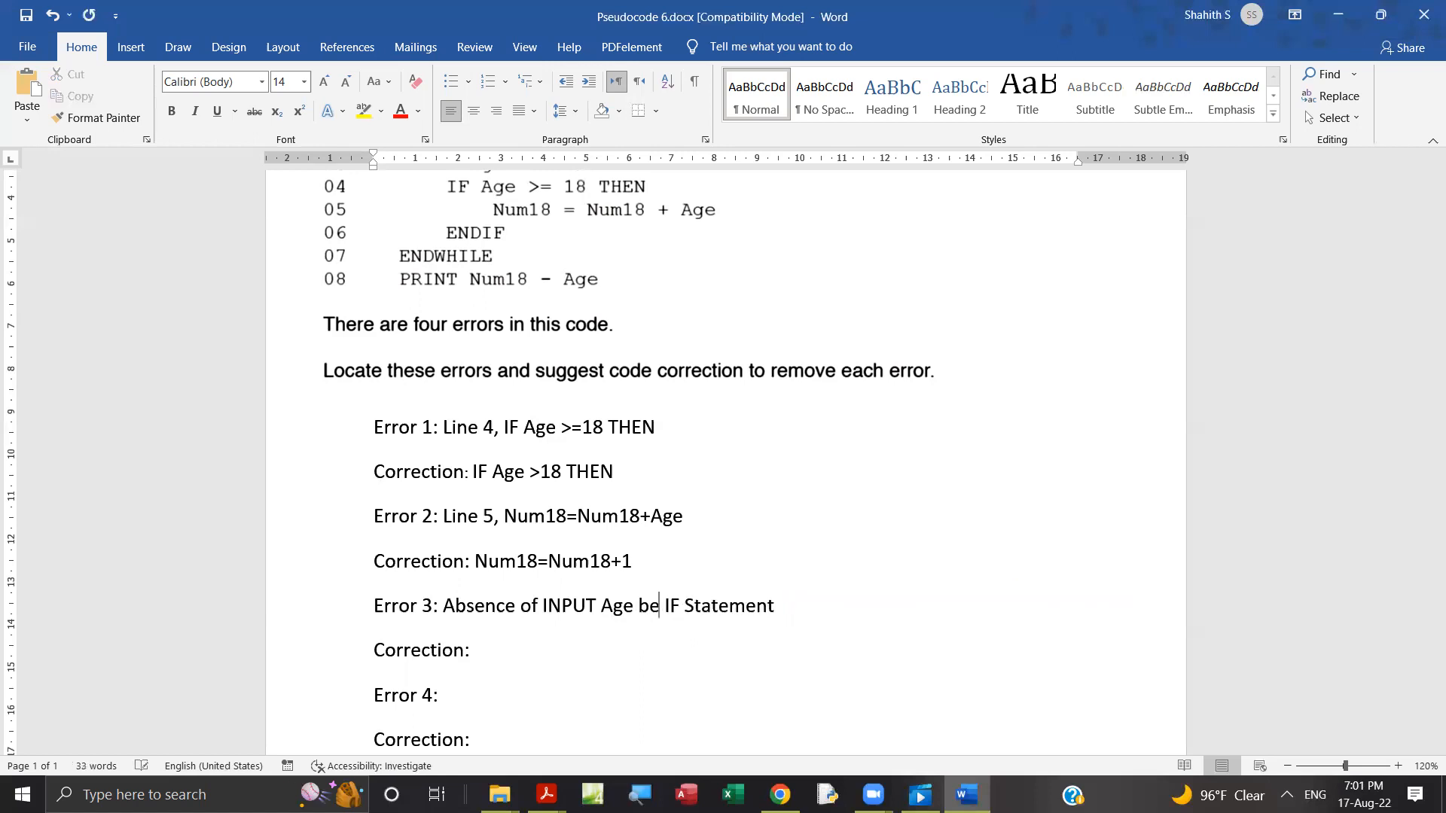
pyautogui.scroll(3)
pyautogui.write('for')
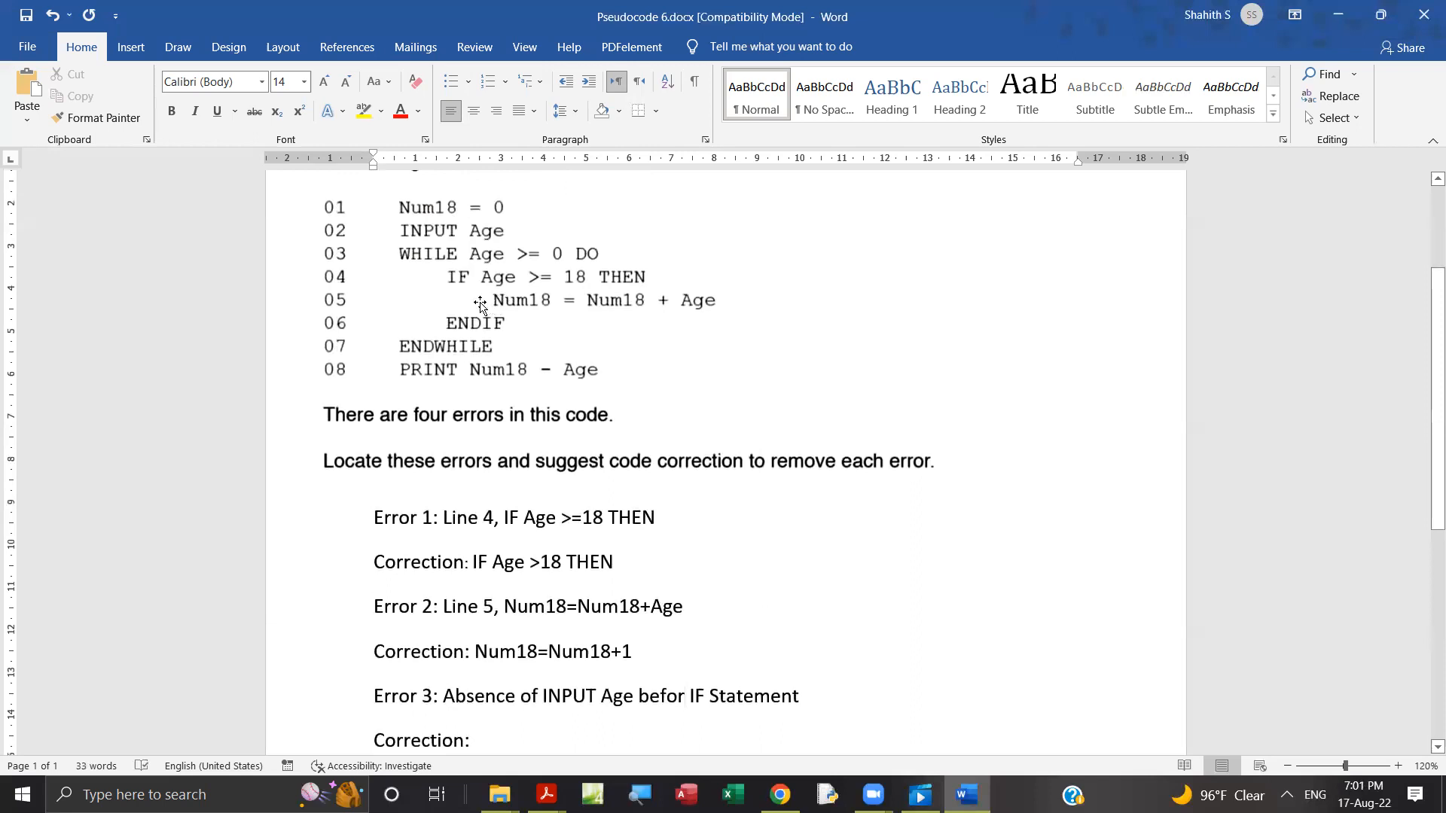
pyautogui.moveTo(484, 332)
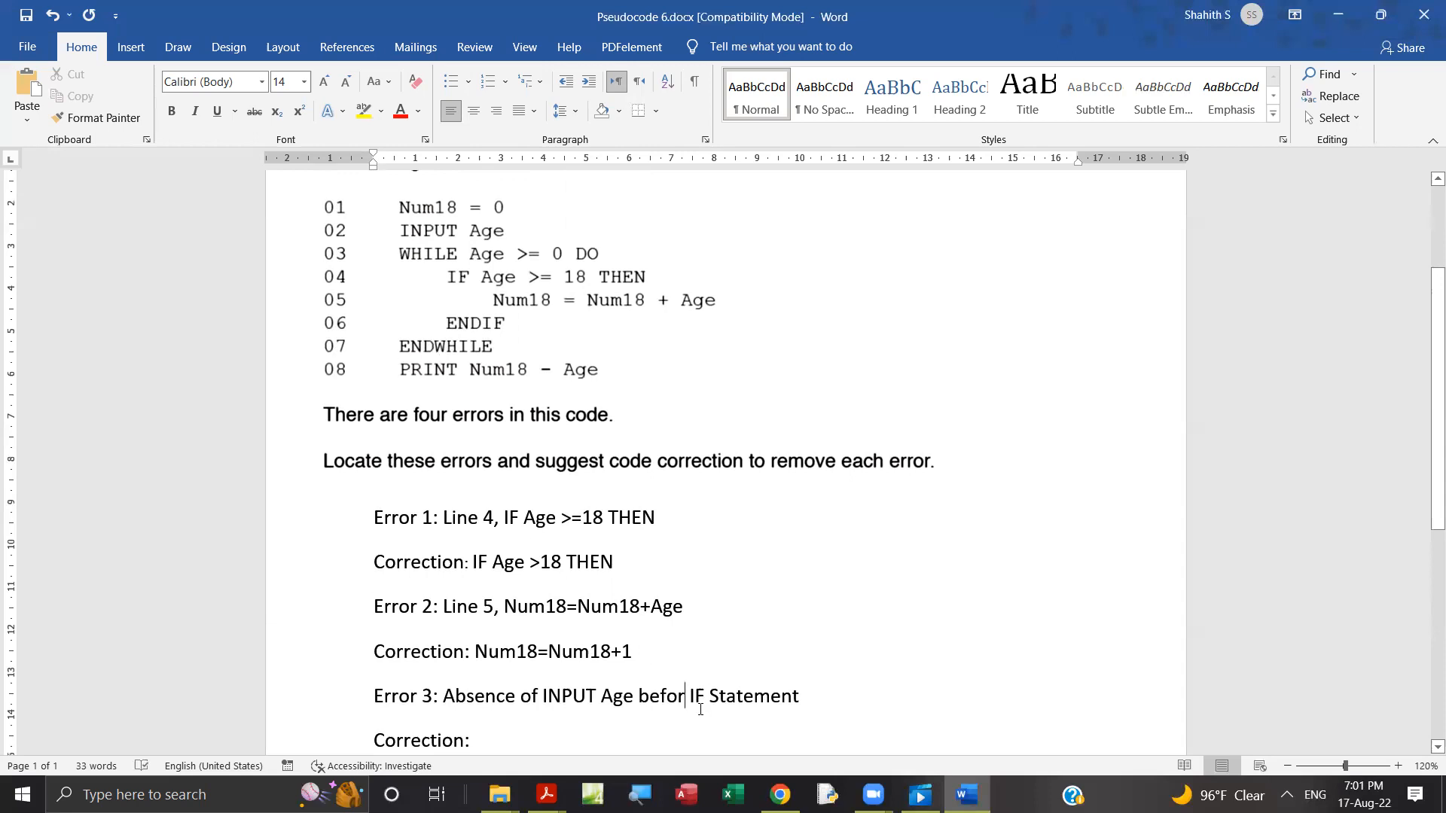
pyautogui.doubleClick(757, 696)
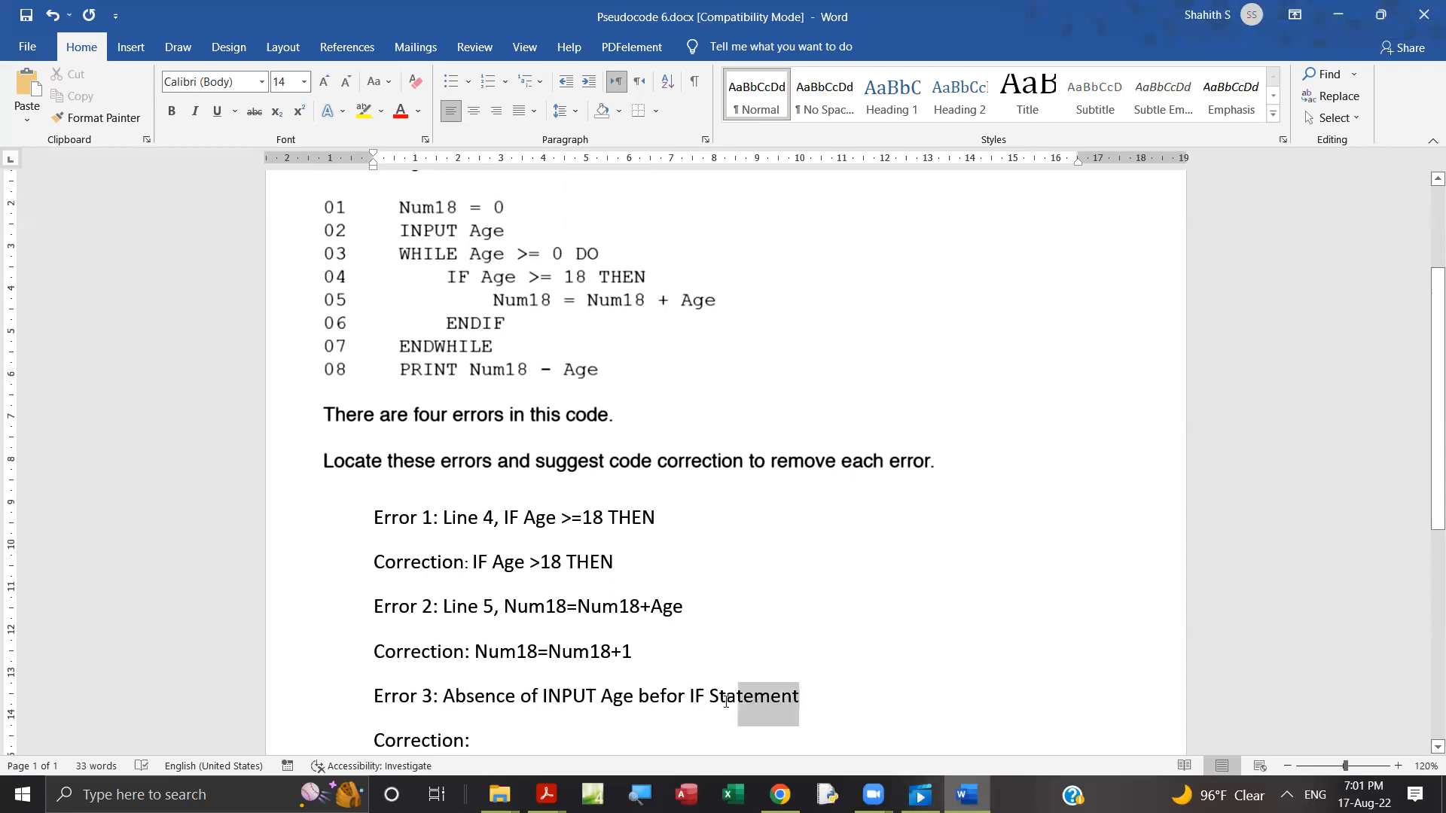
pyautogui.press('Delete')
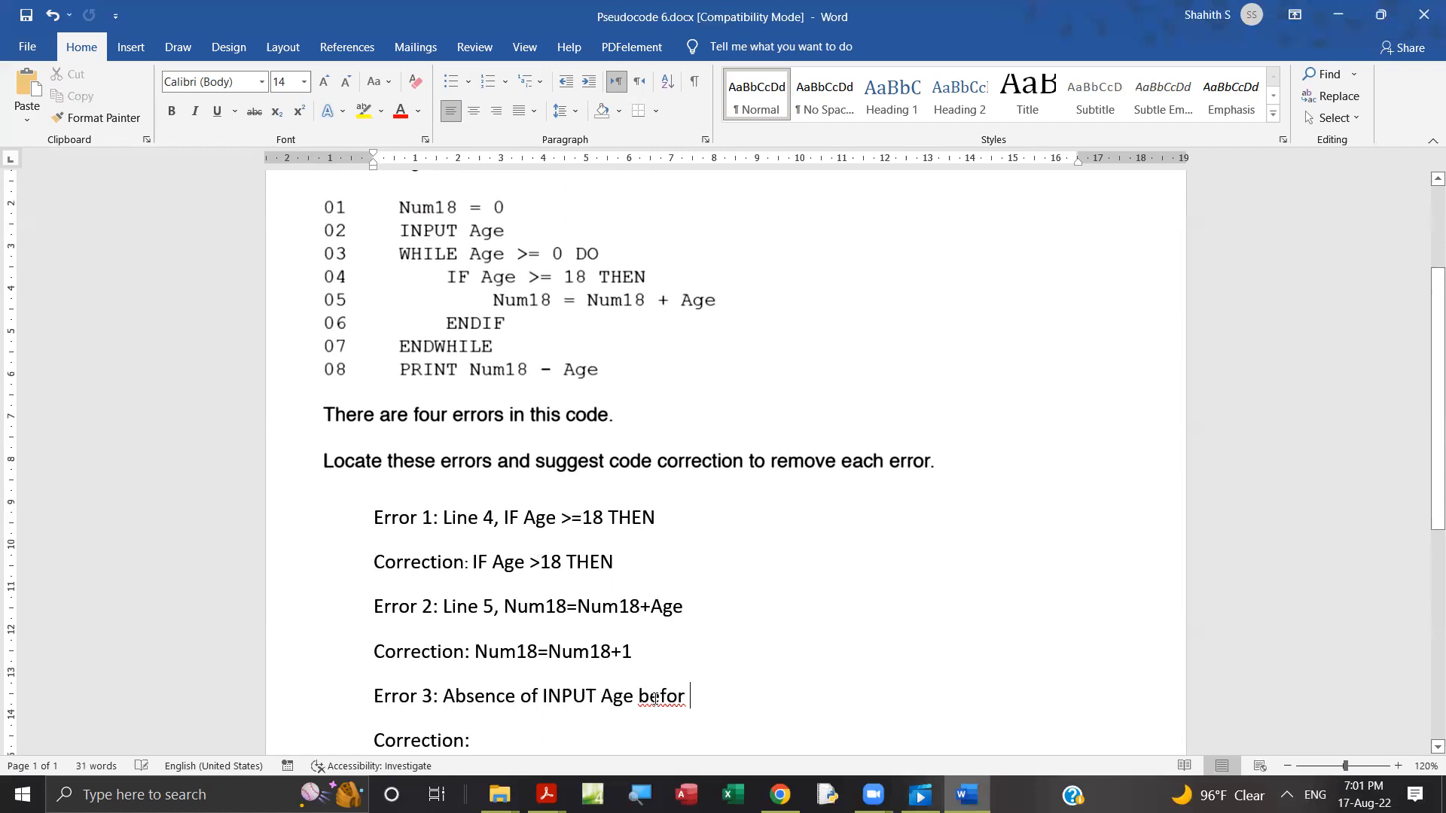
pyautogui.write('e')
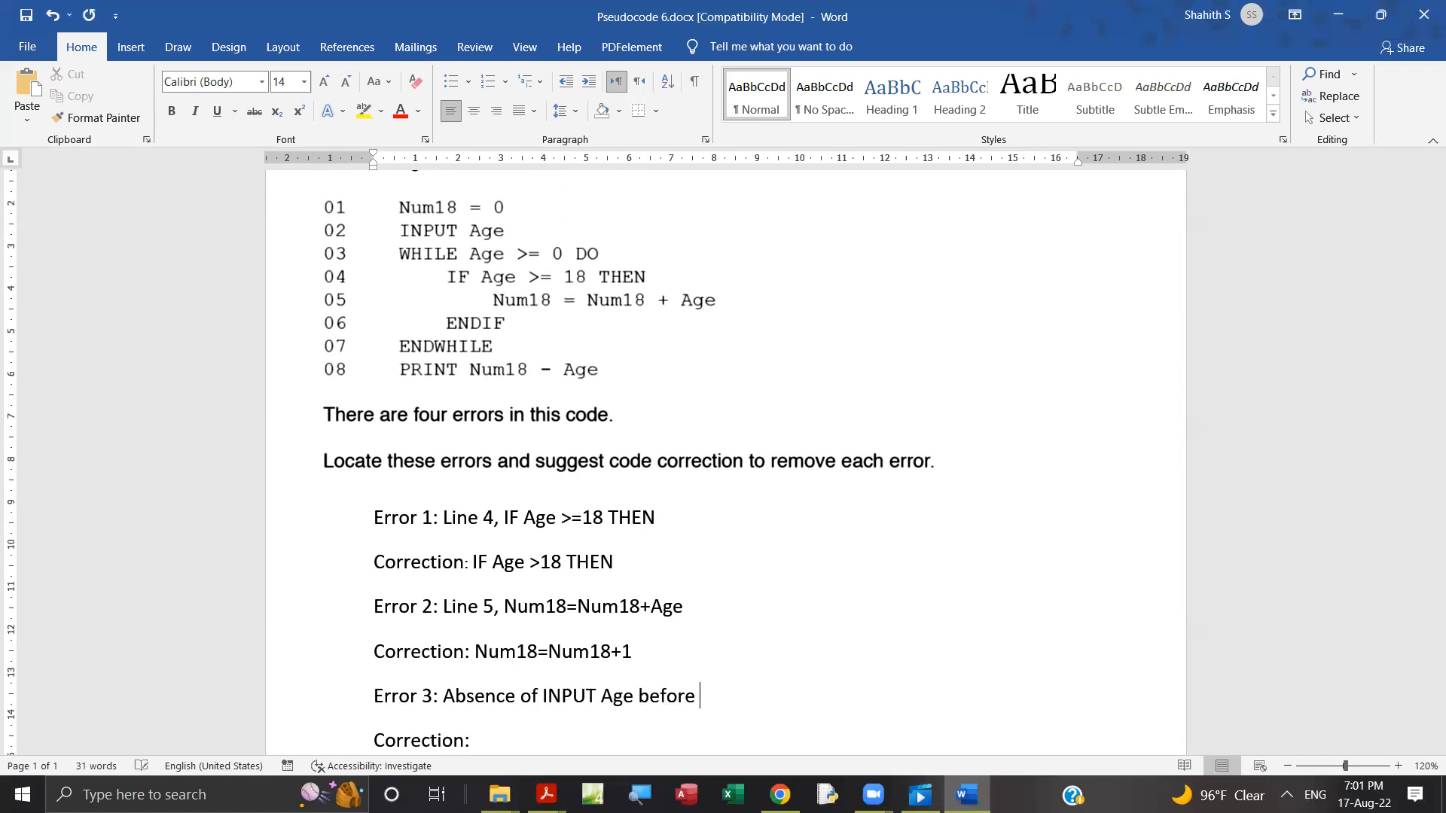
pyautogui.write('E')
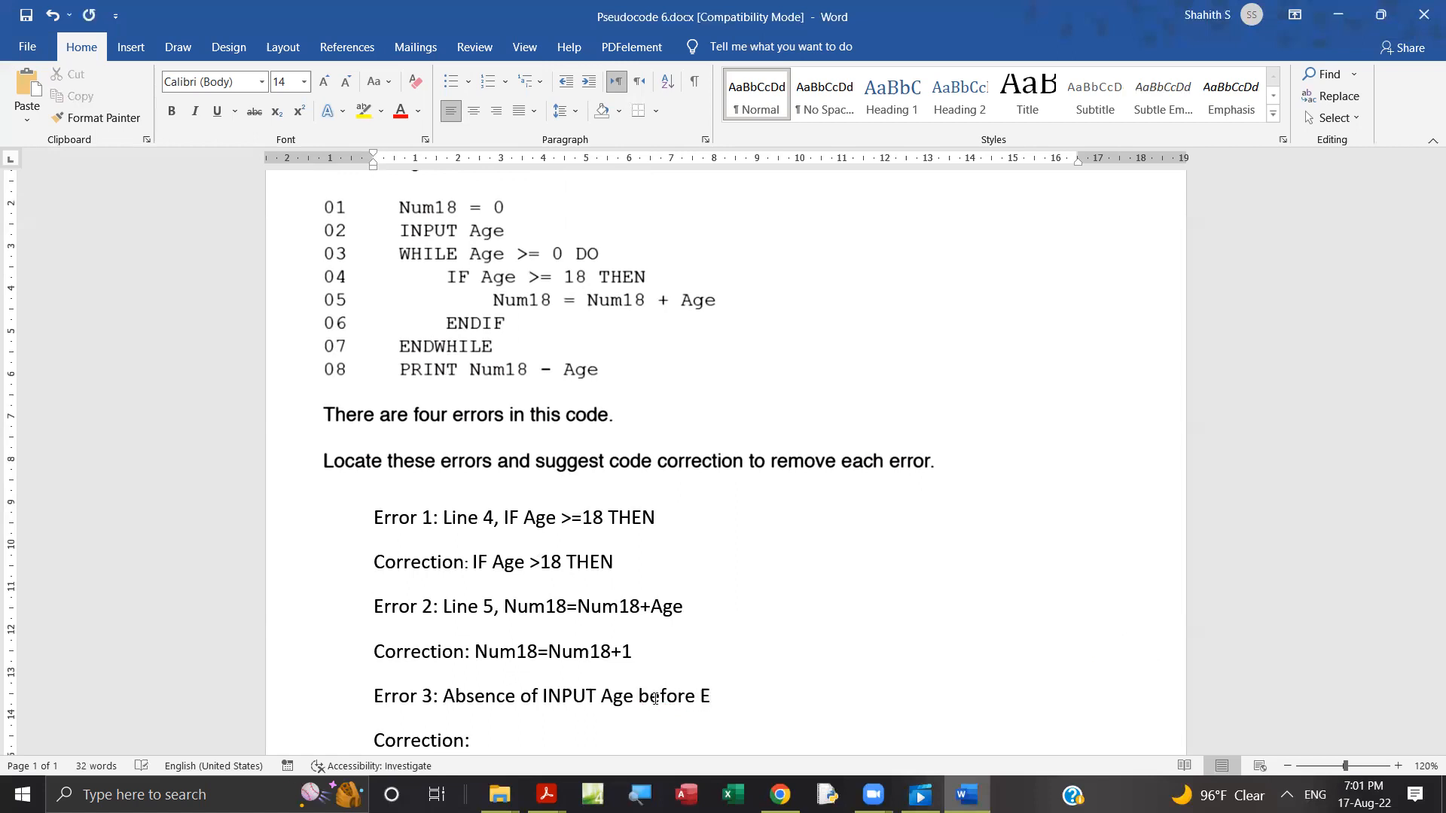
pyautogui.write('ND')
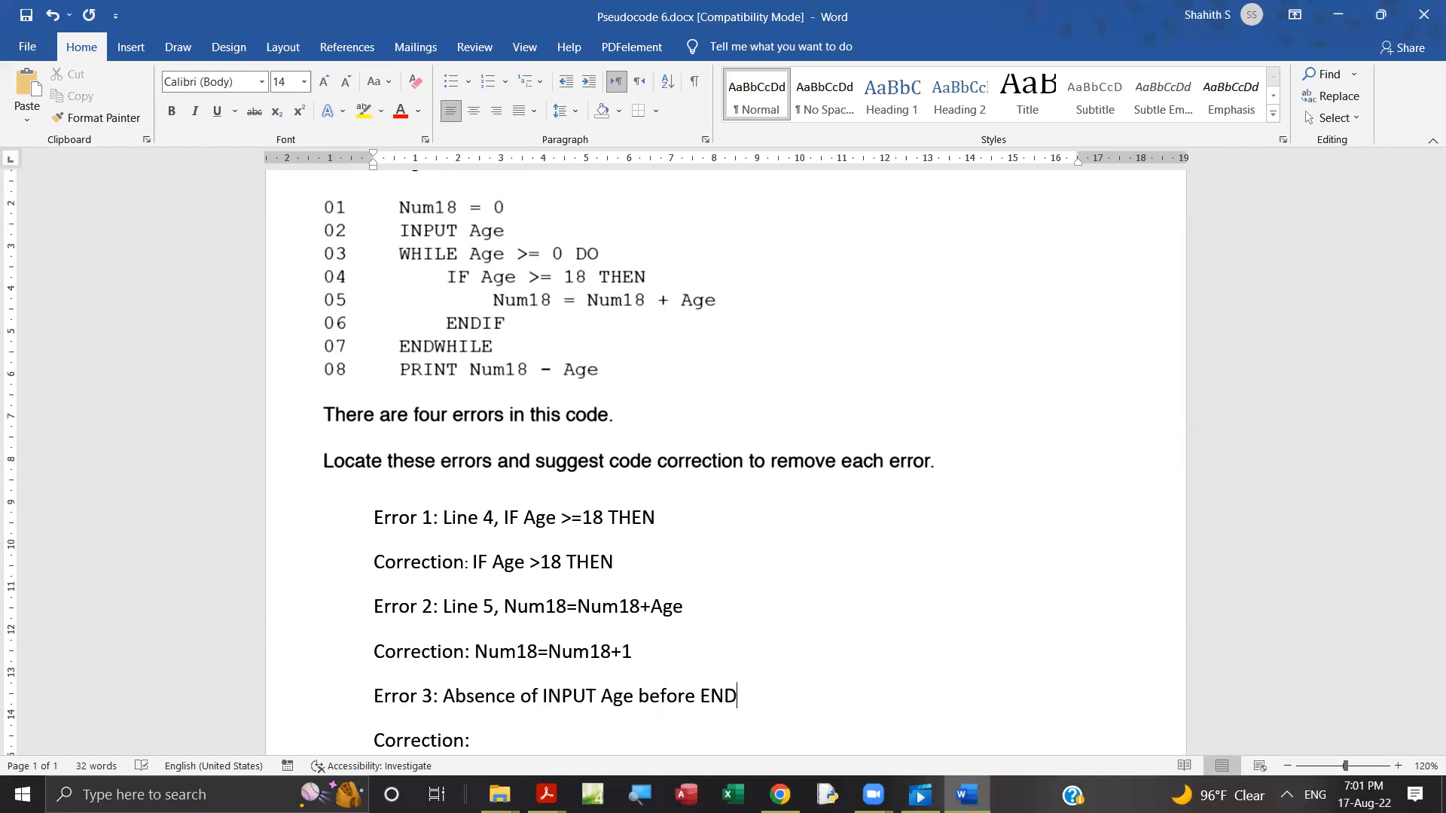
pyautogui.write('WHIL')
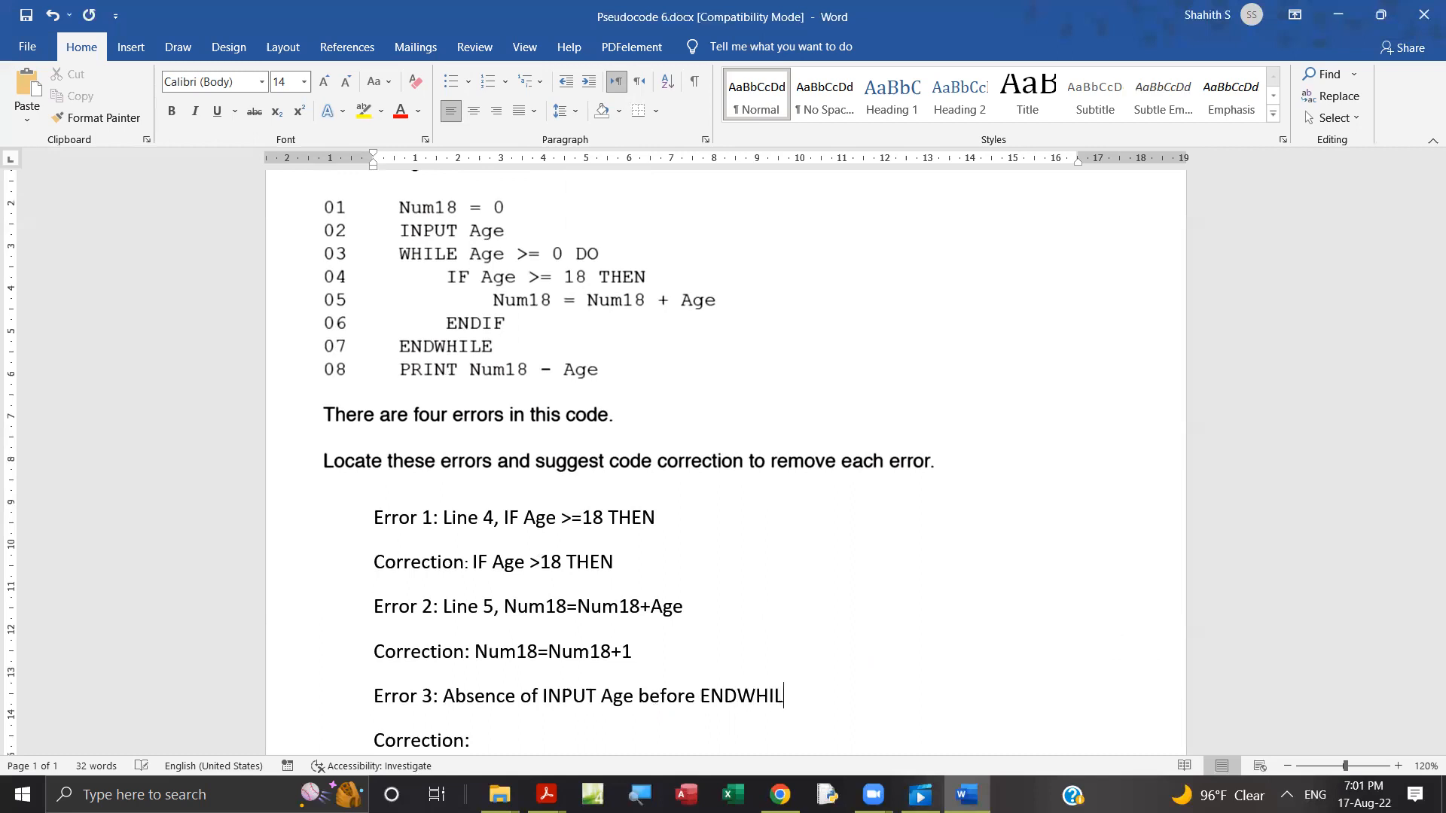
pyautogui.write('E')
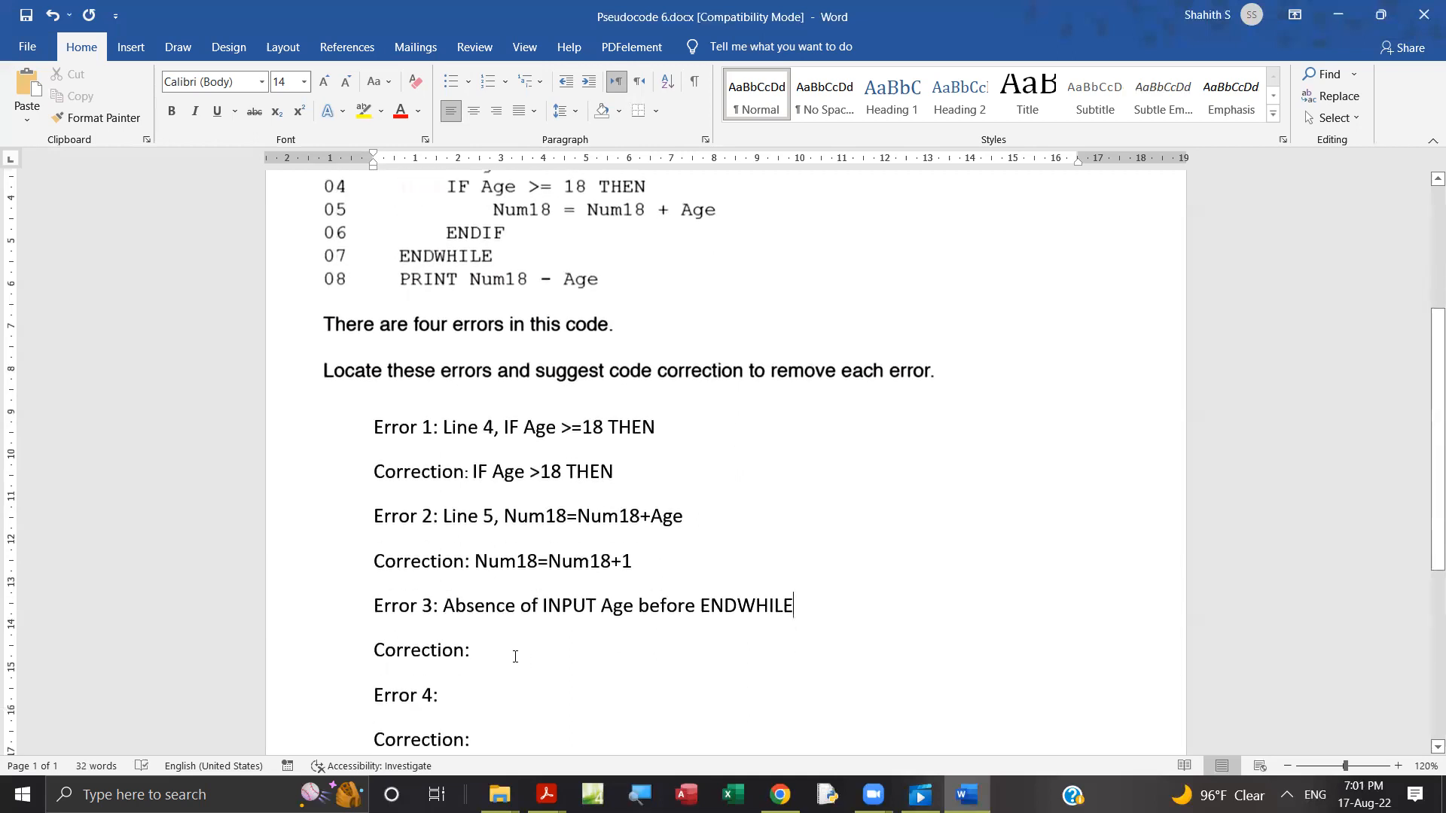
# Write Error 3's correction as 'Place INPUT Age before ENDWHILE'
pyautogui.click(477, 649)
pyautogui.write(' Palc')
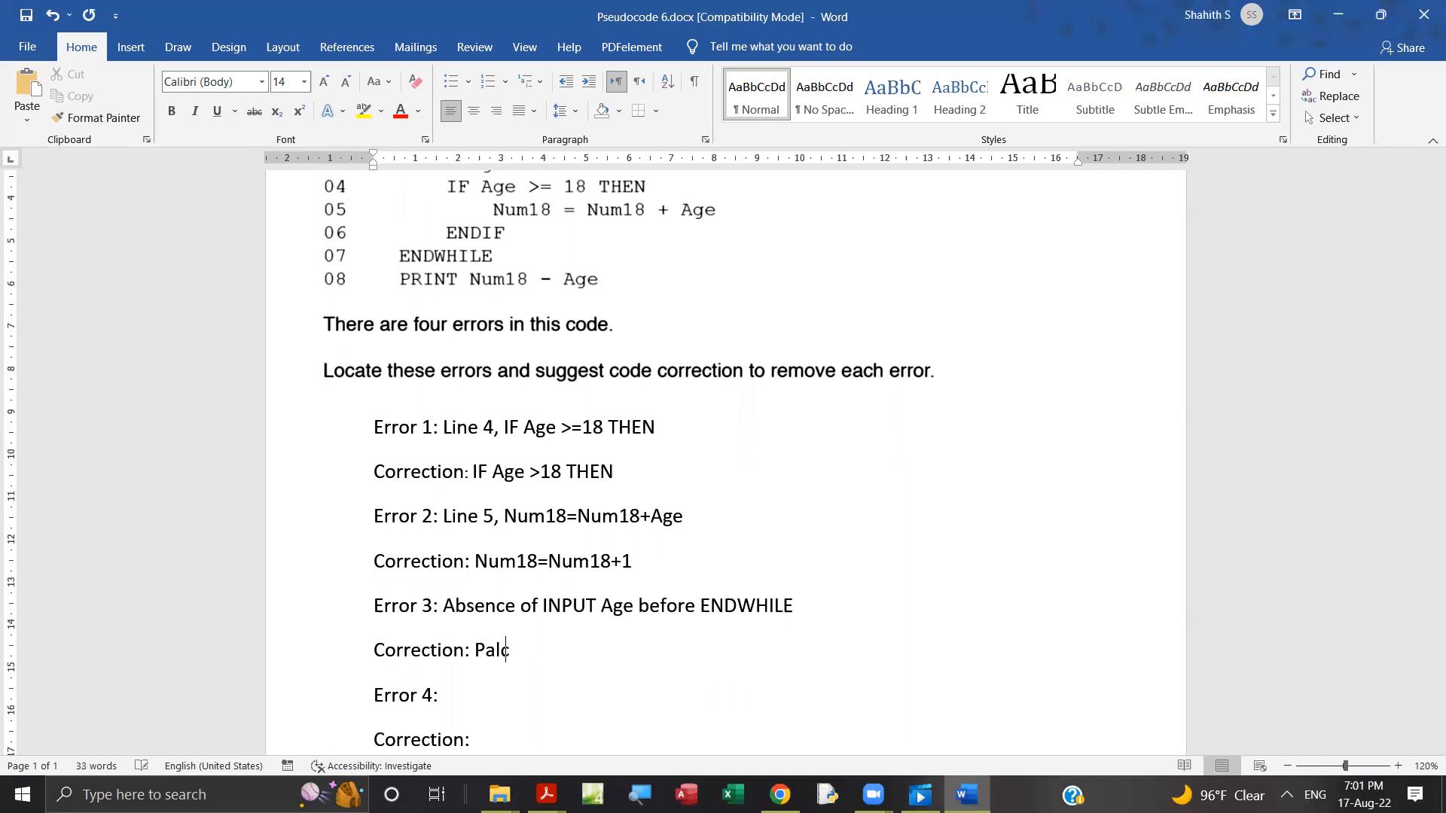
pyautogui.press('BackSpace')
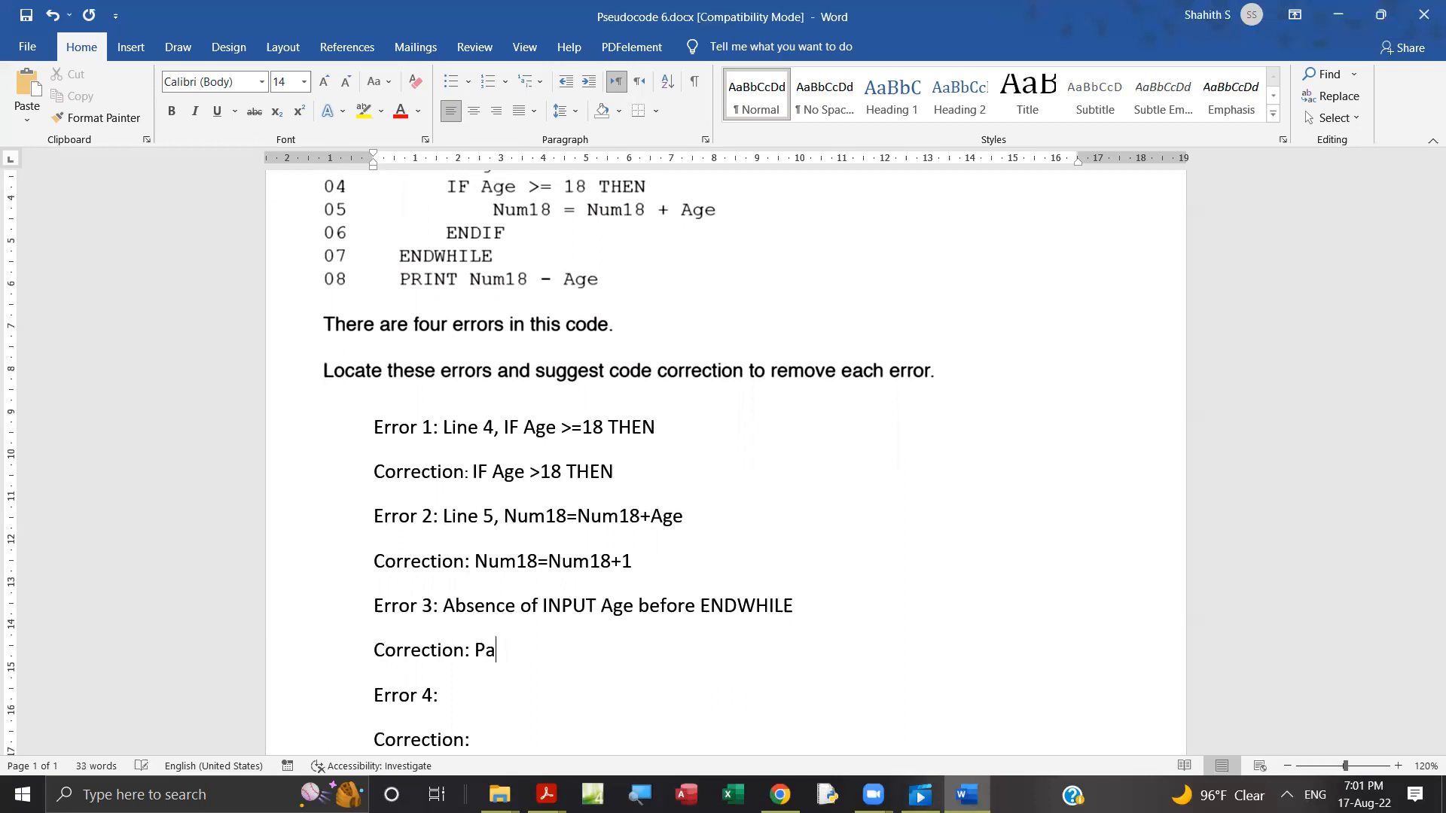
pyautogui.write('lace')
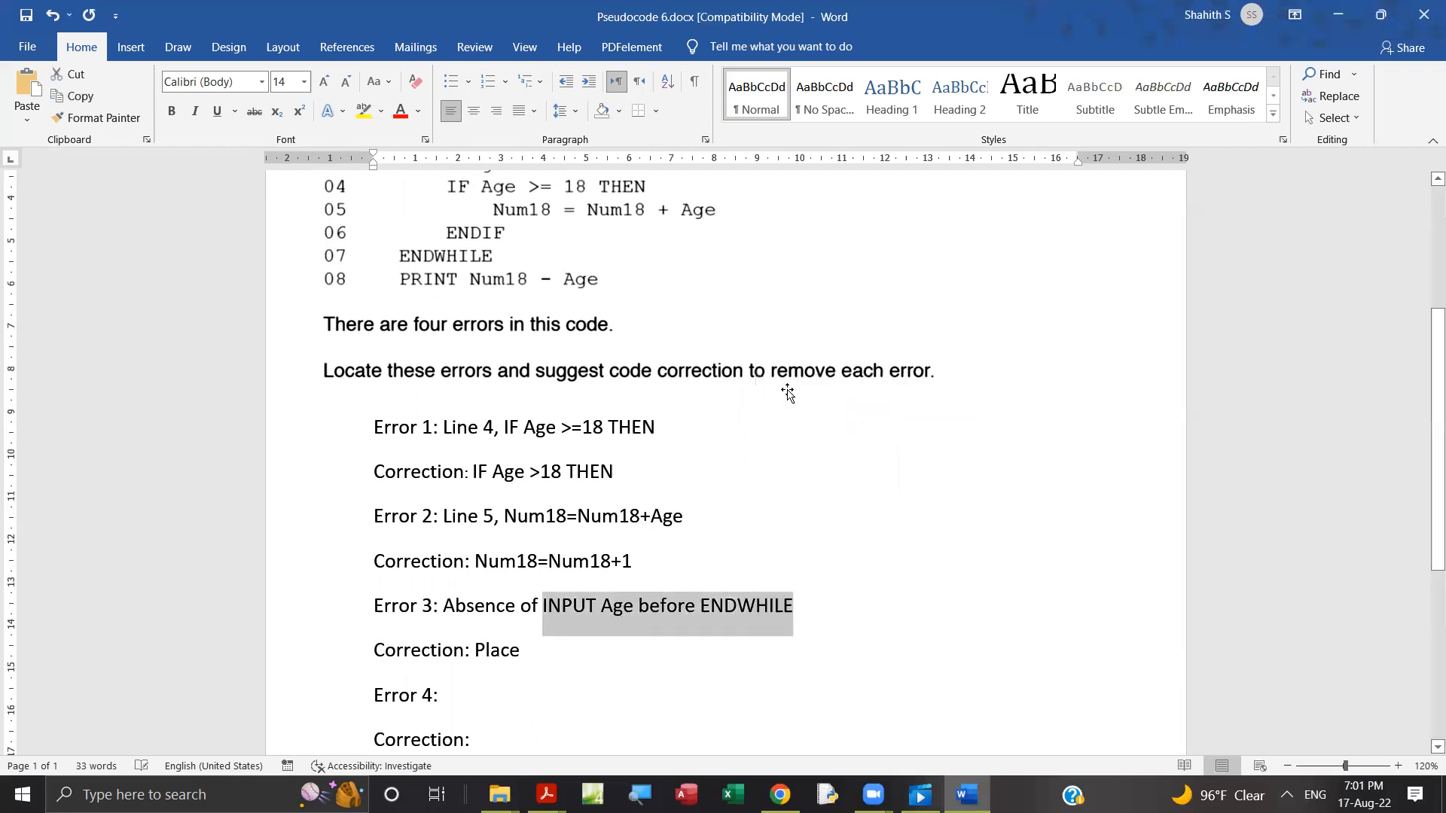
pyautogui.click(530, 651)
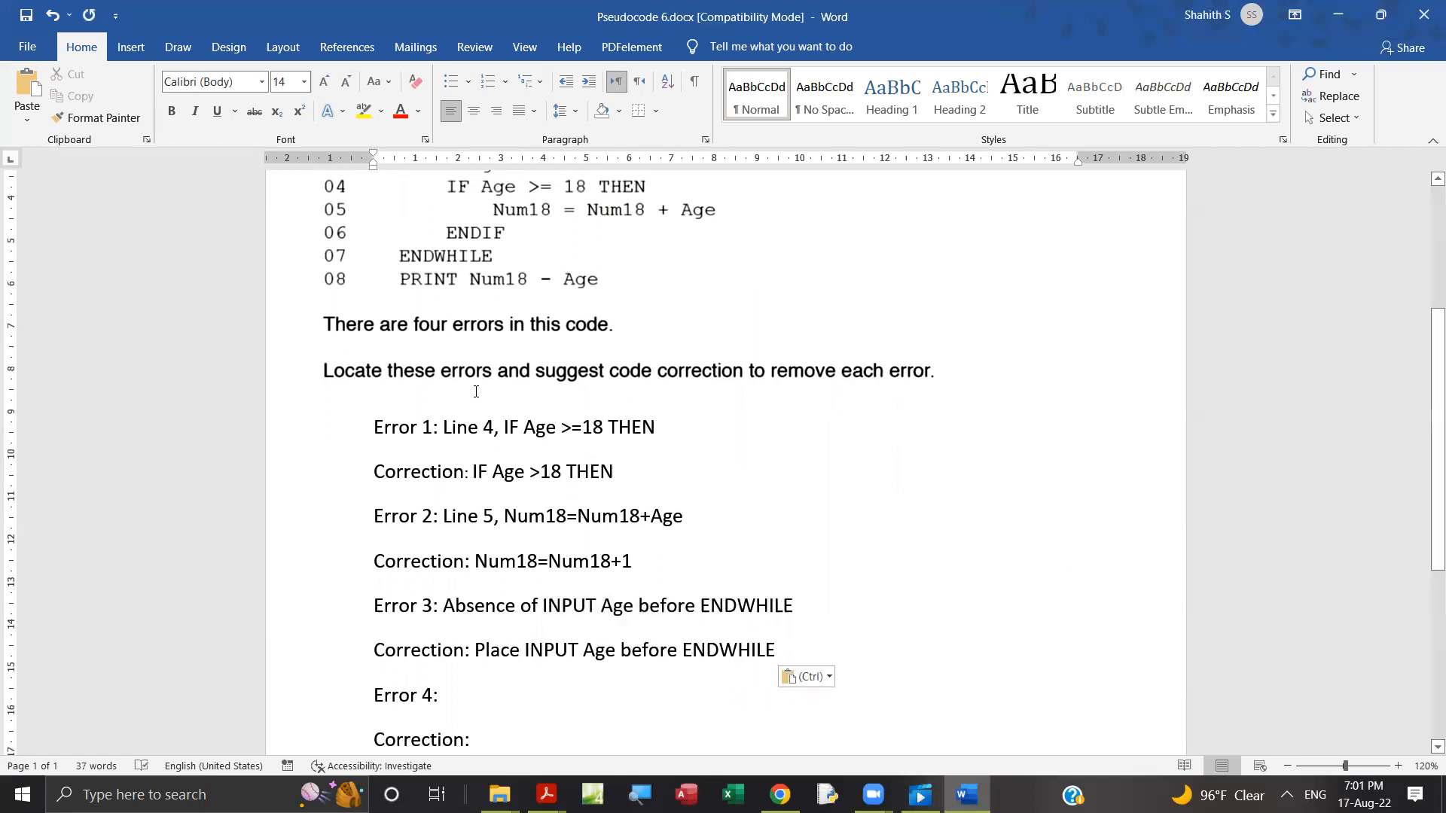
# Start the Error 3 description with 'Before Line 7'
pyautogui.scroll(3)
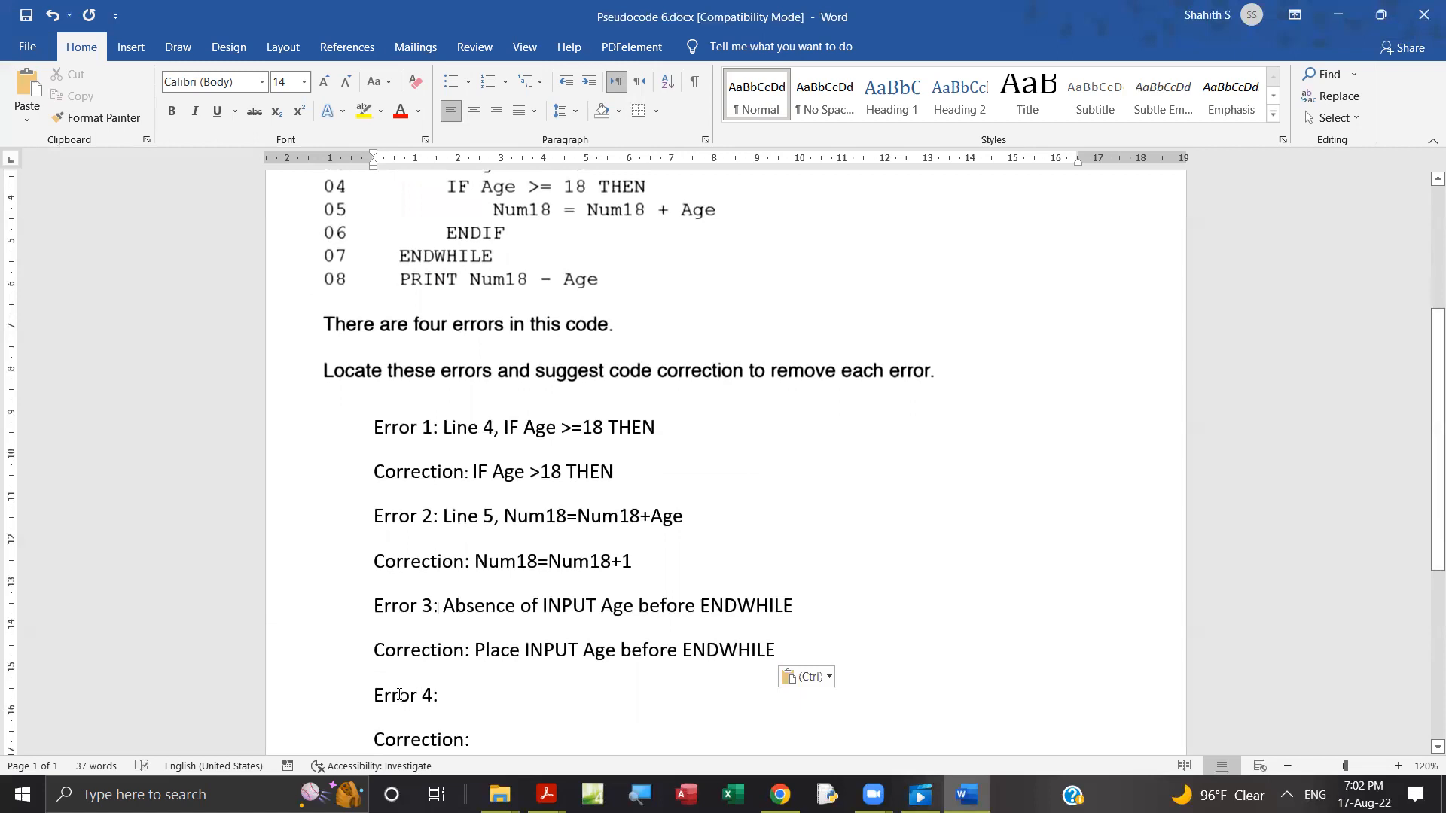
pyautogui.write('Before')
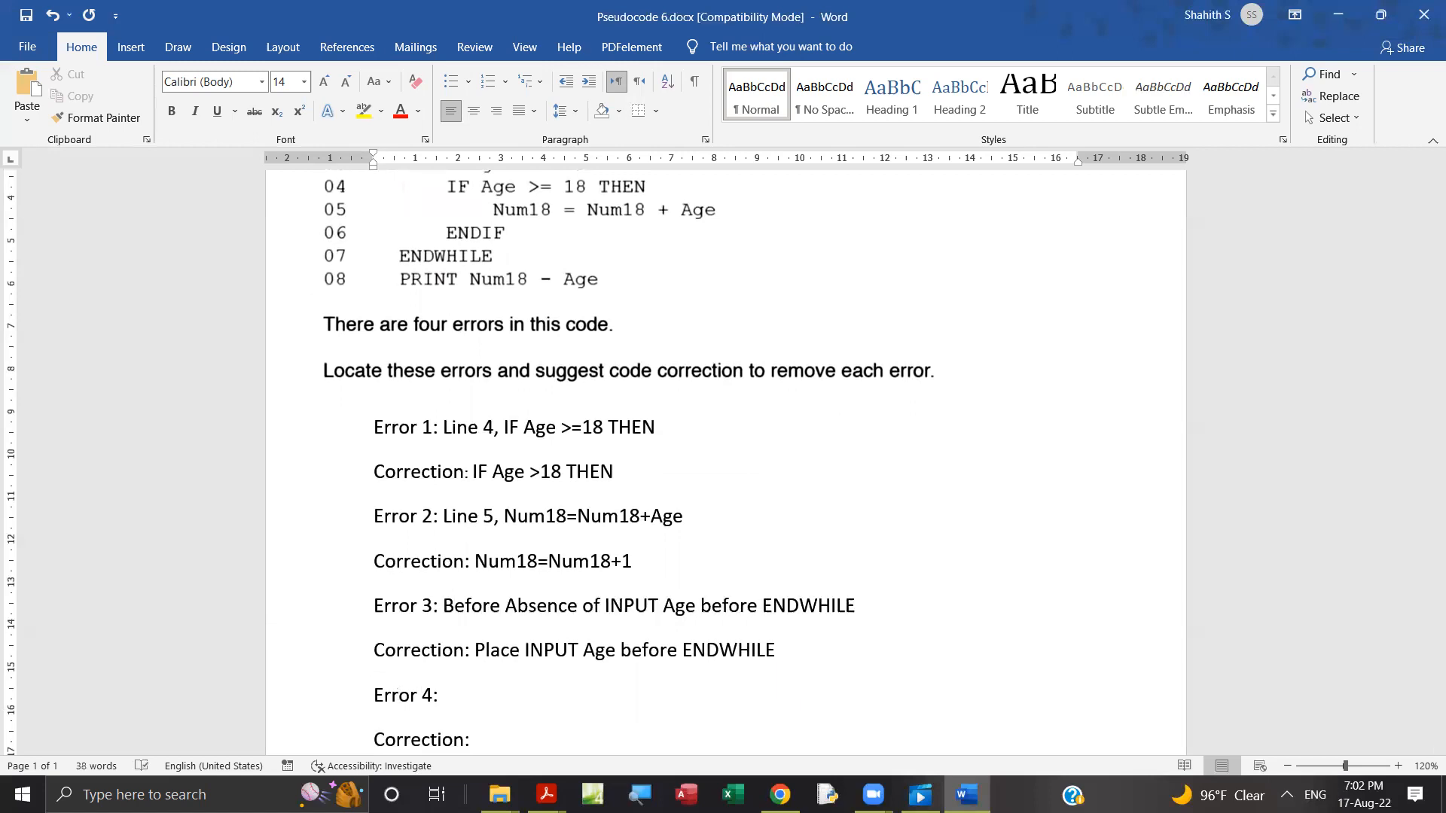
pyautogui.write('Line')
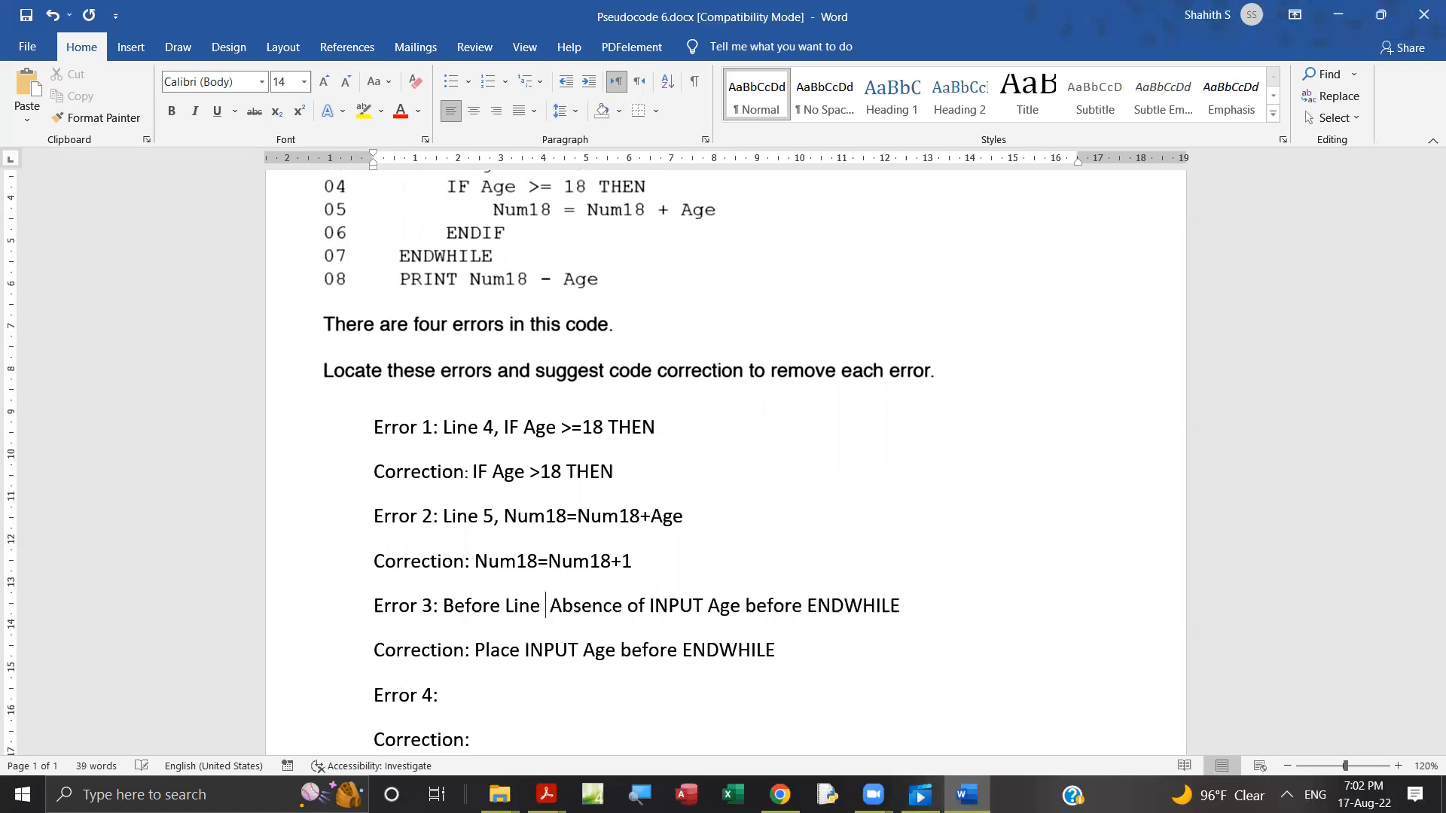
pyautogui.write('7')
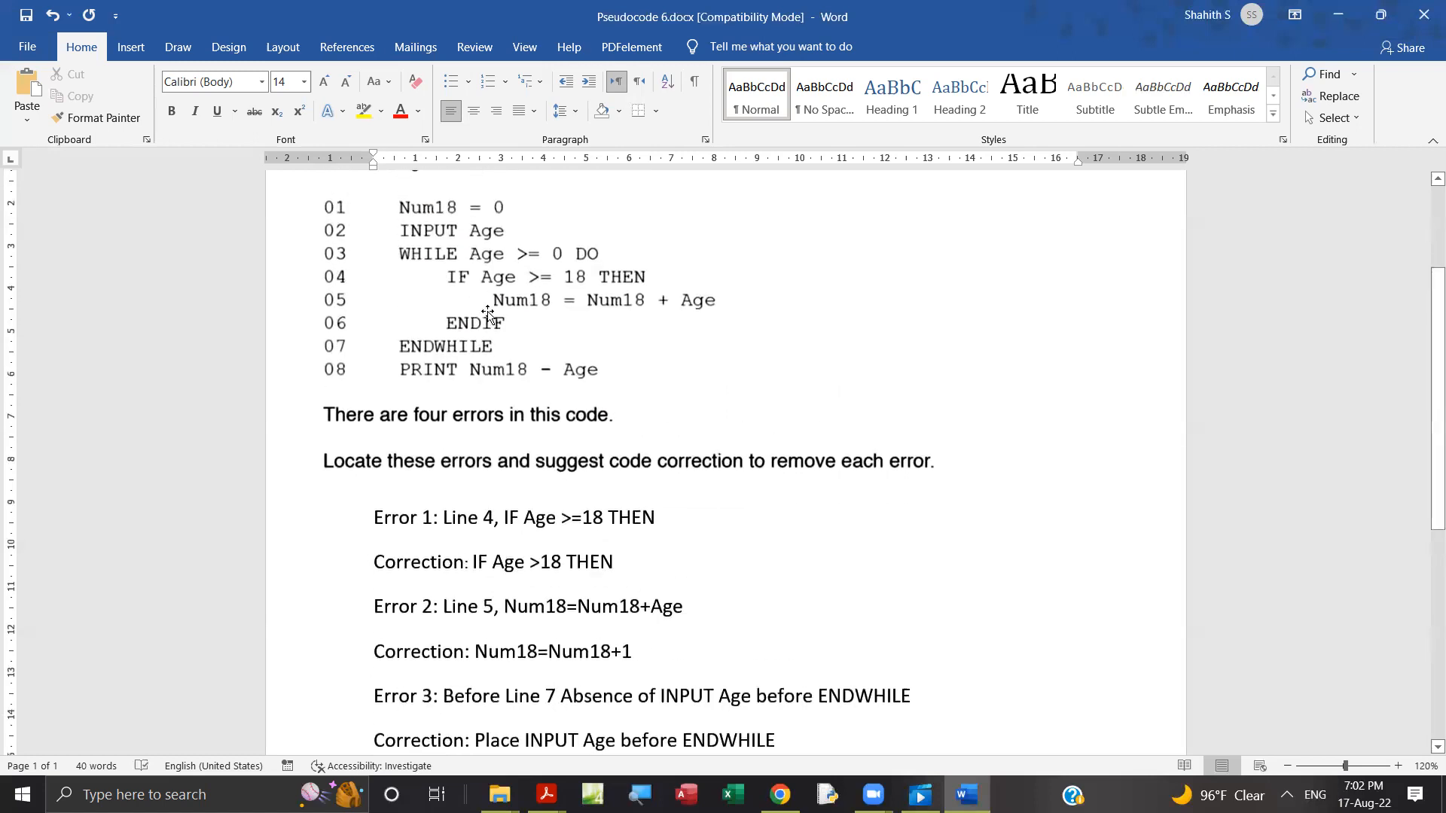
pyautogui.moveTo(442, 349)
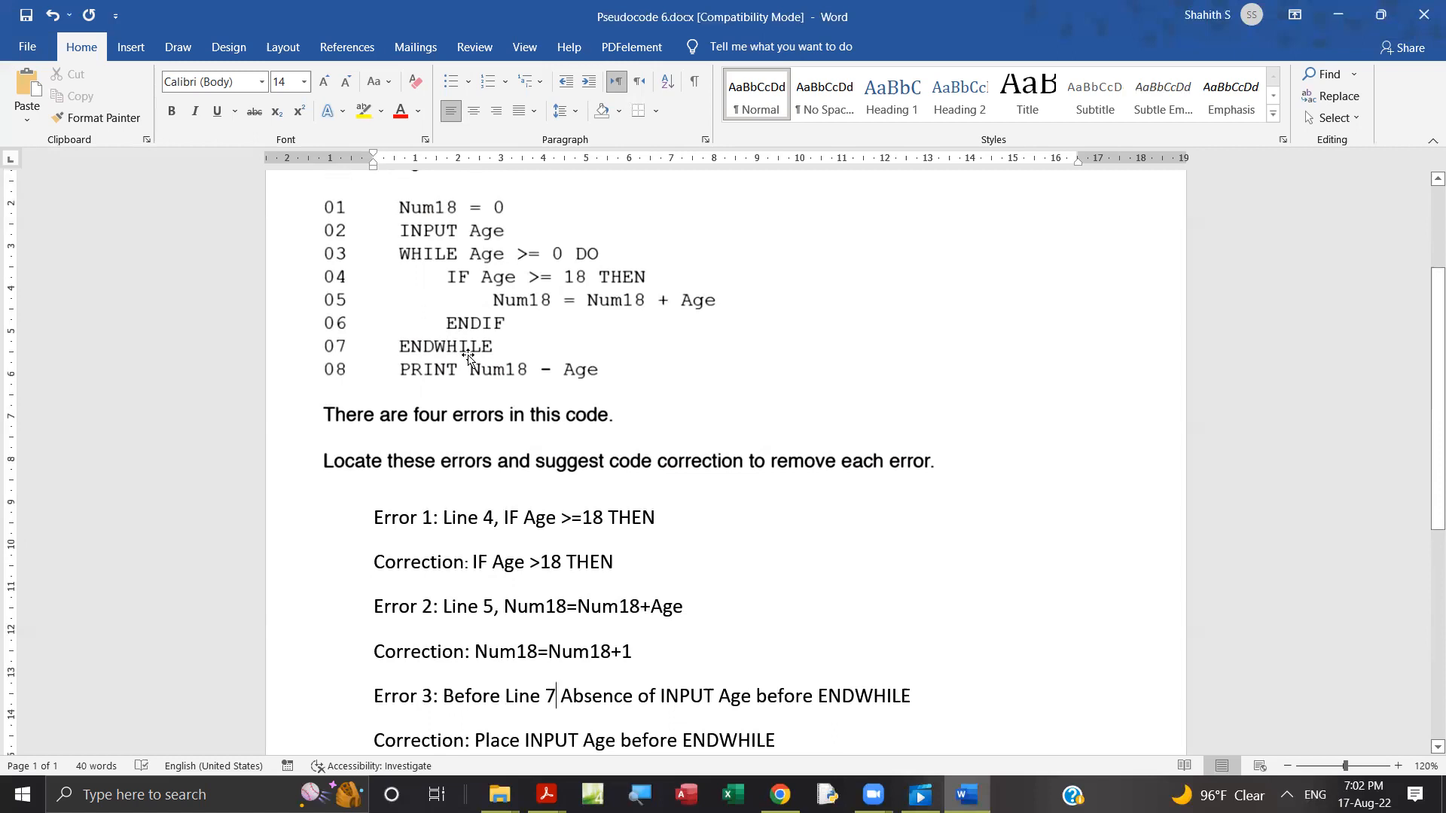
pyautogui.scroll(-3)
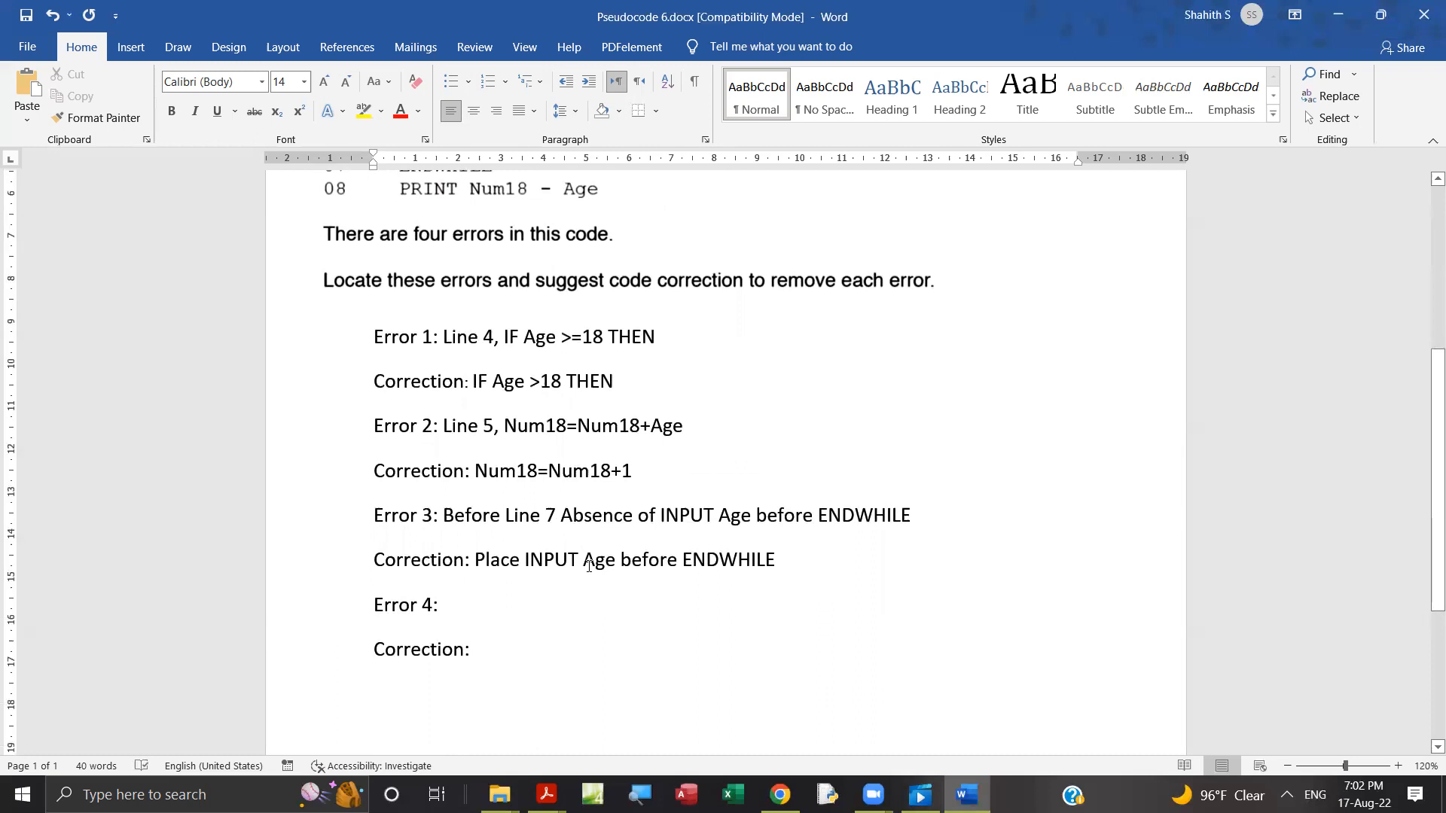
pyautogui.moveTo(468, 600)
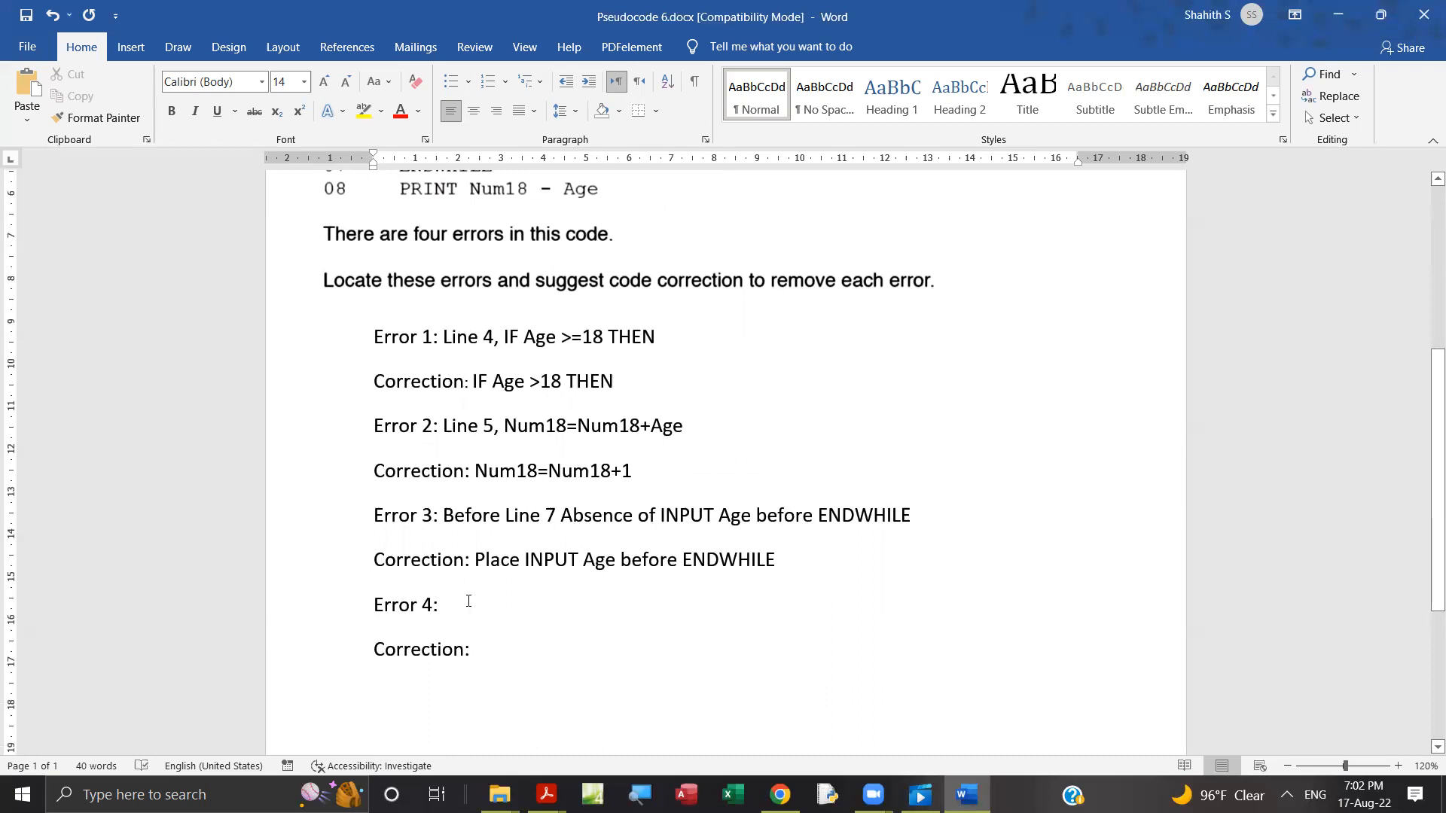
# Enter Error 4 as 'Line 8, PRINT Num18- Age' with correction 'PRINT Num18'
pyautogui.click(444, 605)
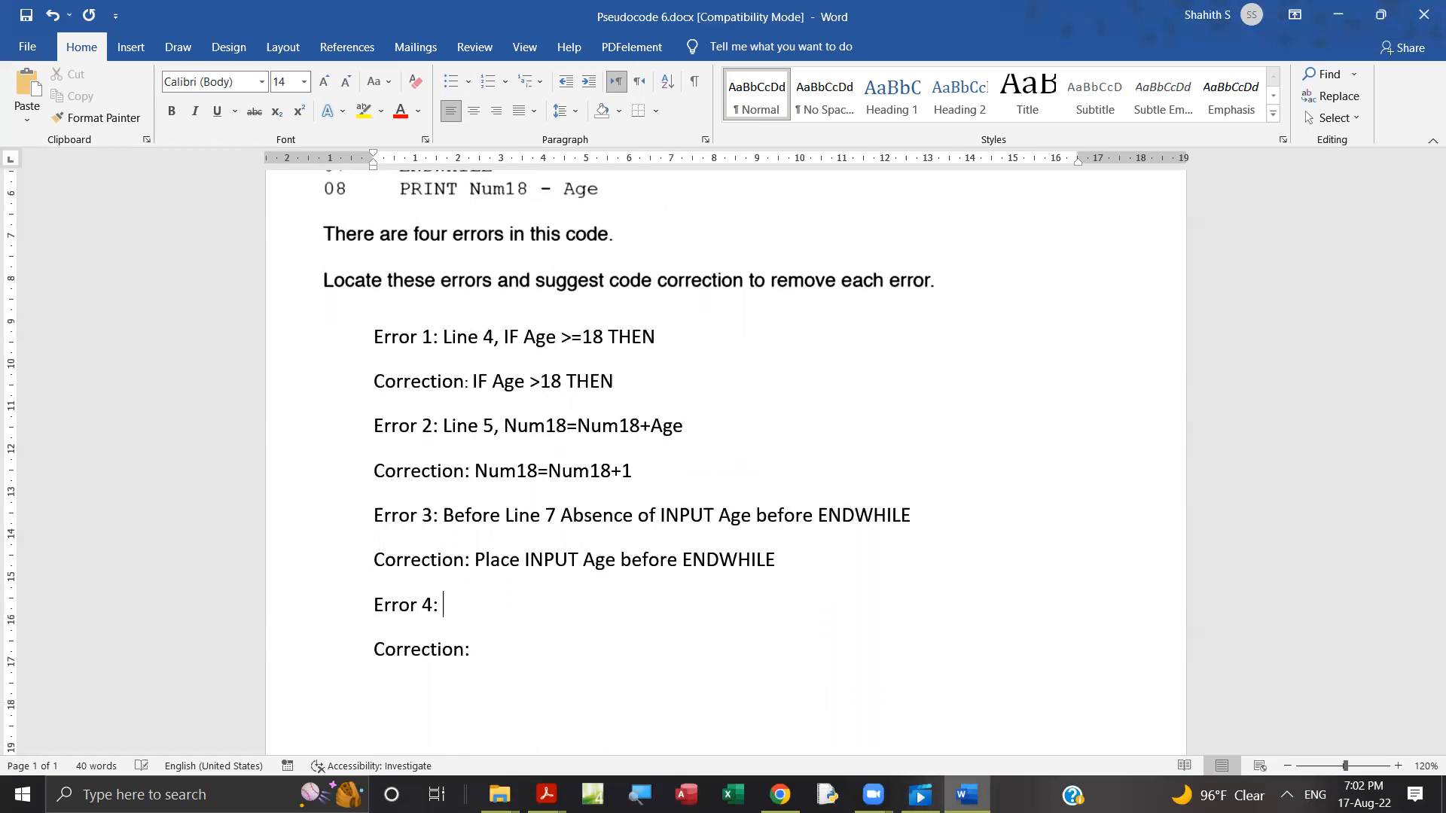
pyautogui.scroll(-3)
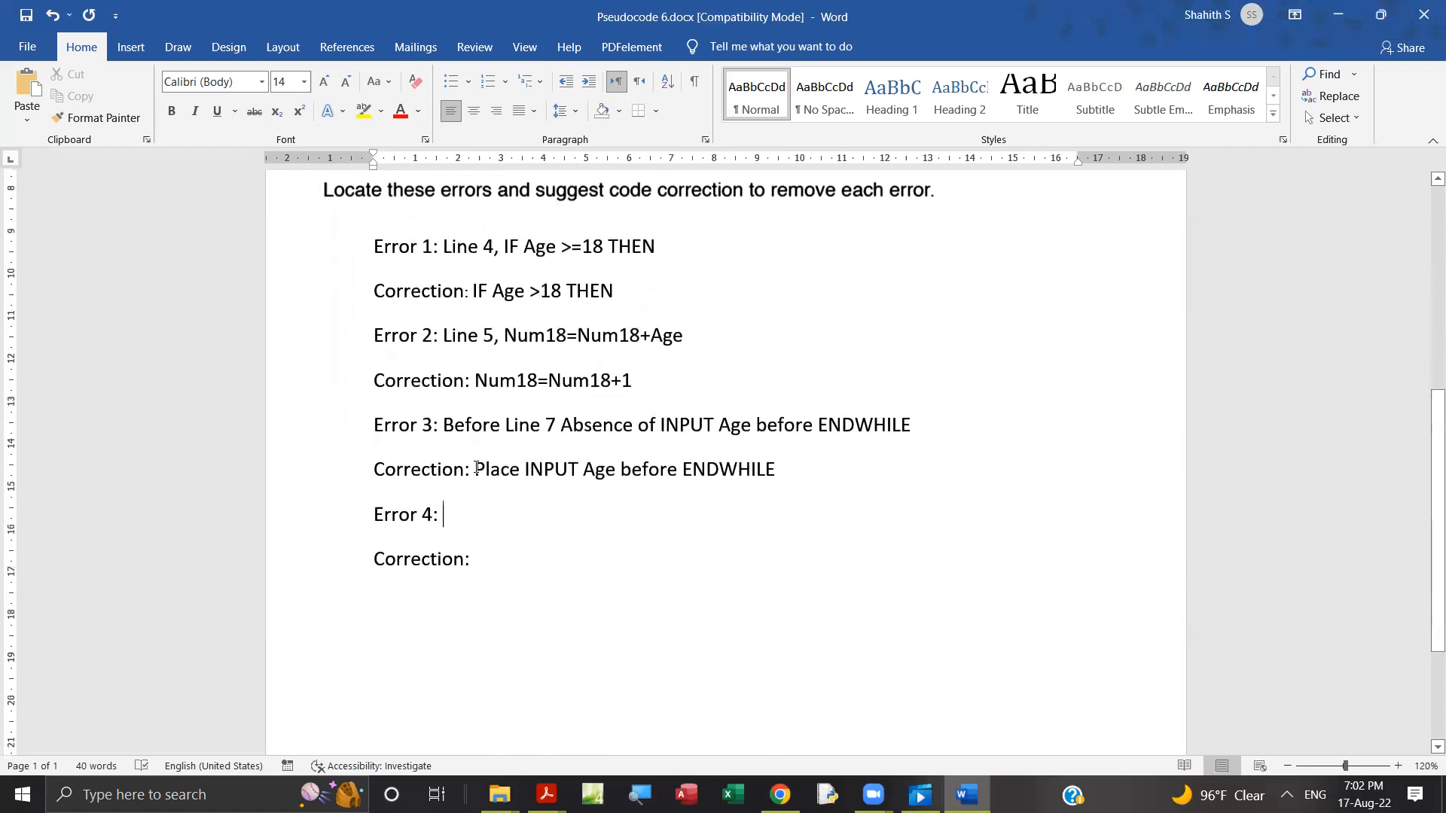
pyautogui.write('Line')
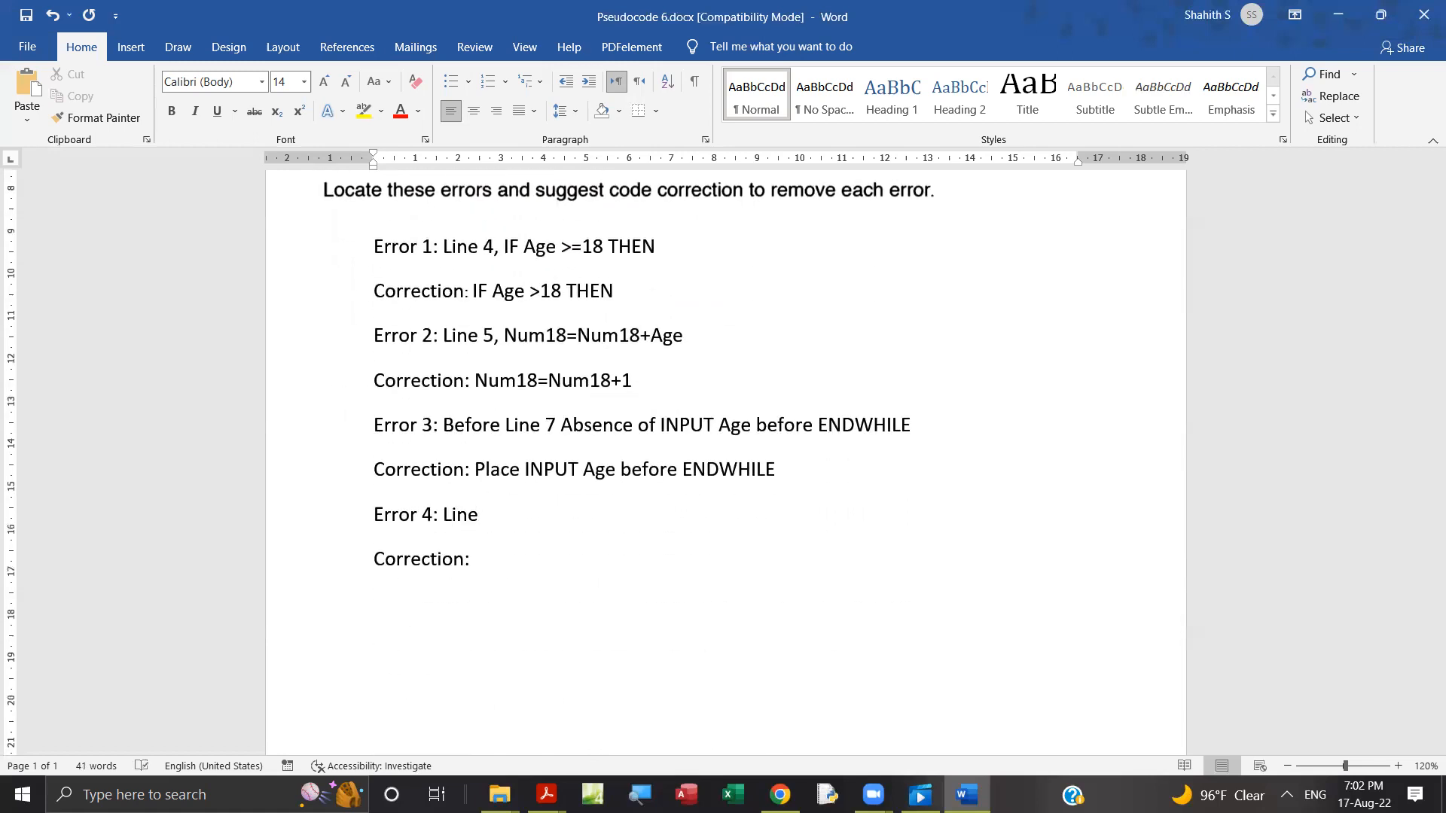
pyautogui.write('8,')
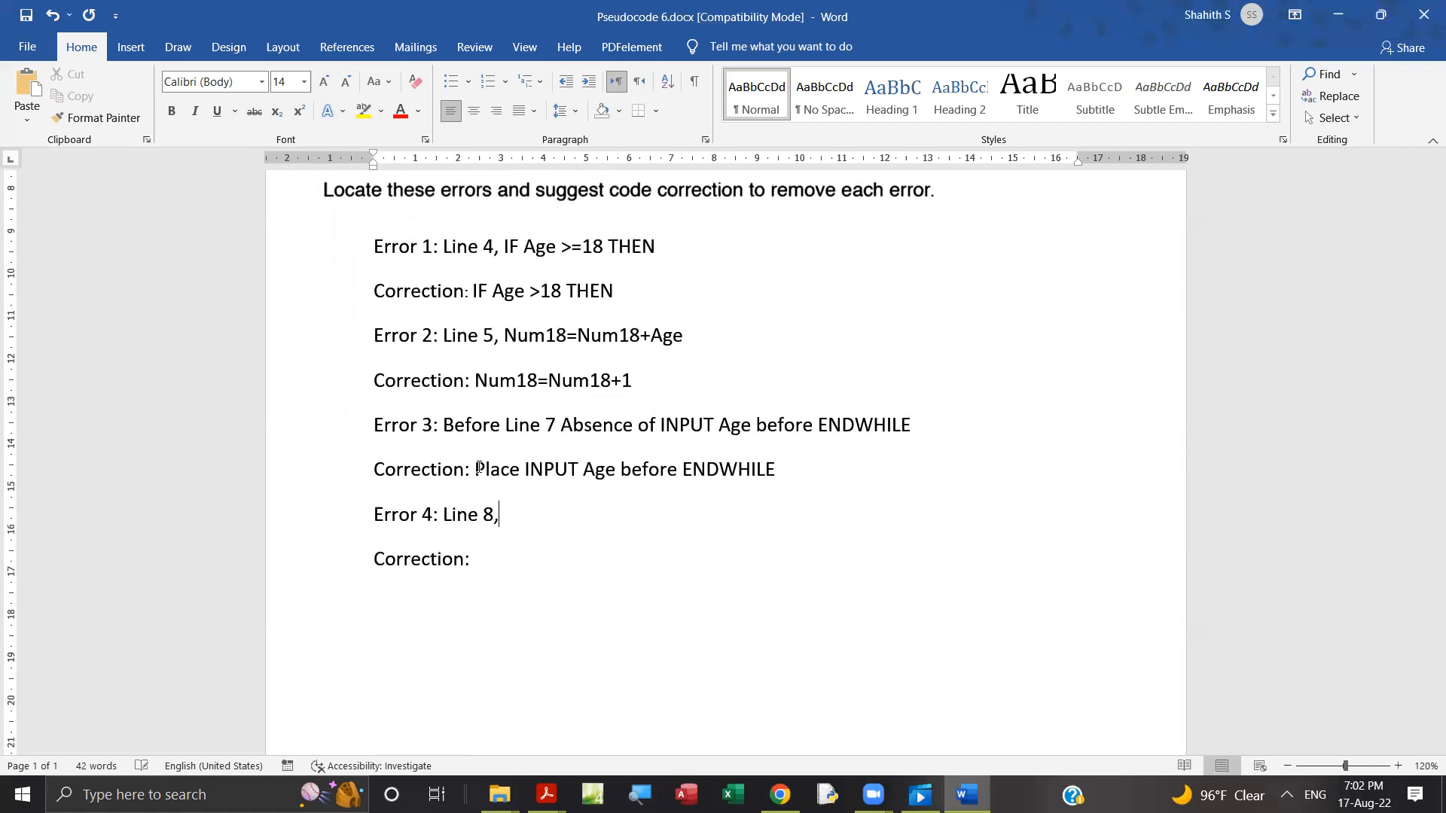
pyautogui.scroll(3)
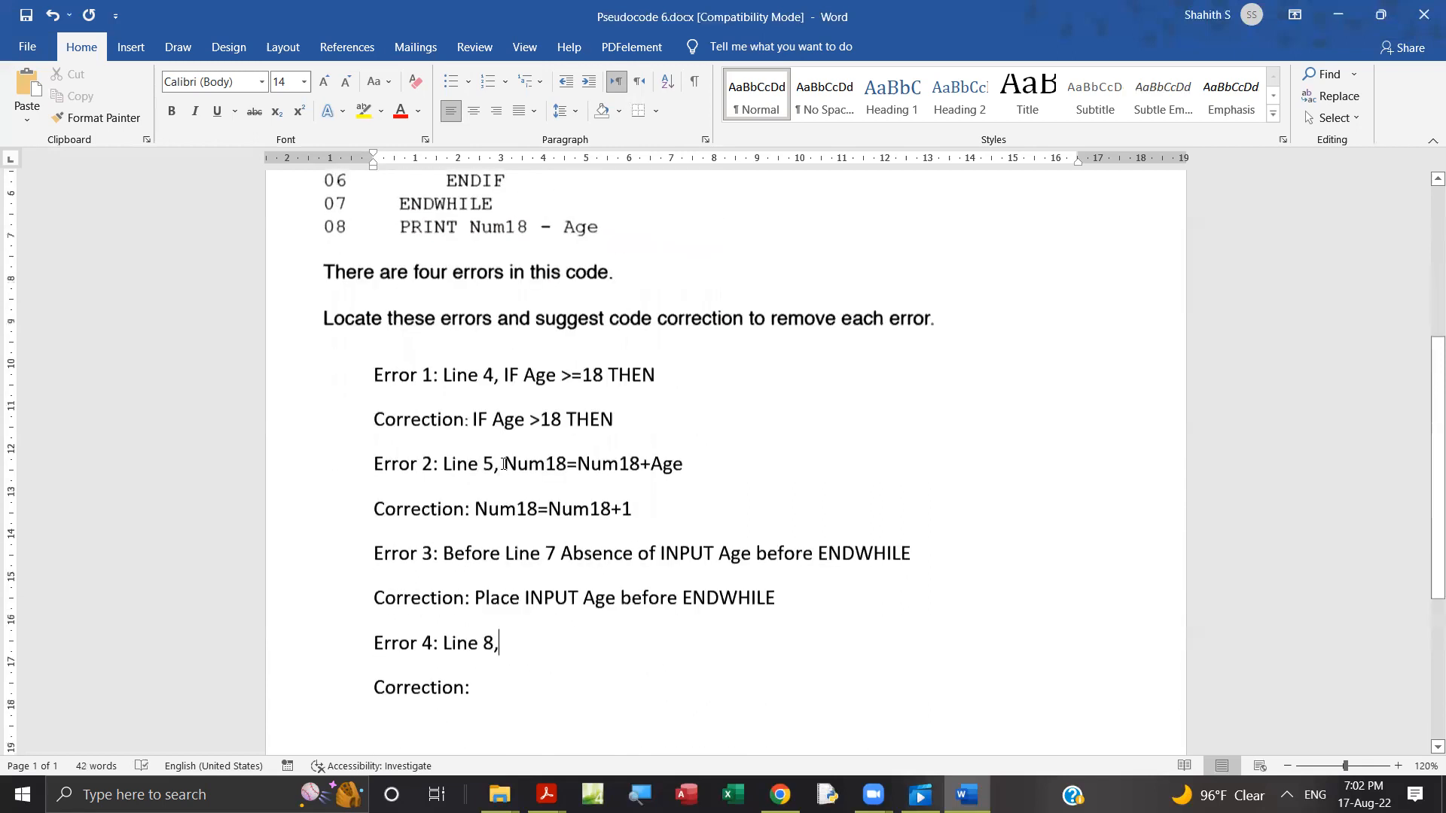
pyautogui.write('PR')
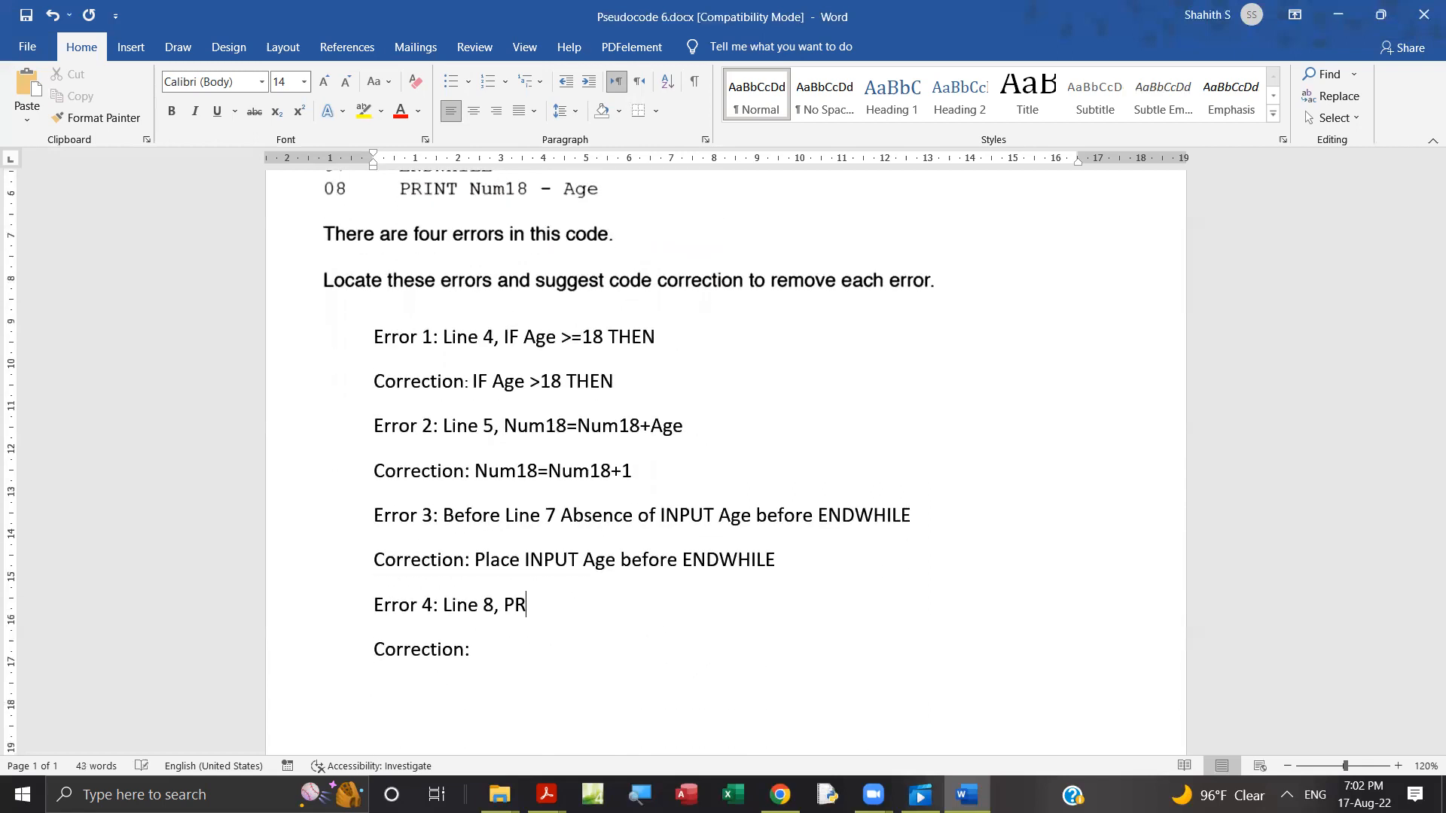
pyautogui.write('INT')
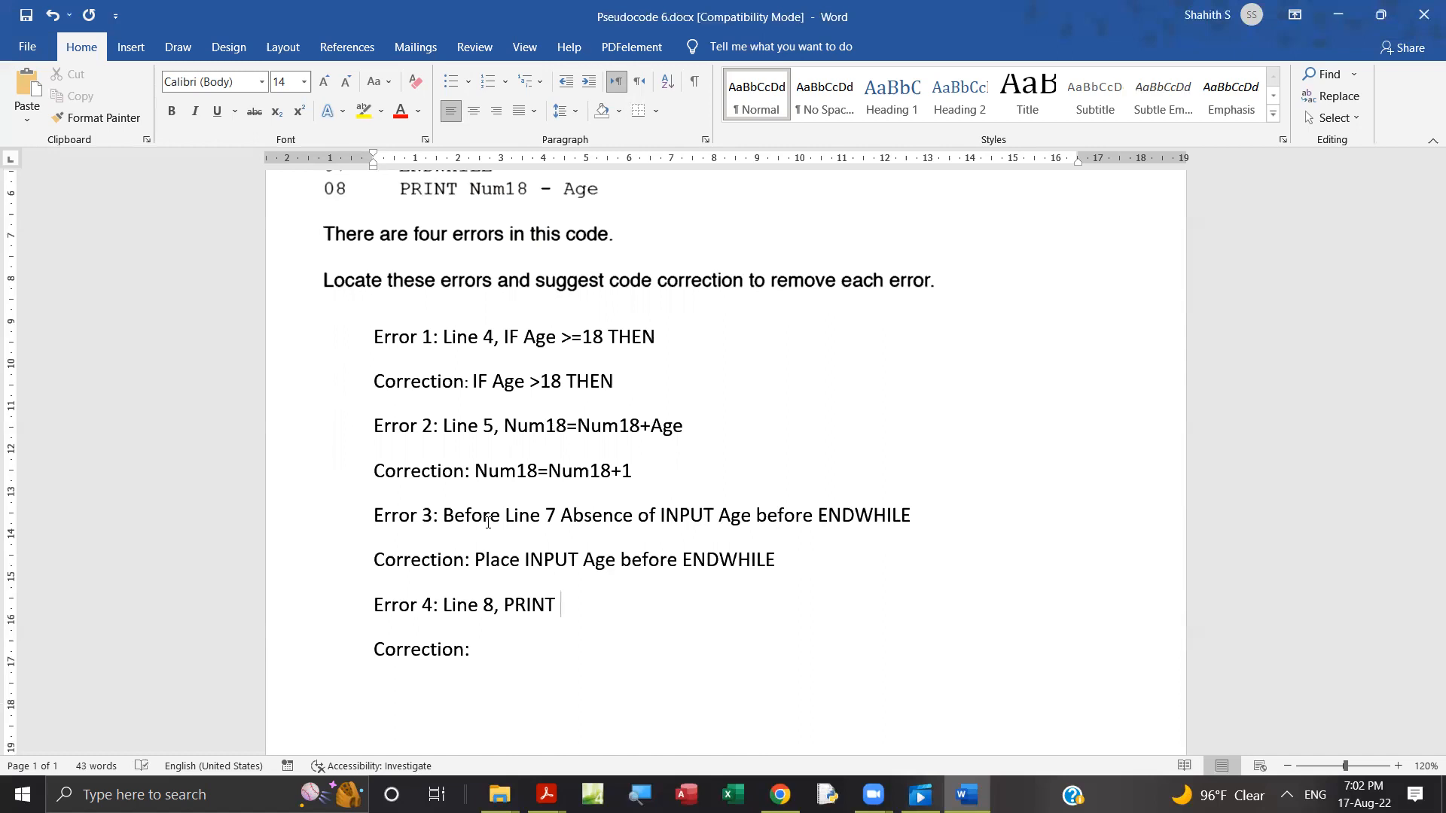
pyautogui.write('Num18-')
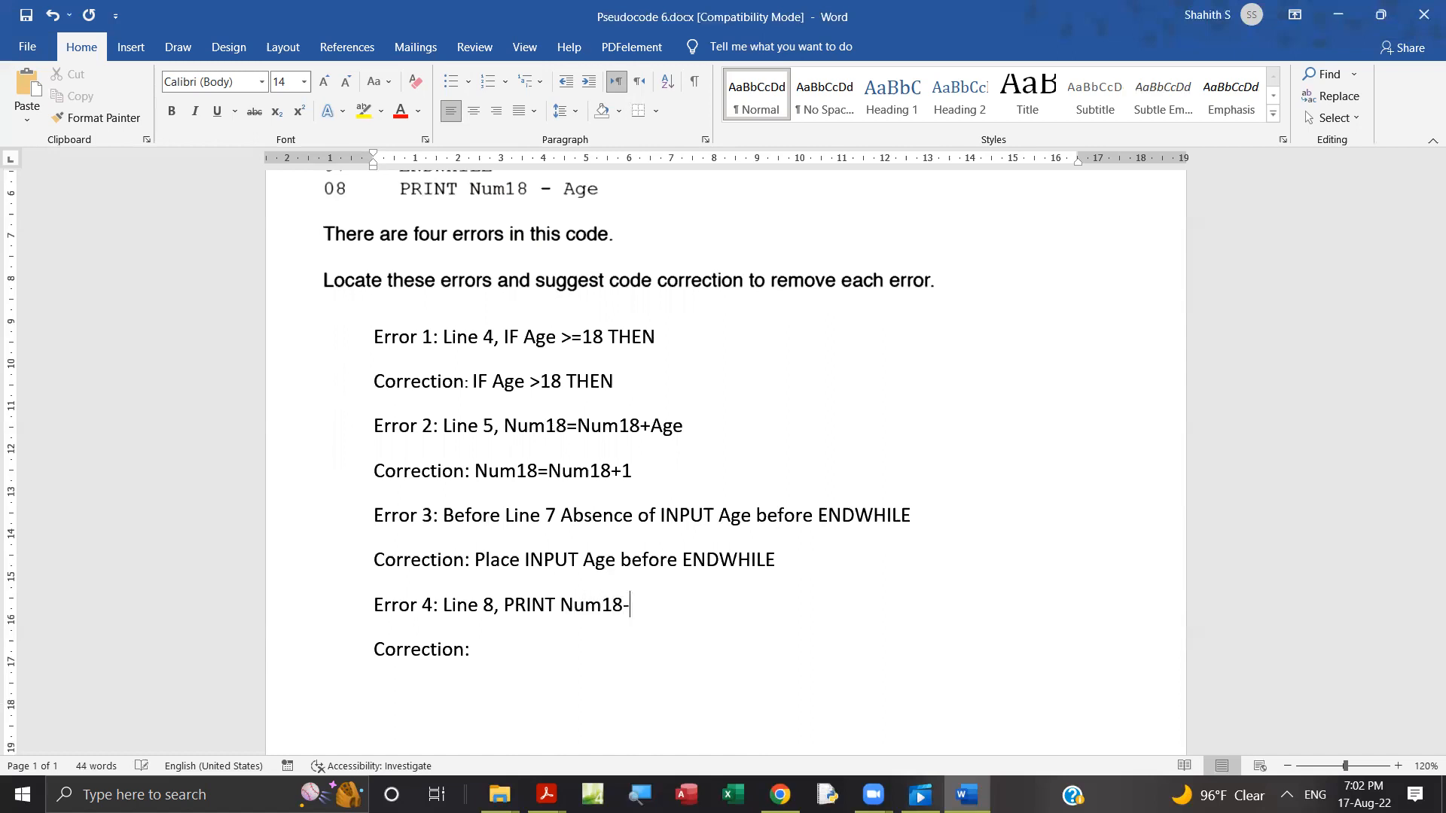
pyautogui.write('A')
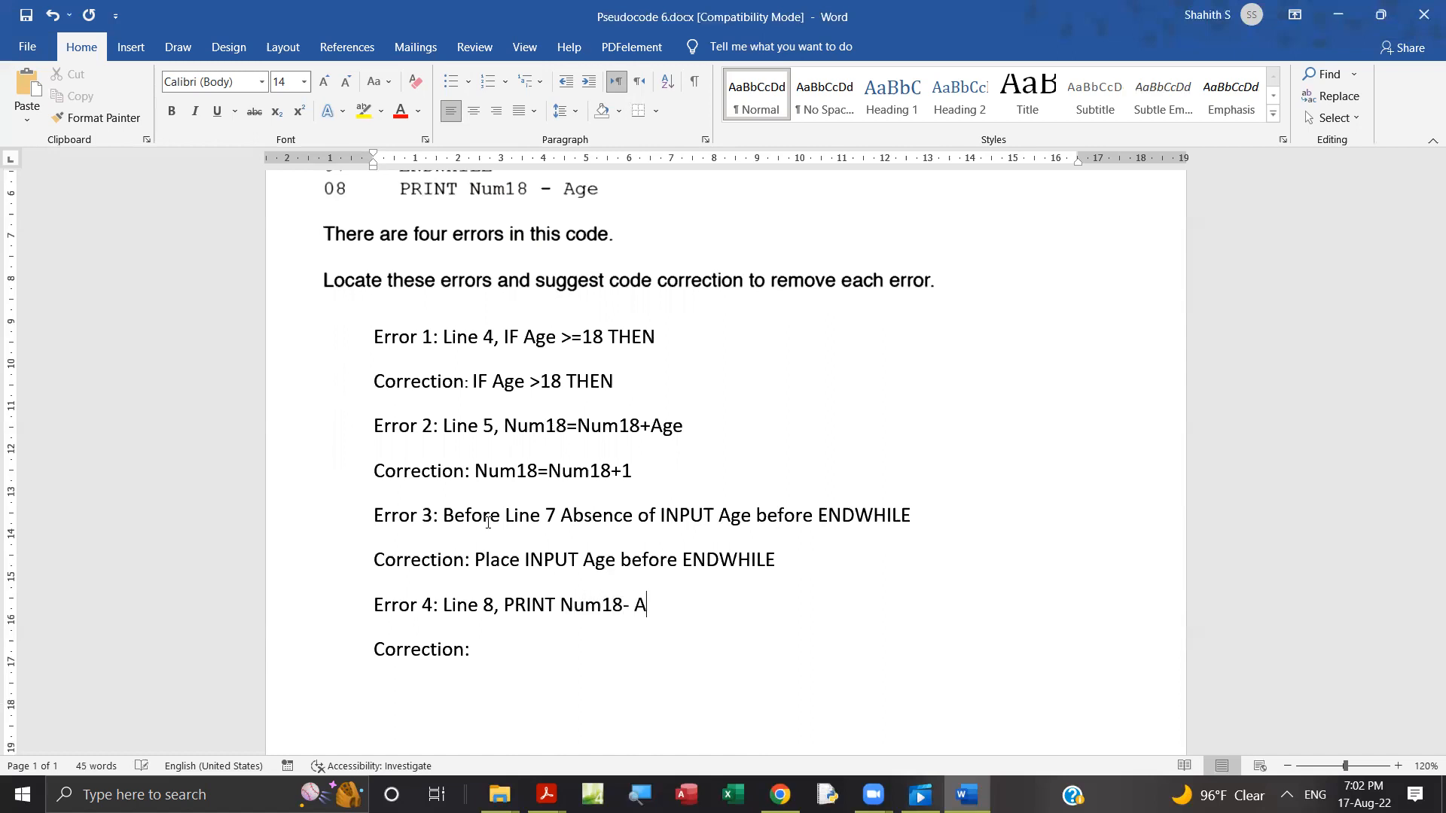
pyautogui.write('ge')
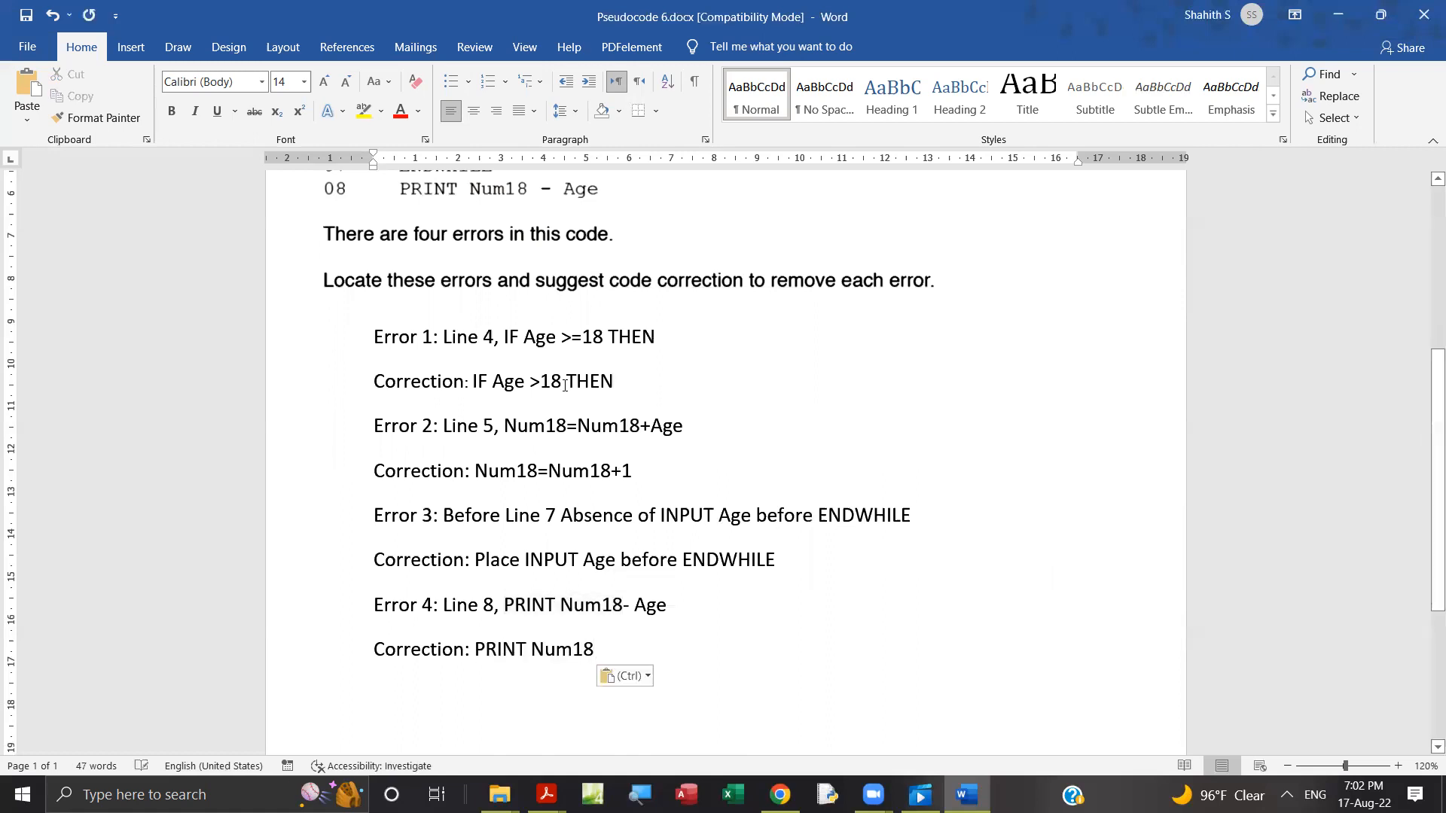
pyautogui.click(25, 17)
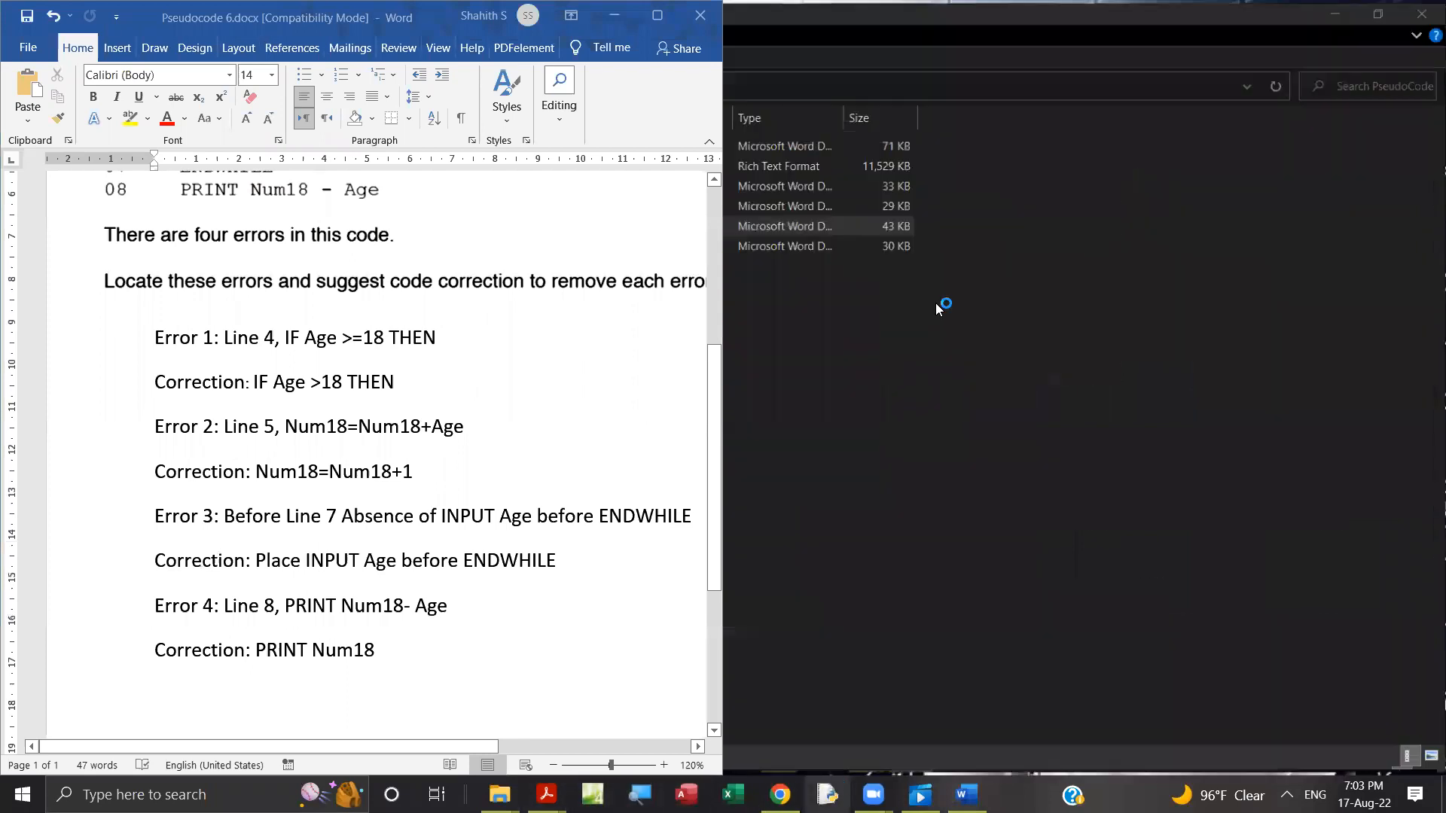
# Launch IDLE and open a blank script editor beside the Word document
pyautogui.click(18, 37)
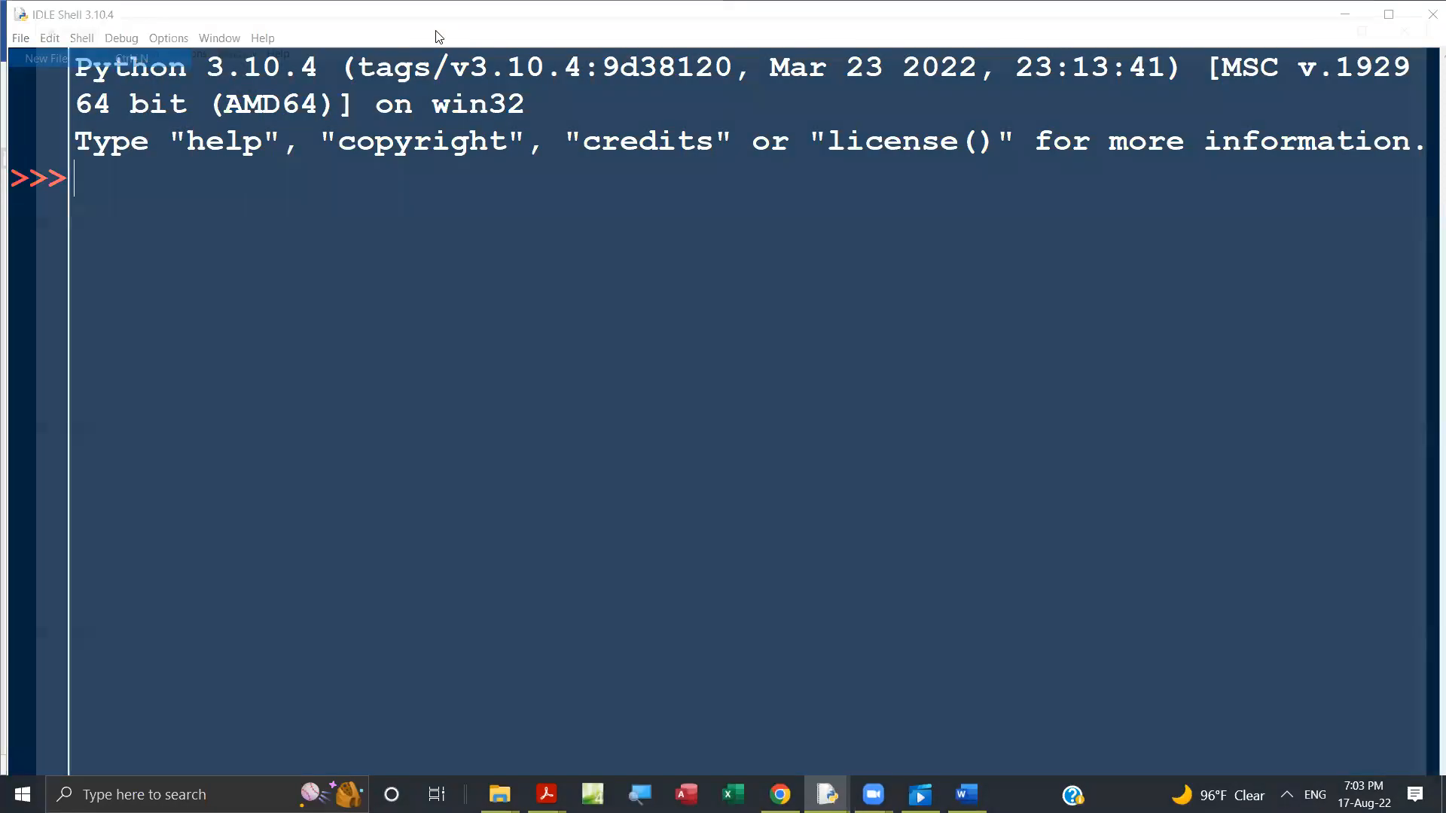
pyautogui.click(965, 794)
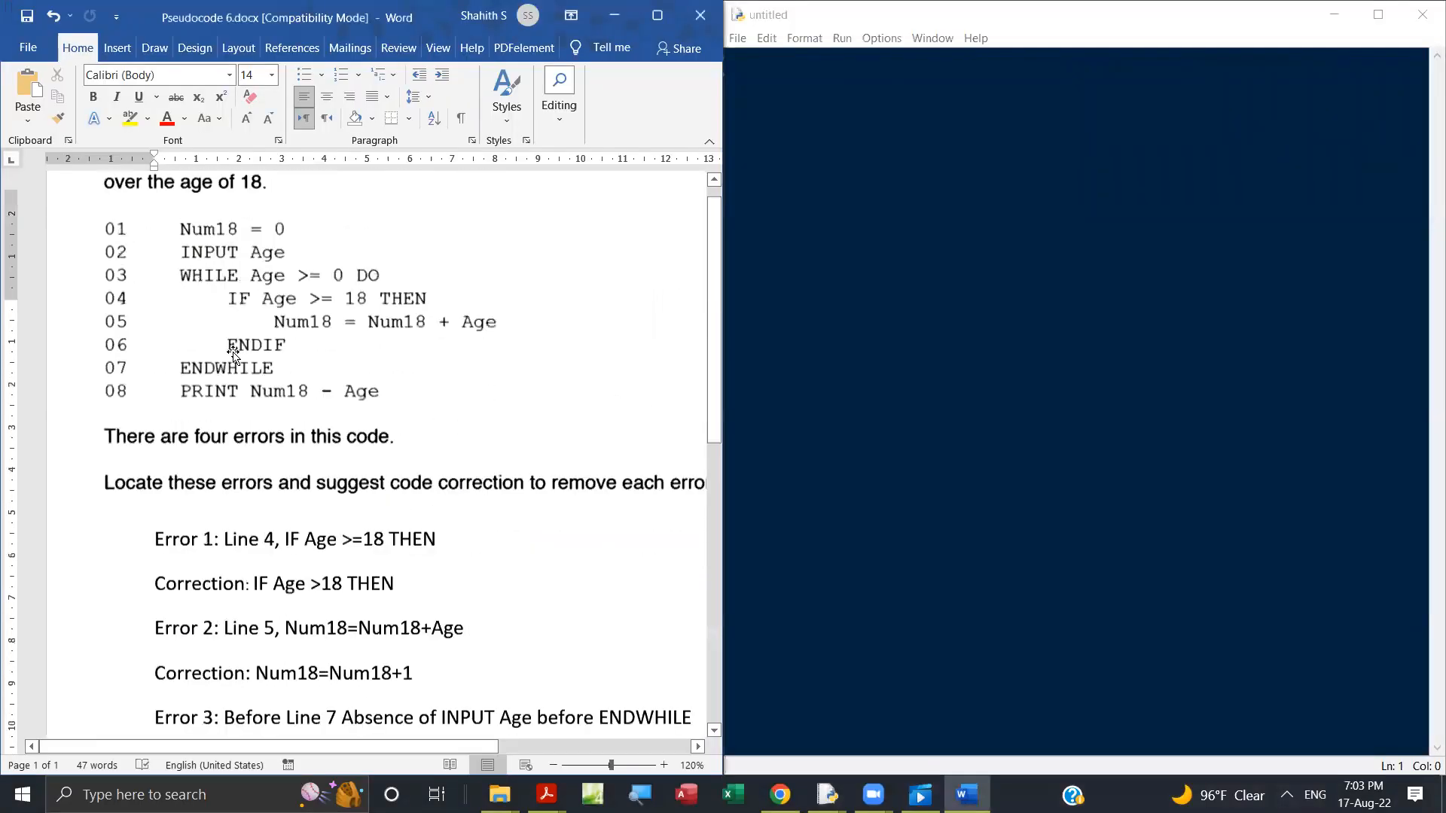
pyautogui.scroll(3)
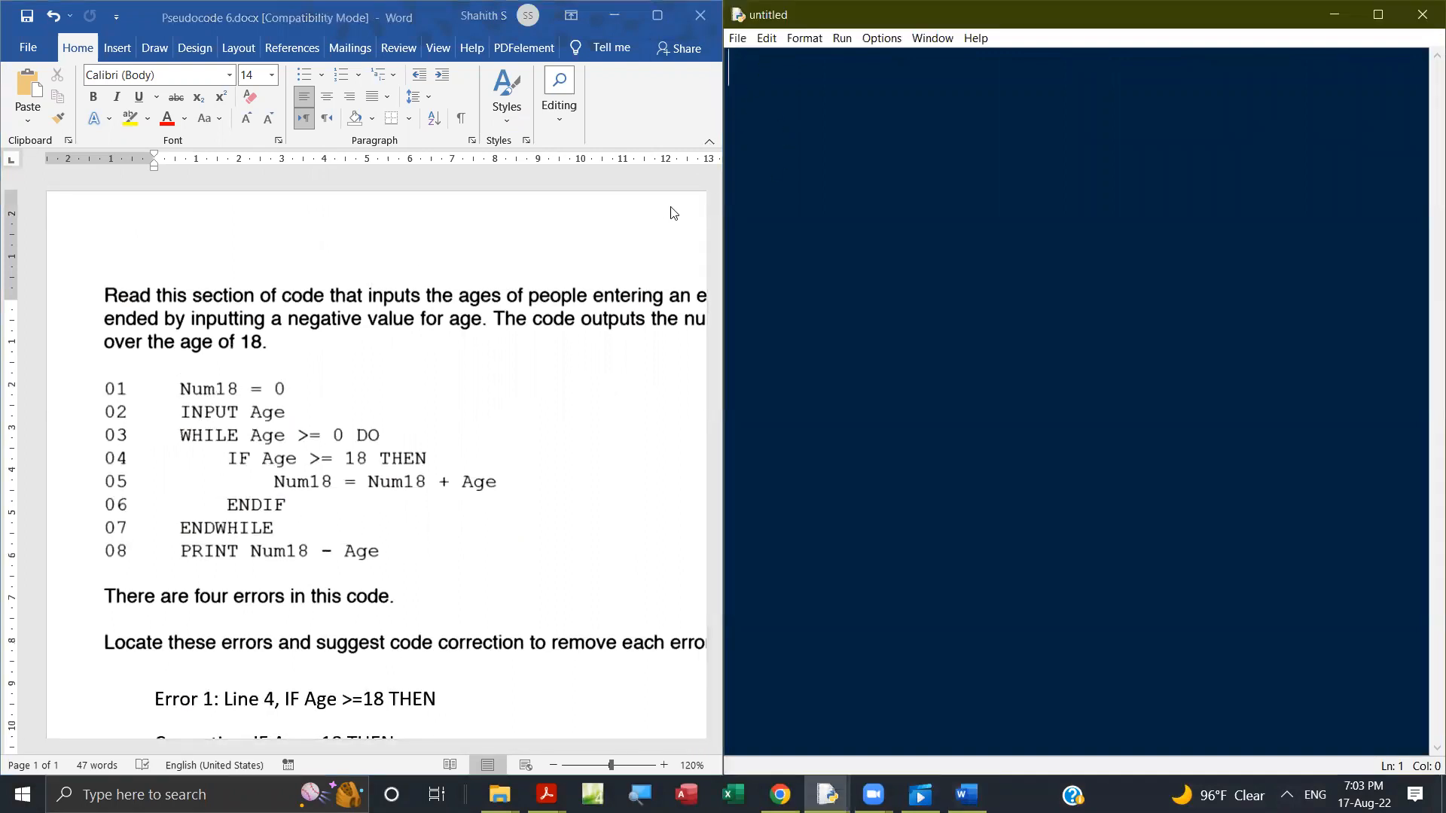
# Type Num18=0, Age=int(input()) and the loop header while Age>=0
pyautogui.write('Num18')
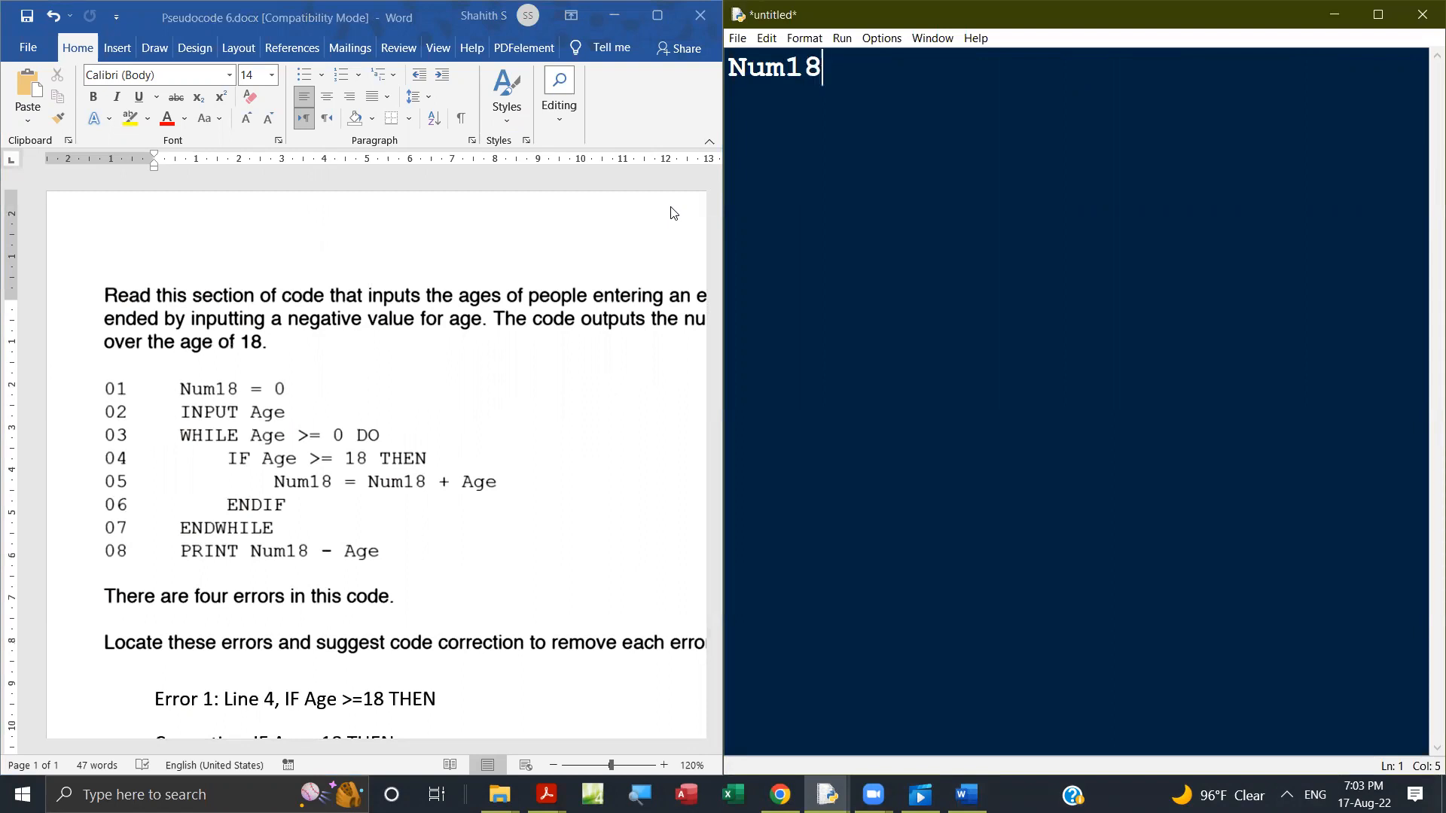
pyautogui.write('=0')
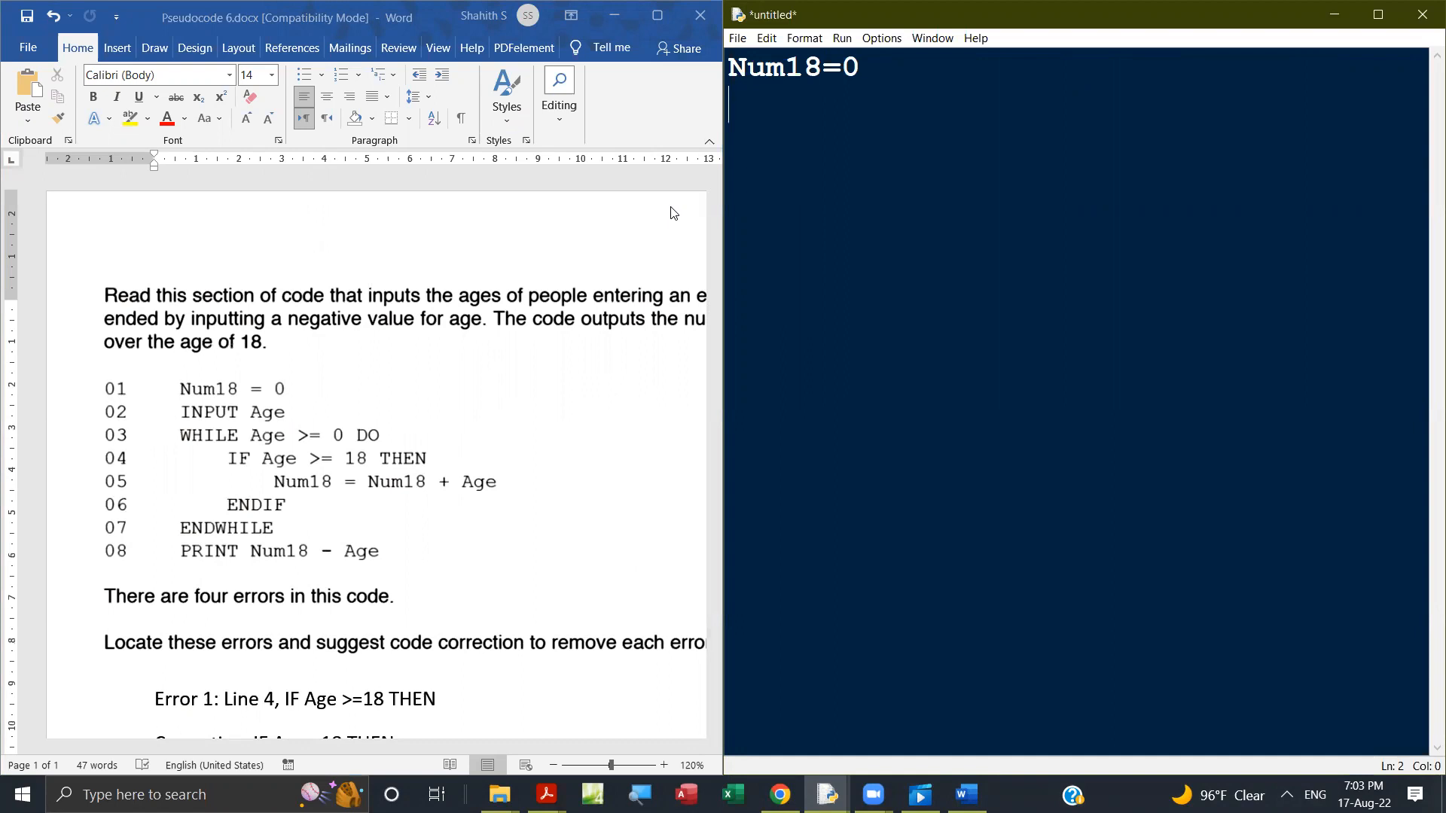
pyautogui.write('Age')
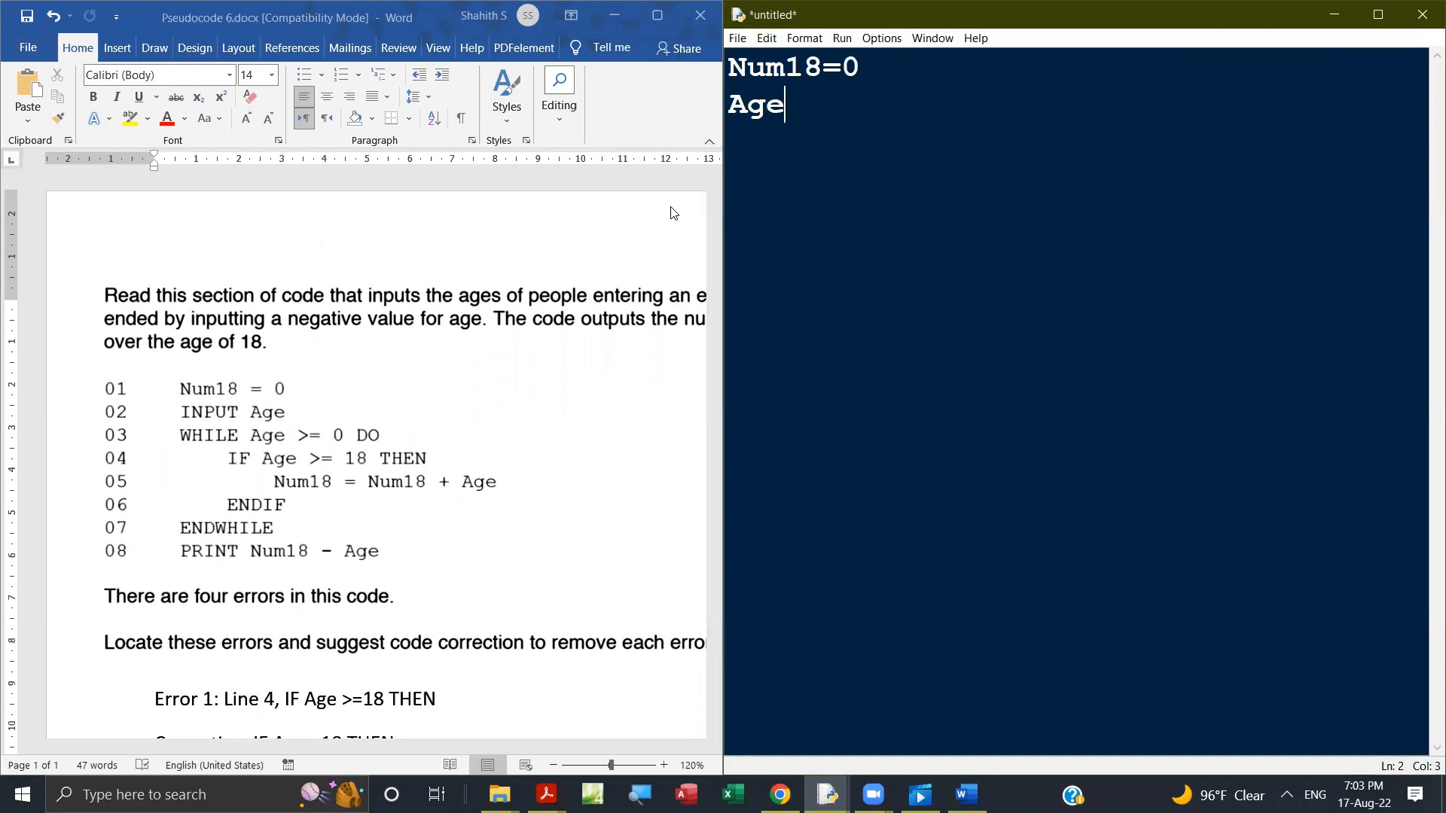
pyautogui.write('=')
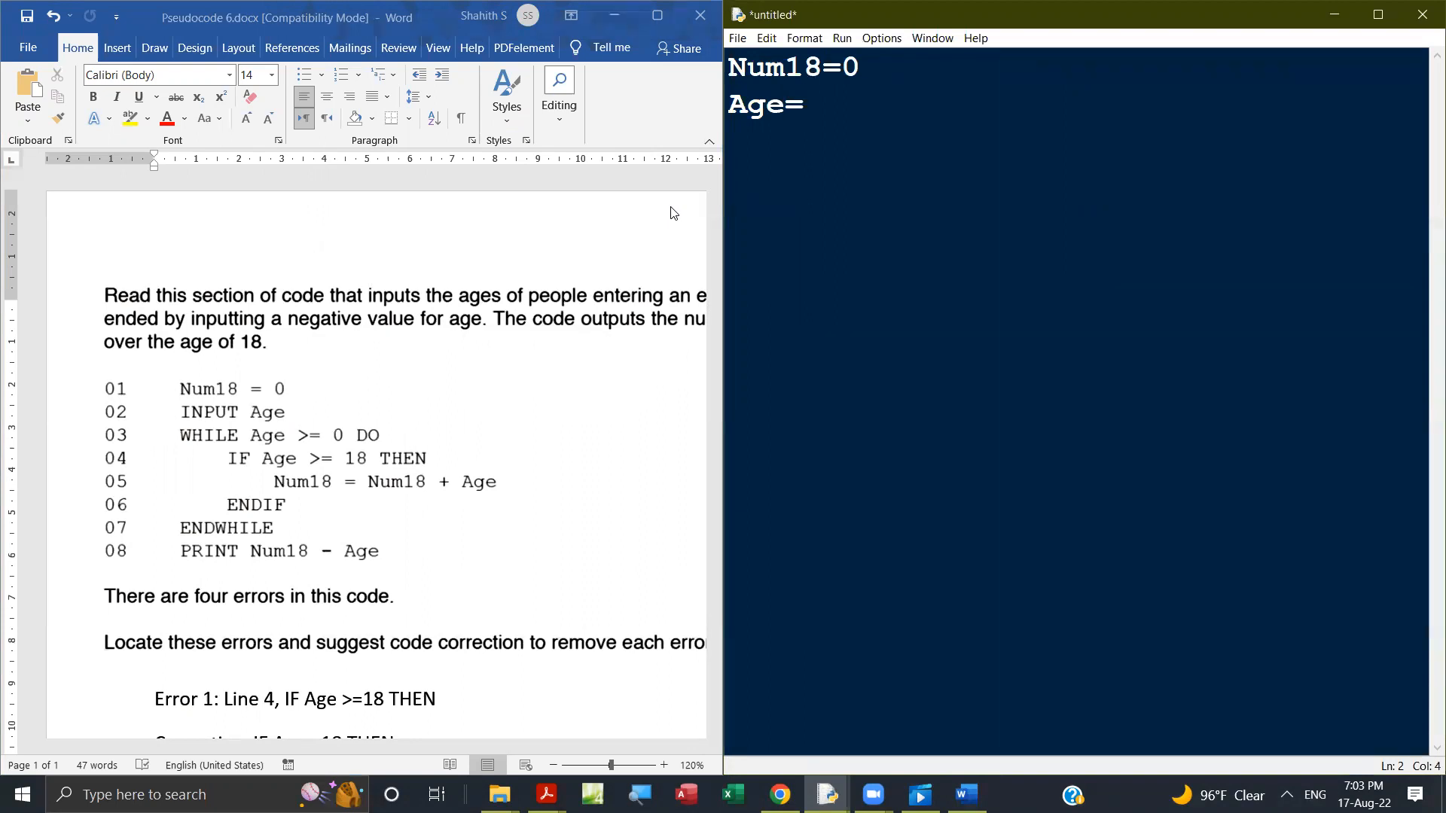
pyautogui.write('int(i')
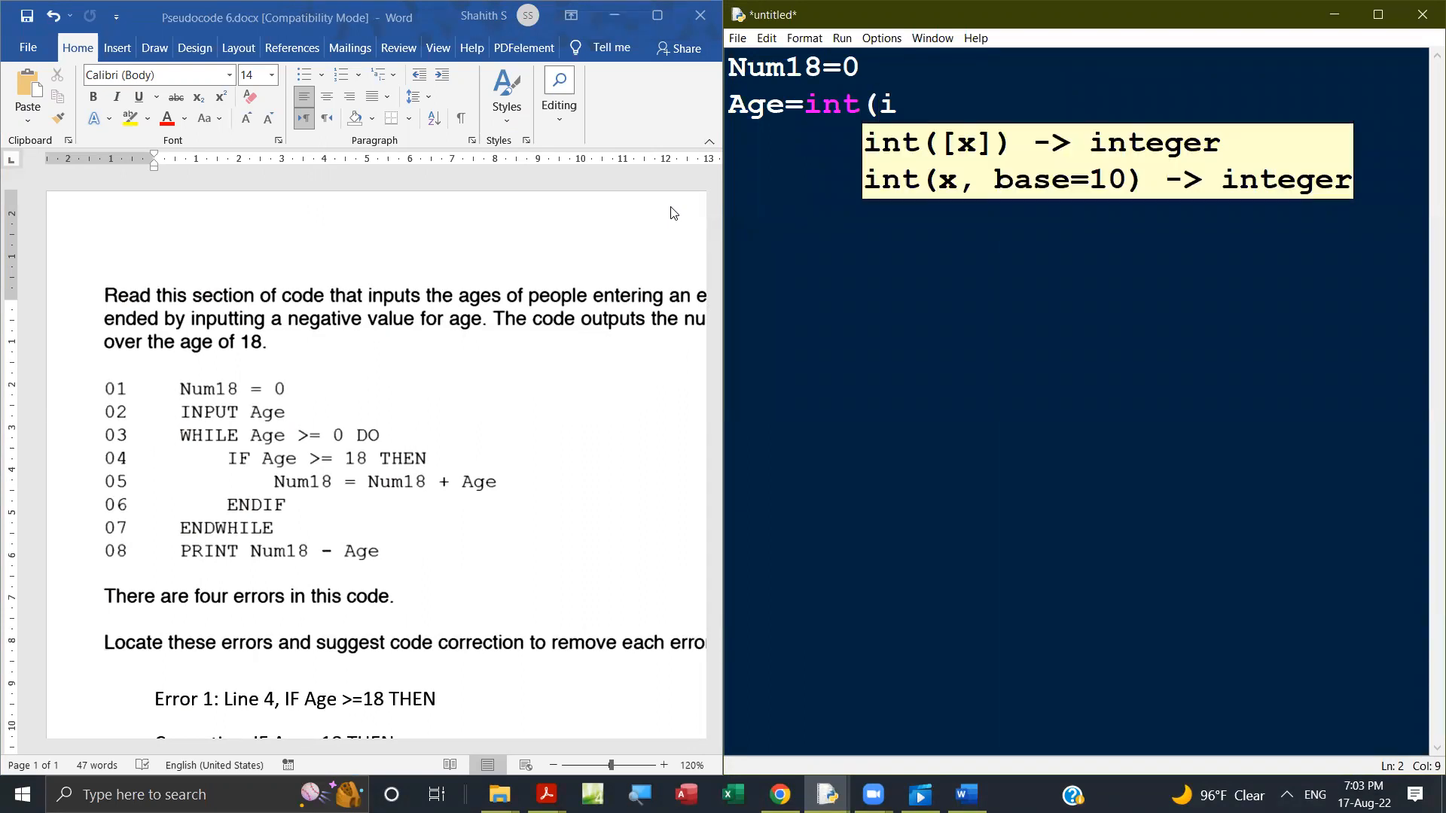
pyautogui.write('input()')
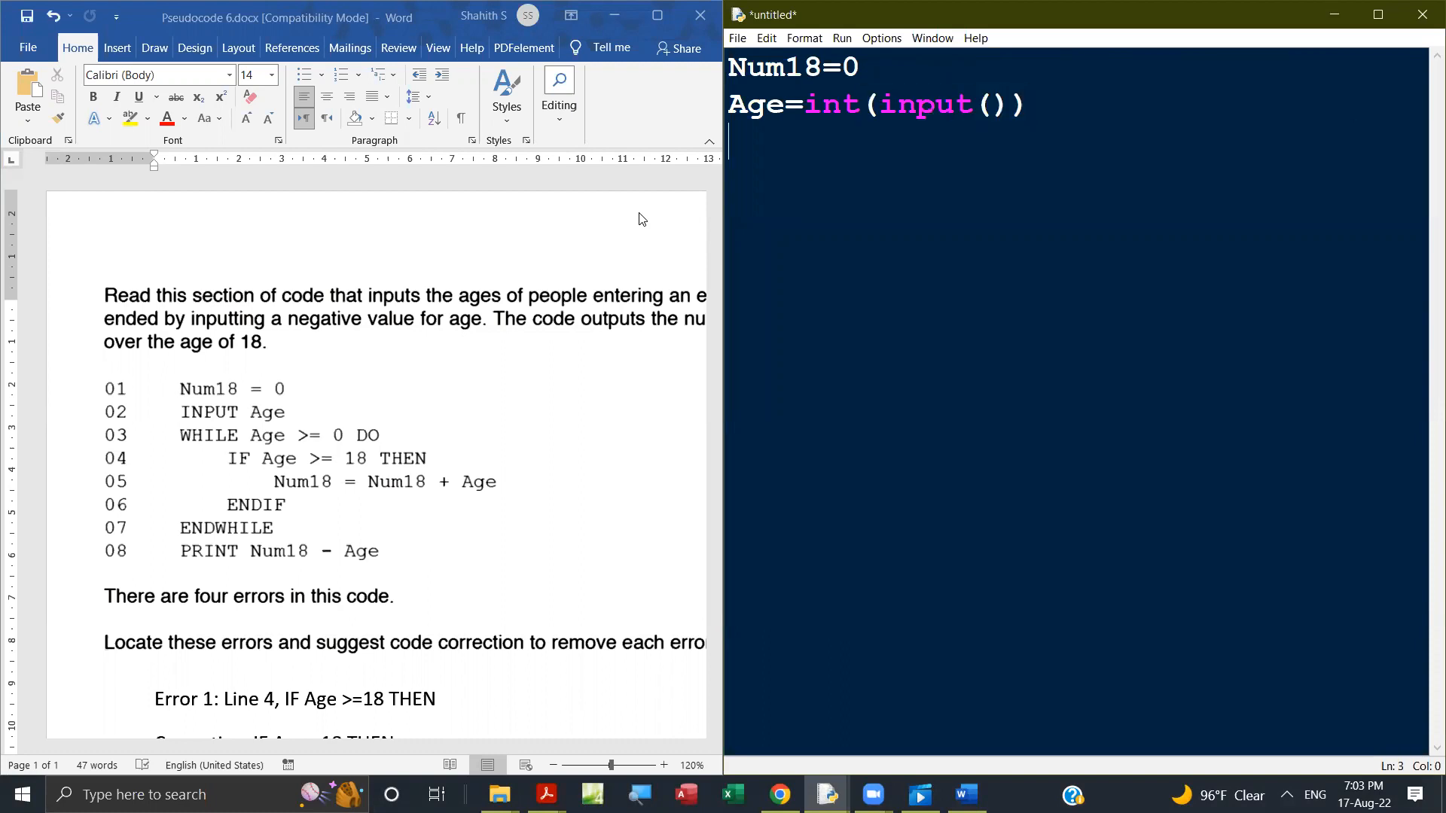
pyautogui.moveTo(453, 398)
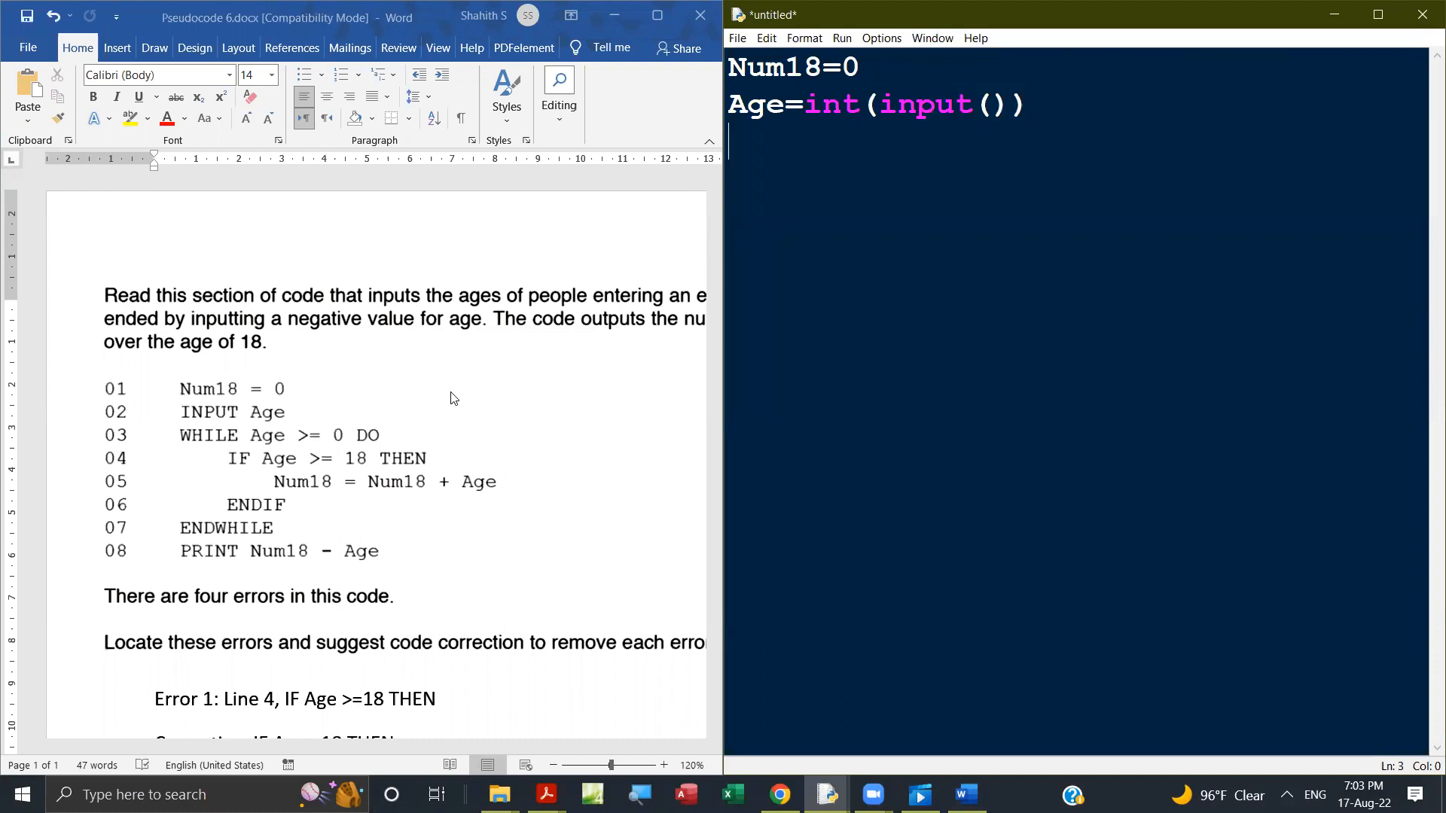
pyautogui.write('while')
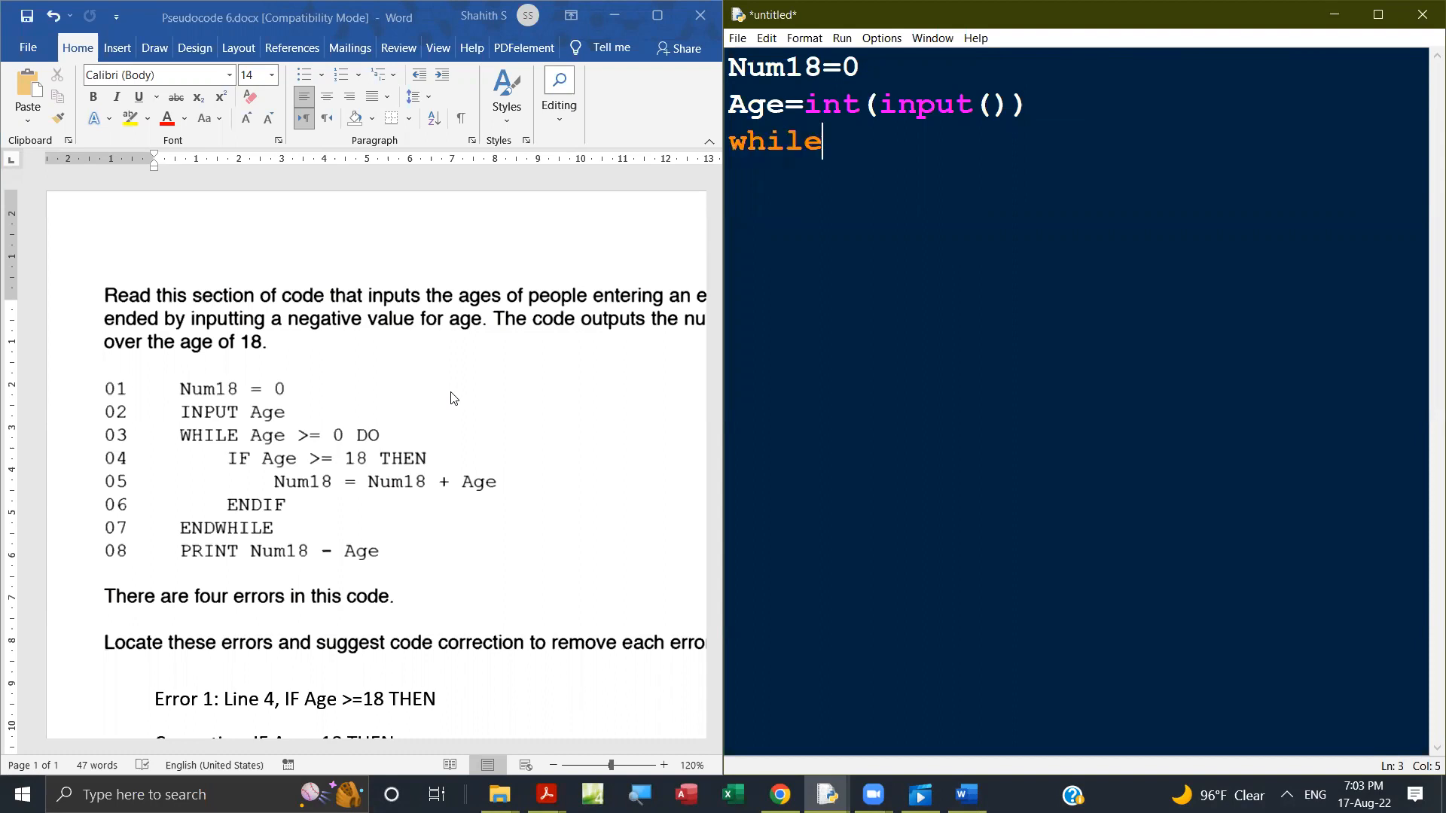
pyautogui.write('Age')
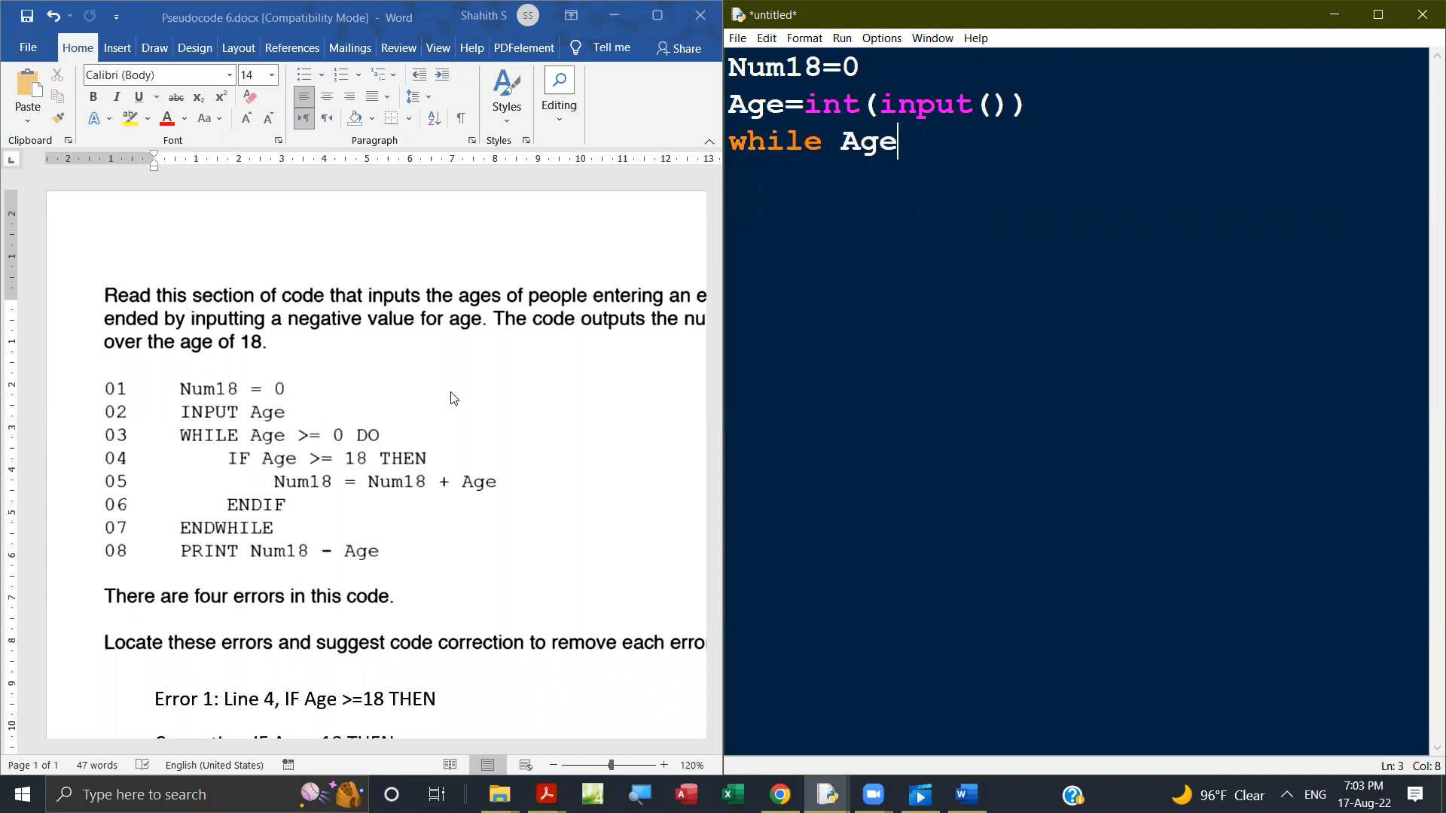
pyautogui.write('>=0:')
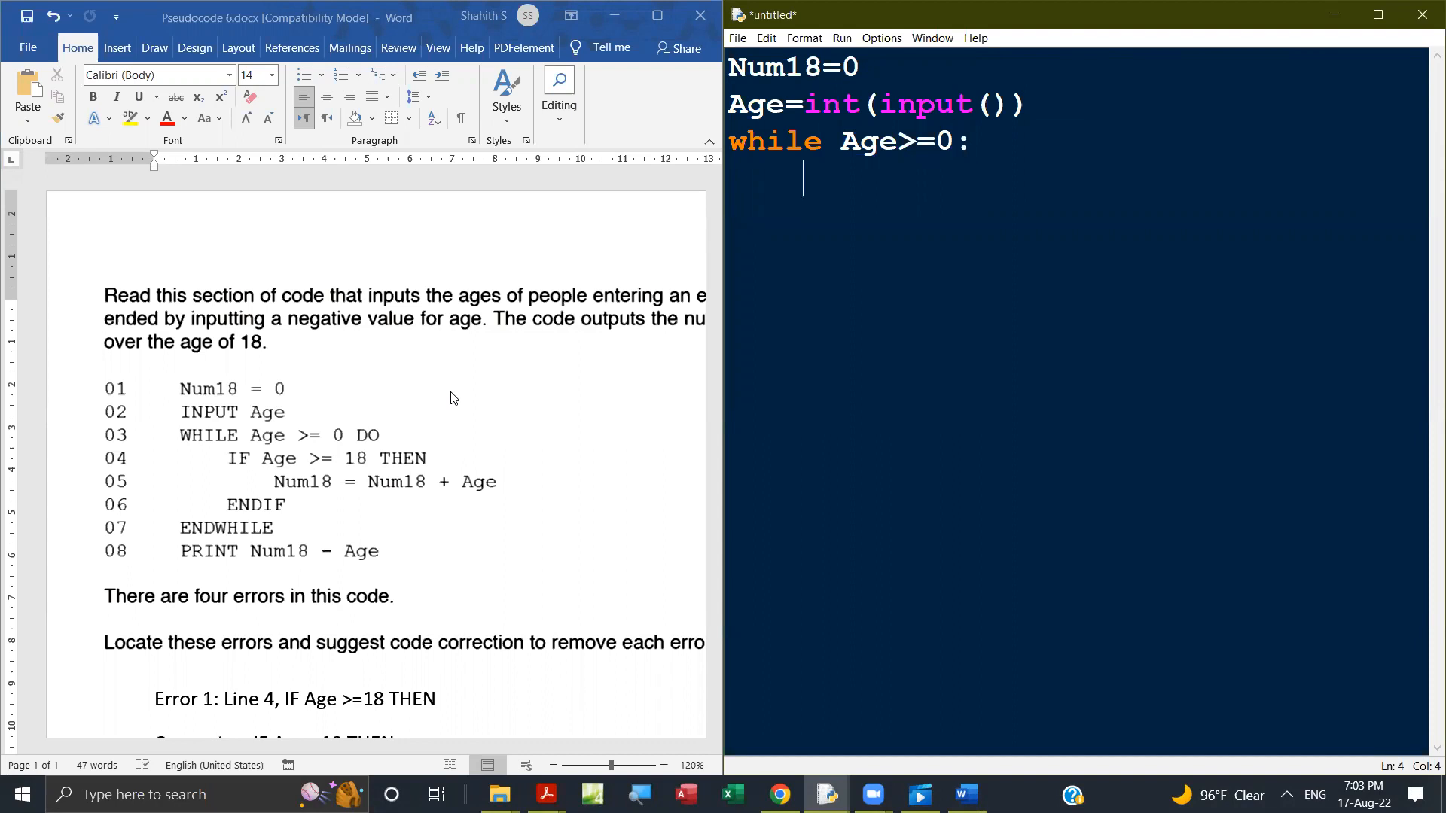
# Add 'if Age>18: Num18=Num18+1' inside the while loop
pyautogui.write('if')
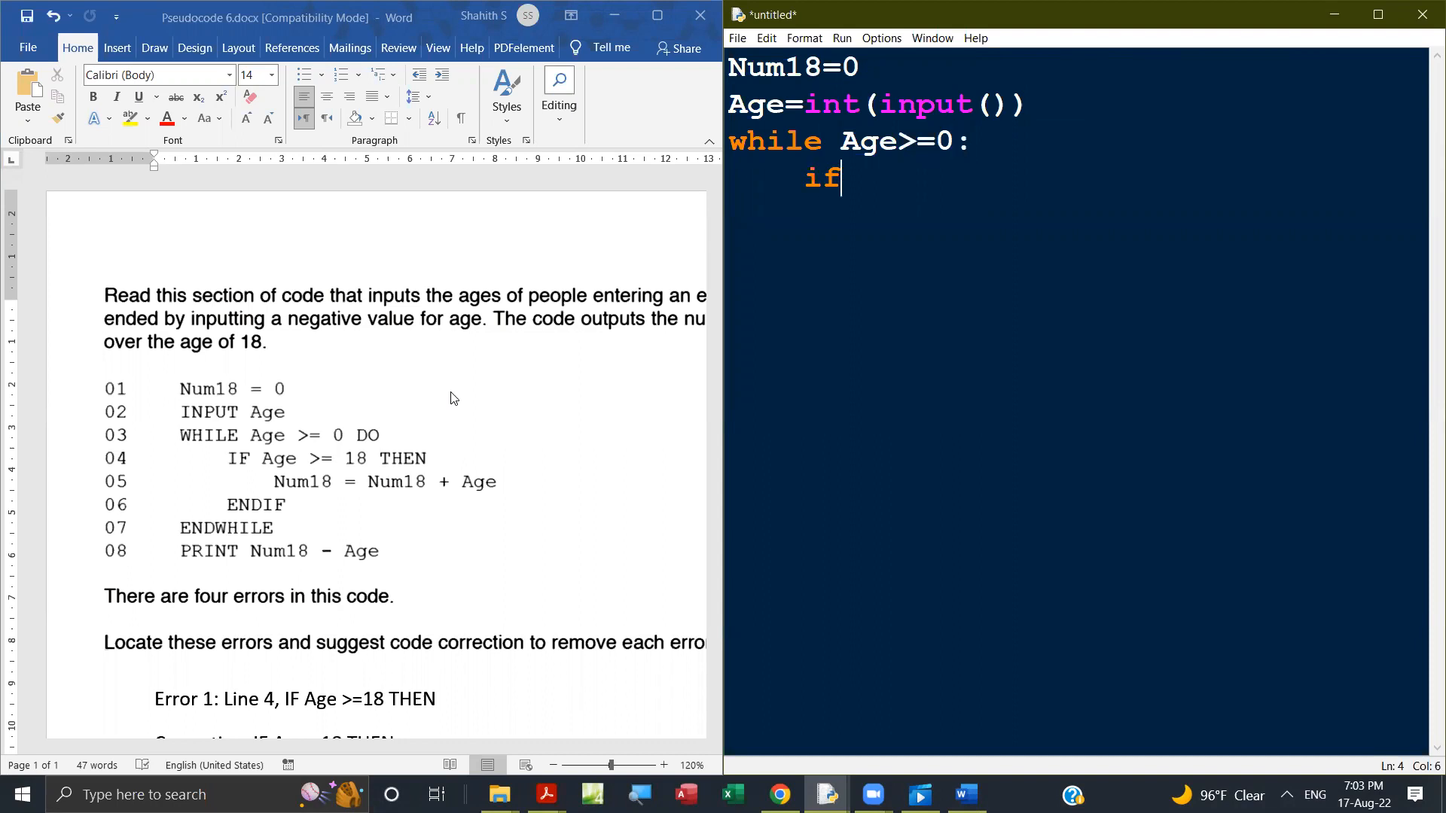
pyautogui.write('Age')
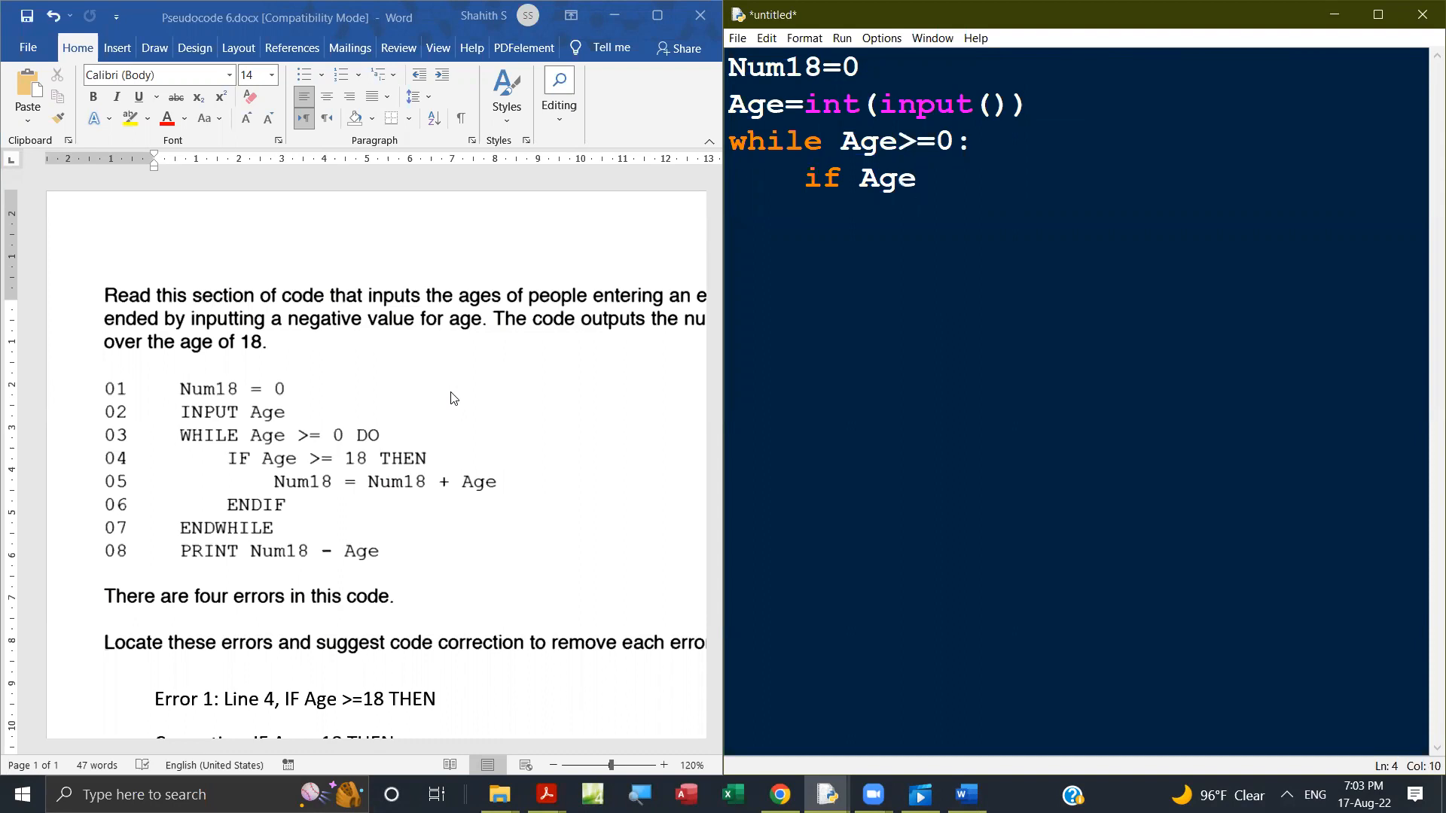
pyautogui.write('>18')
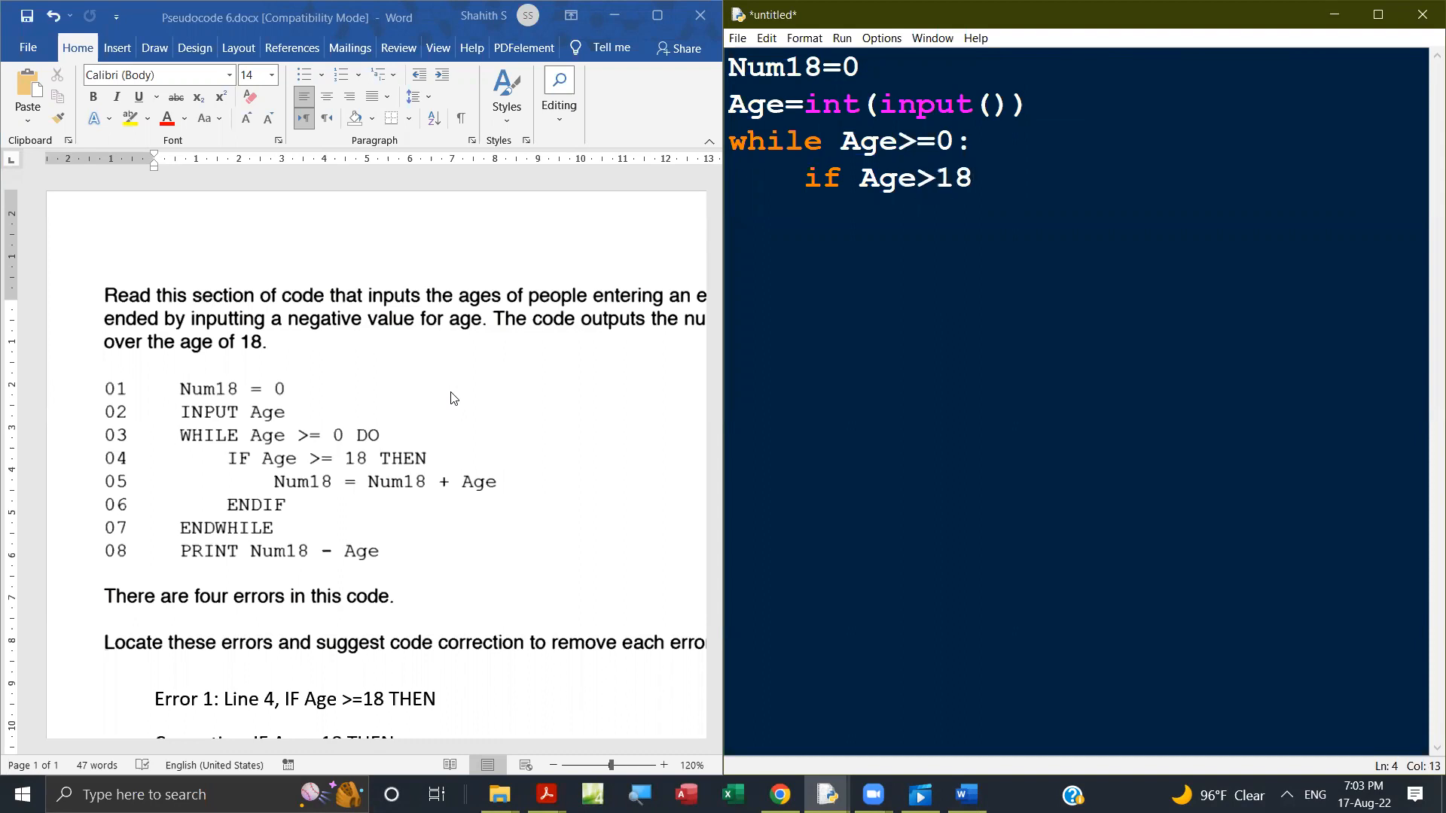
pyautogui.moveTo(410, 501)
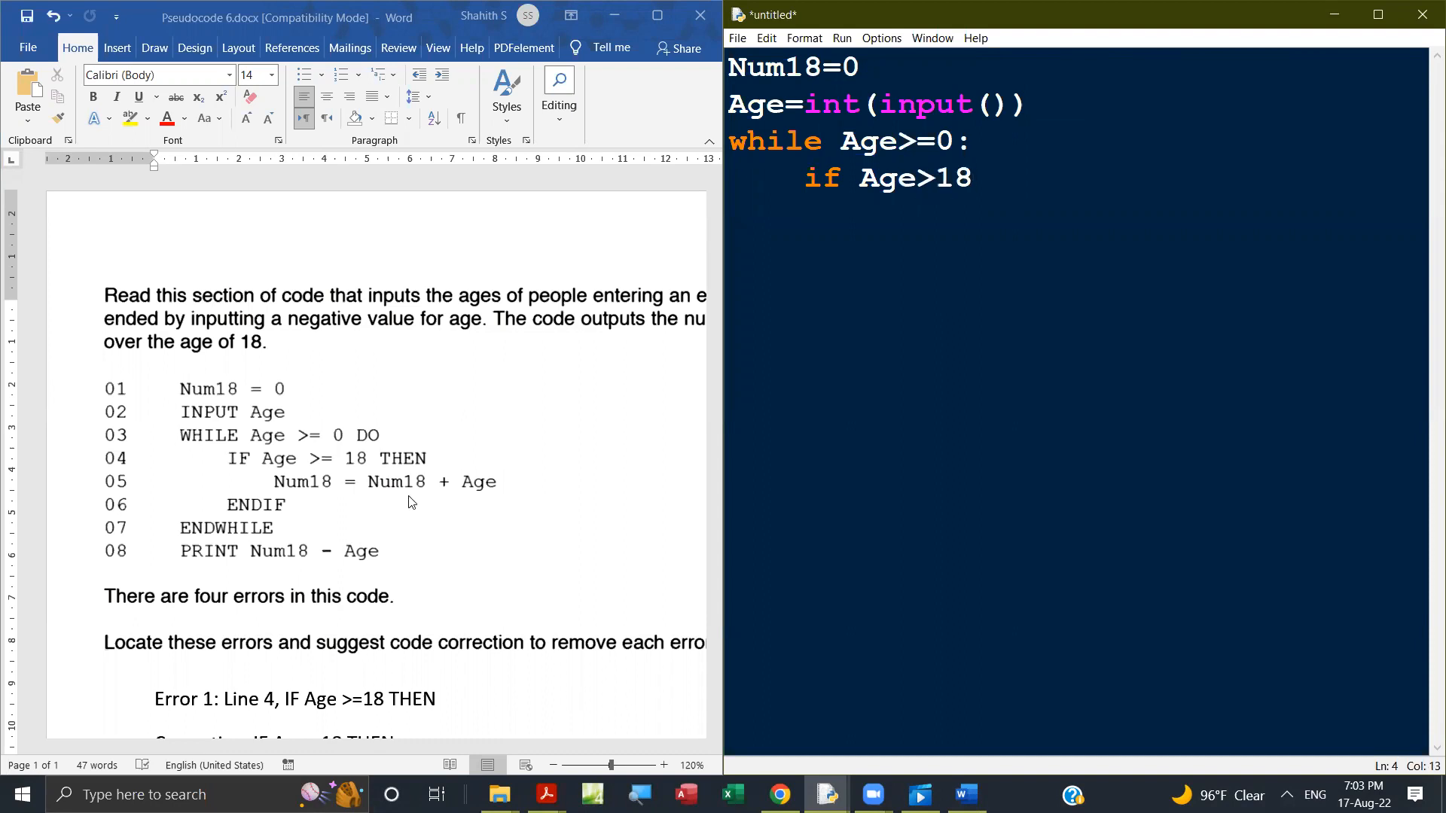
pyautogui.write(':')
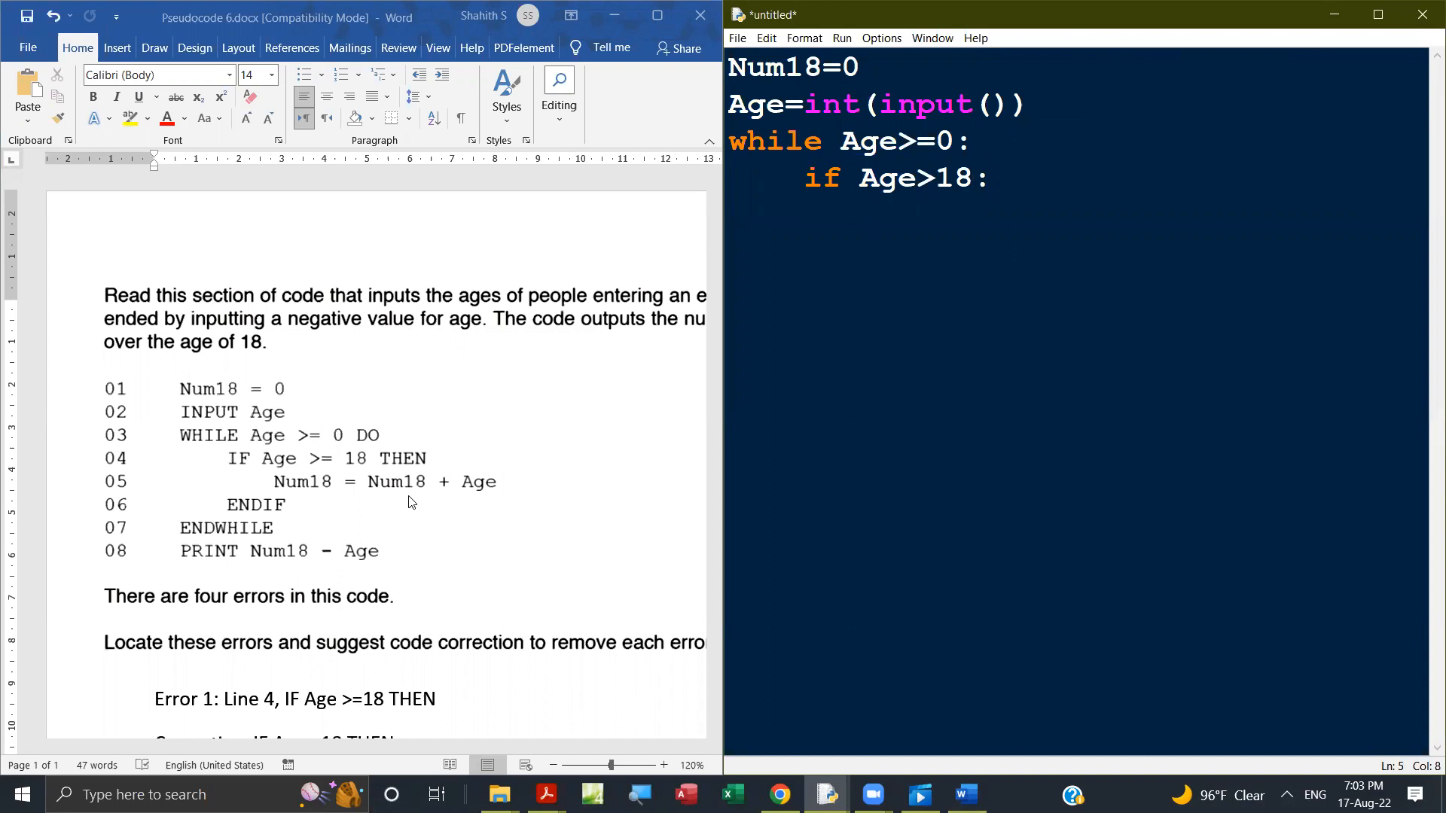
pyautogui.write('Num18')
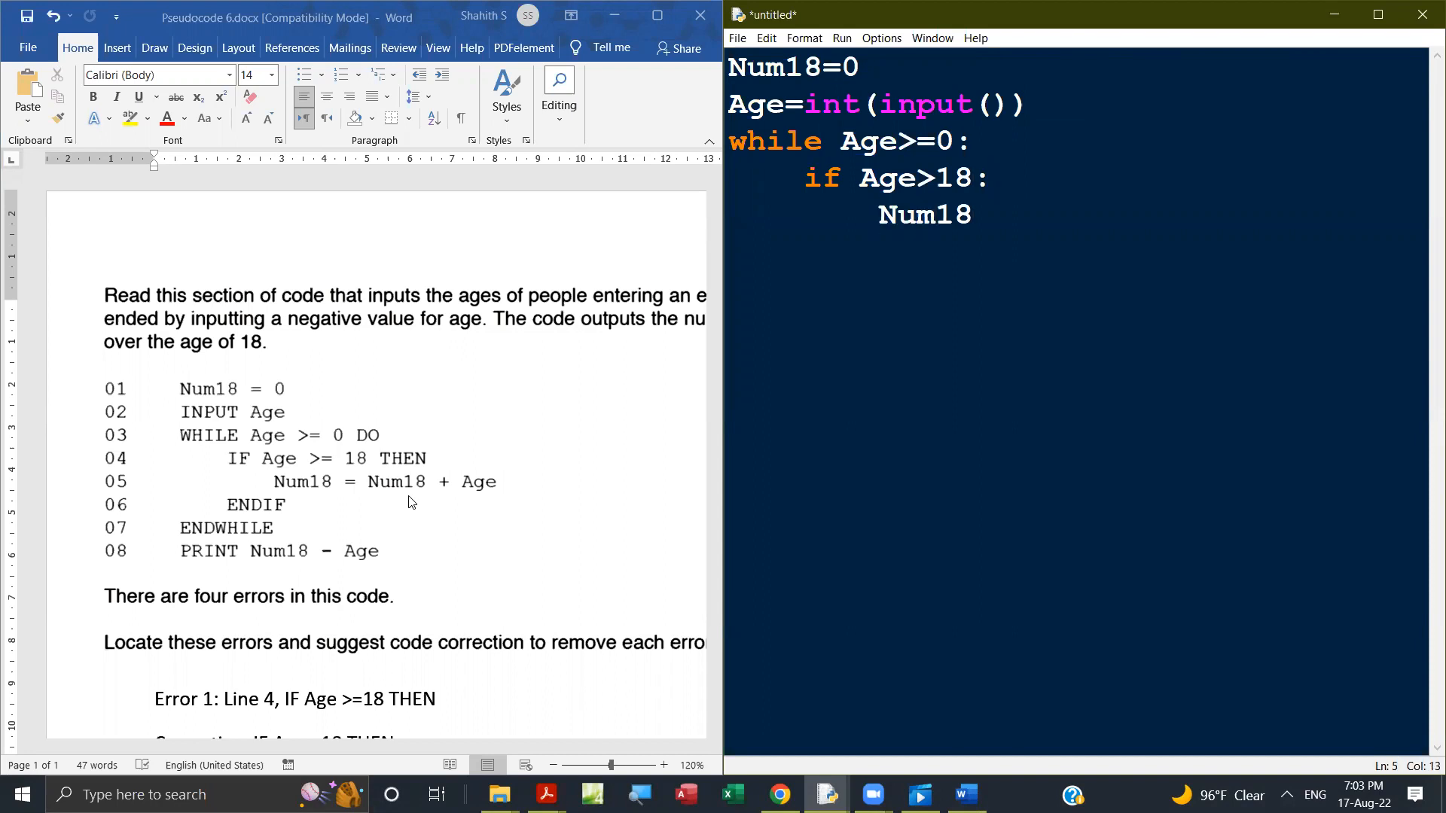
pyautogui.write('=Num1')
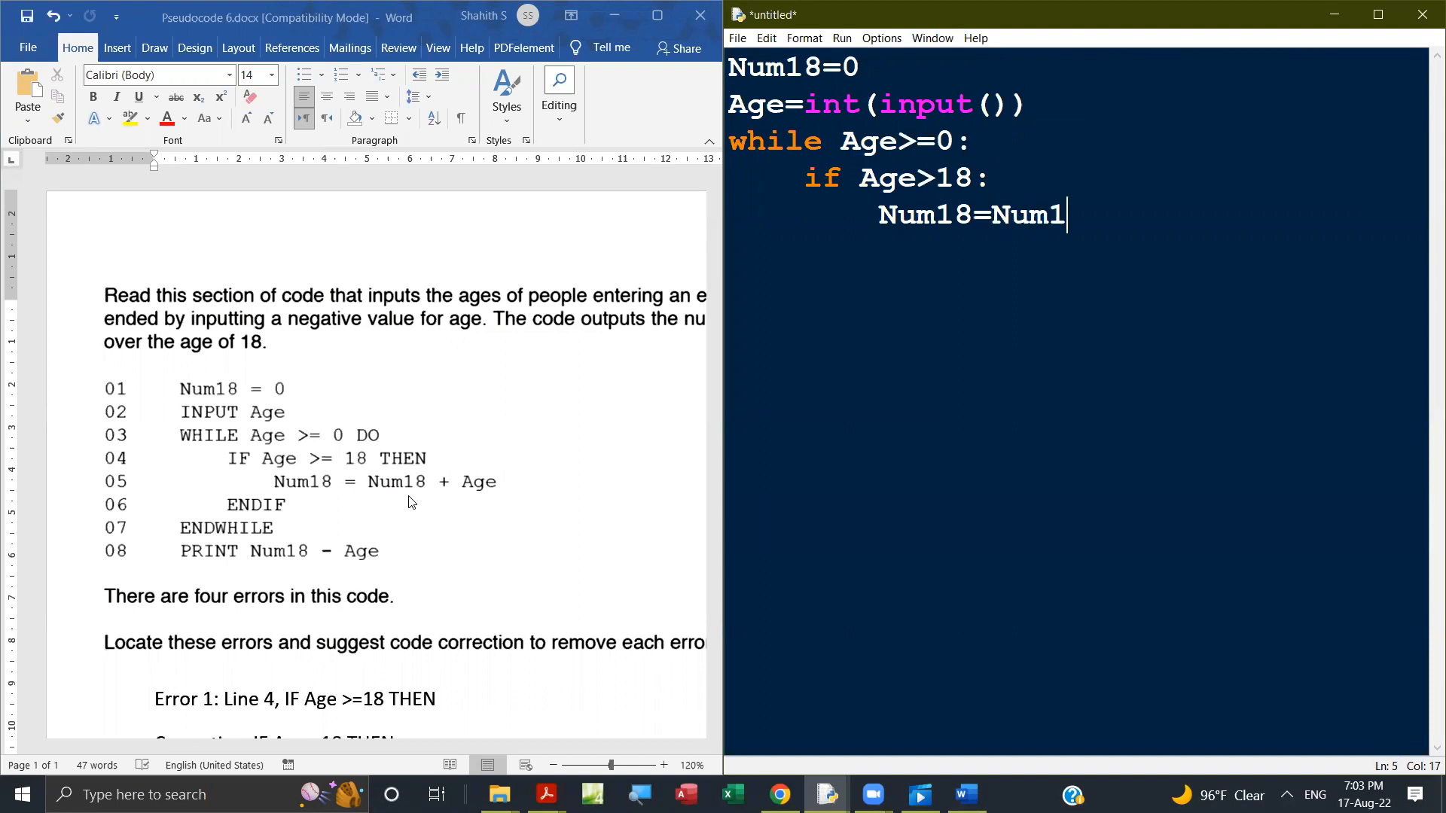
pyautogui.write('8+1')
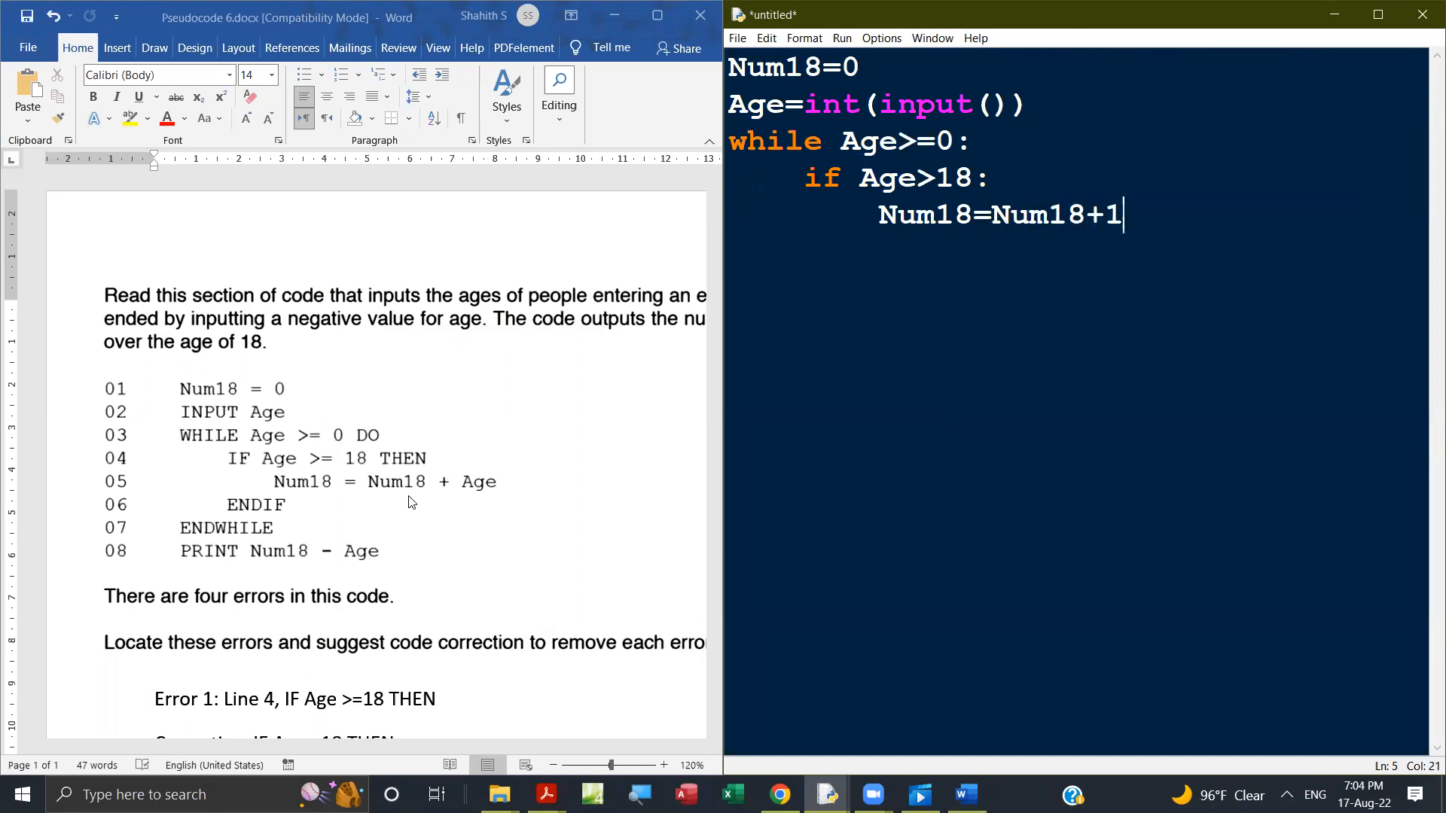
pyautogui.press('Return')
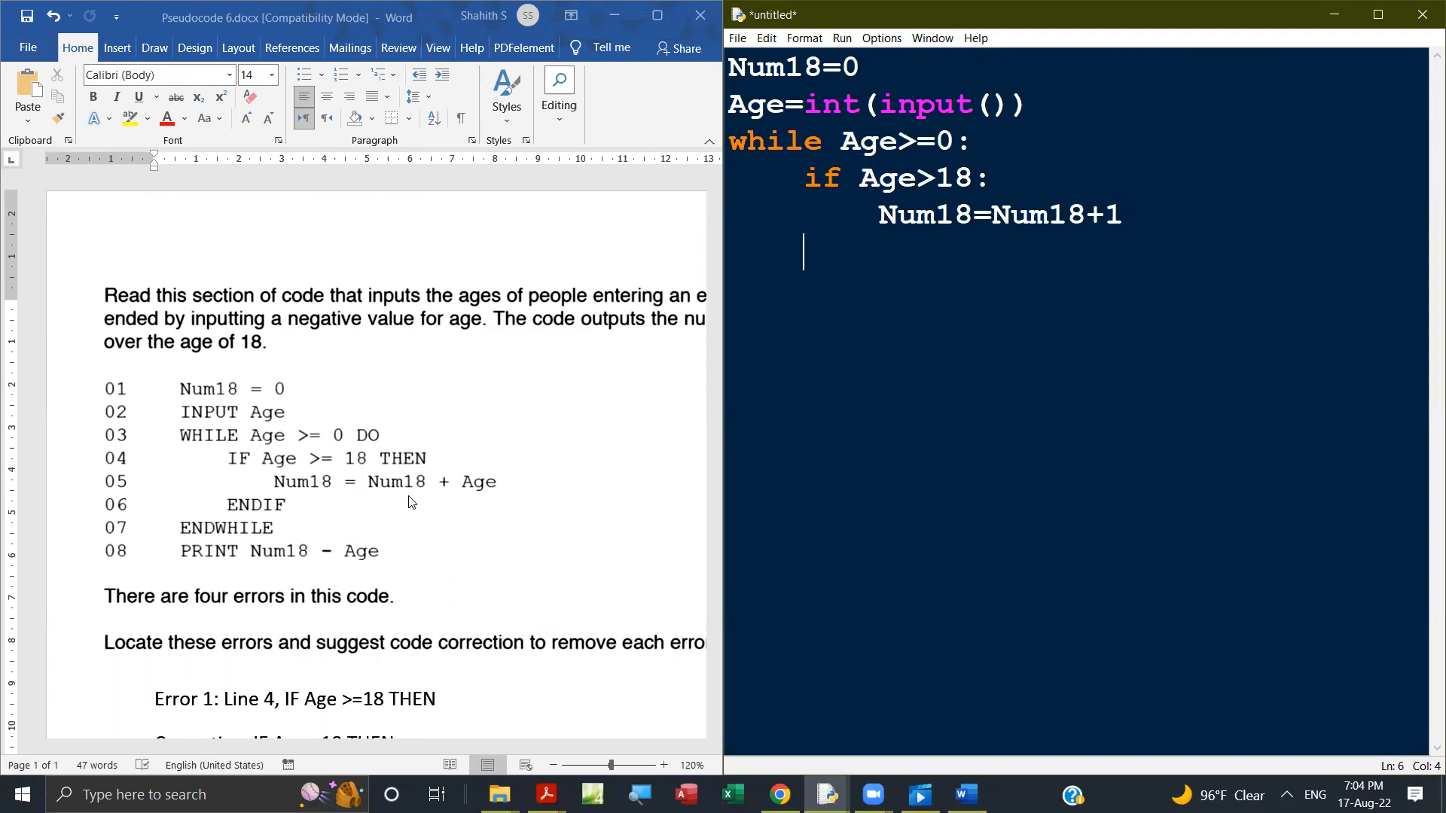
# Add print(Num18) after the while loop
pyautogui.click(1028, 104)
pyautogui.write('Age=int(input())')
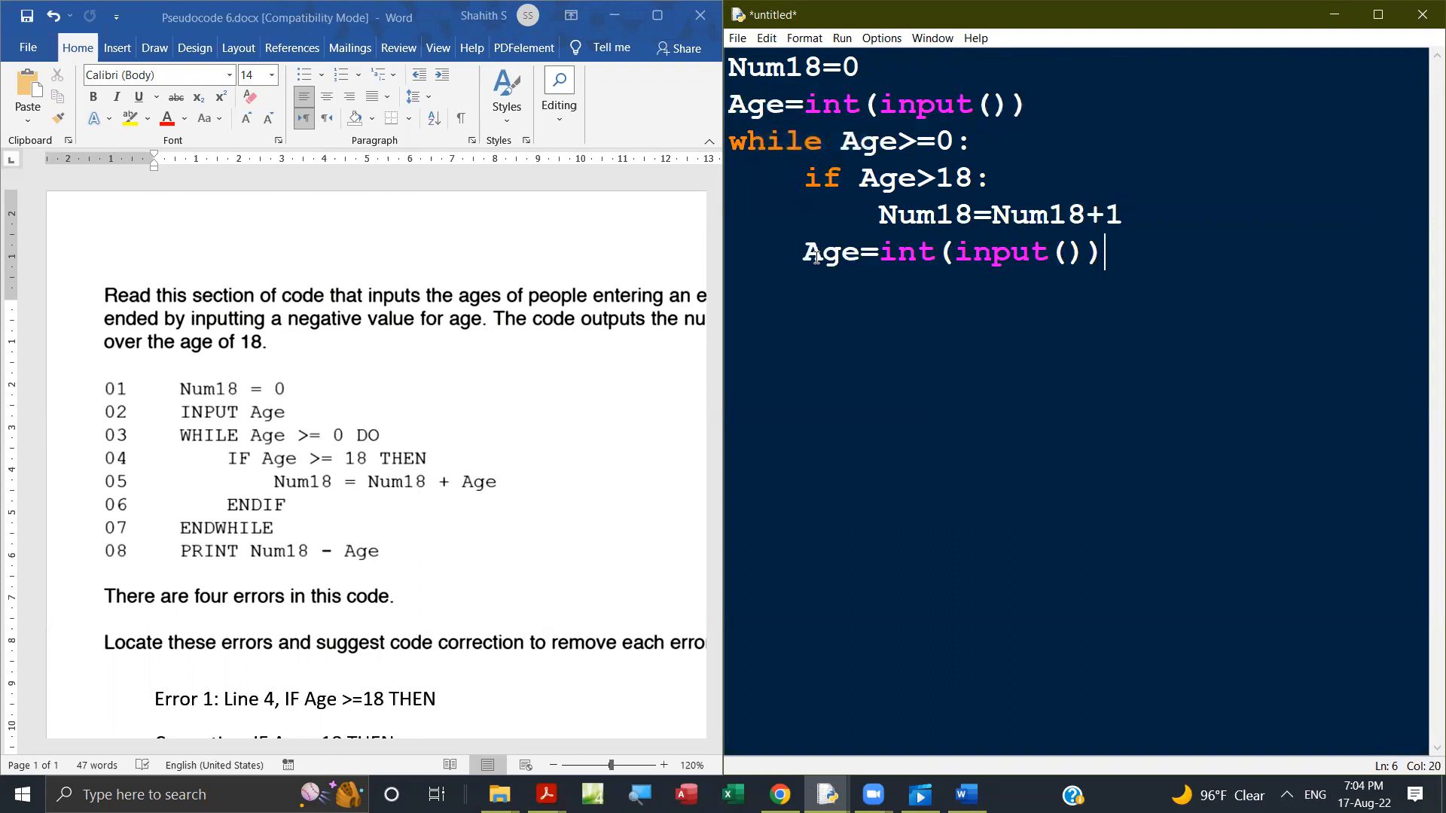
pyautogui.moveTo(981, 281)
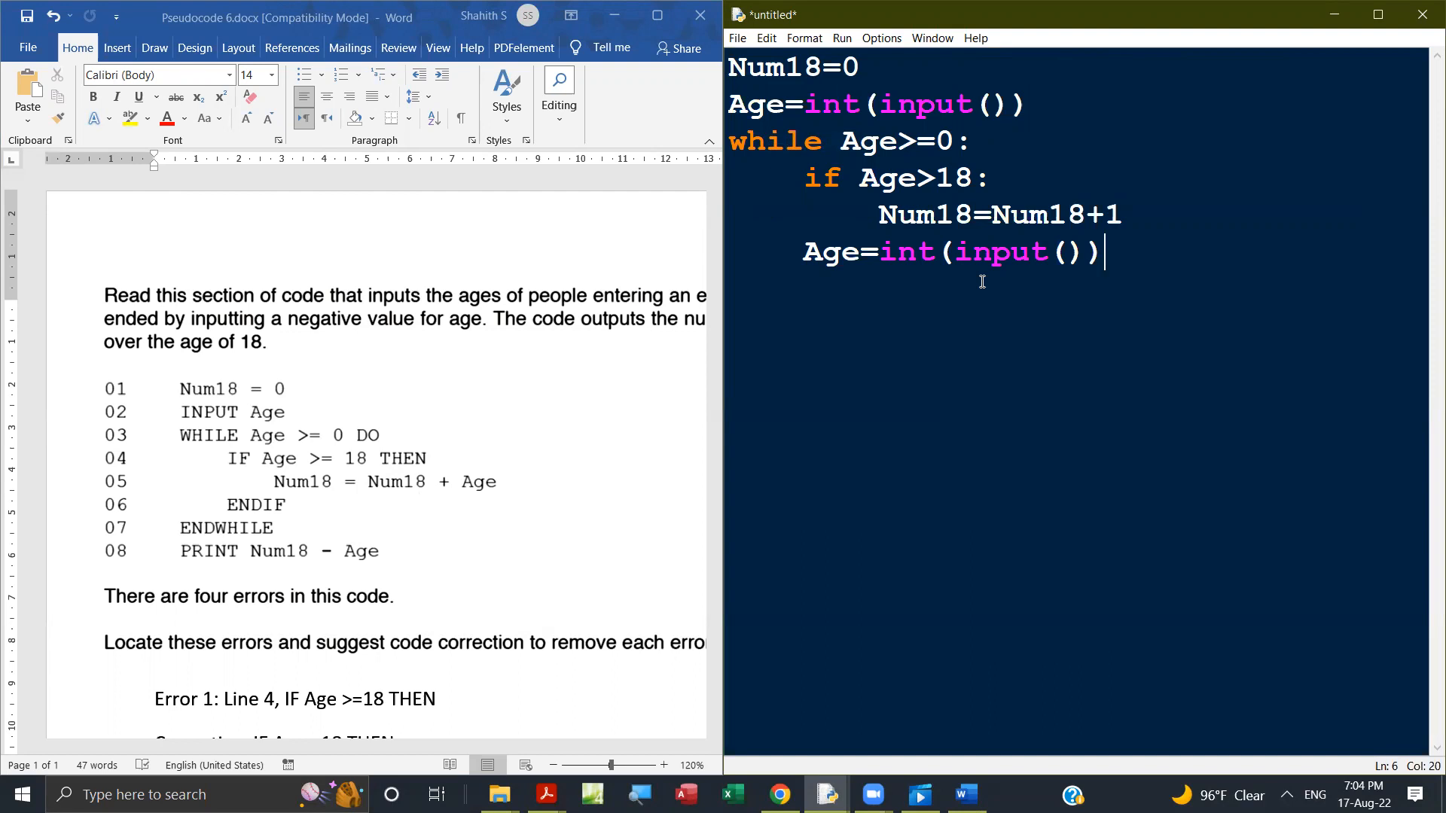
pyautogui.write('P')
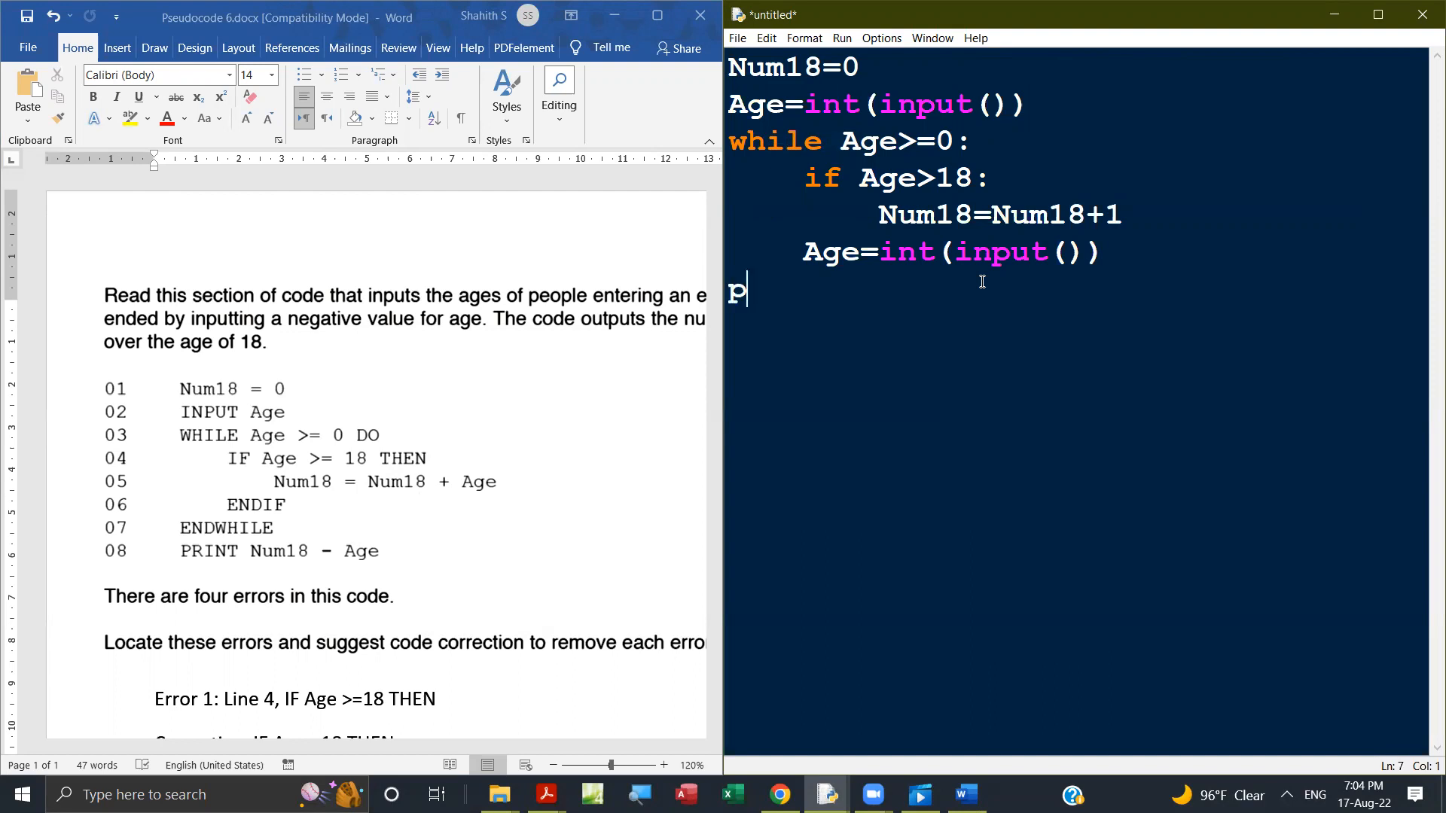
pyautogui.write('rint(')
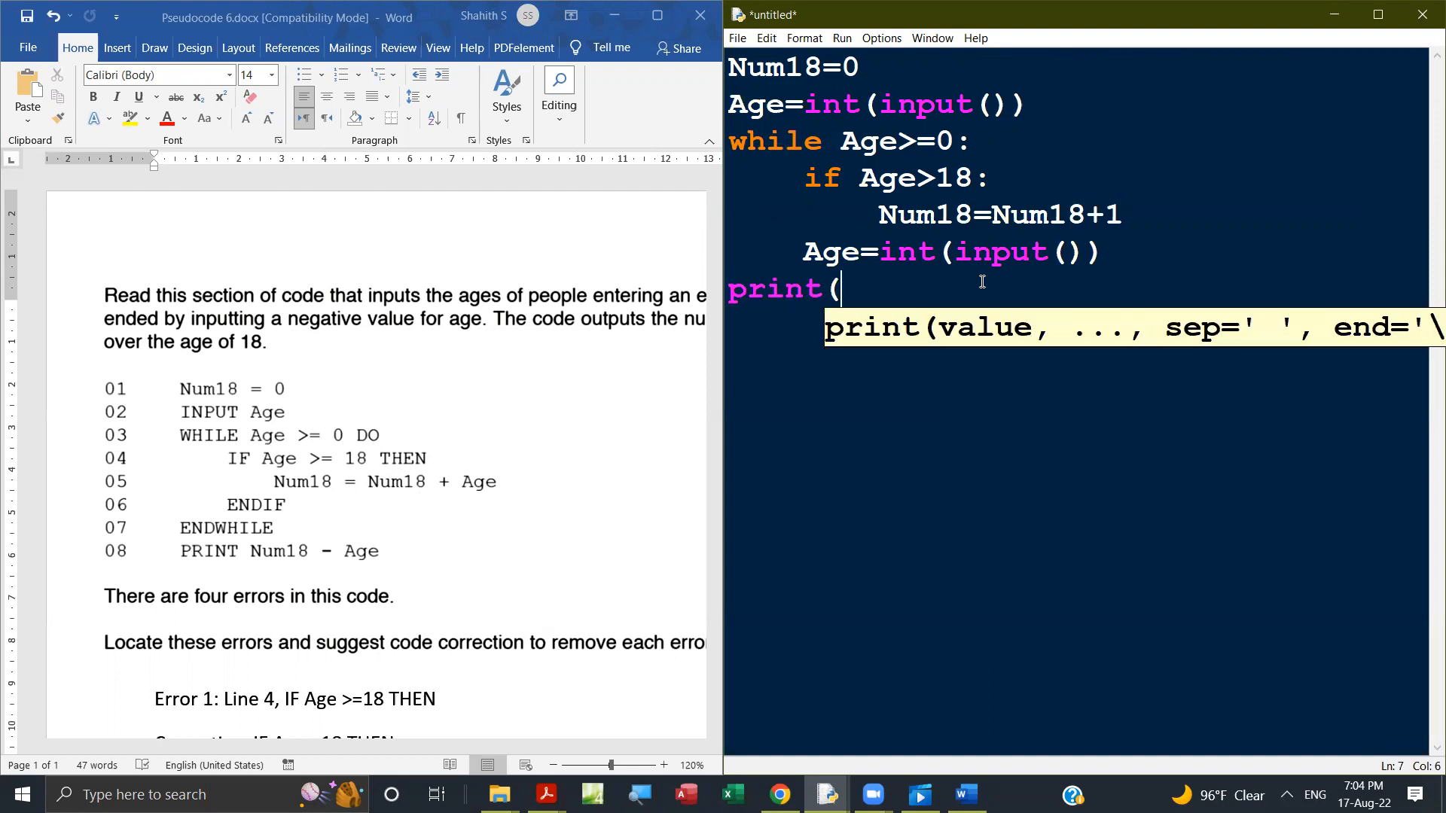
pyautogui.write('Num1')
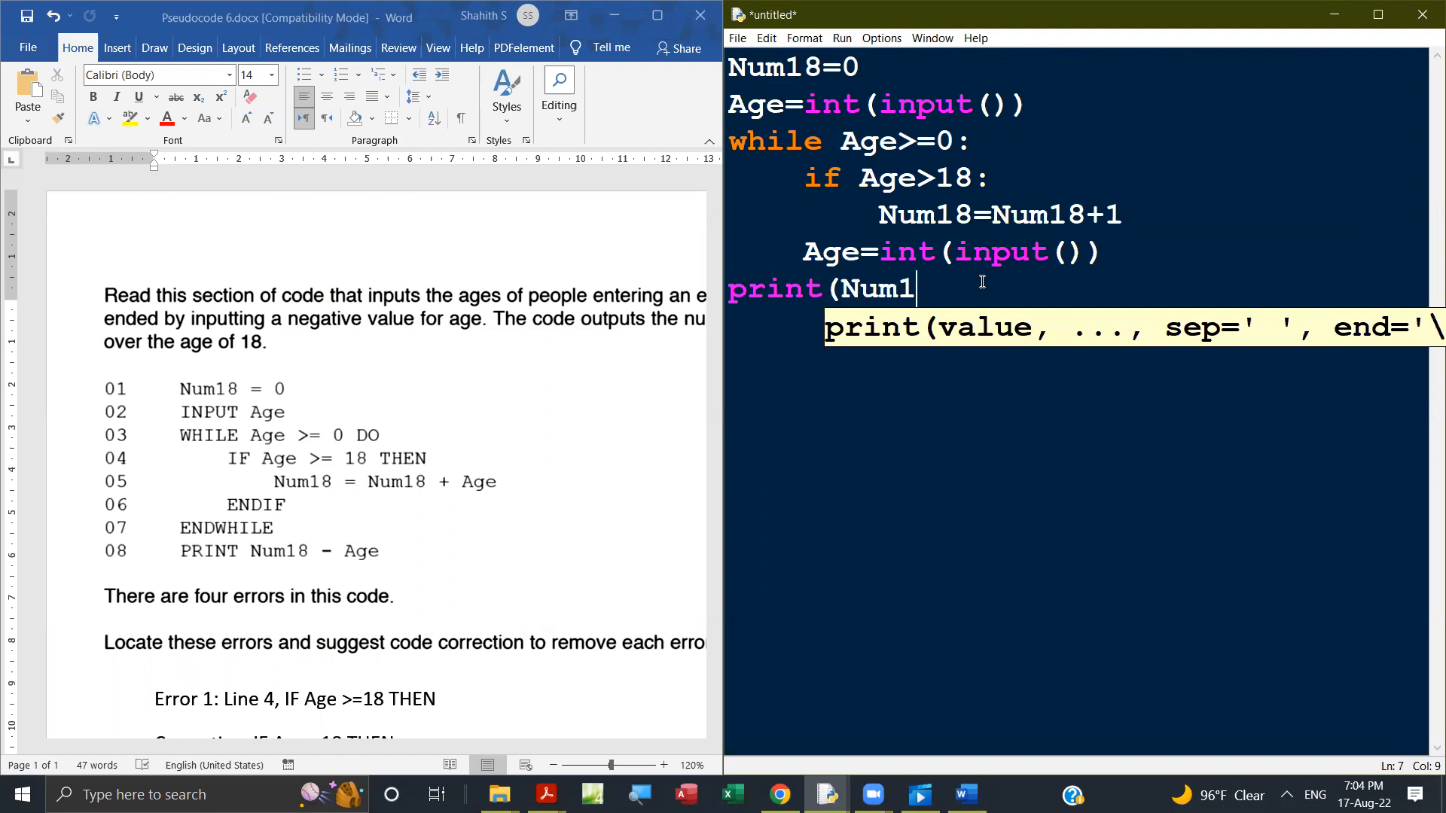
pyautogui.write('8)')
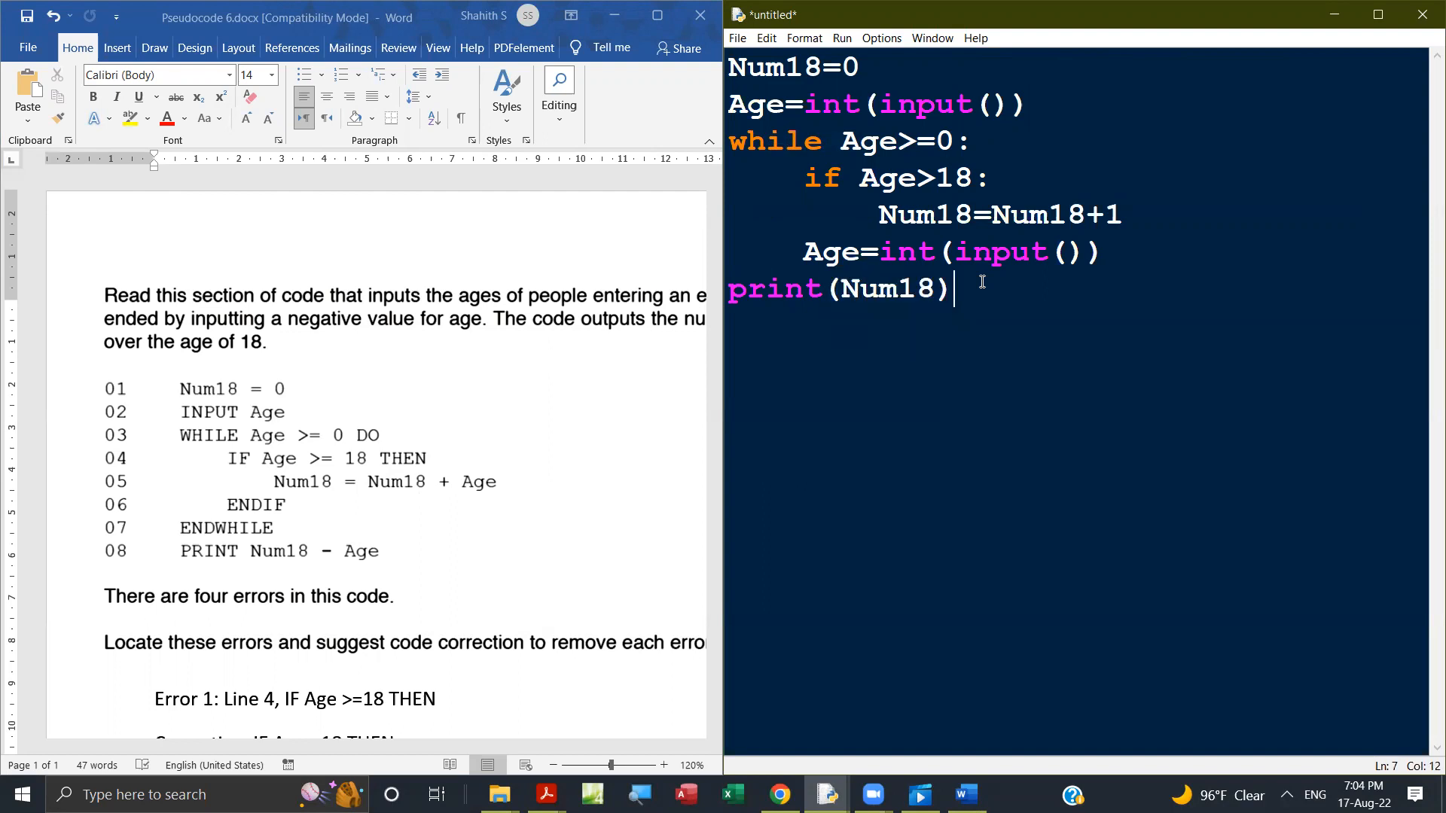
# Save the script as Age in the C drive's PYTHON folder
pyautogui.click(736, 38)
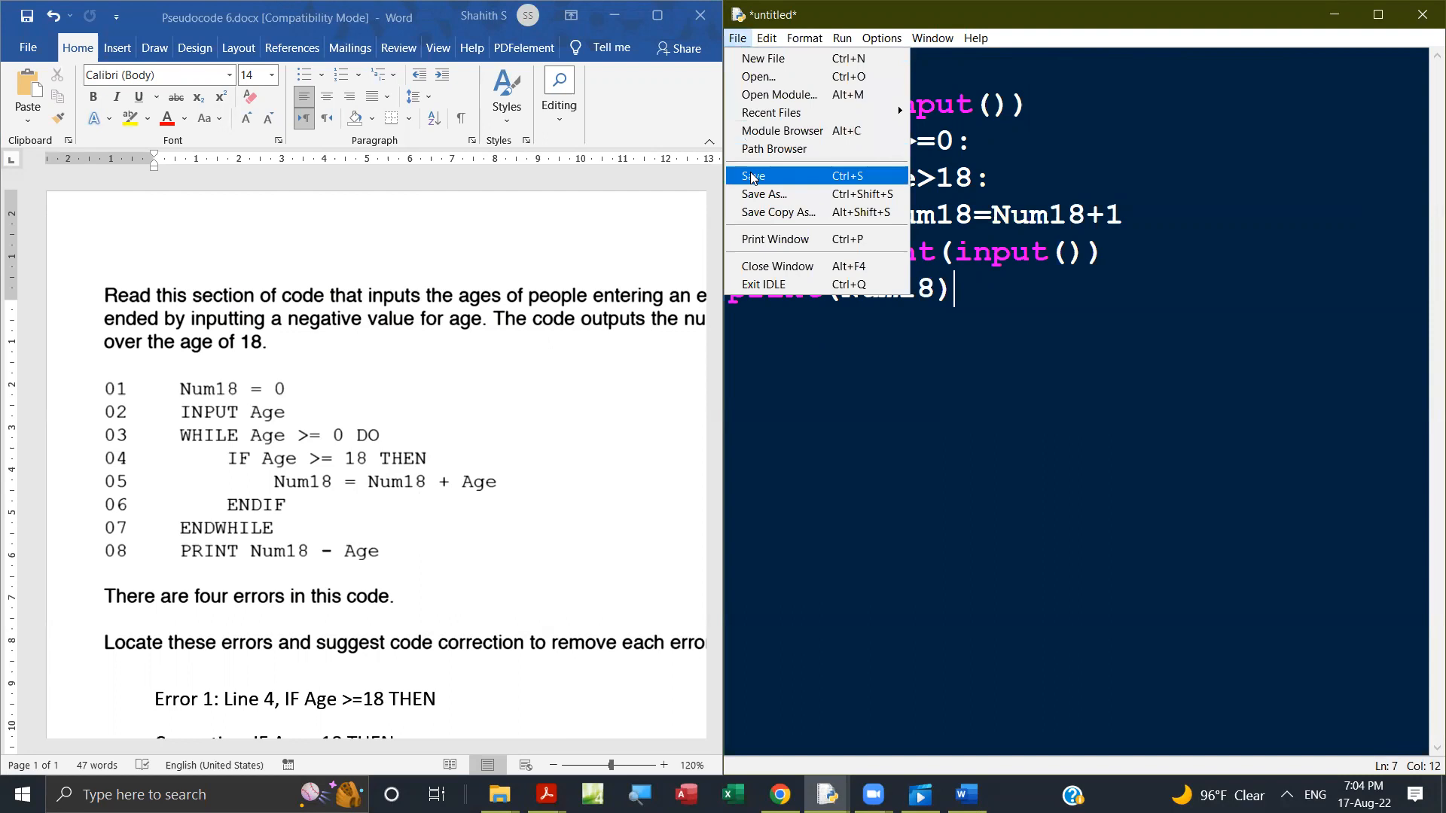
pyautogui.click(753, 175)
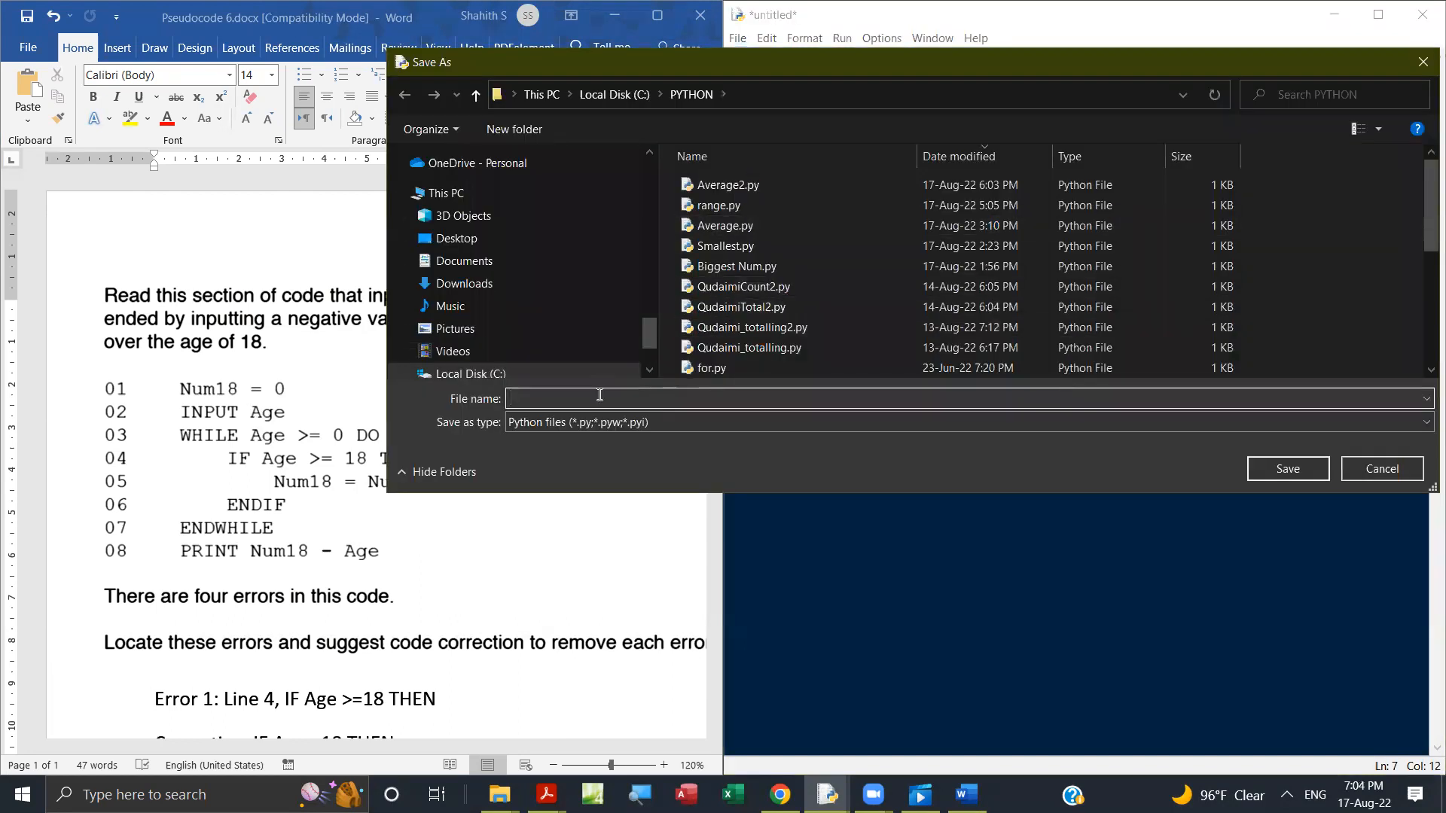
pyautogui.write('Age')
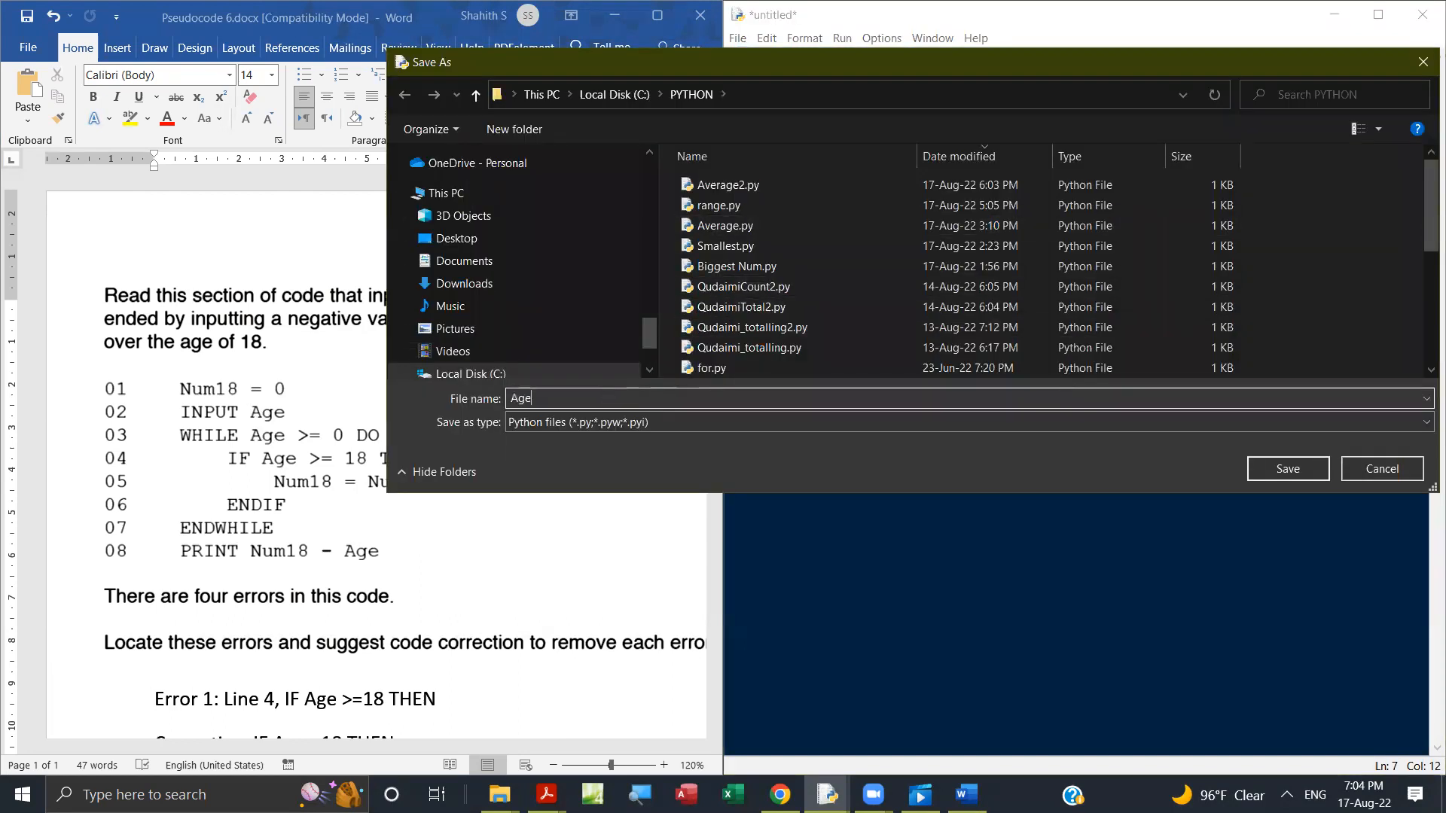
pyautogui.click(1287, 469)
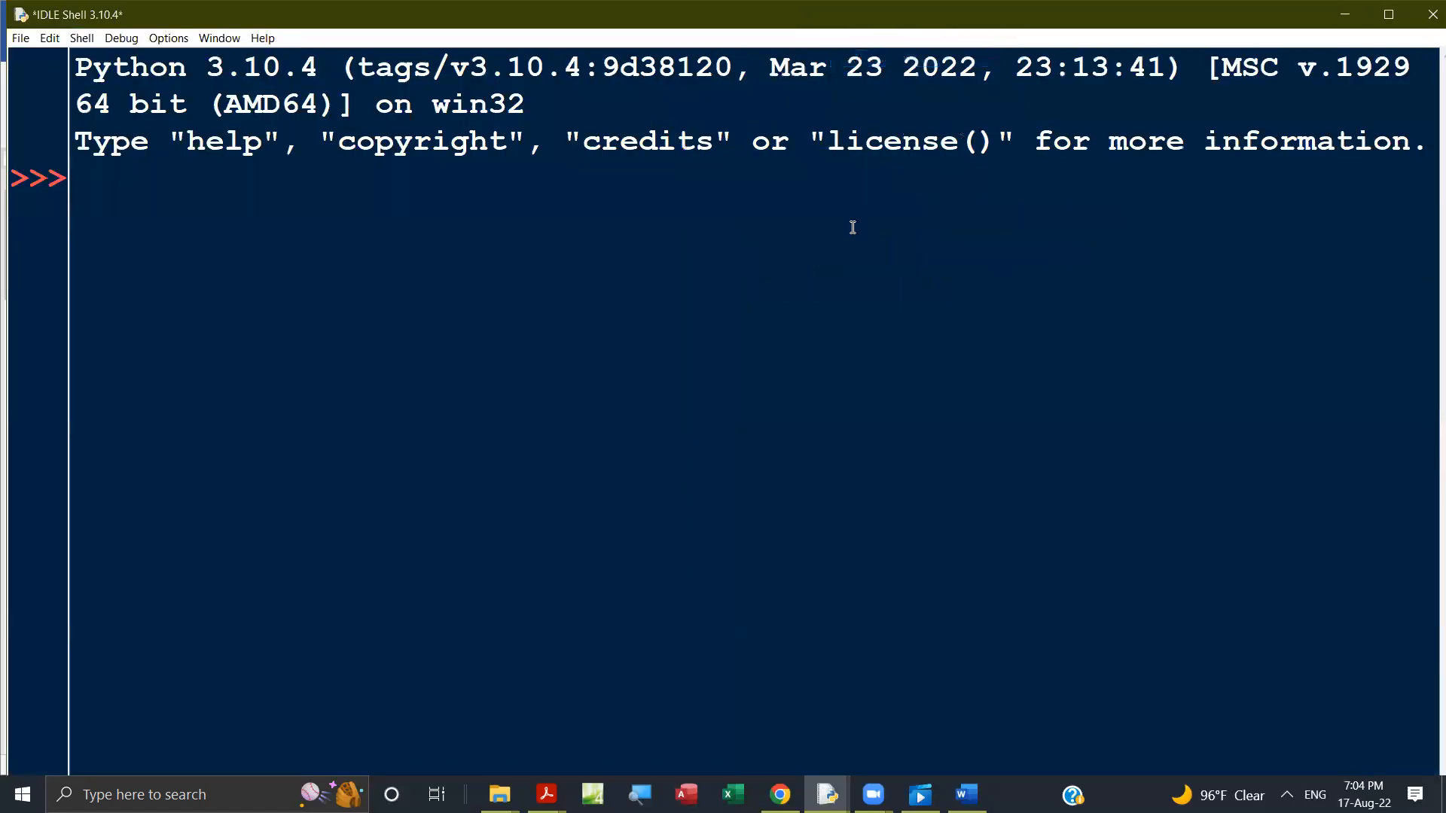
# Run Age.py and enter ages 21, 18, 25 and more, ending with -2, for a count of 5
pyautogui.press('F5')
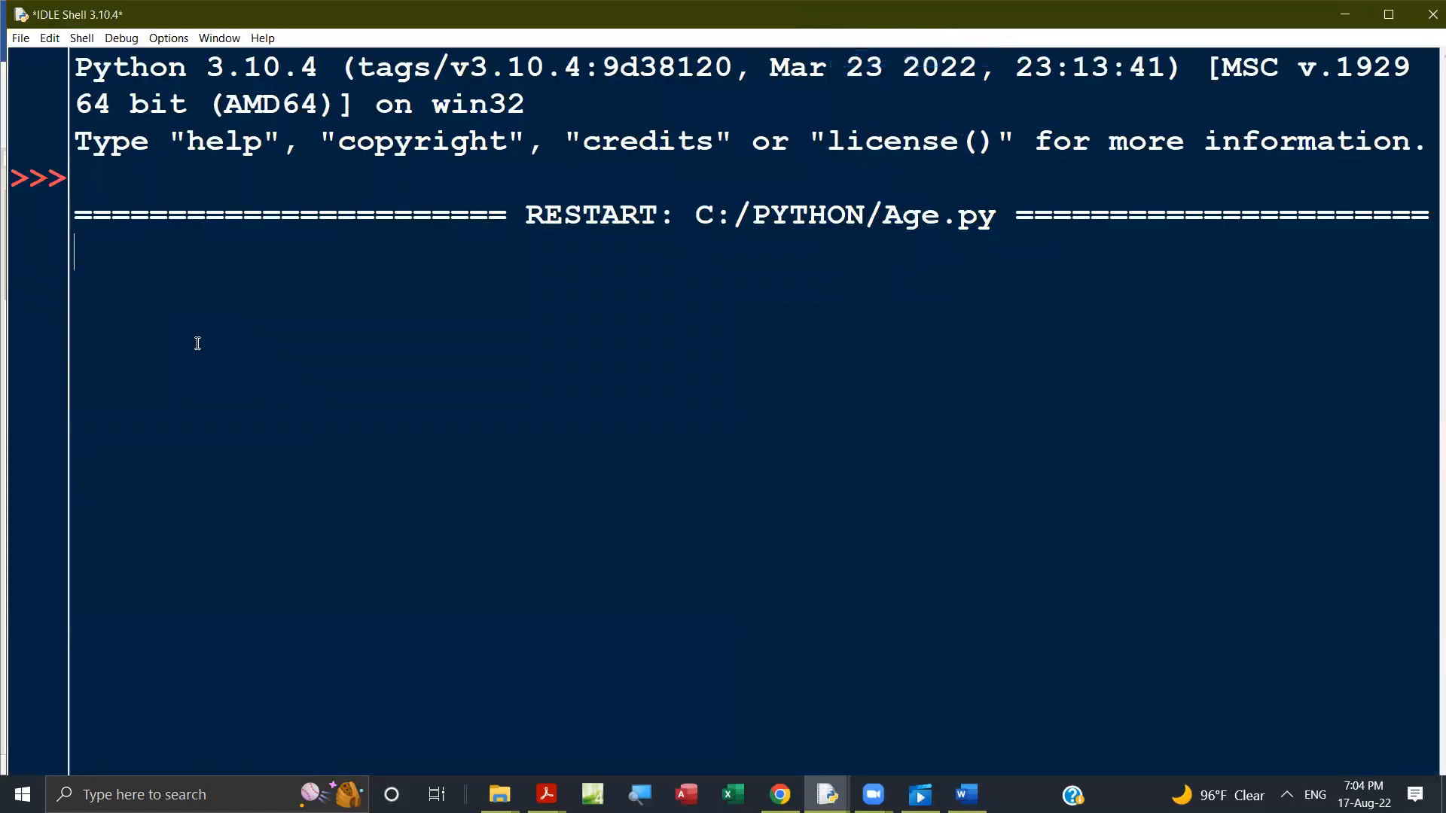
pyautogui.write('21')
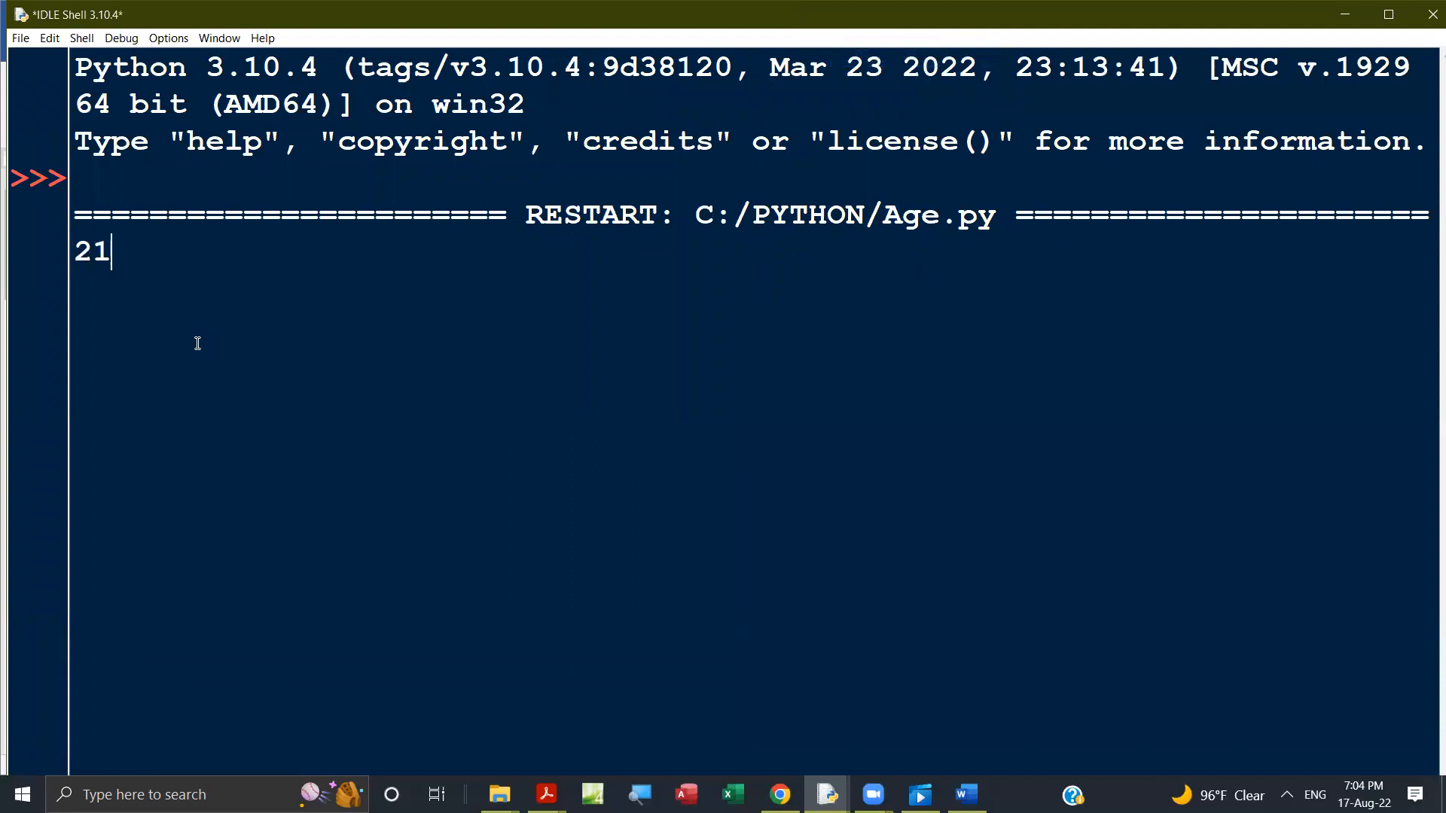
pyautogui.write('1')
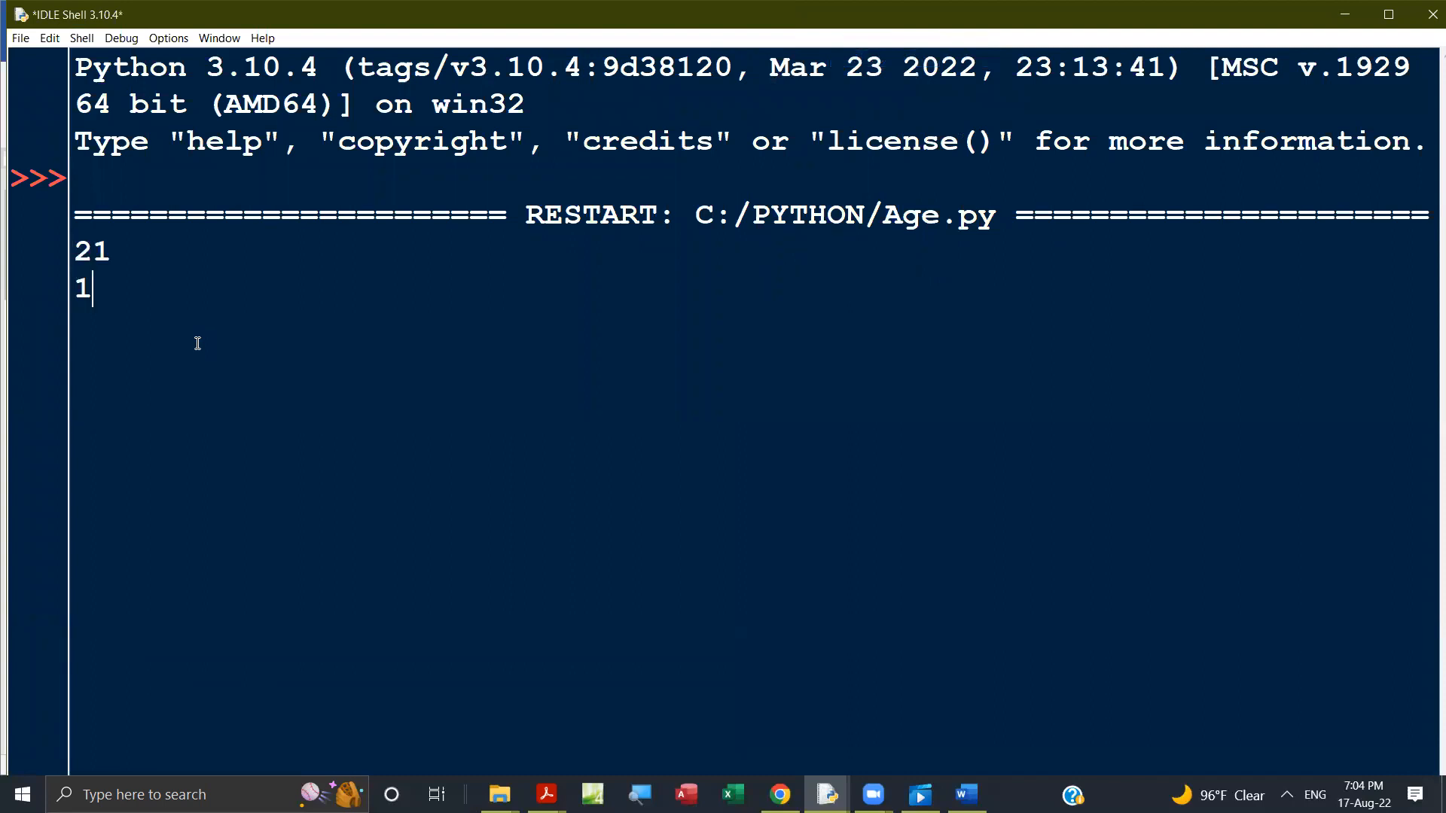
pyautogui.write('8')
pyautogui.write('34')
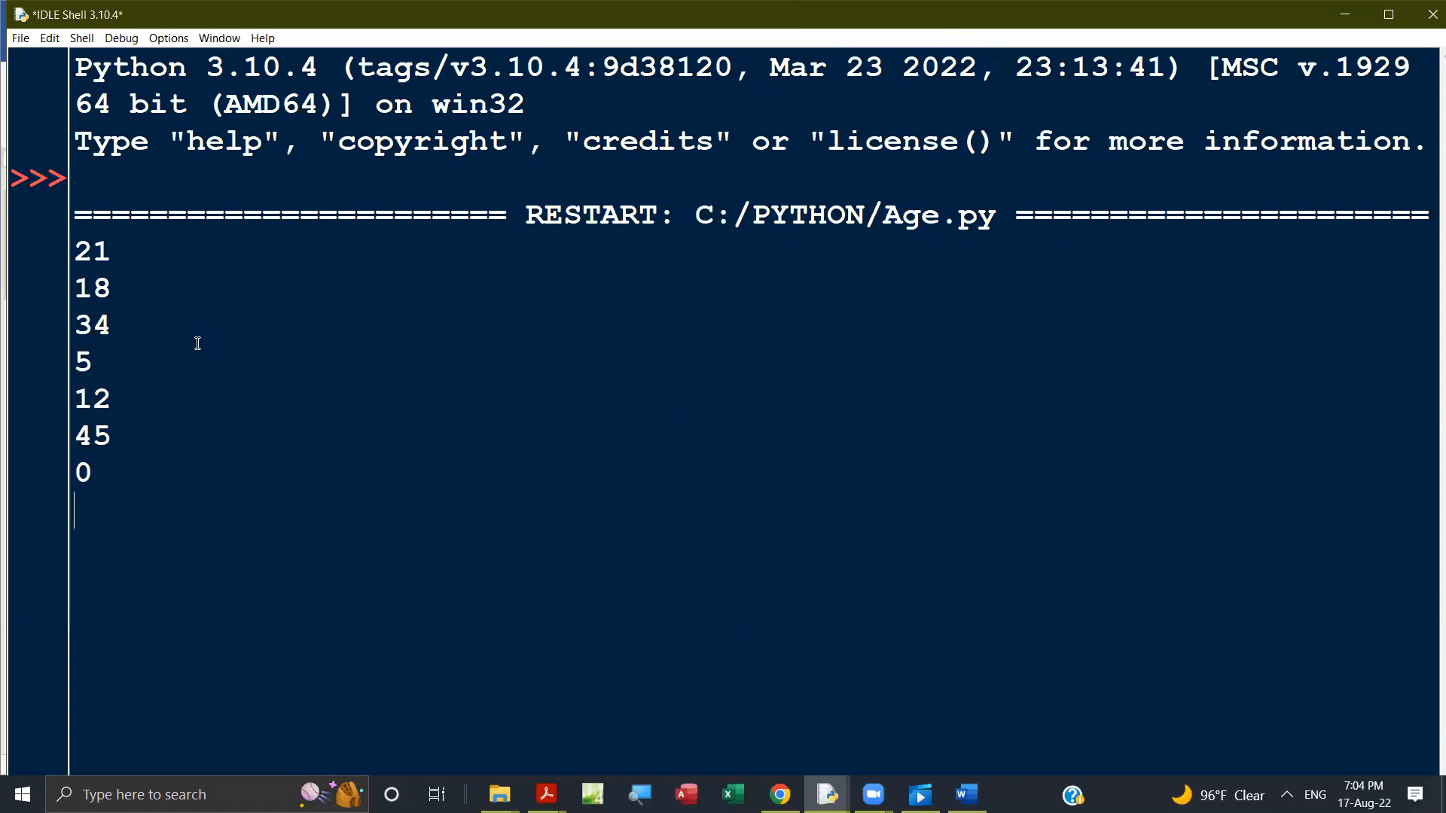
pyautogui.write('25')
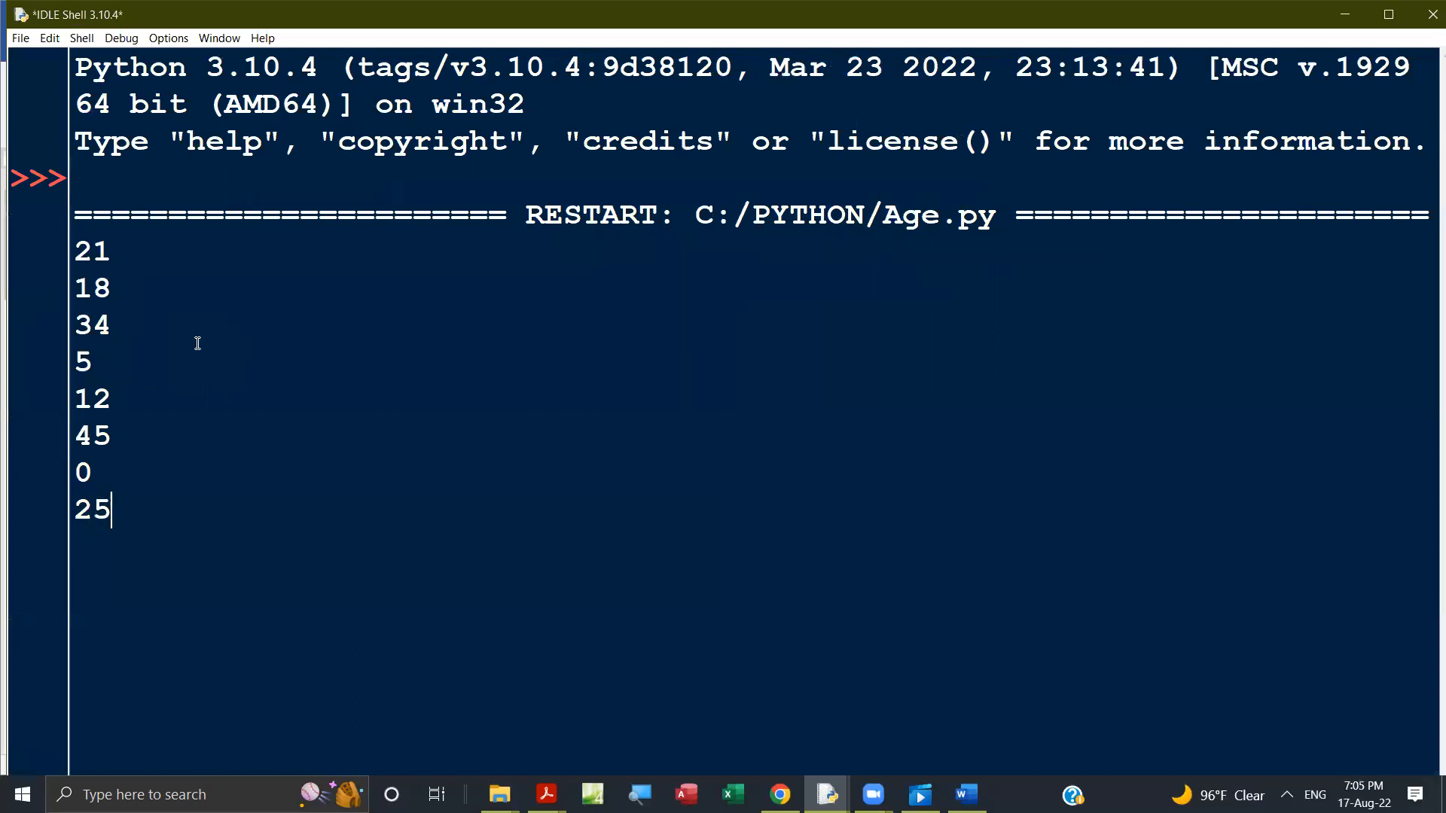
pyautogui.write('19')
pyautogui.write('-2')
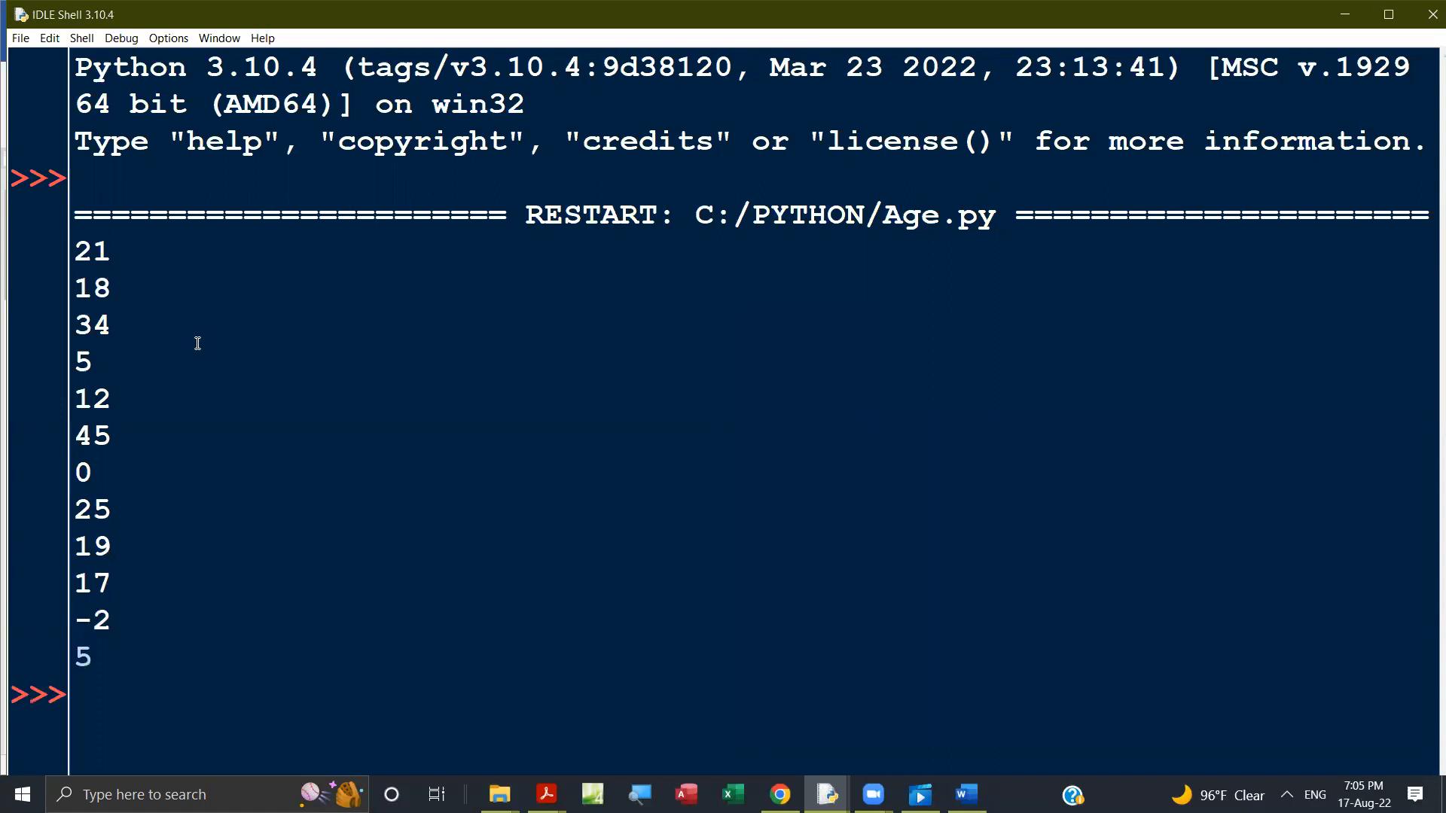
pyautogui.moveTo(205, 444)
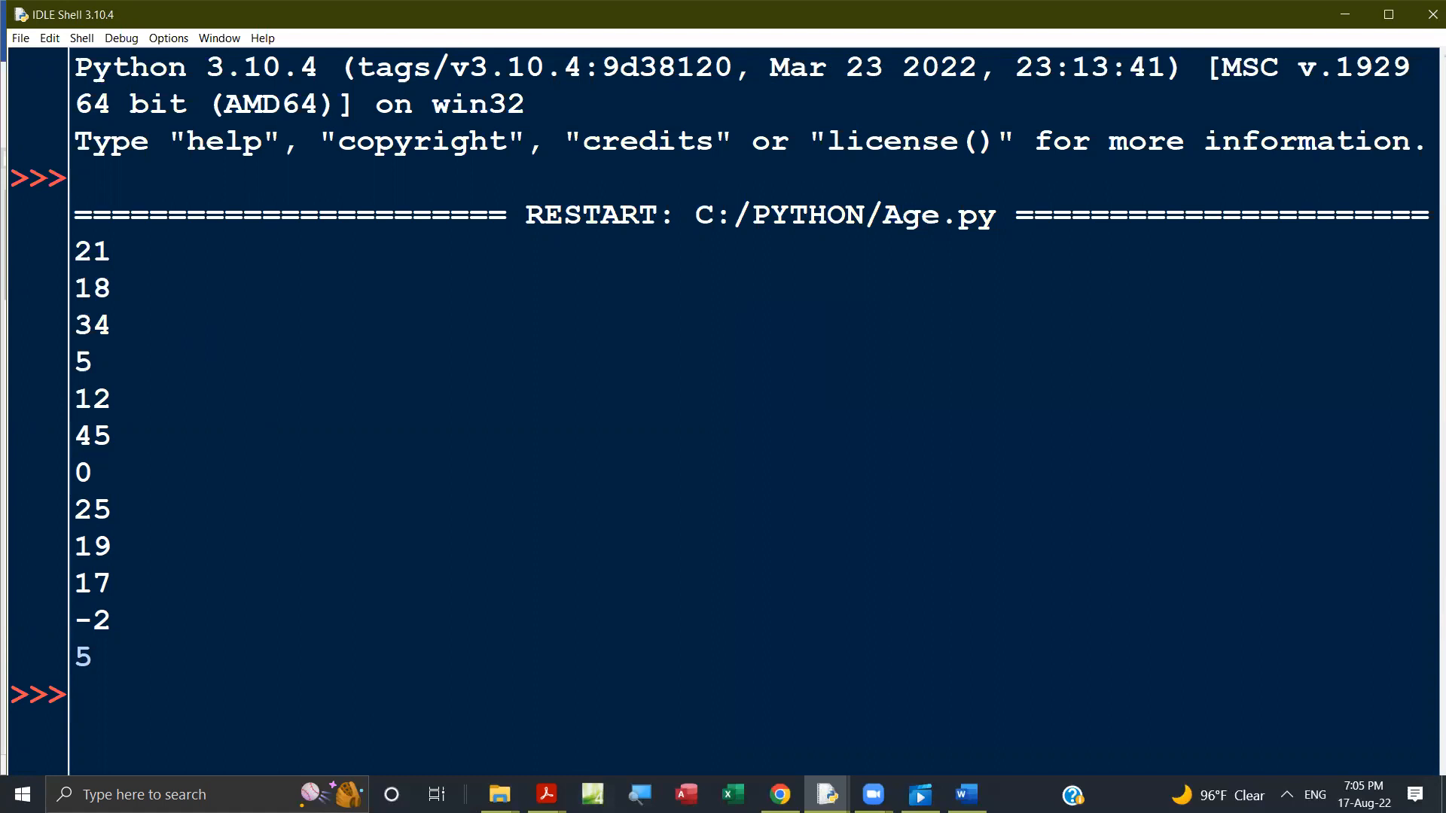
pyautogui.moveTo(920, 794)
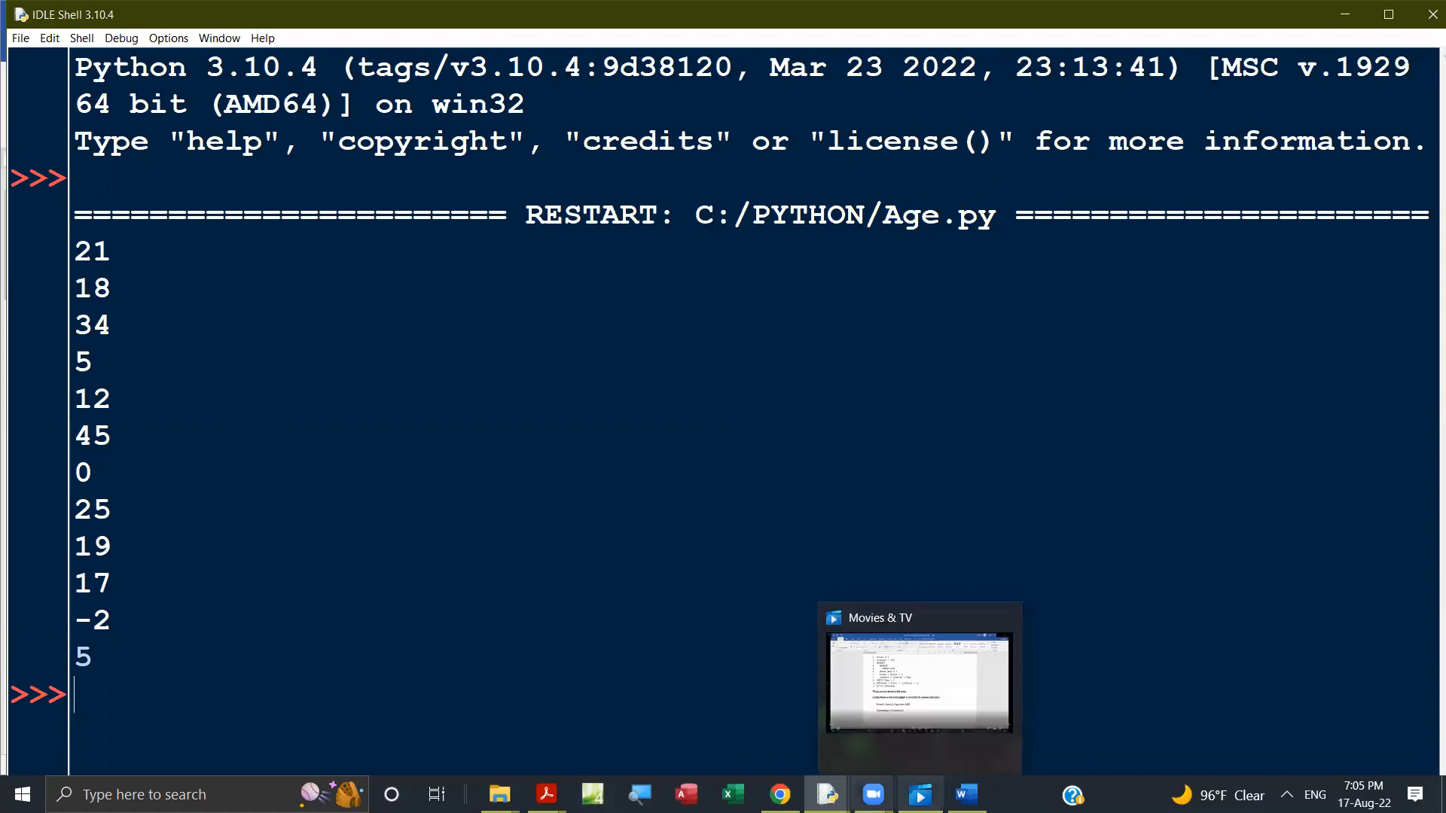
pyautogui.moveTo(780, 794)
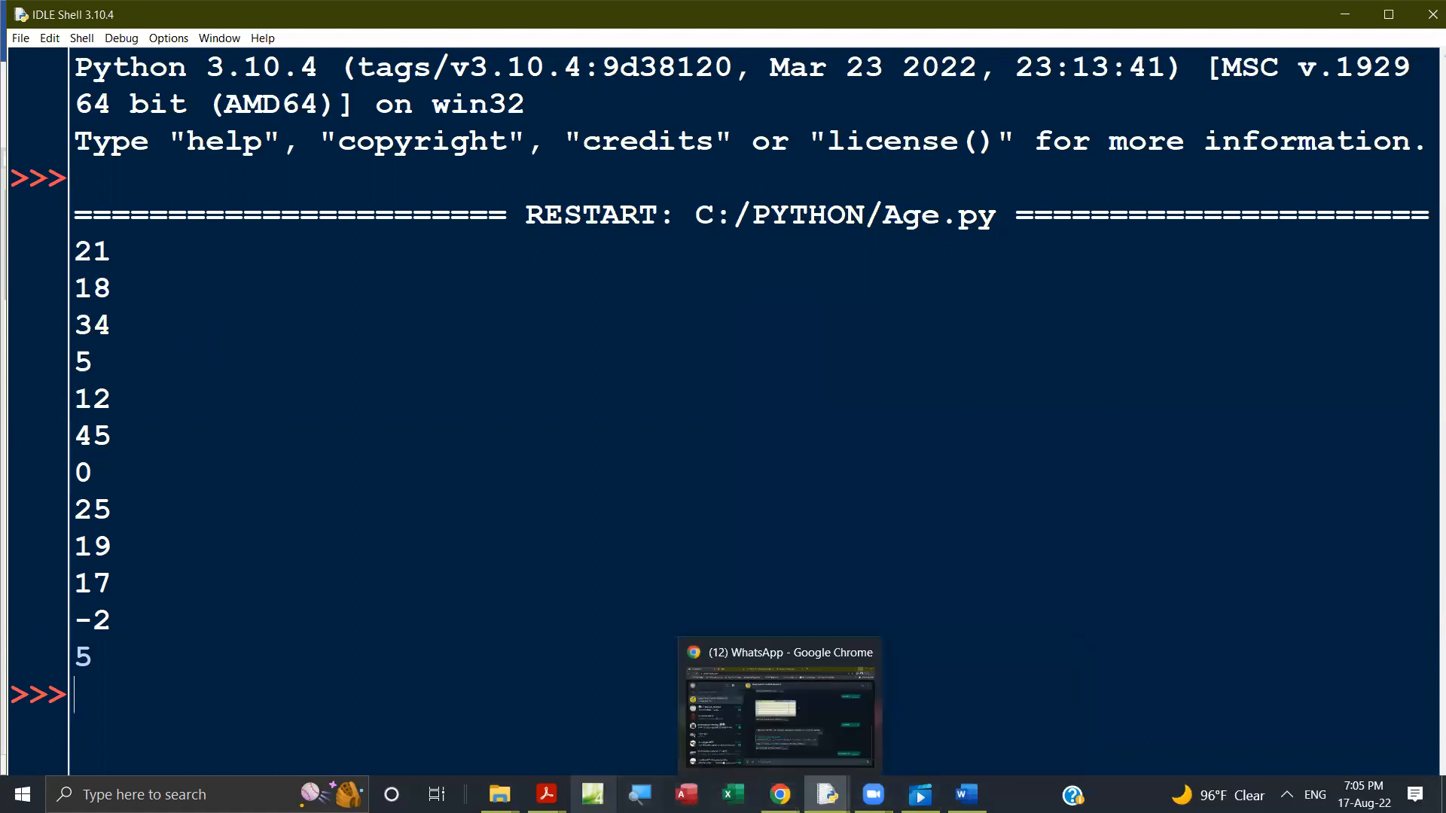
pyautogui.click(965, 793)
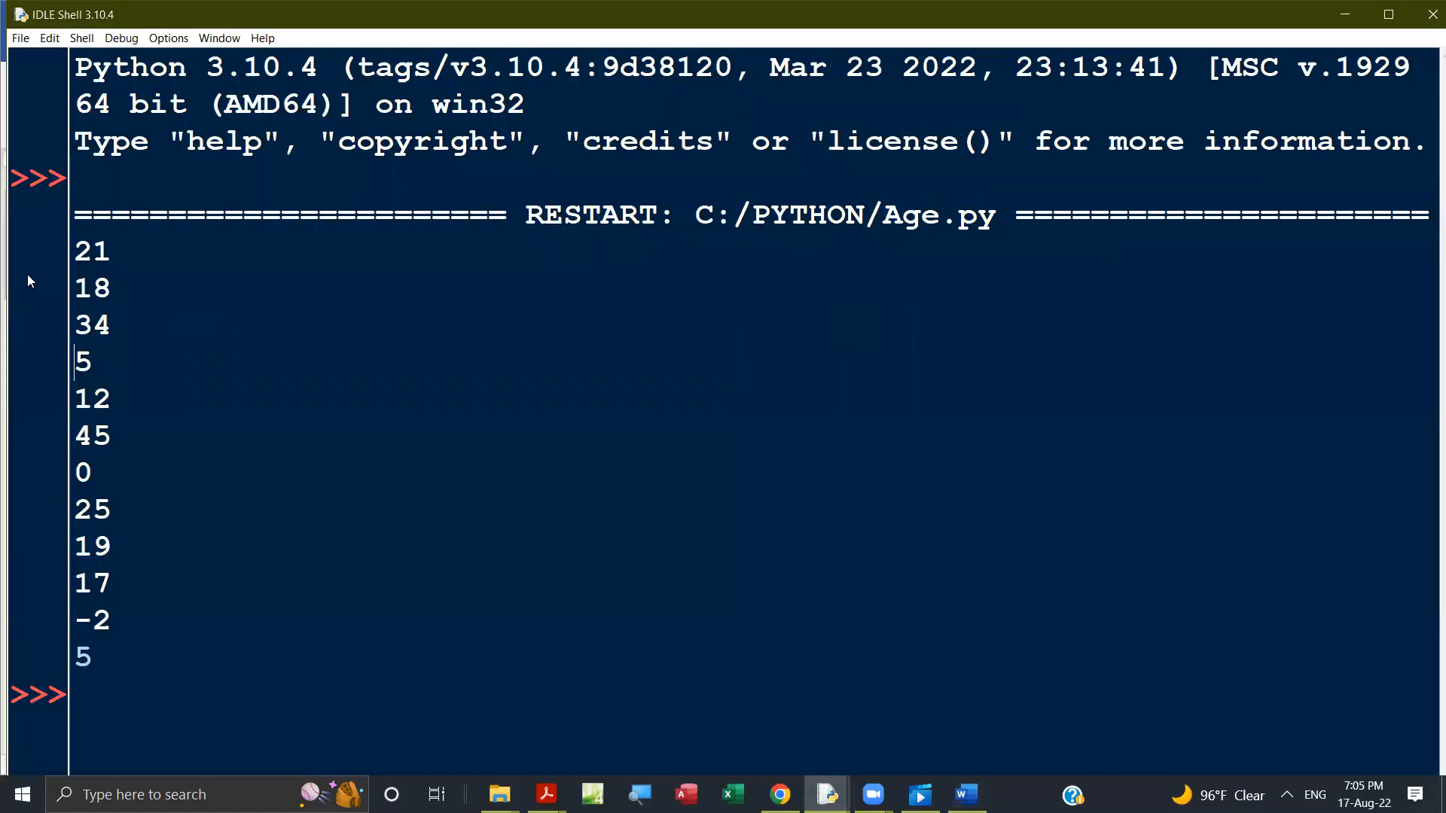
pyautogui.doubleClick(91, 250)
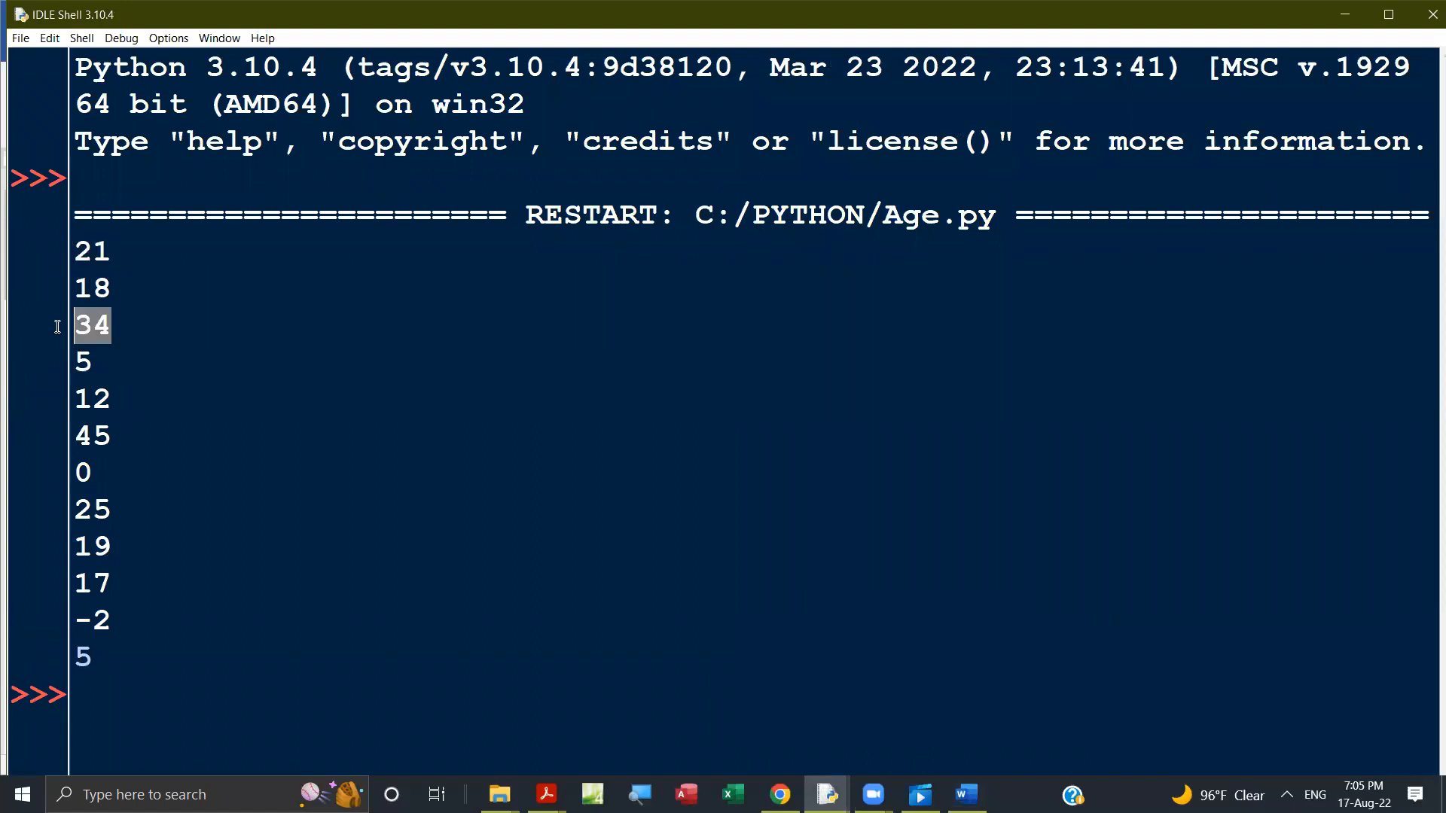
pyautogui.moveTo(109, 409)
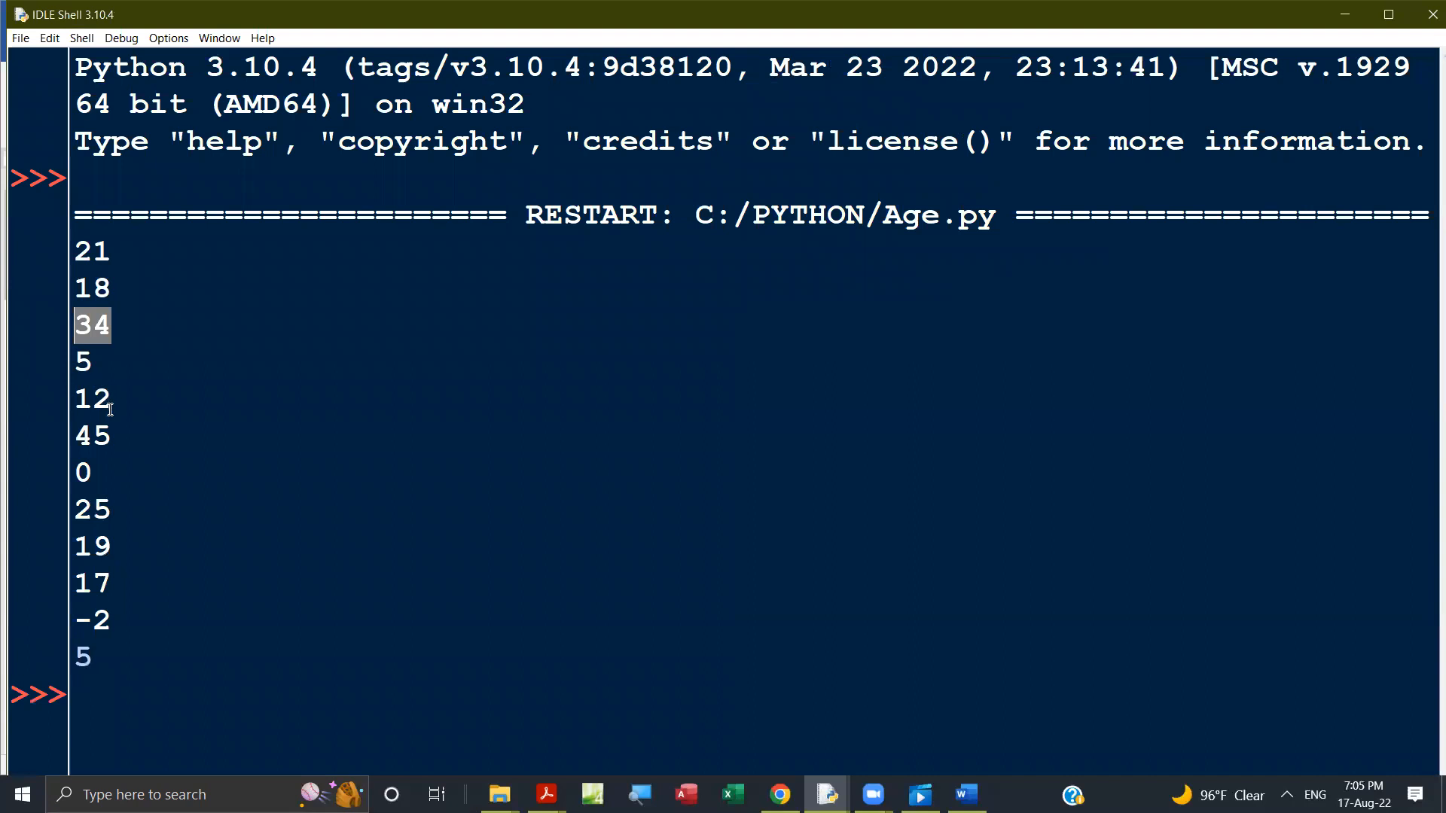
pyautogui.doubleClick(92, 435)
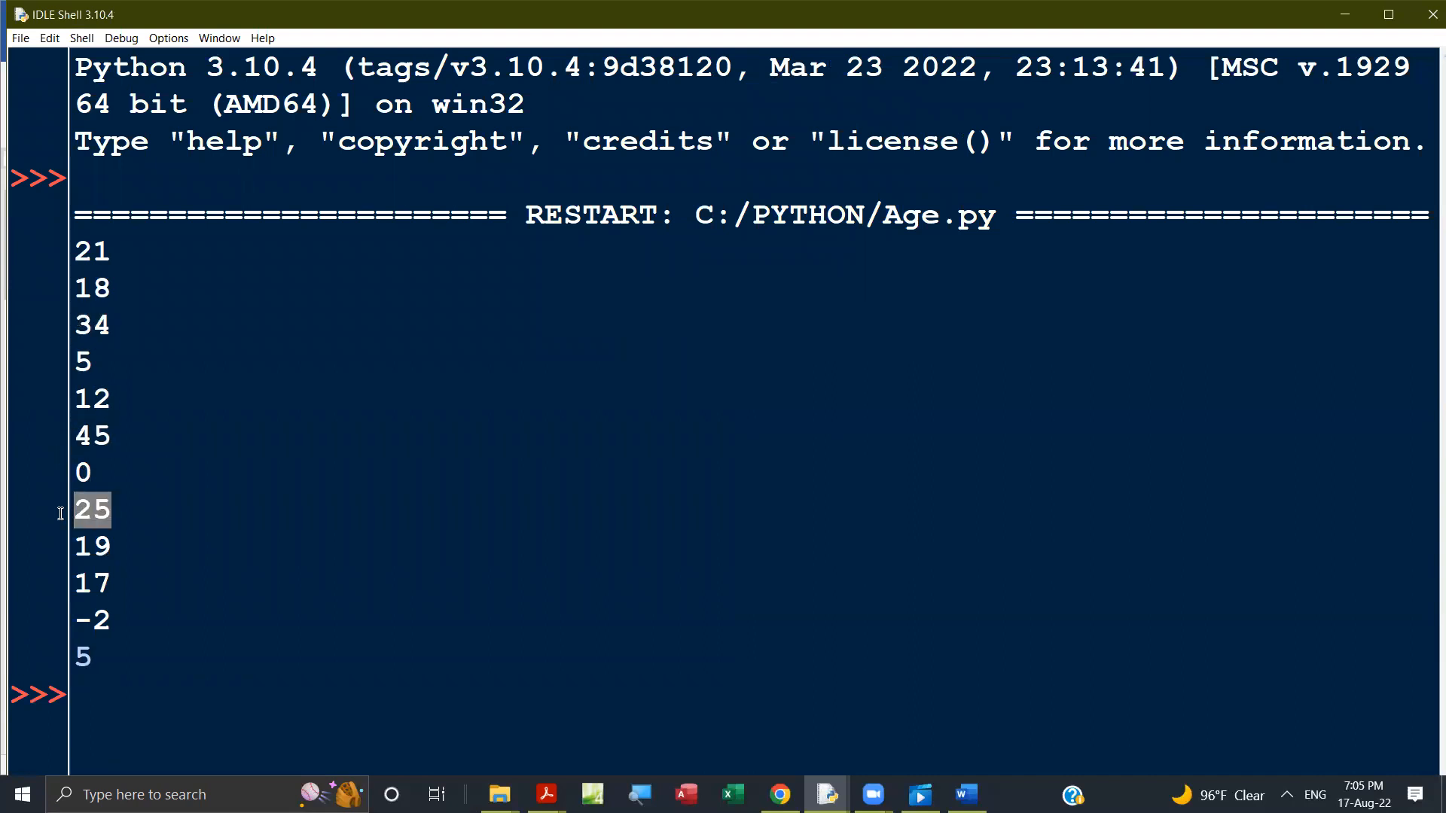
pyautogui.click(91, 546)
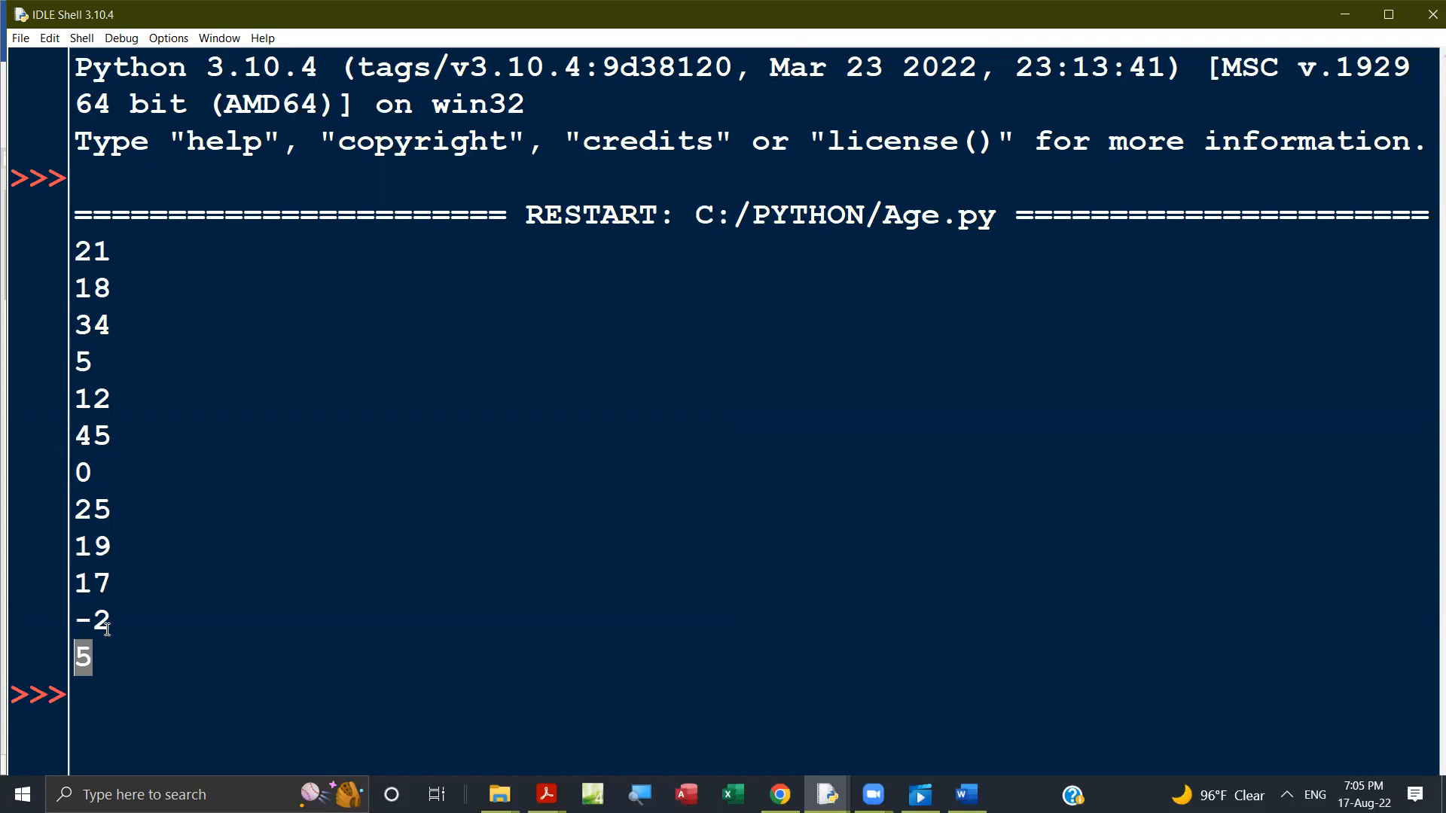
pyautogui.moveTo(111, 617)
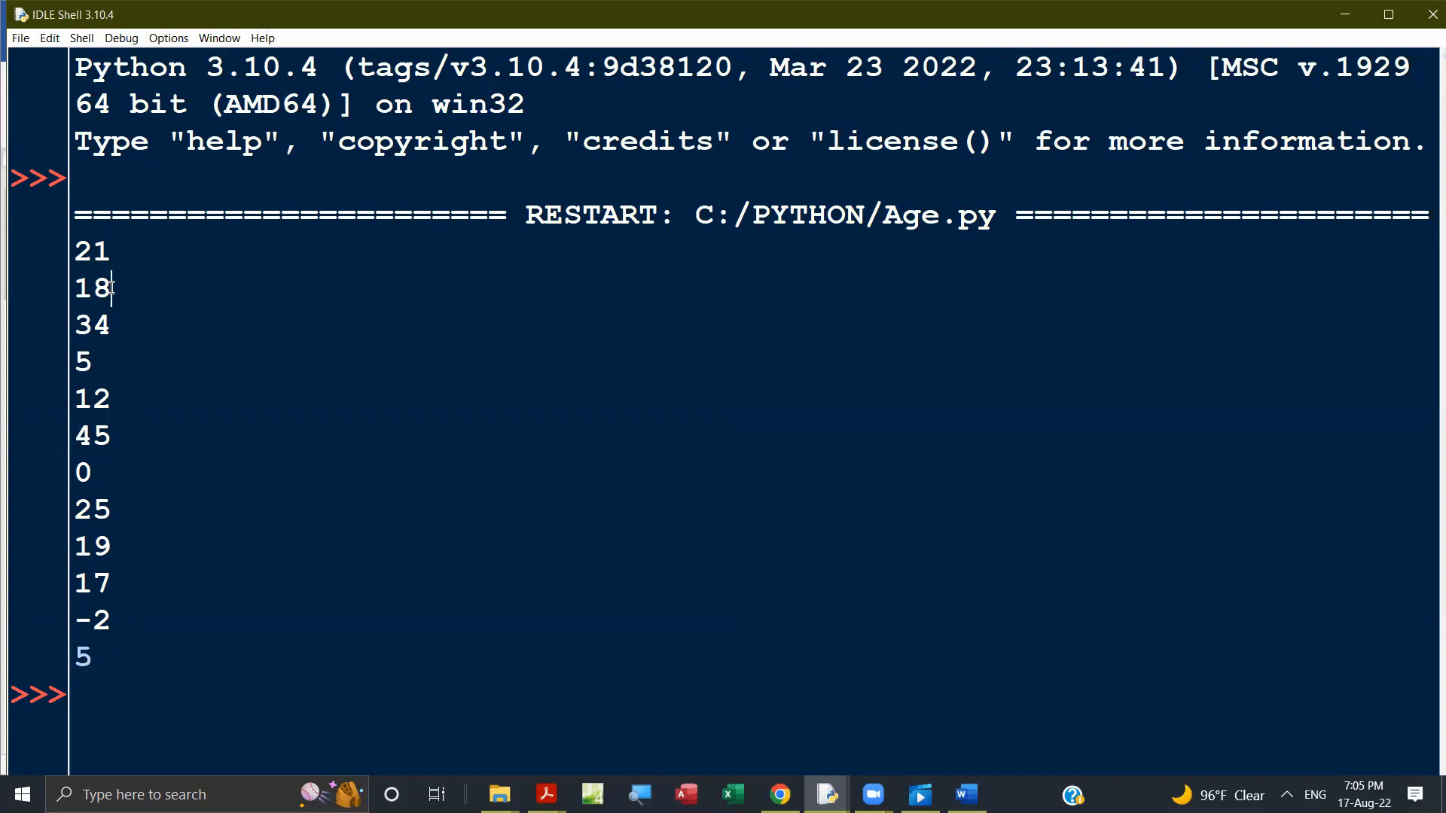
pyautogui.doubleClick(91, 288)
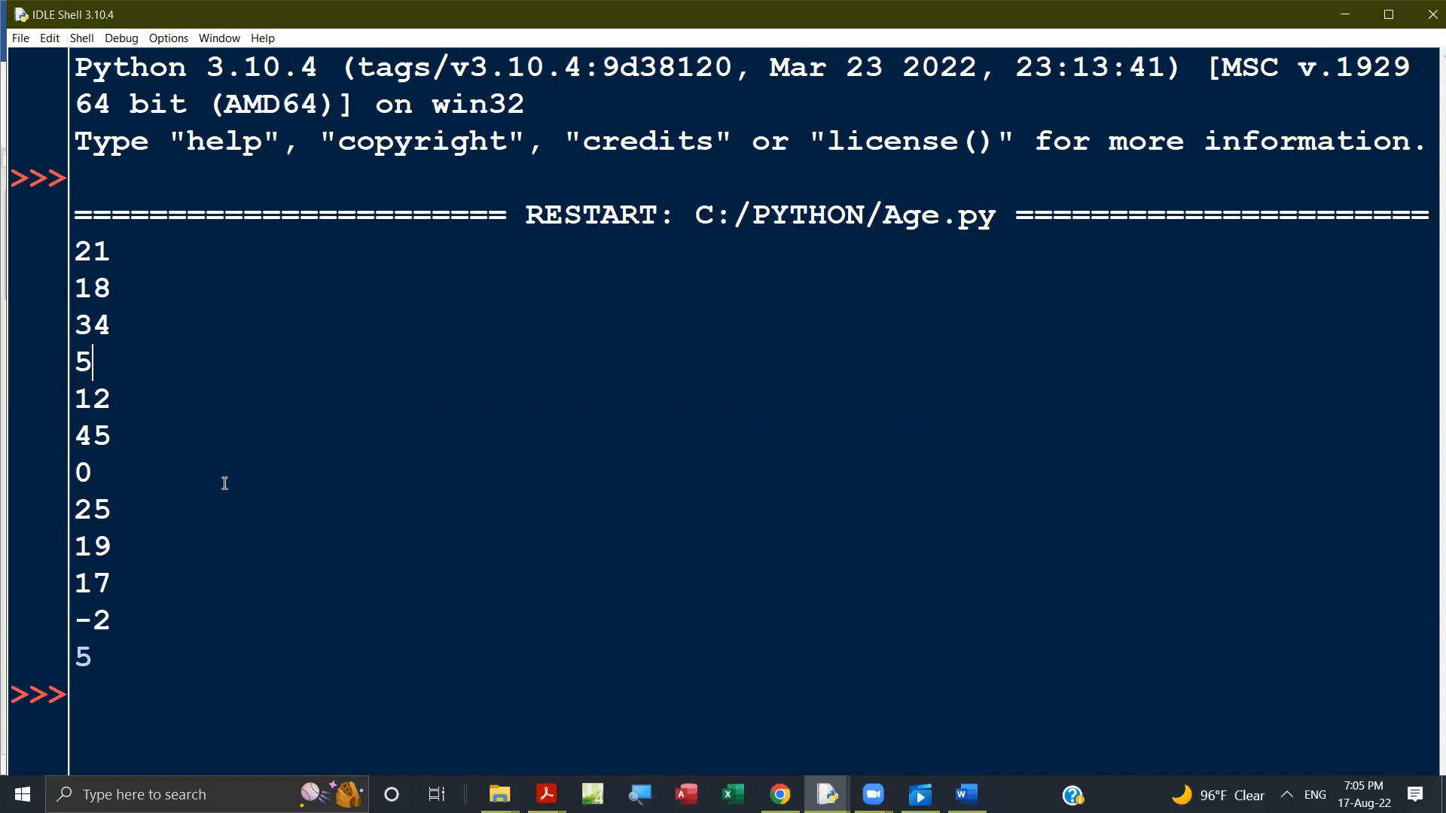
pyautogui.moveTo(77, 673)
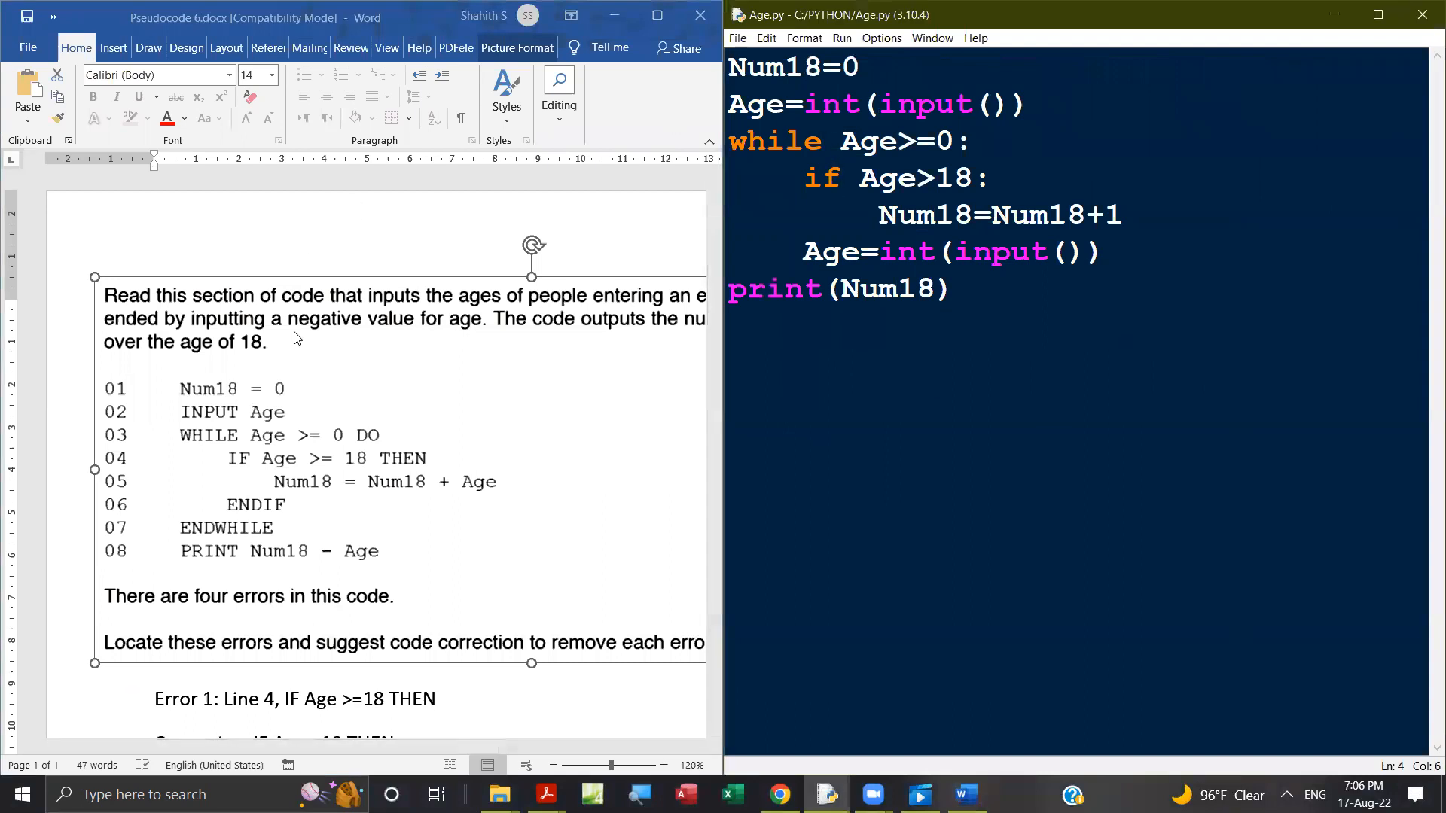
# Scroll the Word document down to show Errors 1–4 and their corrections
pyautogui.scroll(-3)
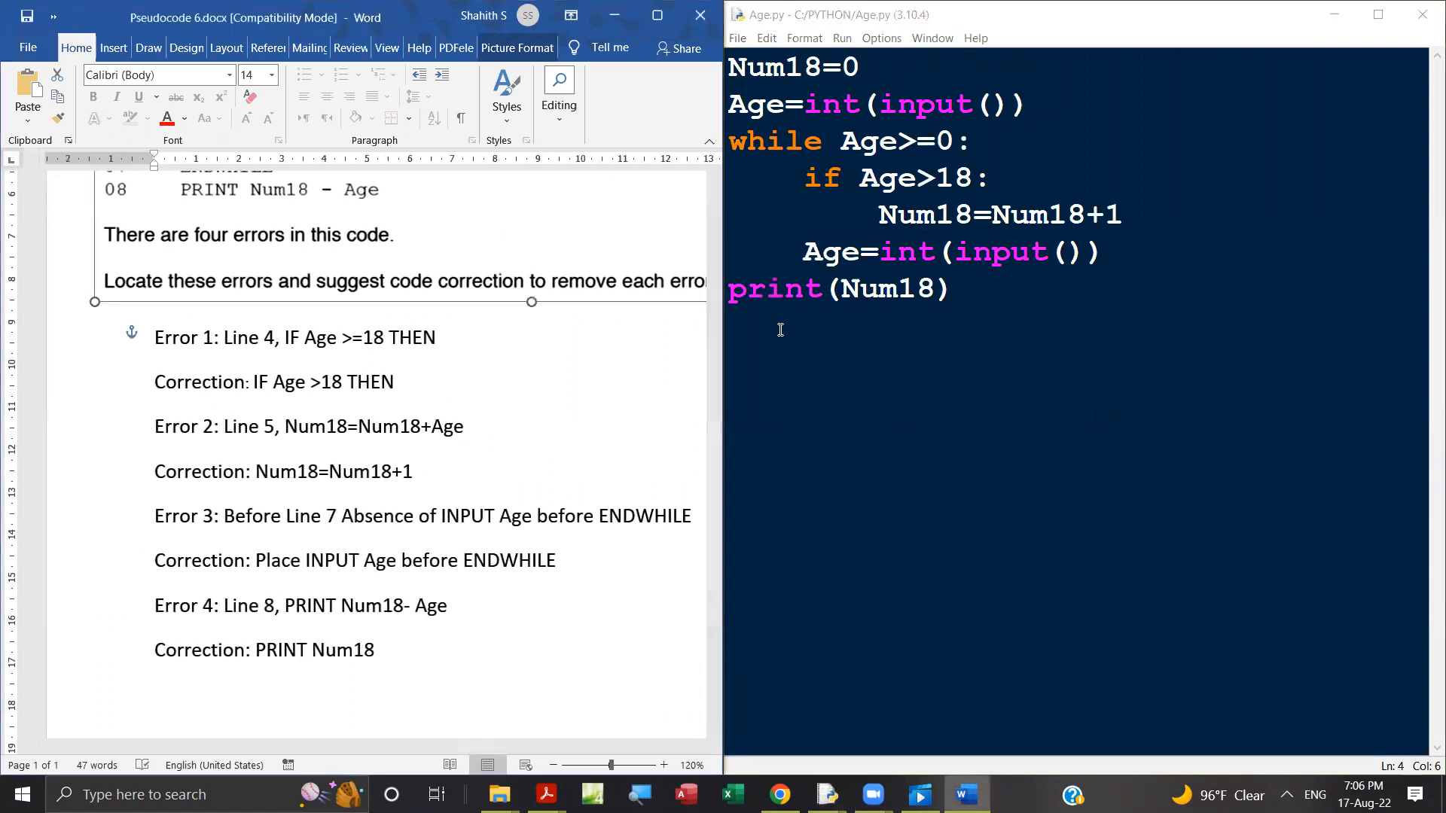
pyautogui.moveTo(837, 740)
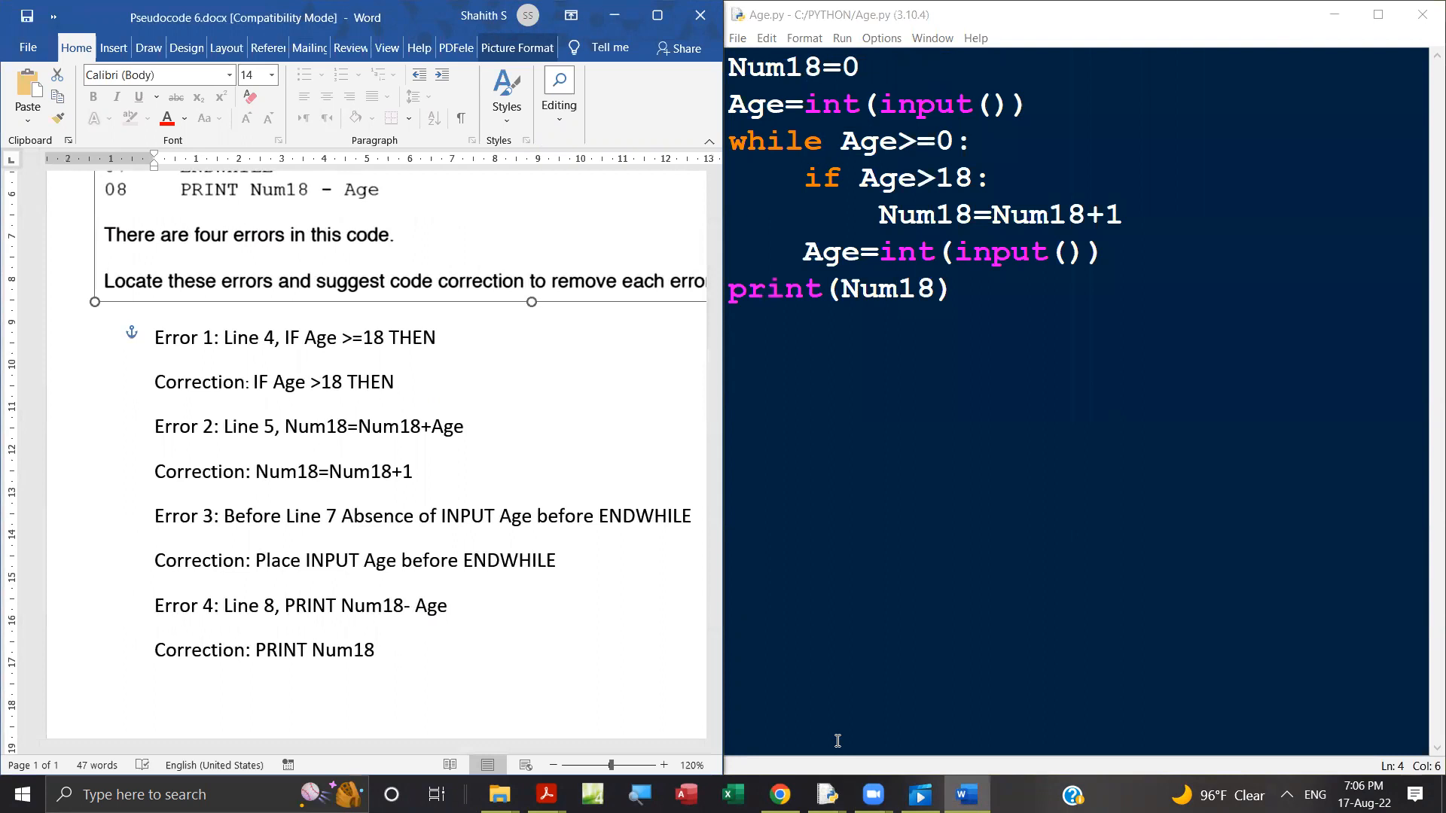